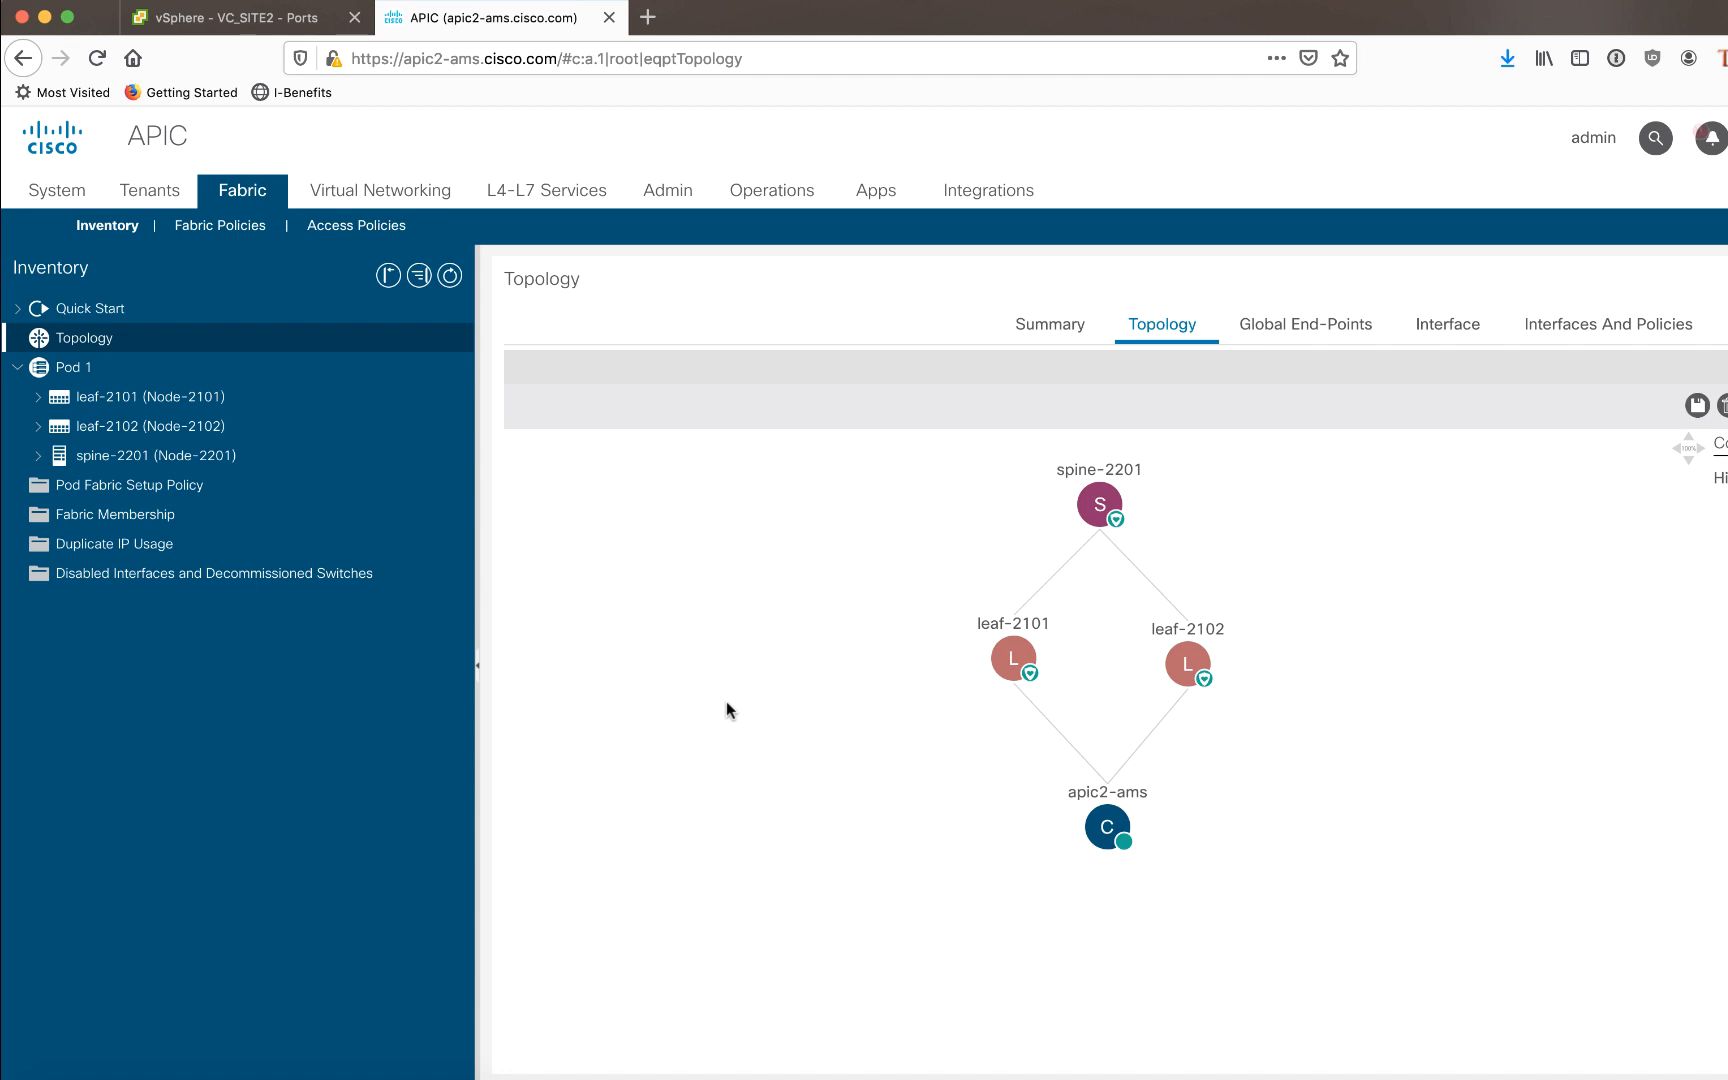
{"action": "mouse_move", "coordinate": [1044, 788]}
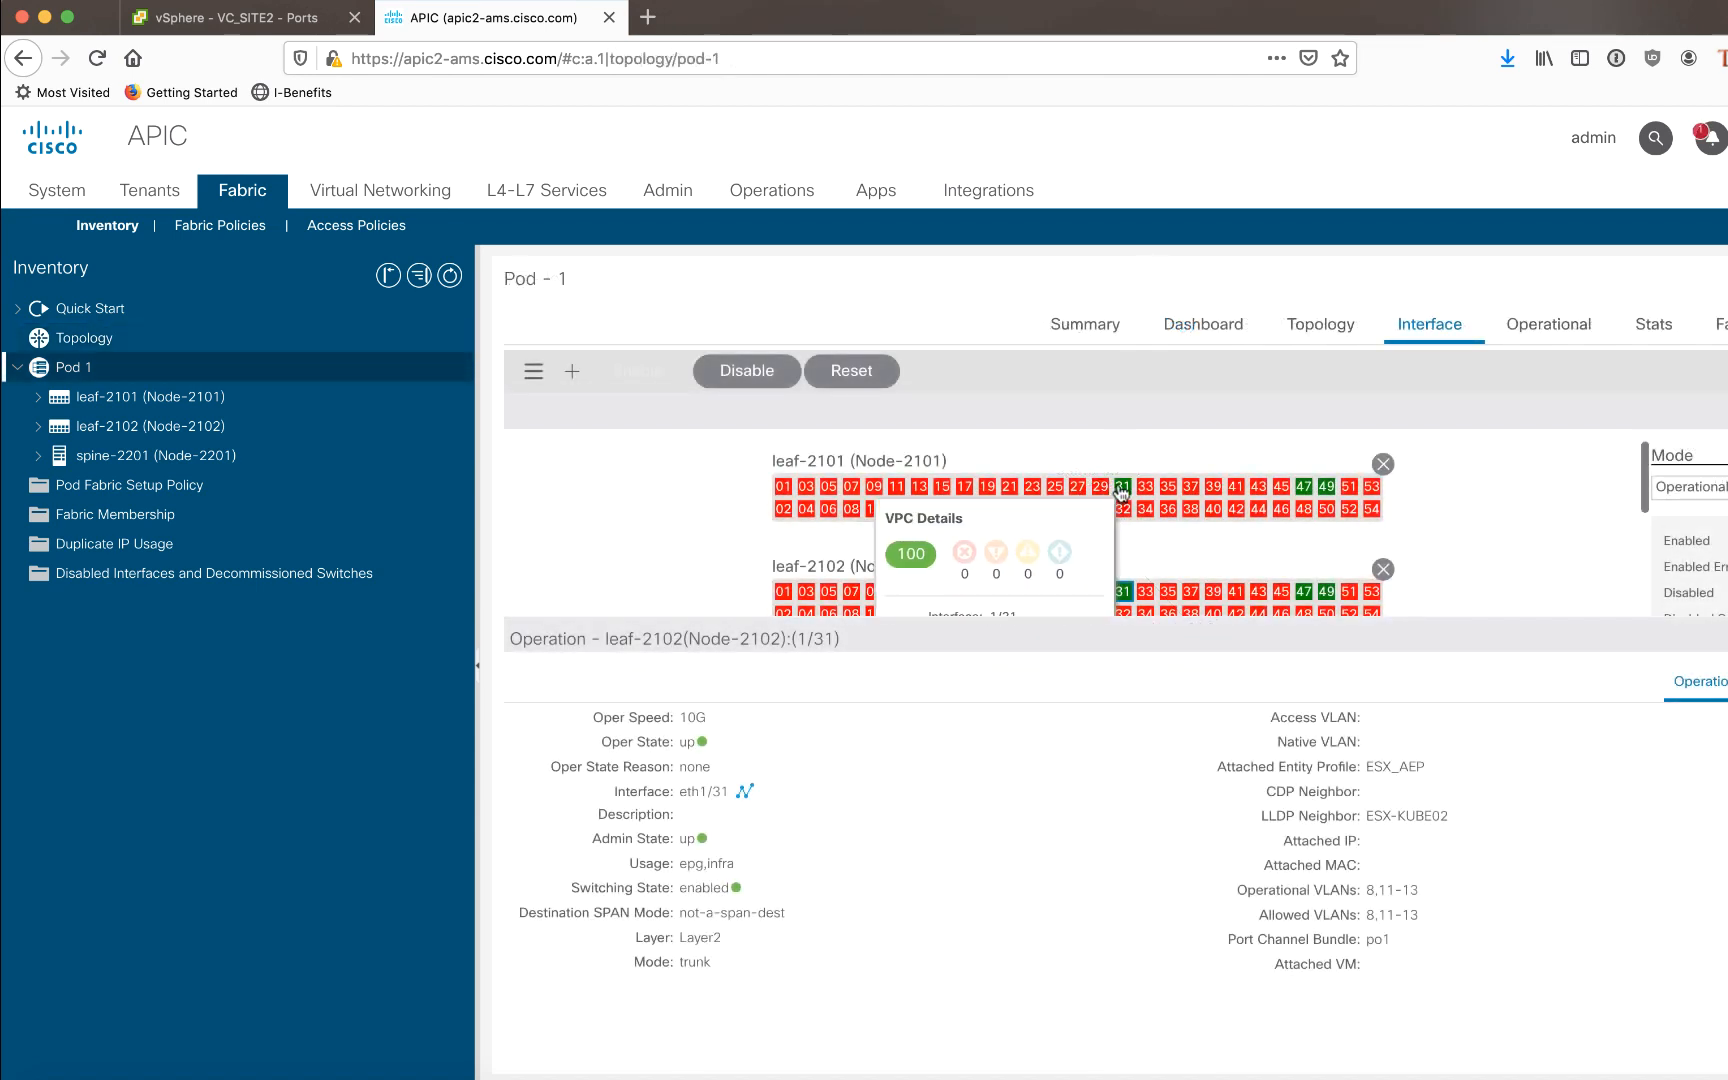
{"action": "mouse_move", "coordinate": [1084, 752]}
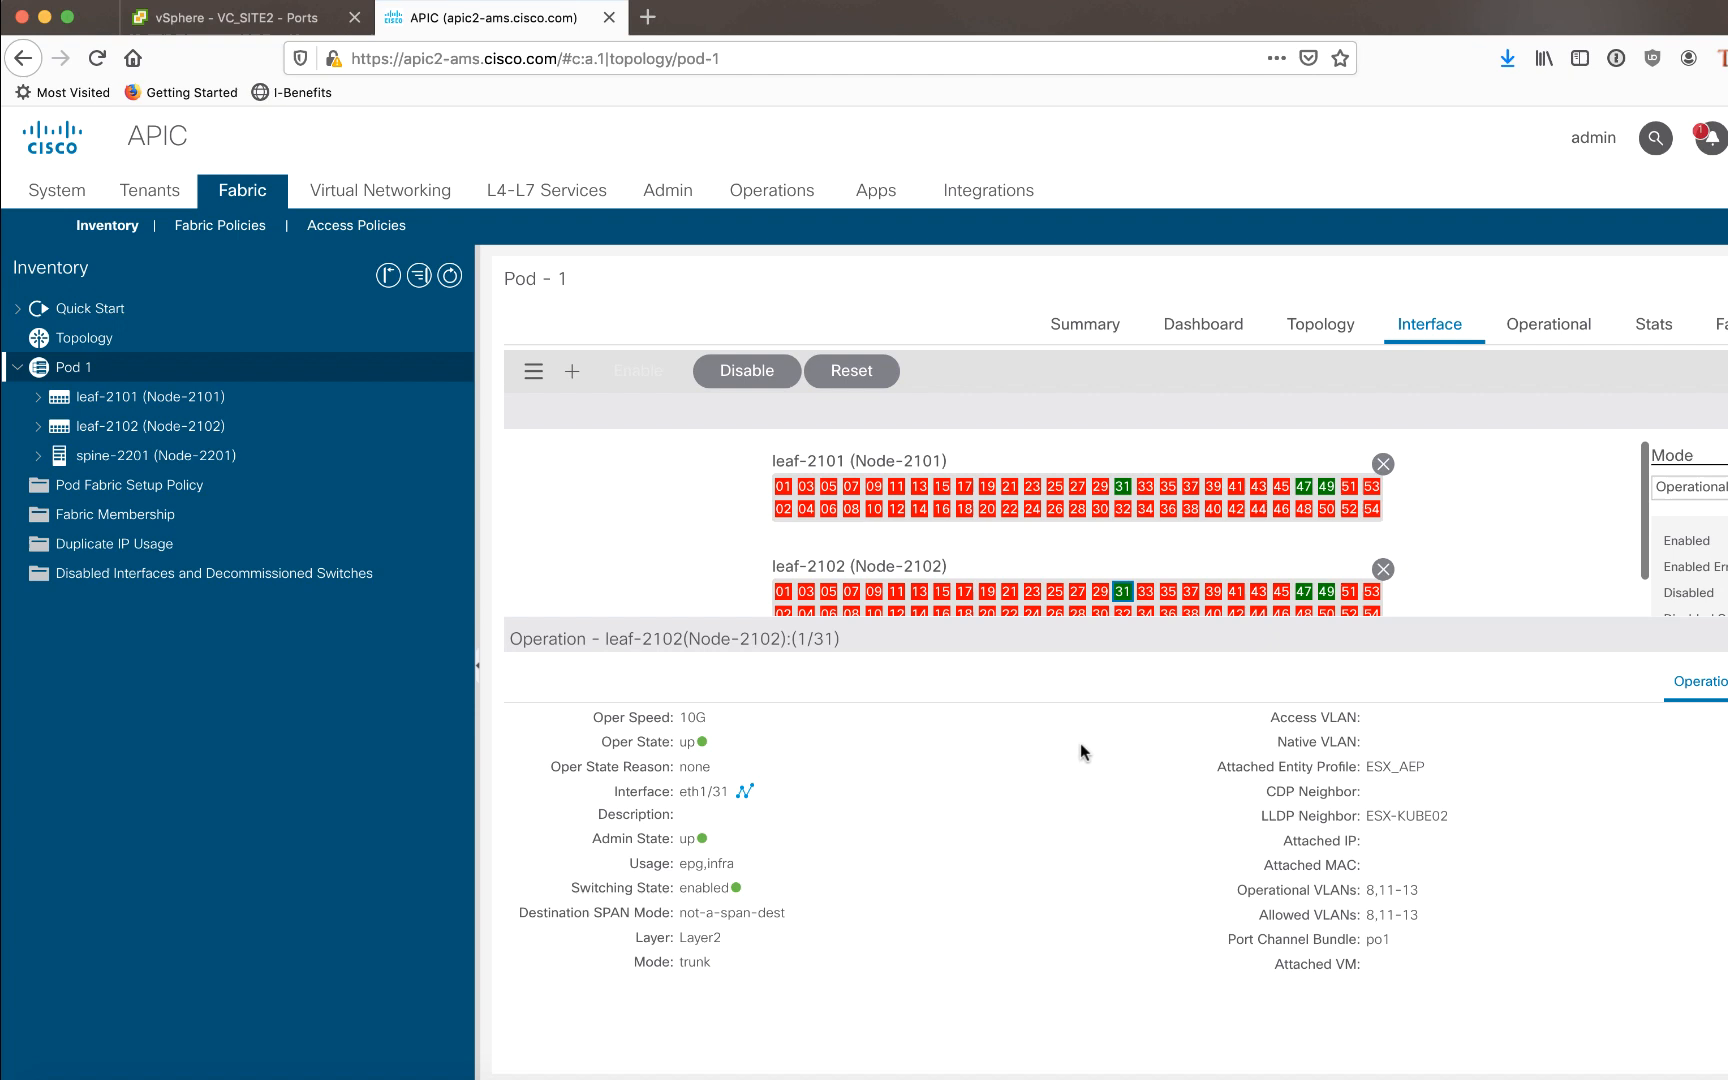
{"action": "mouse_move", "coordinate": [936, 936]}
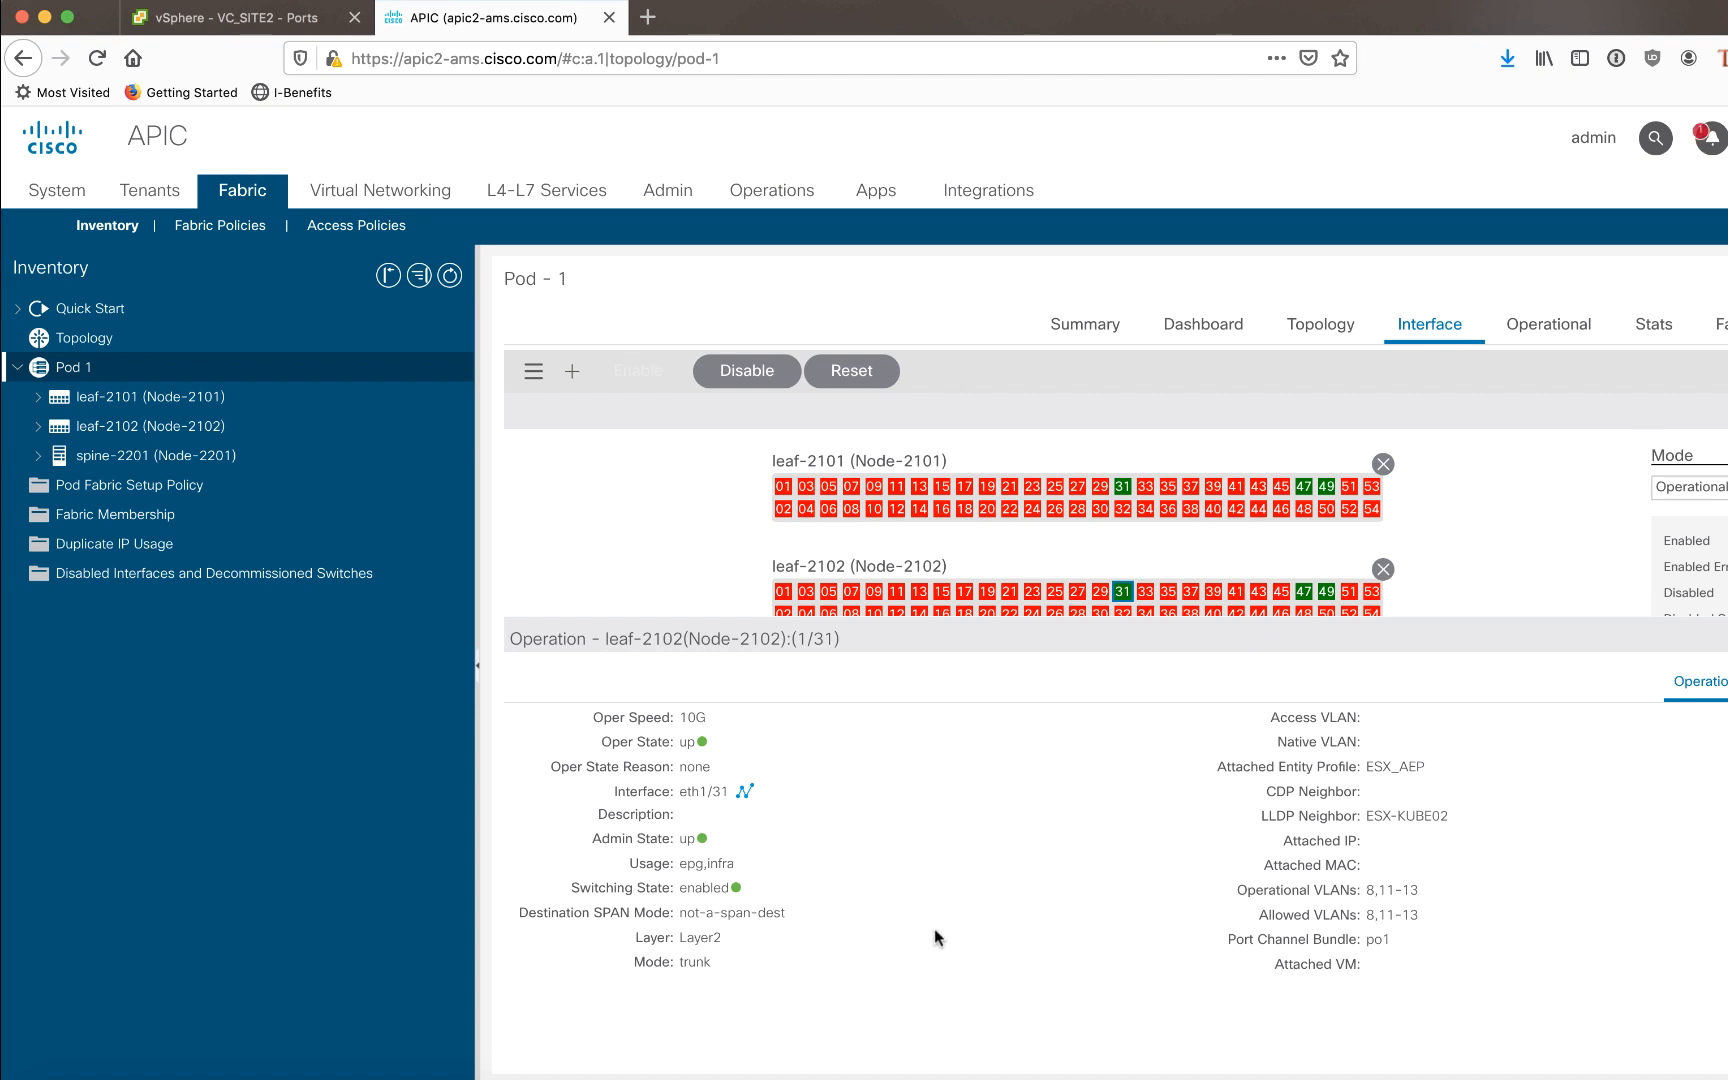
{"action": "mouse_move", "coordinate": [952, 930]}
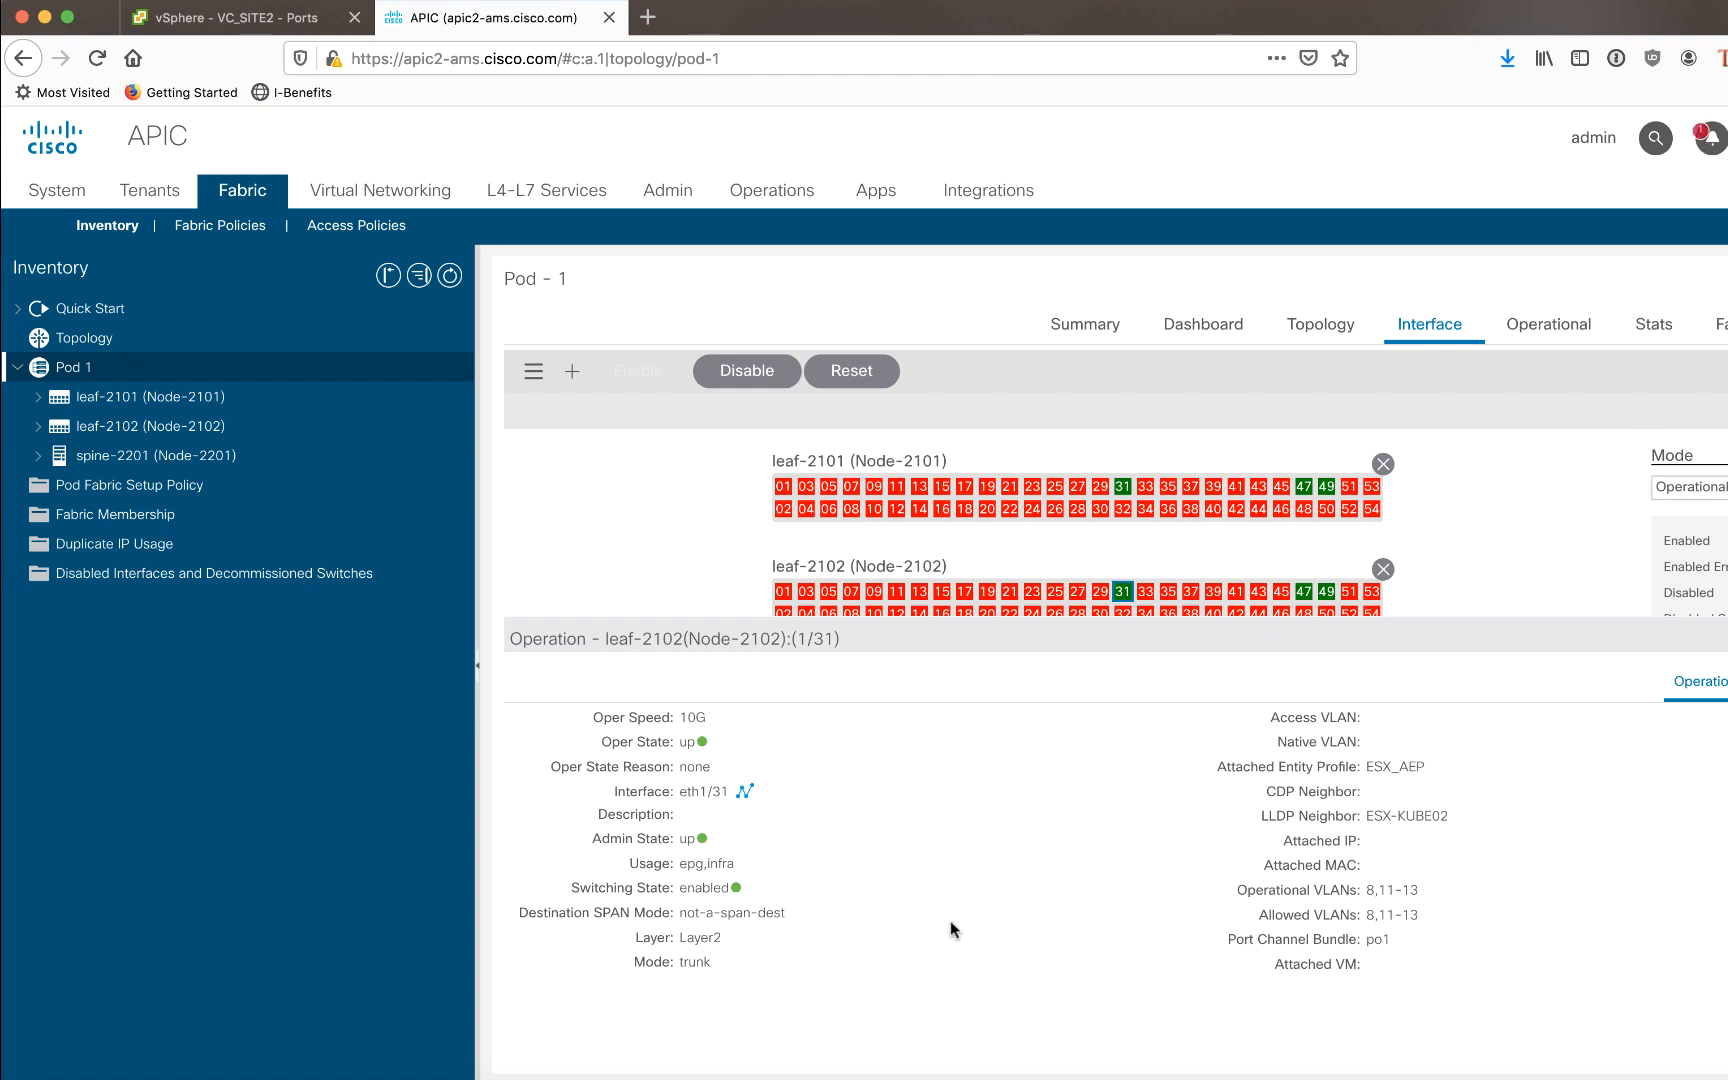
{"action": "mouse_move", "coordinate": [1376, 792]}
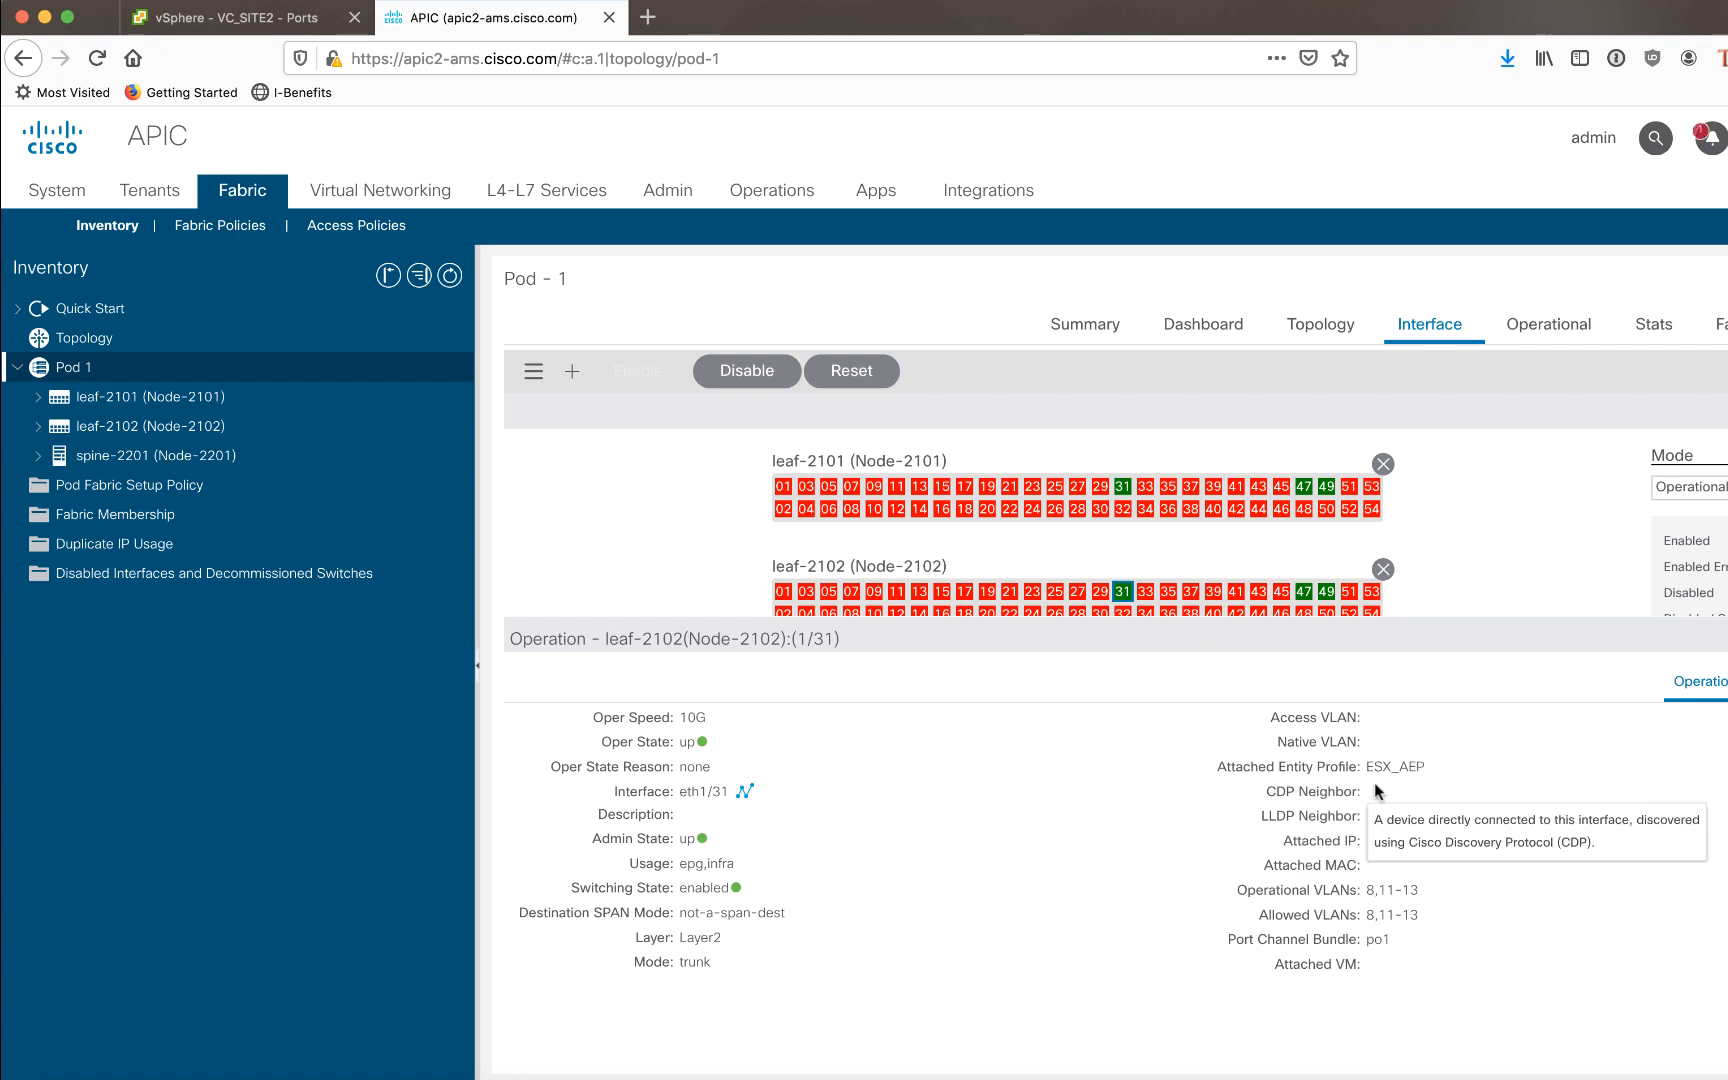
{"action": "mouse_move", "coordinate": [1418, 782]}
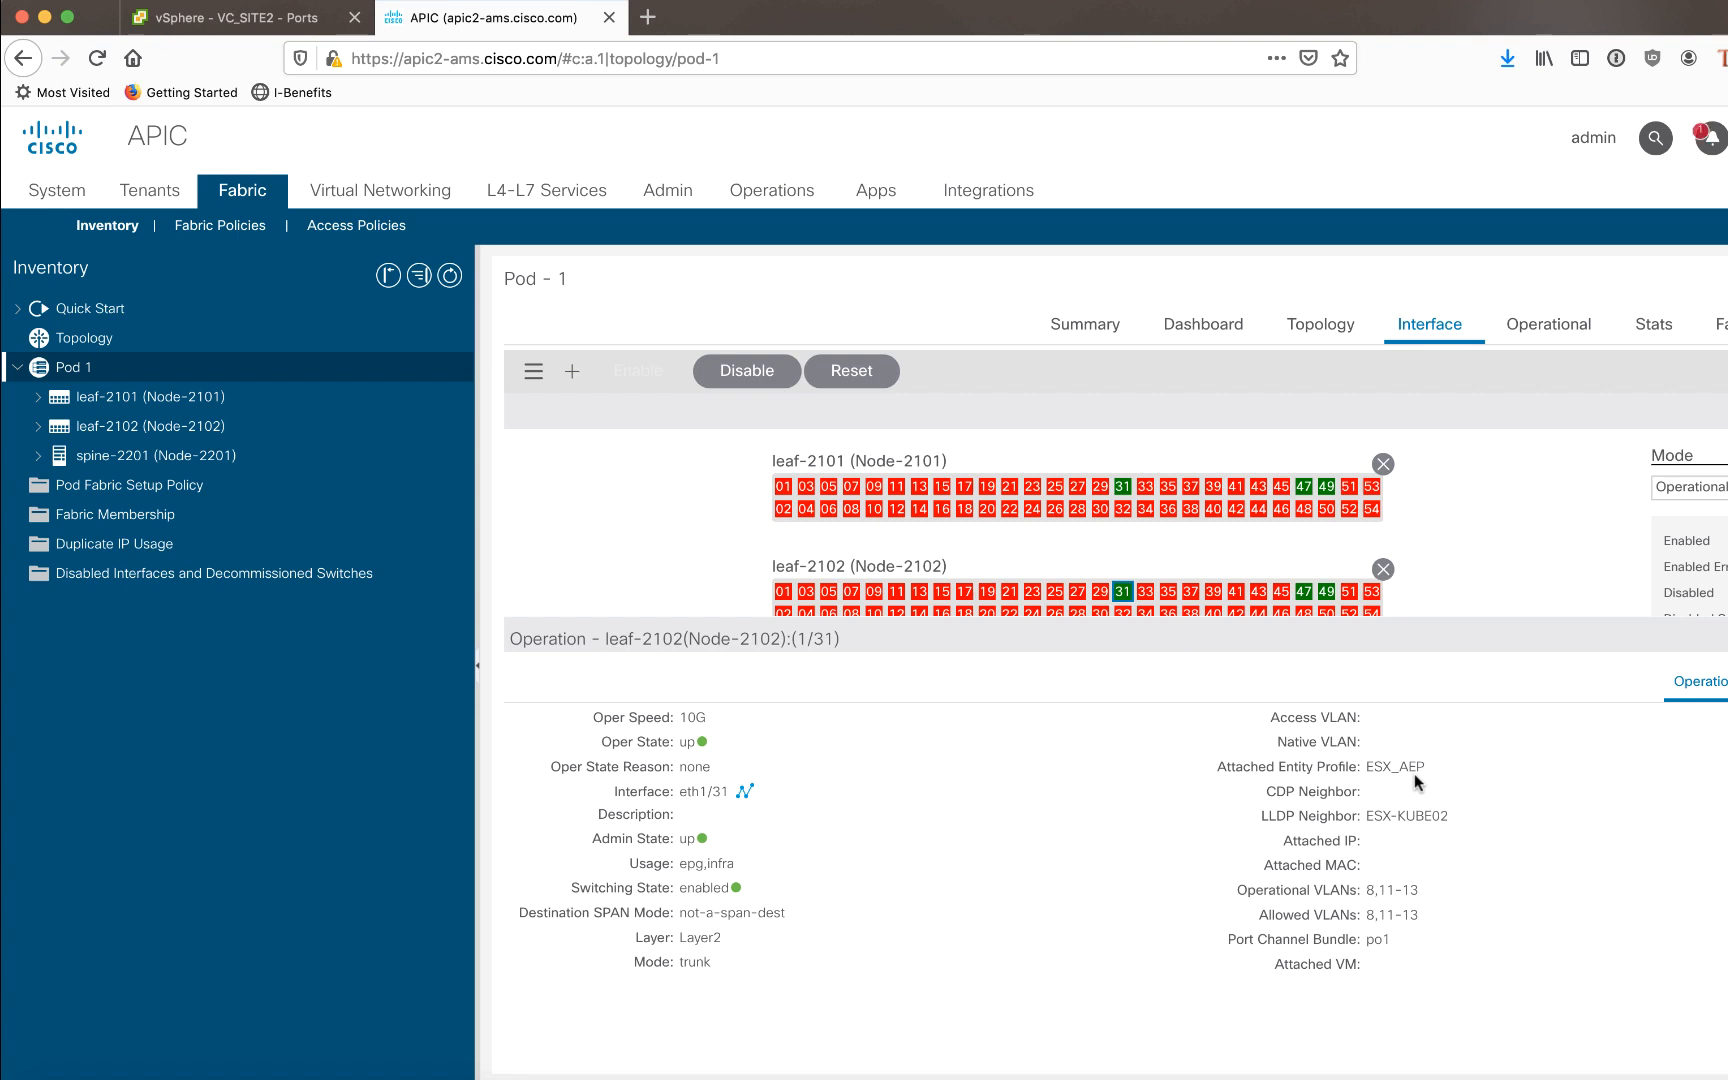
{"action": "mouse_move", "coordinate": [298, 758]}
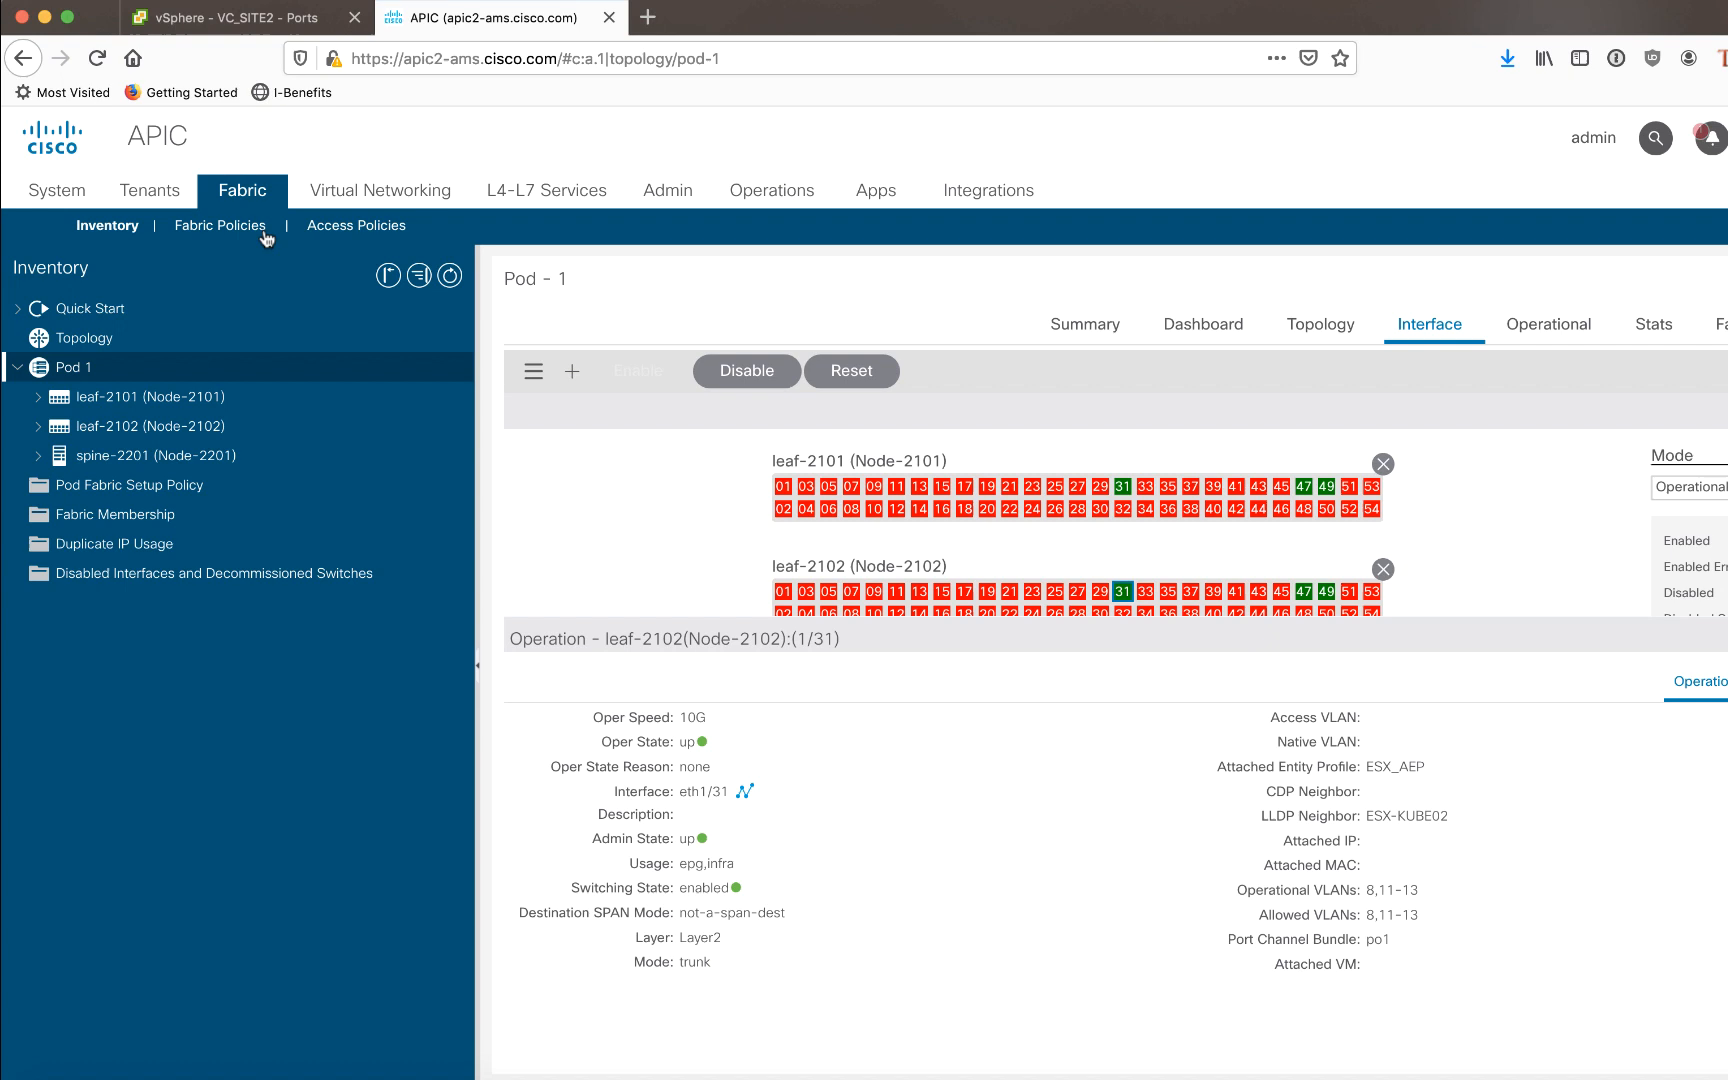
- Bring up the ESX_AEP attachable access entity profile linked to KUBE02_PHYS and VC_SITE2 domains
{"action": "left_click", "coordinate": [358, 226]}
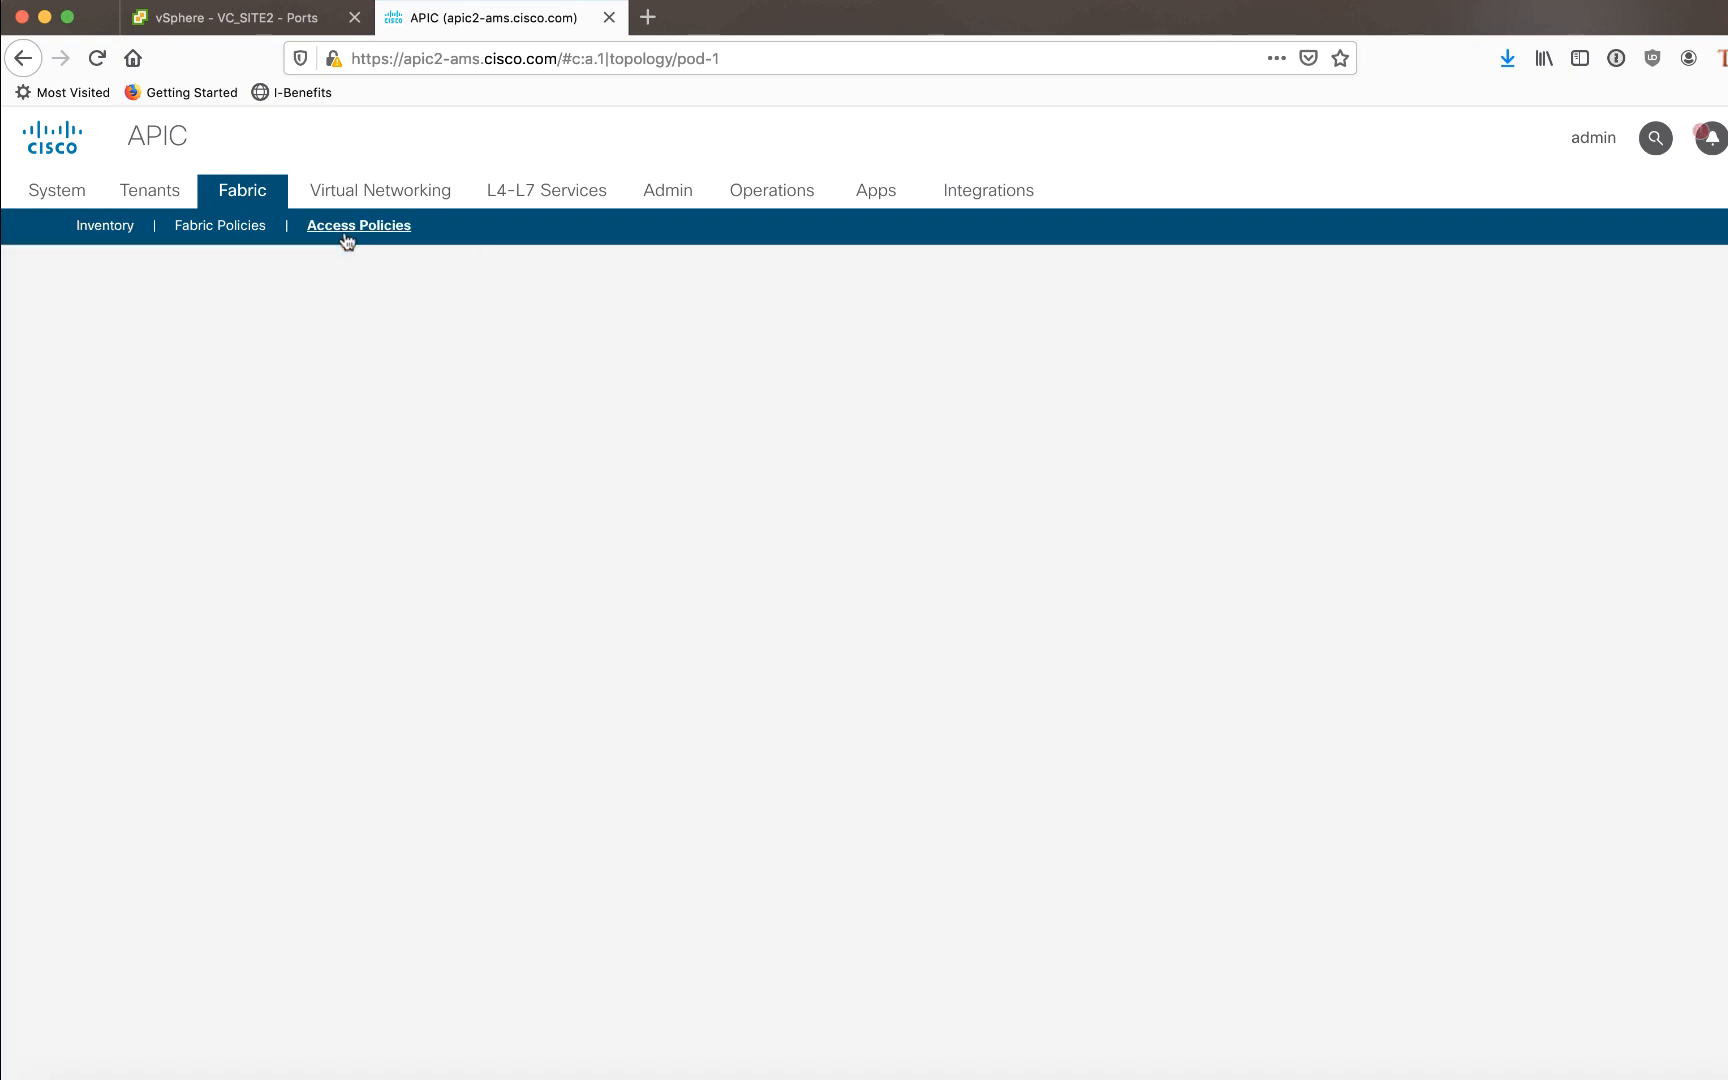
{"action": "left_click", "coordinate": [358, 226]}
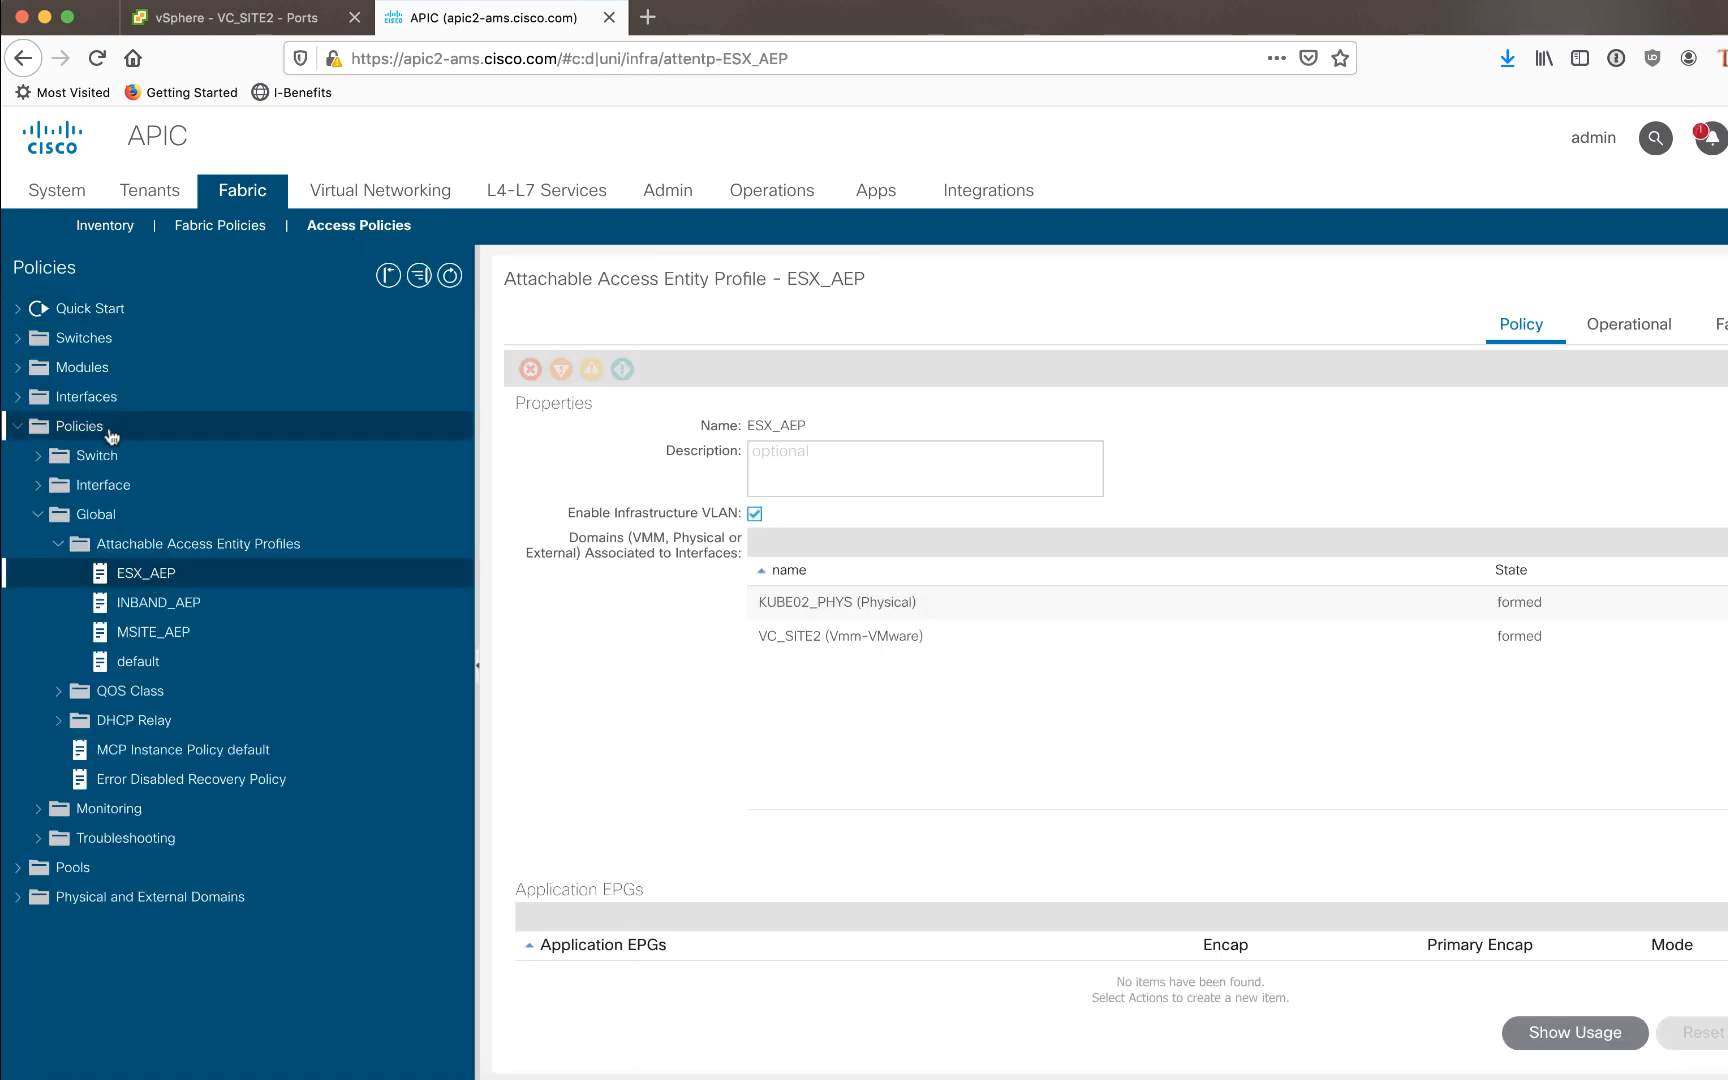
{"action": "mouse_move", "coordinate": [148, 588]}
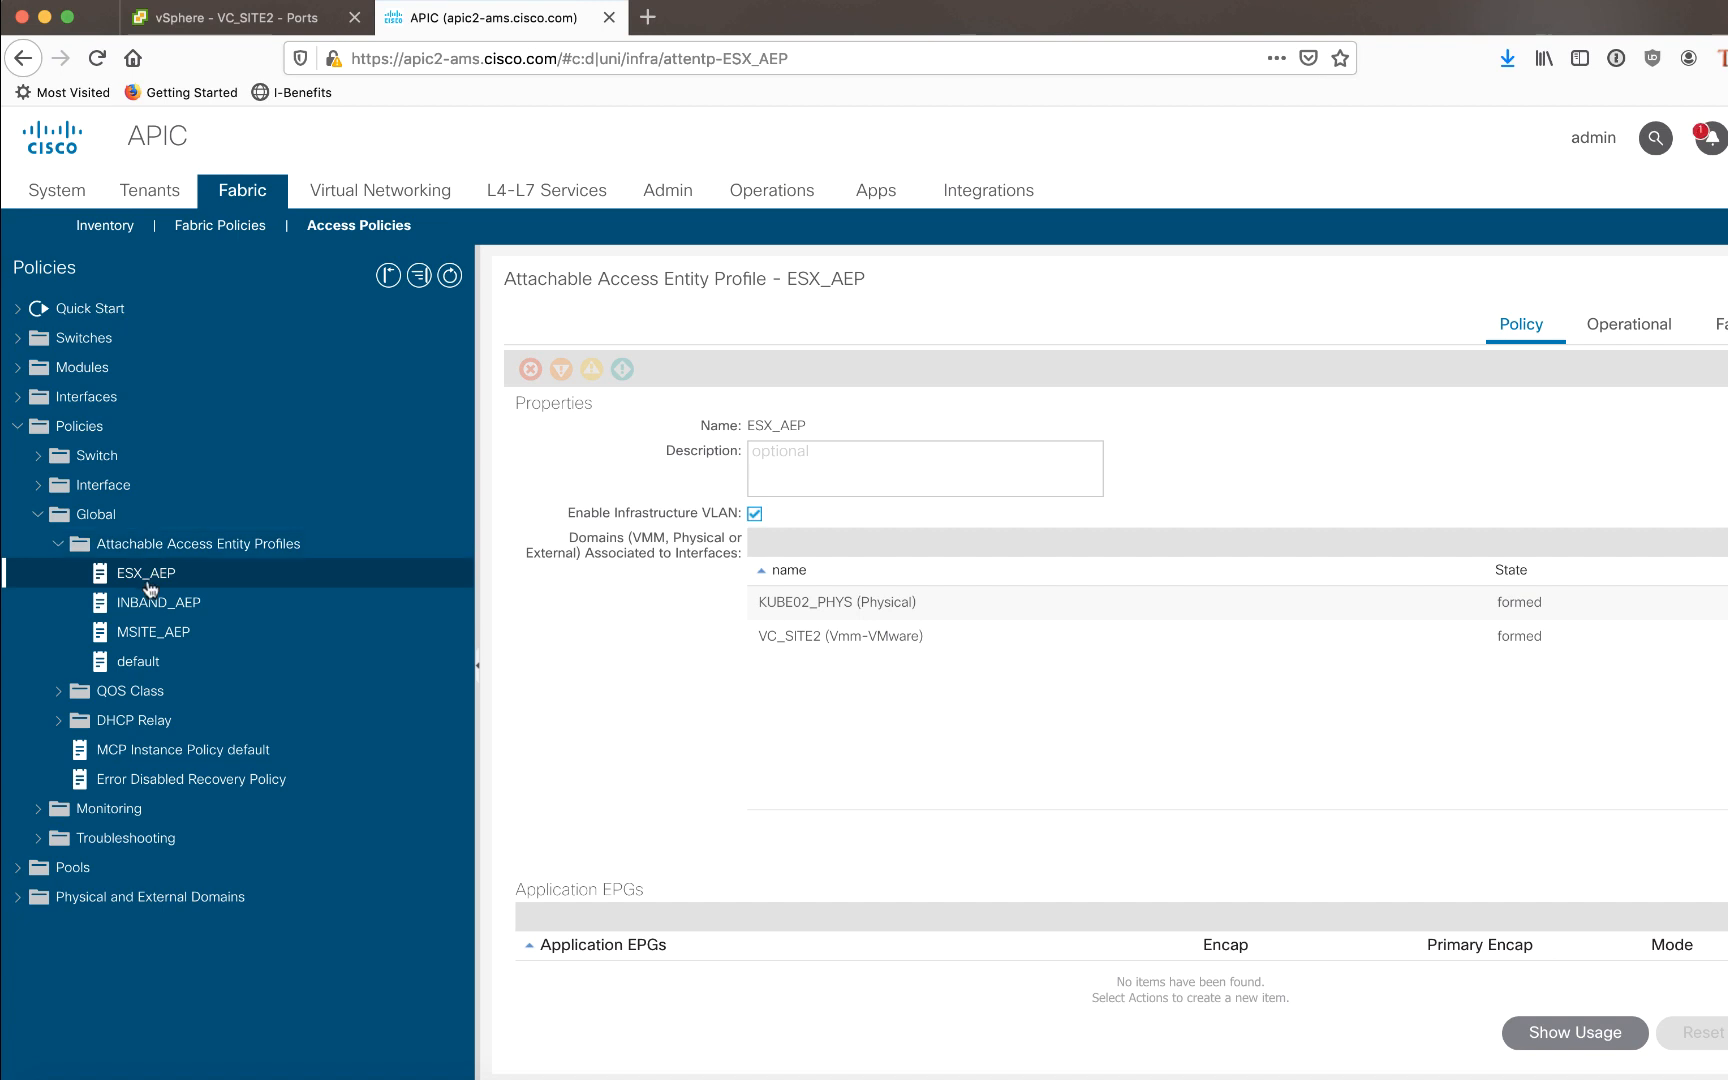
{"action": "mouse_move", "coordinate": [702, 508]}
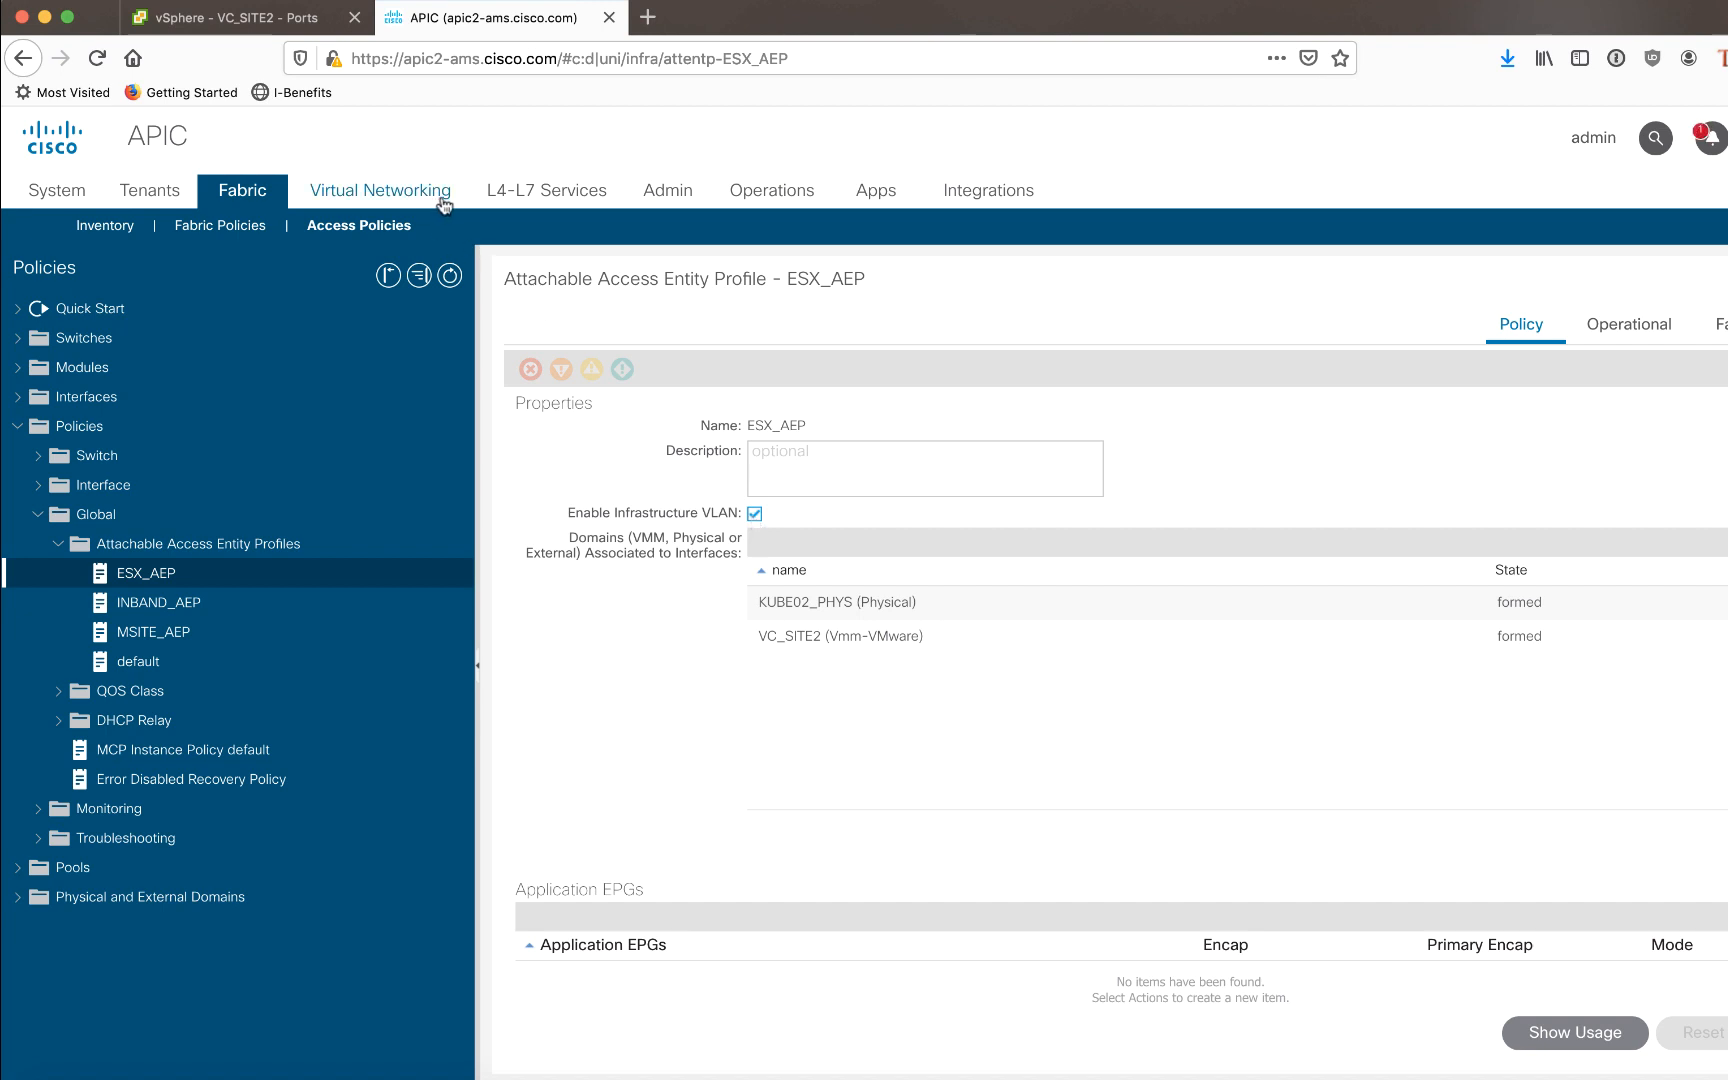
- Enable Configure Infra Port Groups on the VC_SITE2 VMware VMM domain
{"action": "left_click", "coordinate": [382, 190]}
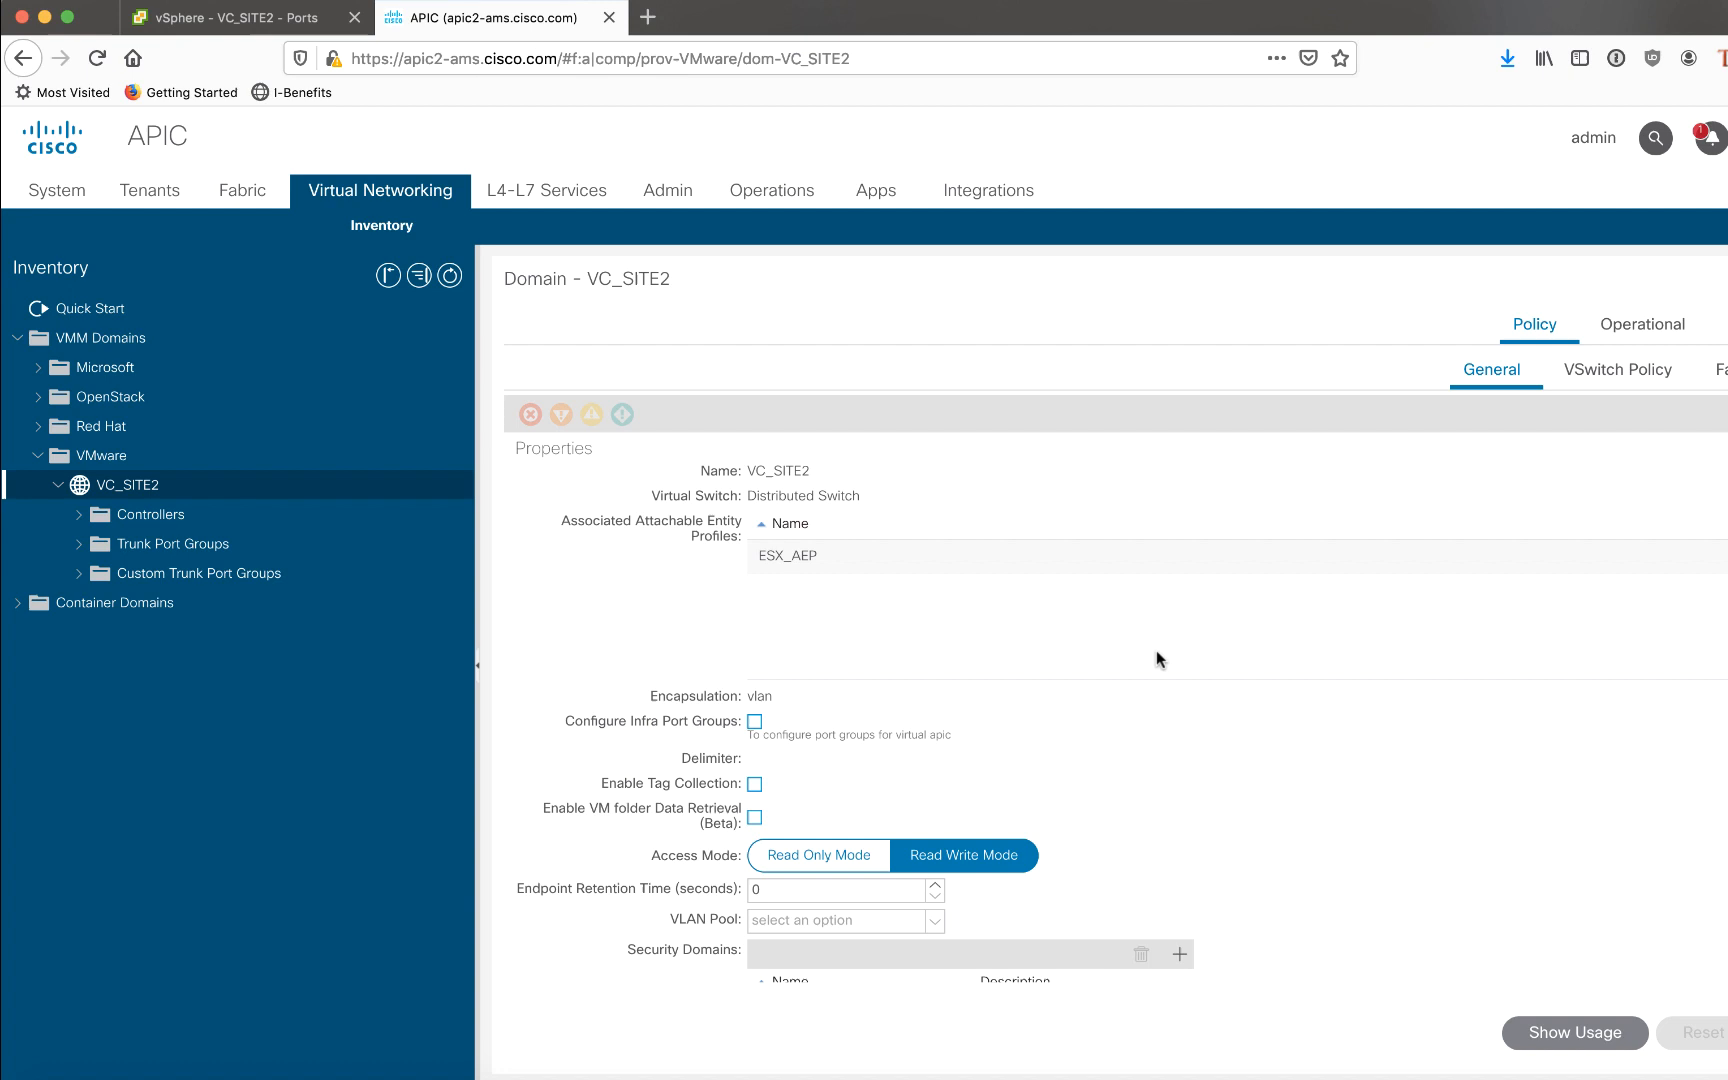
{"action": "mouse_move", "coordinate": [1152, 658]}
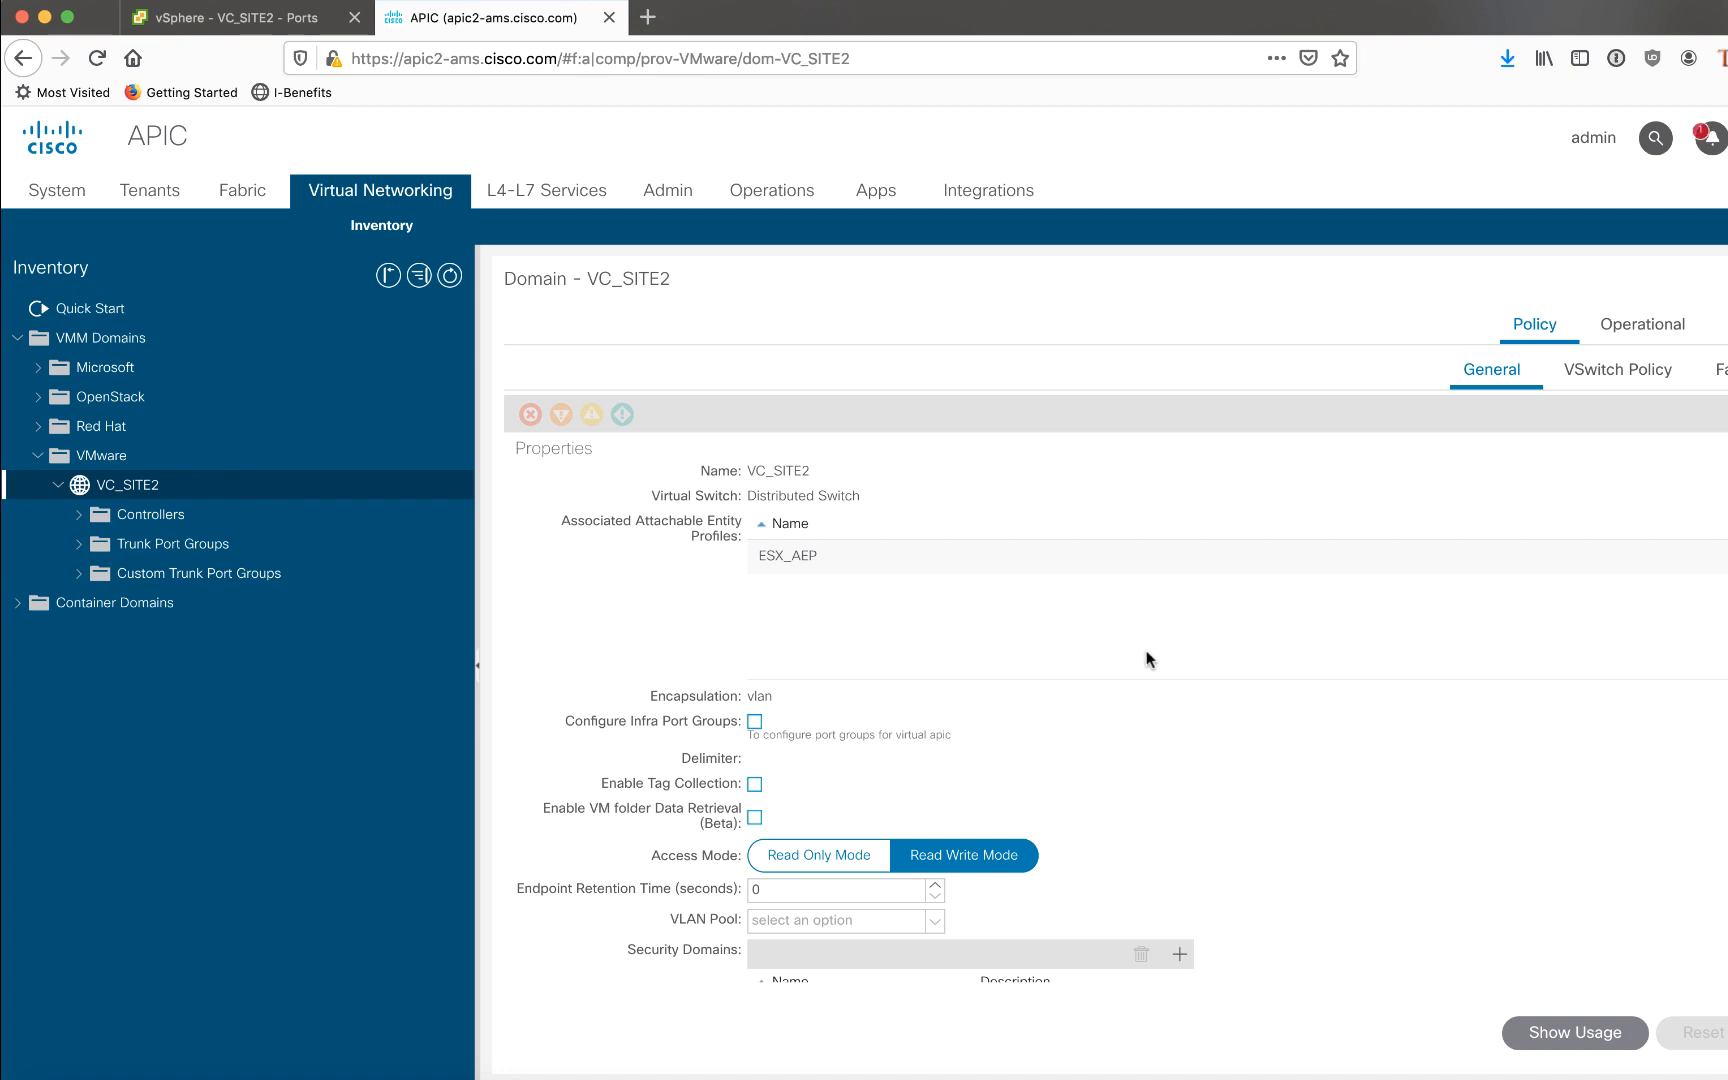
{"action": "mouse_move", "coordinate": [840, 716]}
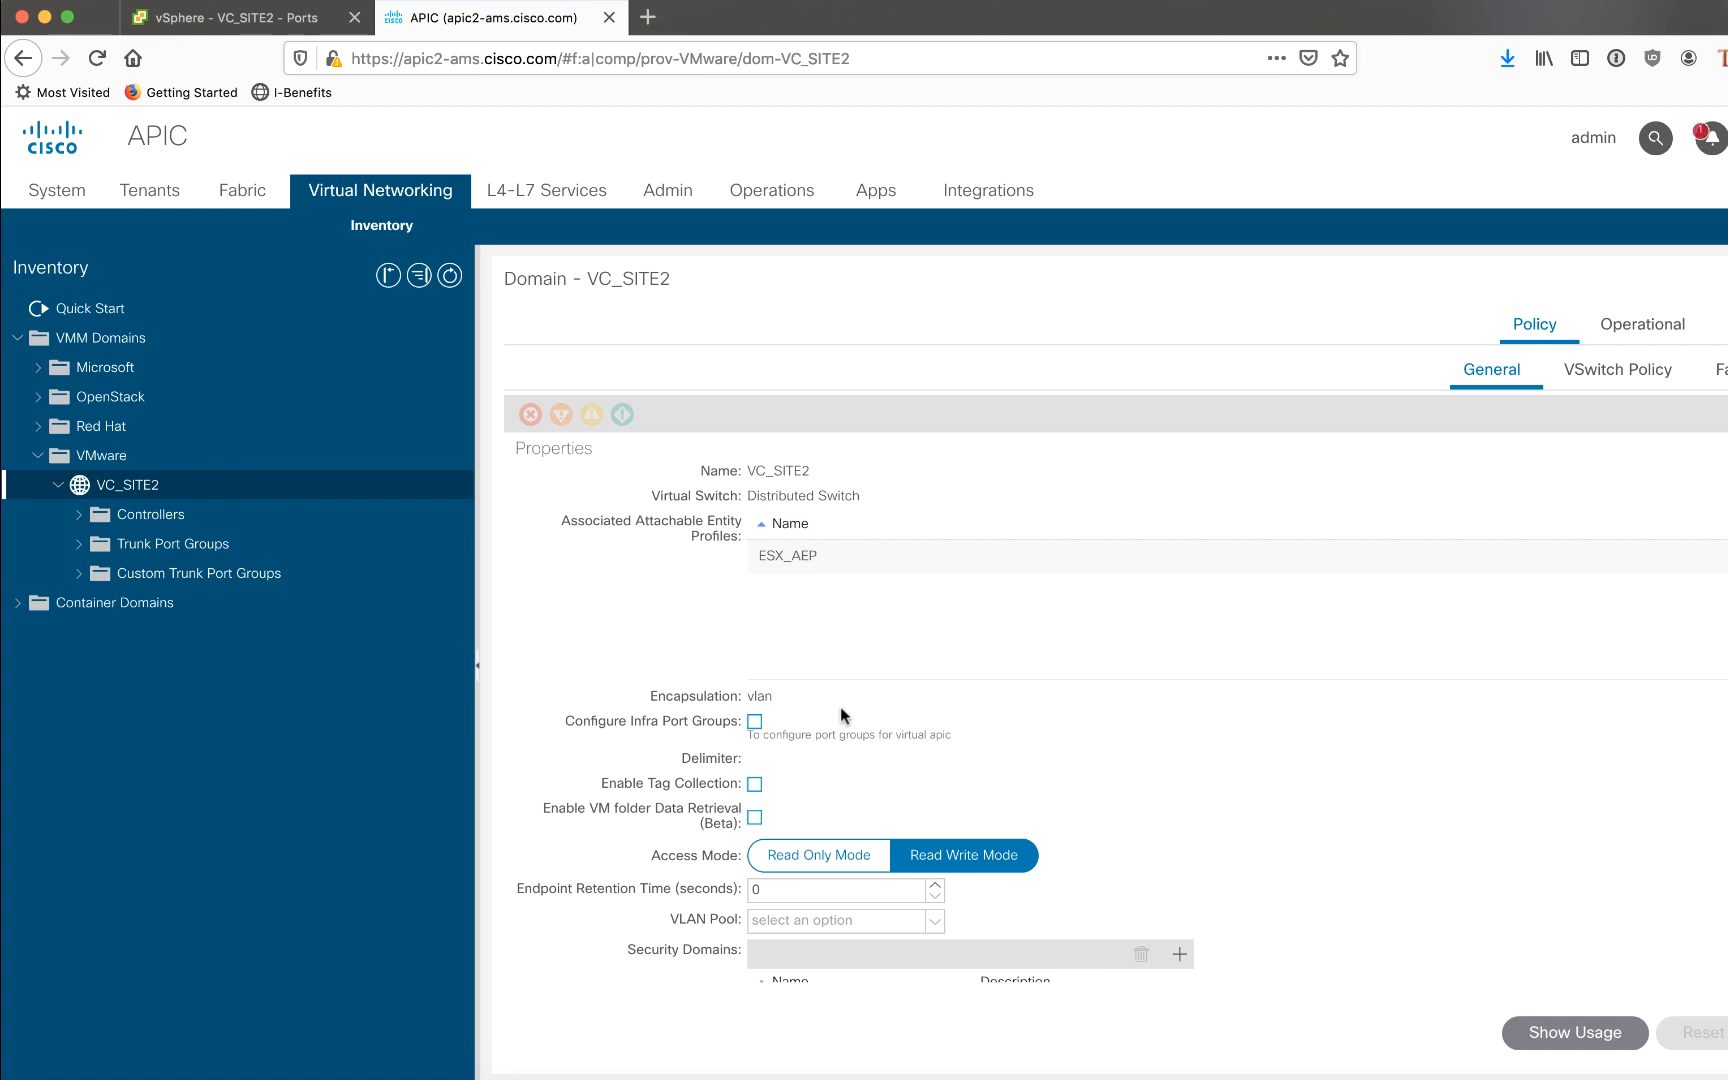
{"action": "mouse_move", "coordinate": [654, 738]}
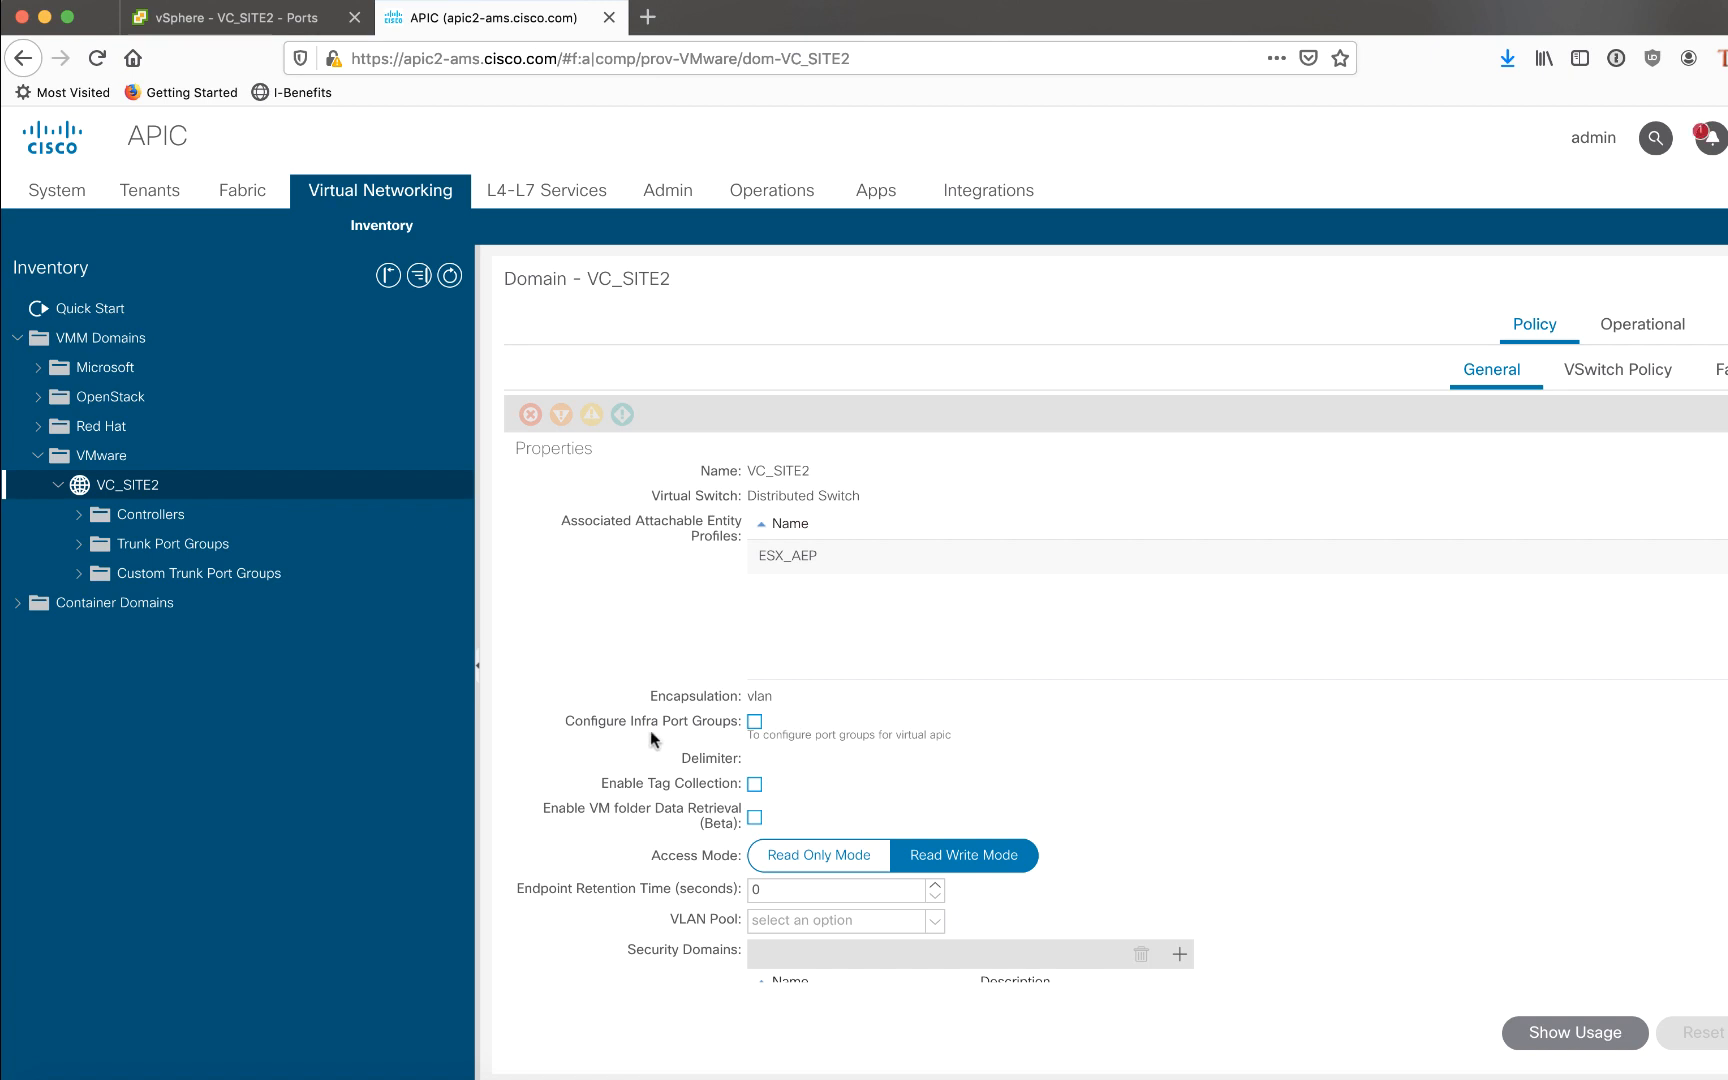
{"action": "mouse_move", "coordinate": [686, 738]}
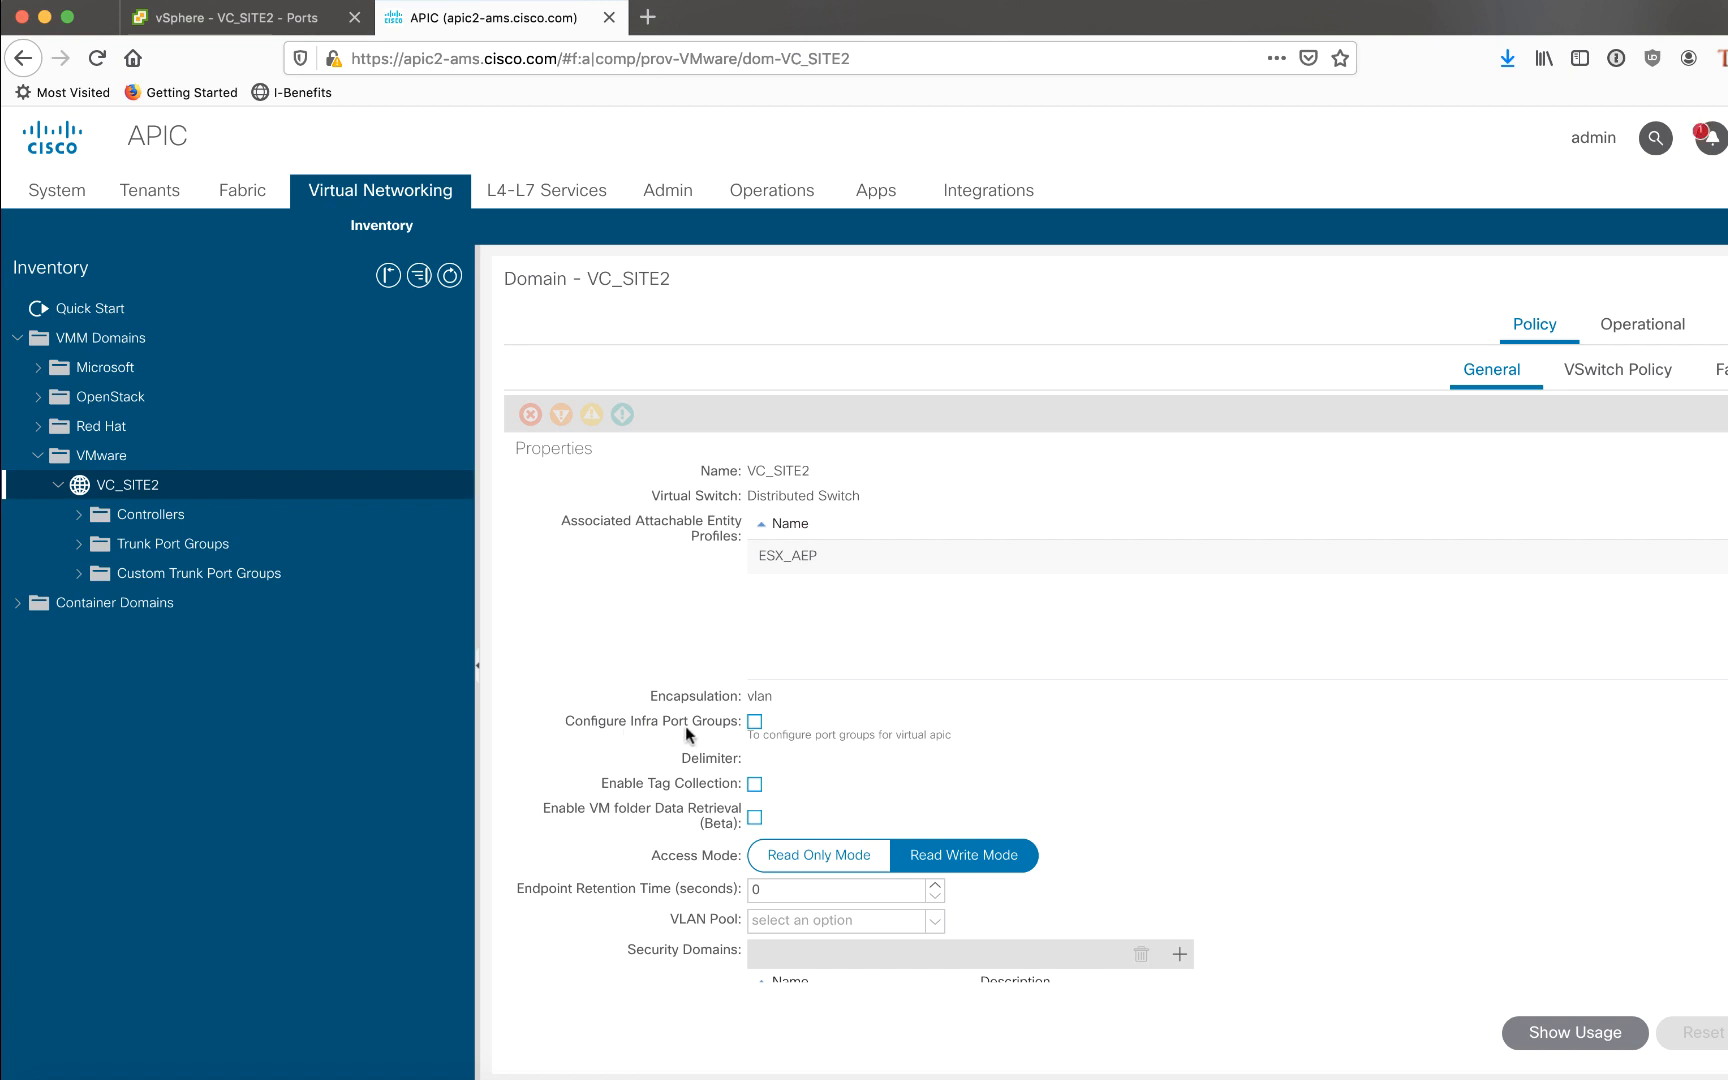
{"action": "mouse_move", "coordinate": [756, 722]}
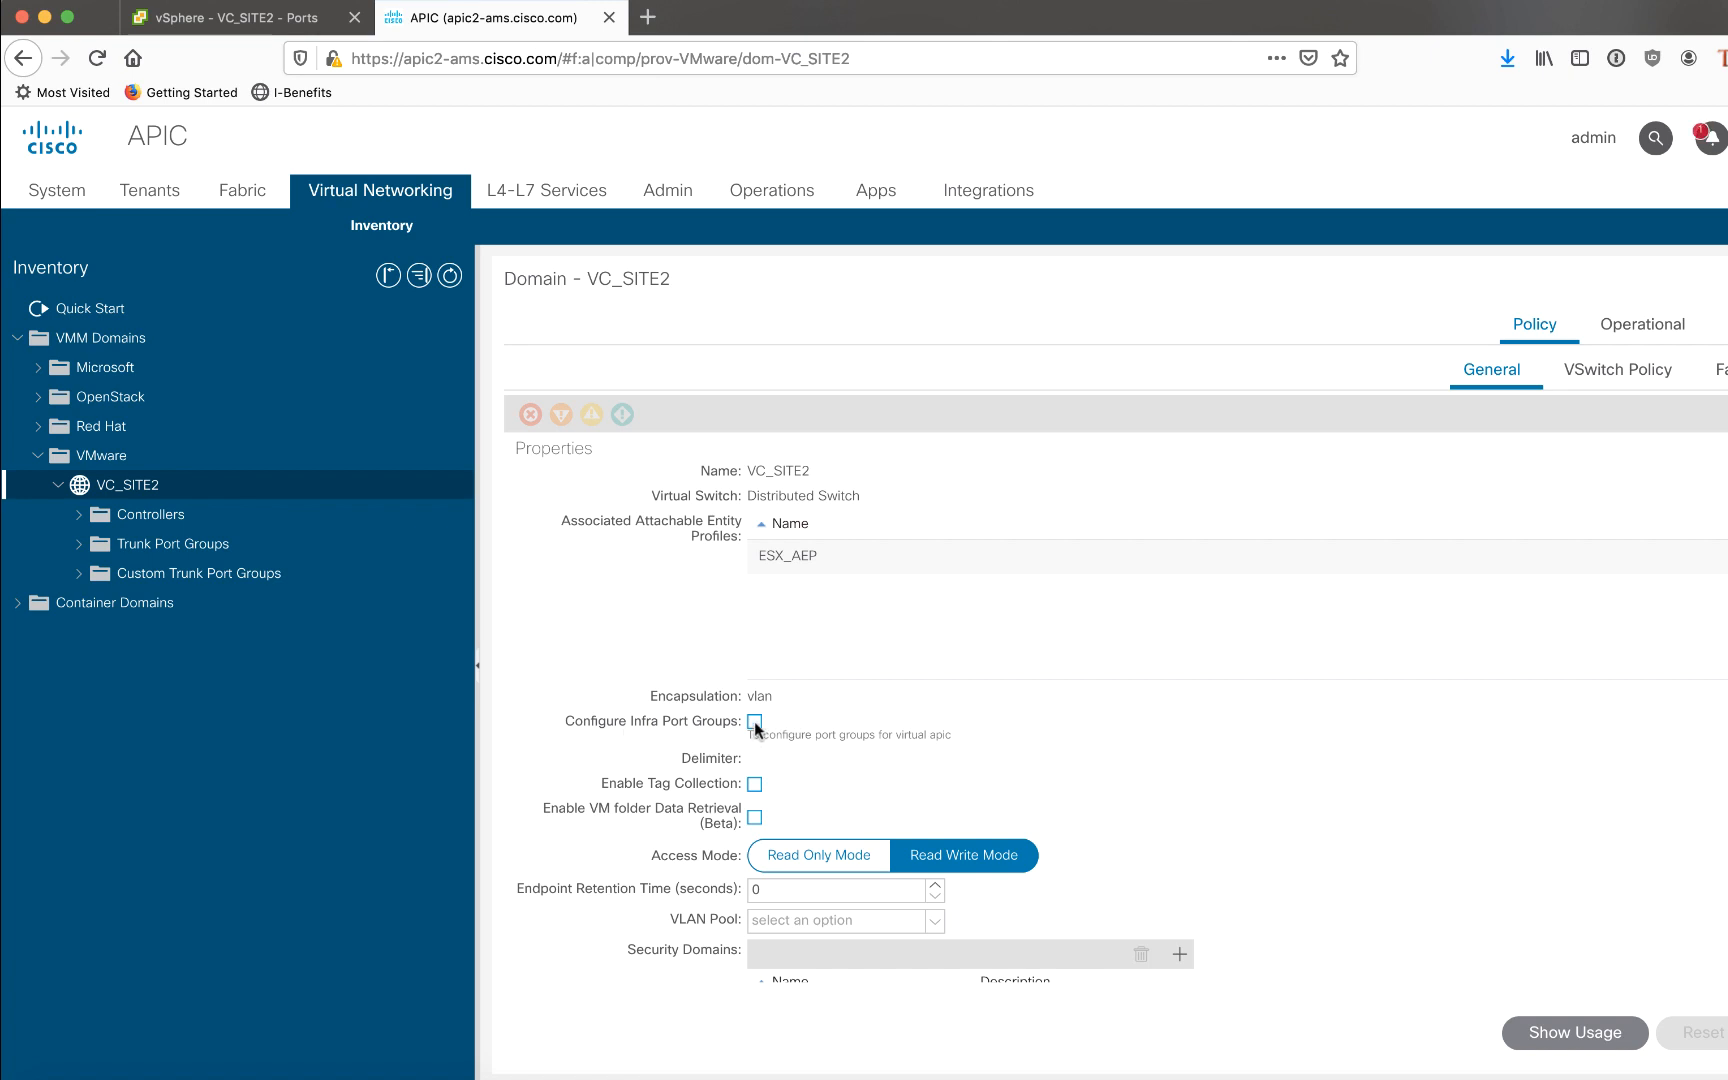
{"action": "left_click", "coordinate": [754, 720]}
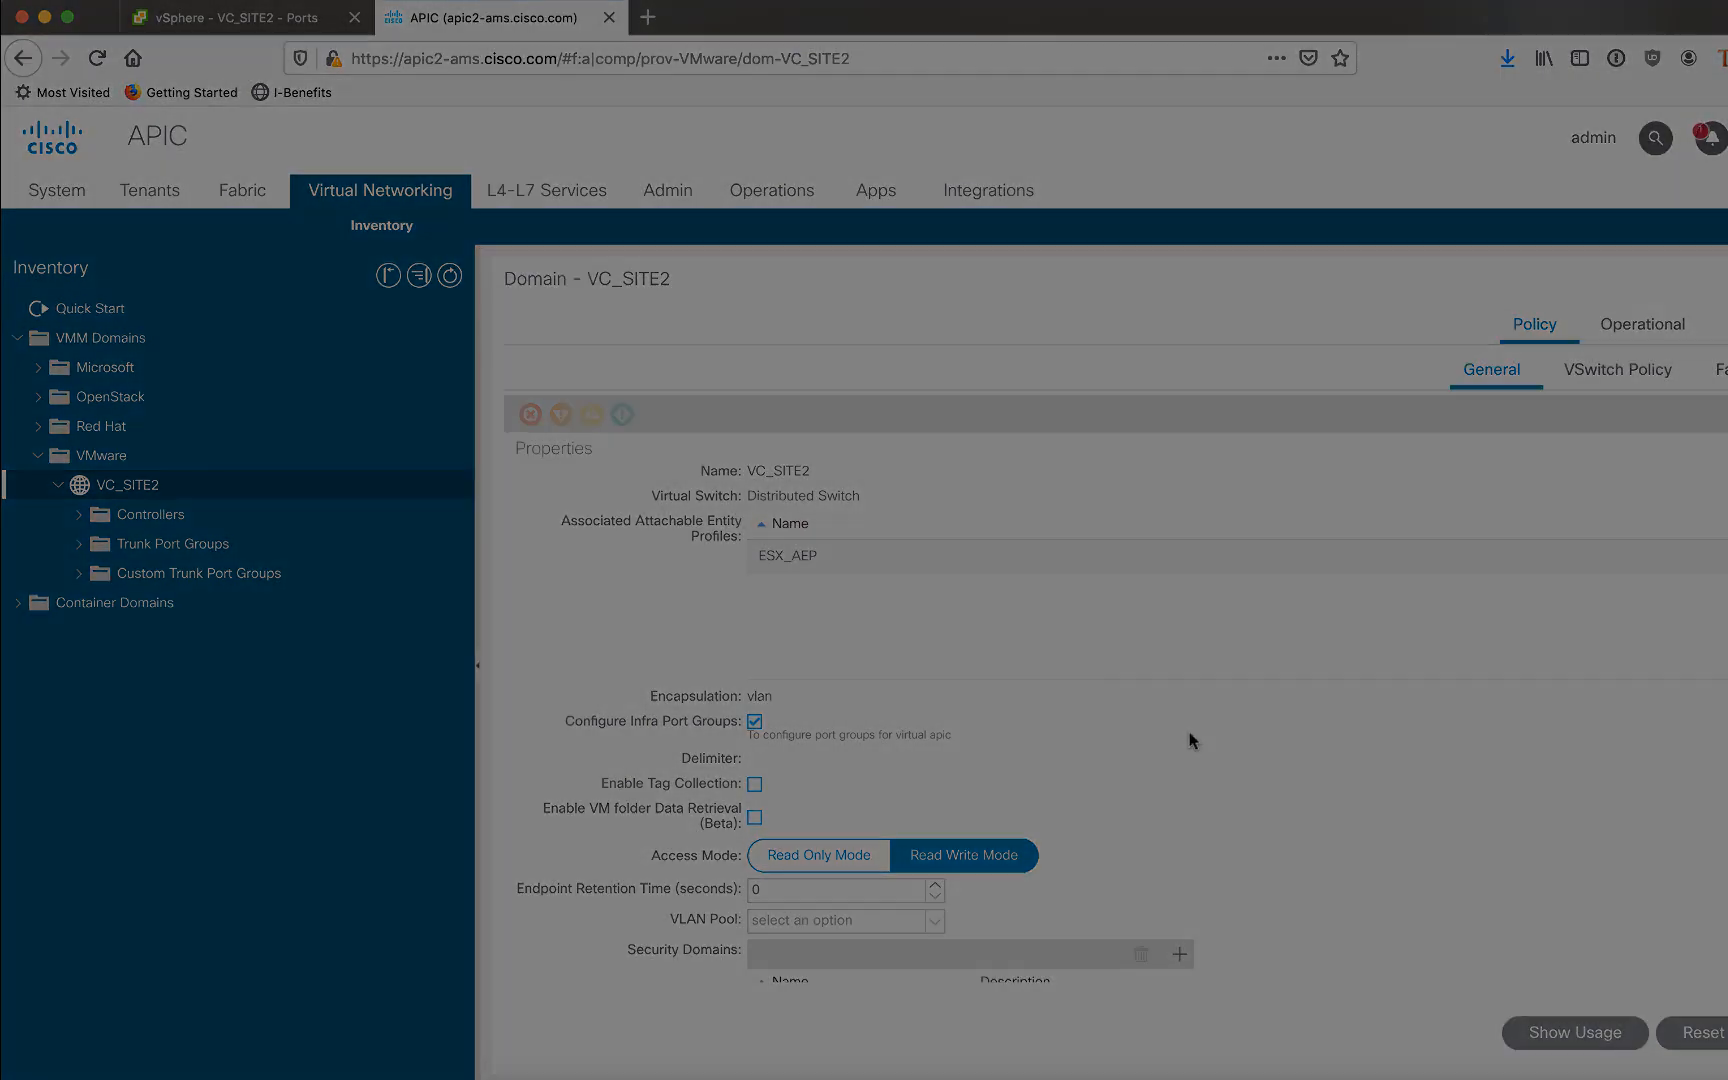
- In vSphere, select infra-pg under the VC_SITE2 distributed switch and show its actions
{"action": "left_click", "coordinate": [220, 16]}
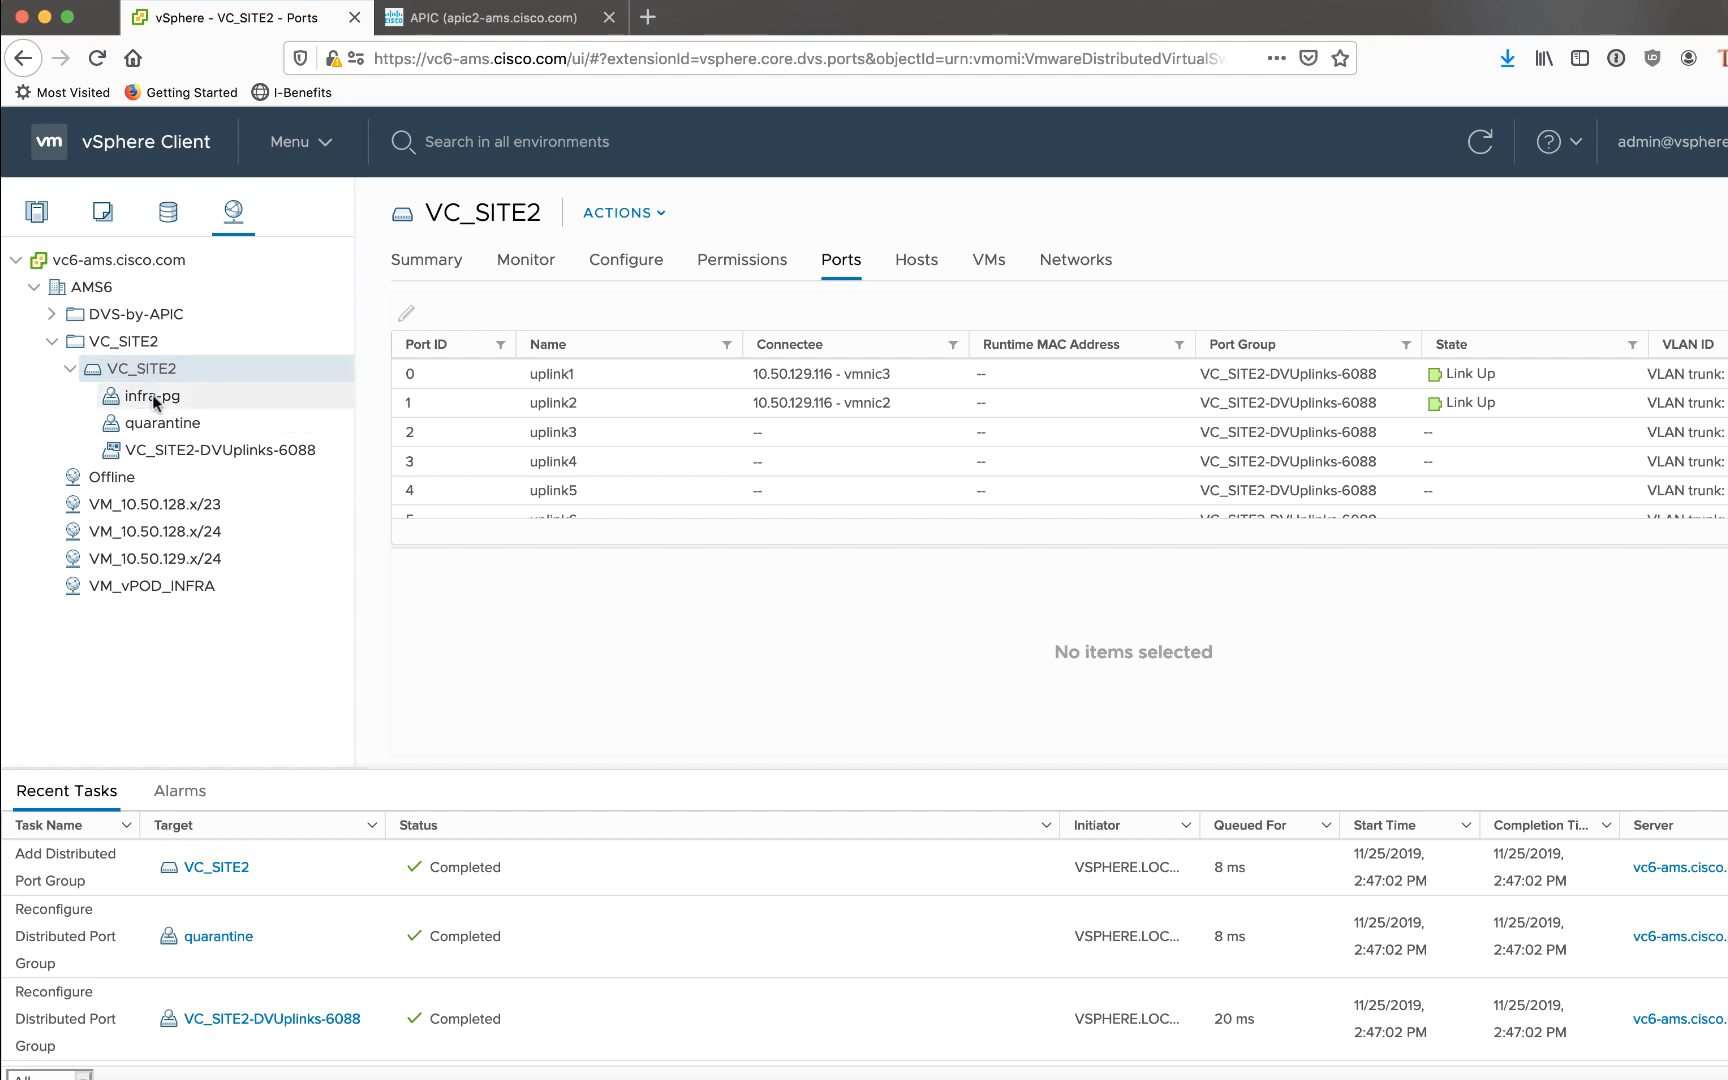
{"action": "left_click", "coordinate": [156, 396]}
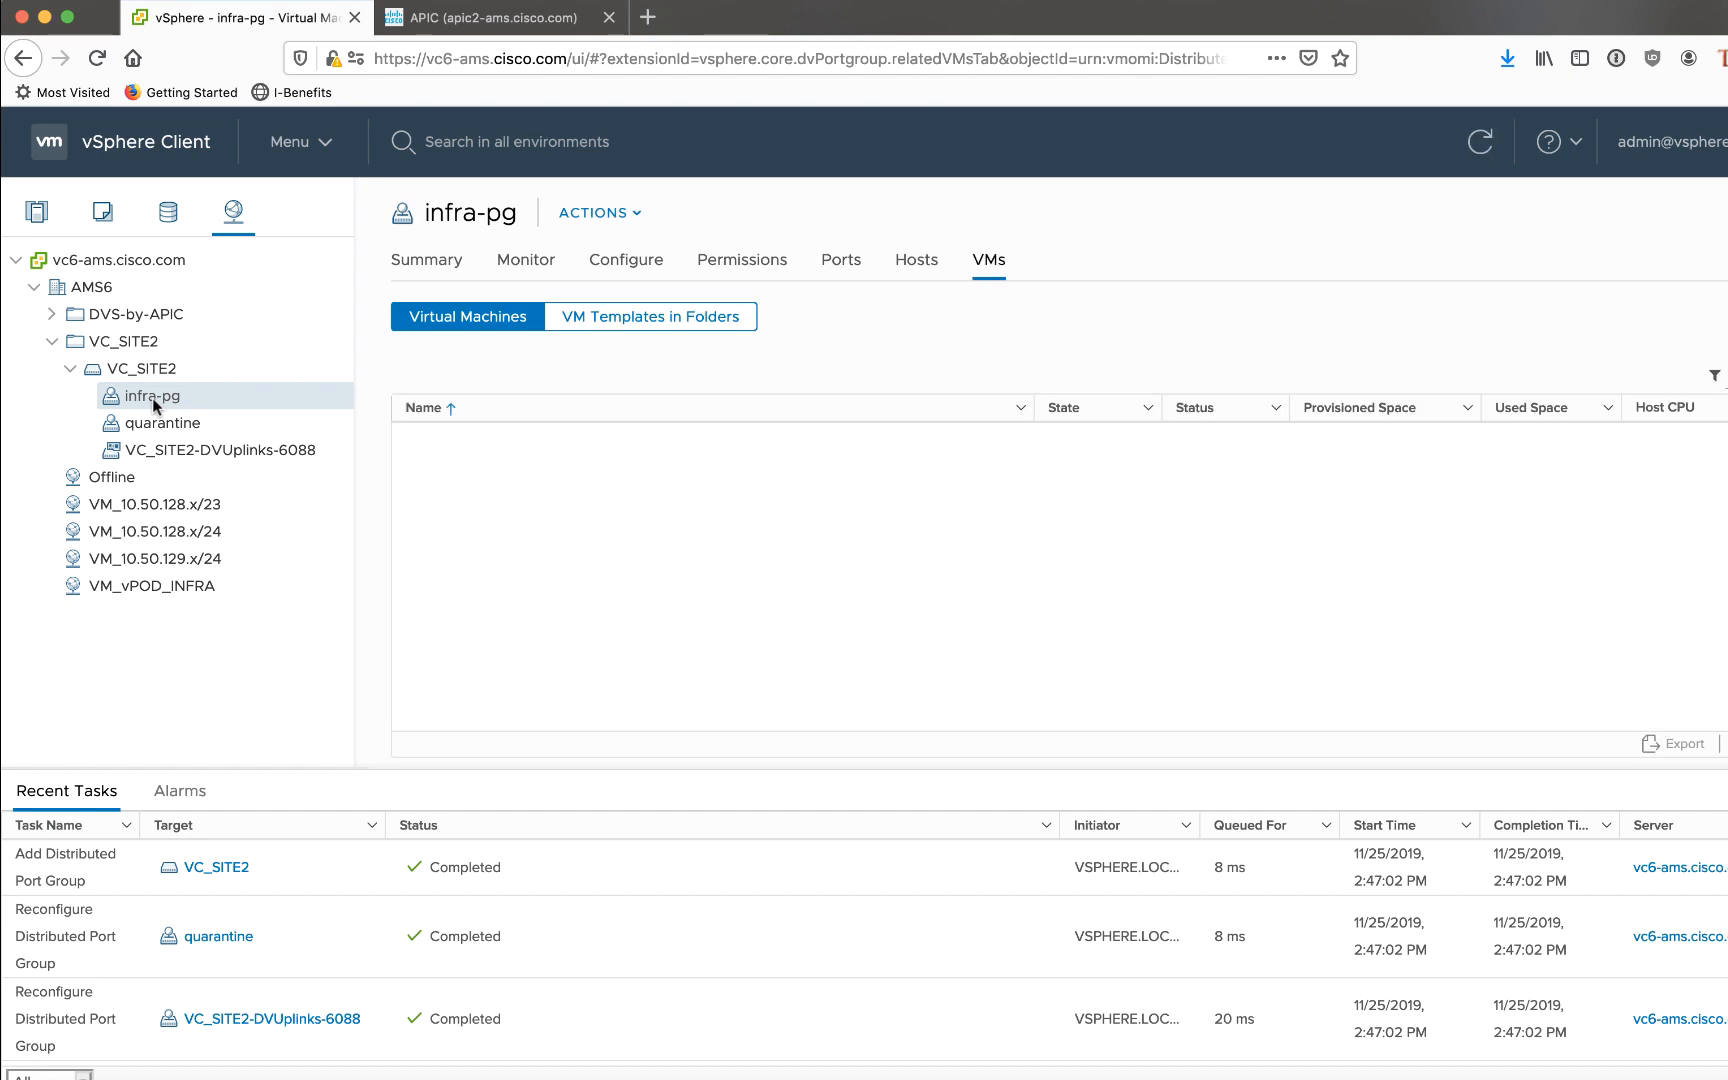
{"action": "right_click", "coordinate": [152, 396]}
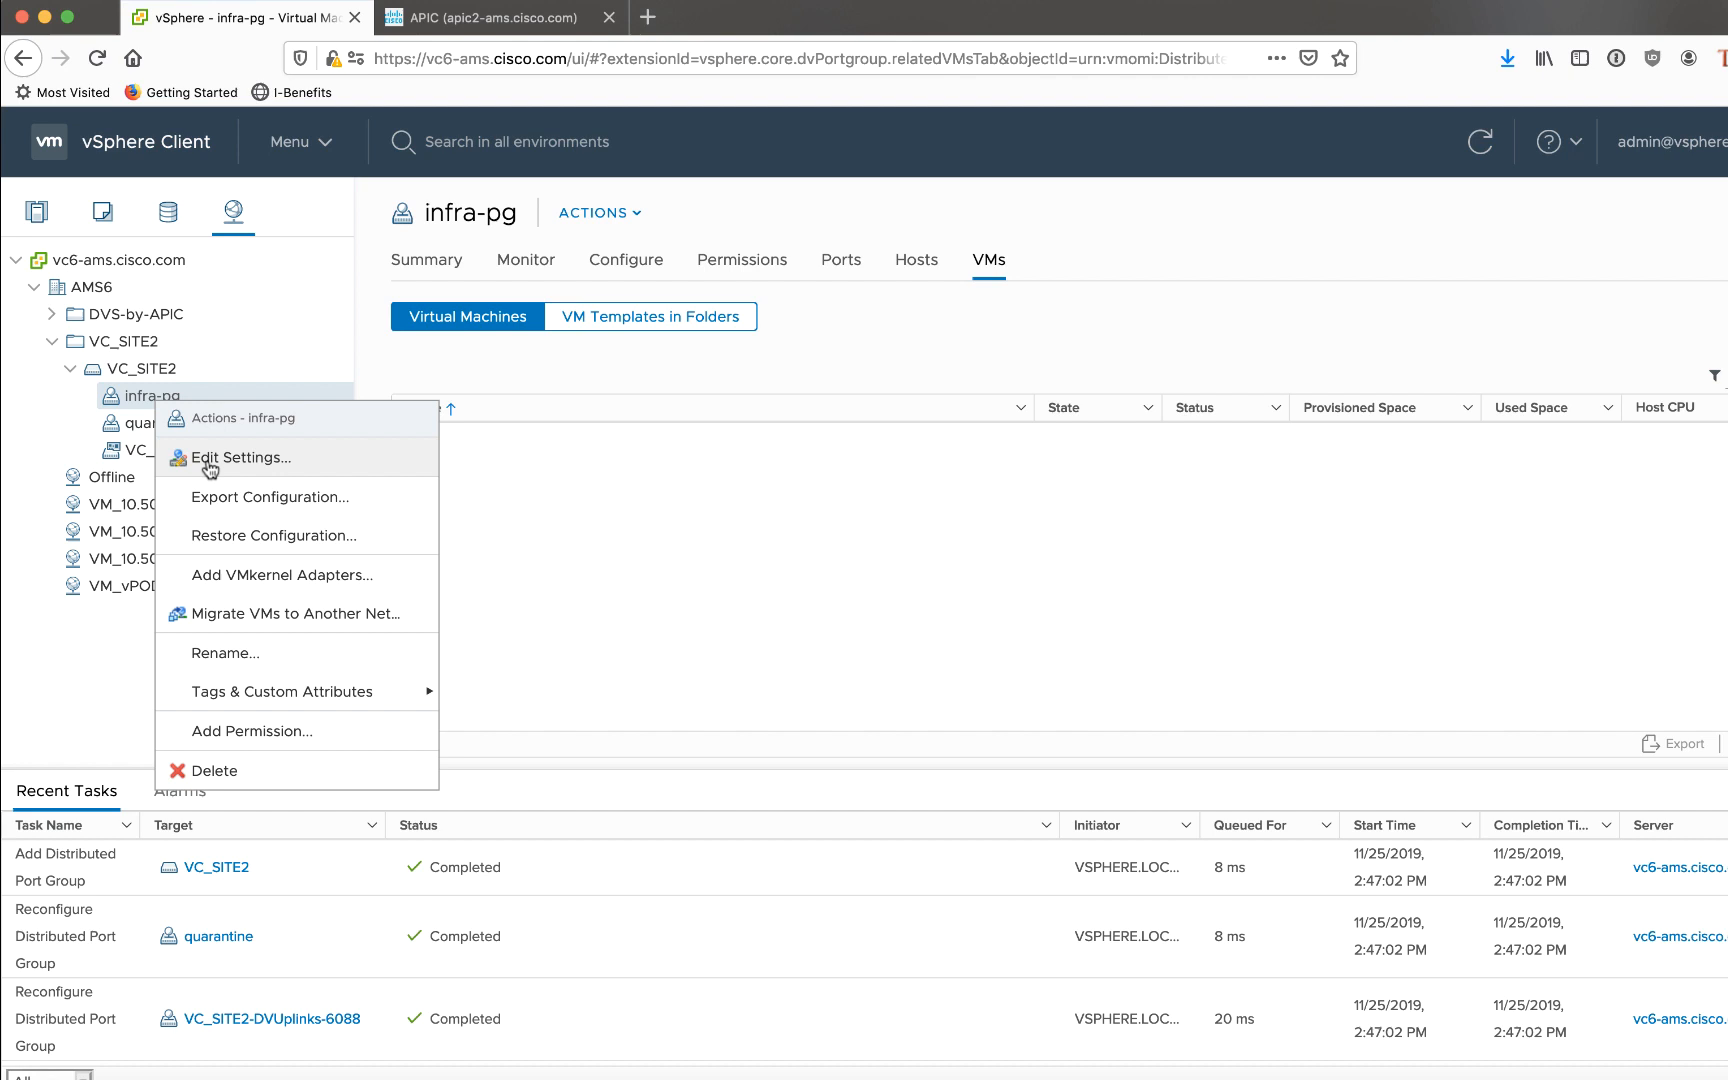
- View infra-pg settings showing VLAN trunking with trunk range 3456
{"action": "left_click", "coordinate": [236, 458]}
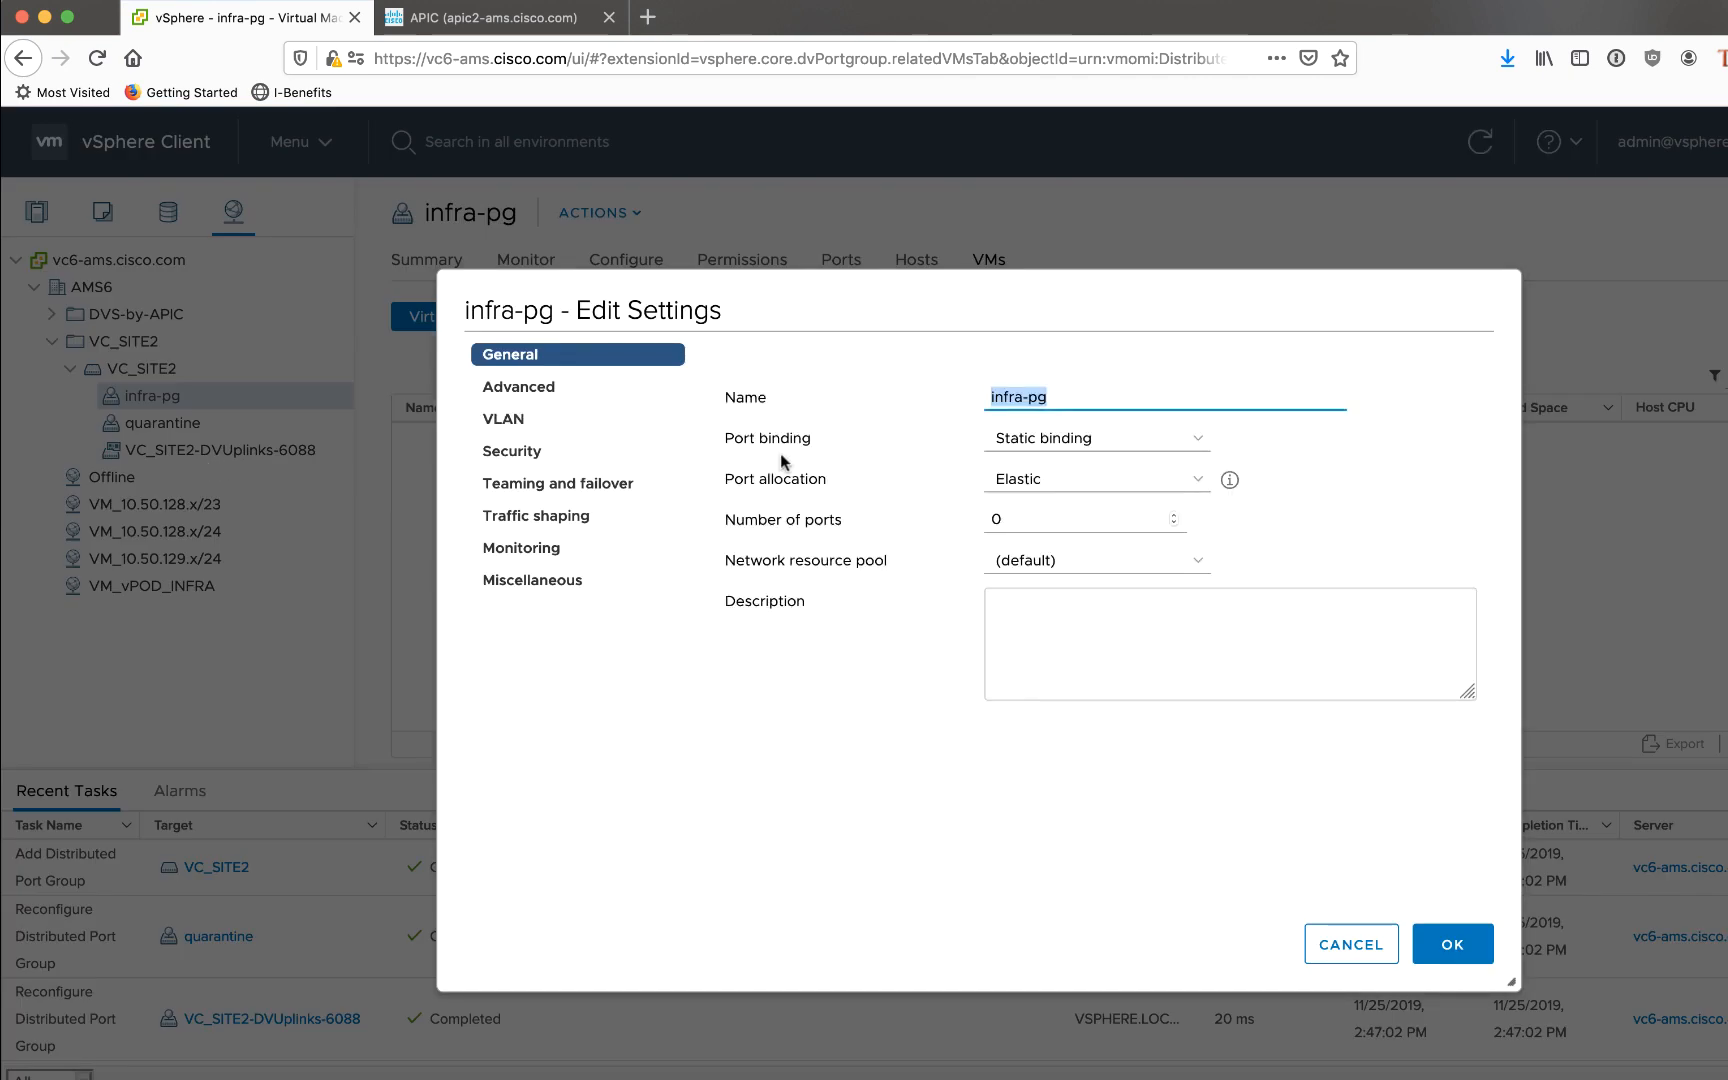
{"action": "left_click", "coordinate": [502, 418]}
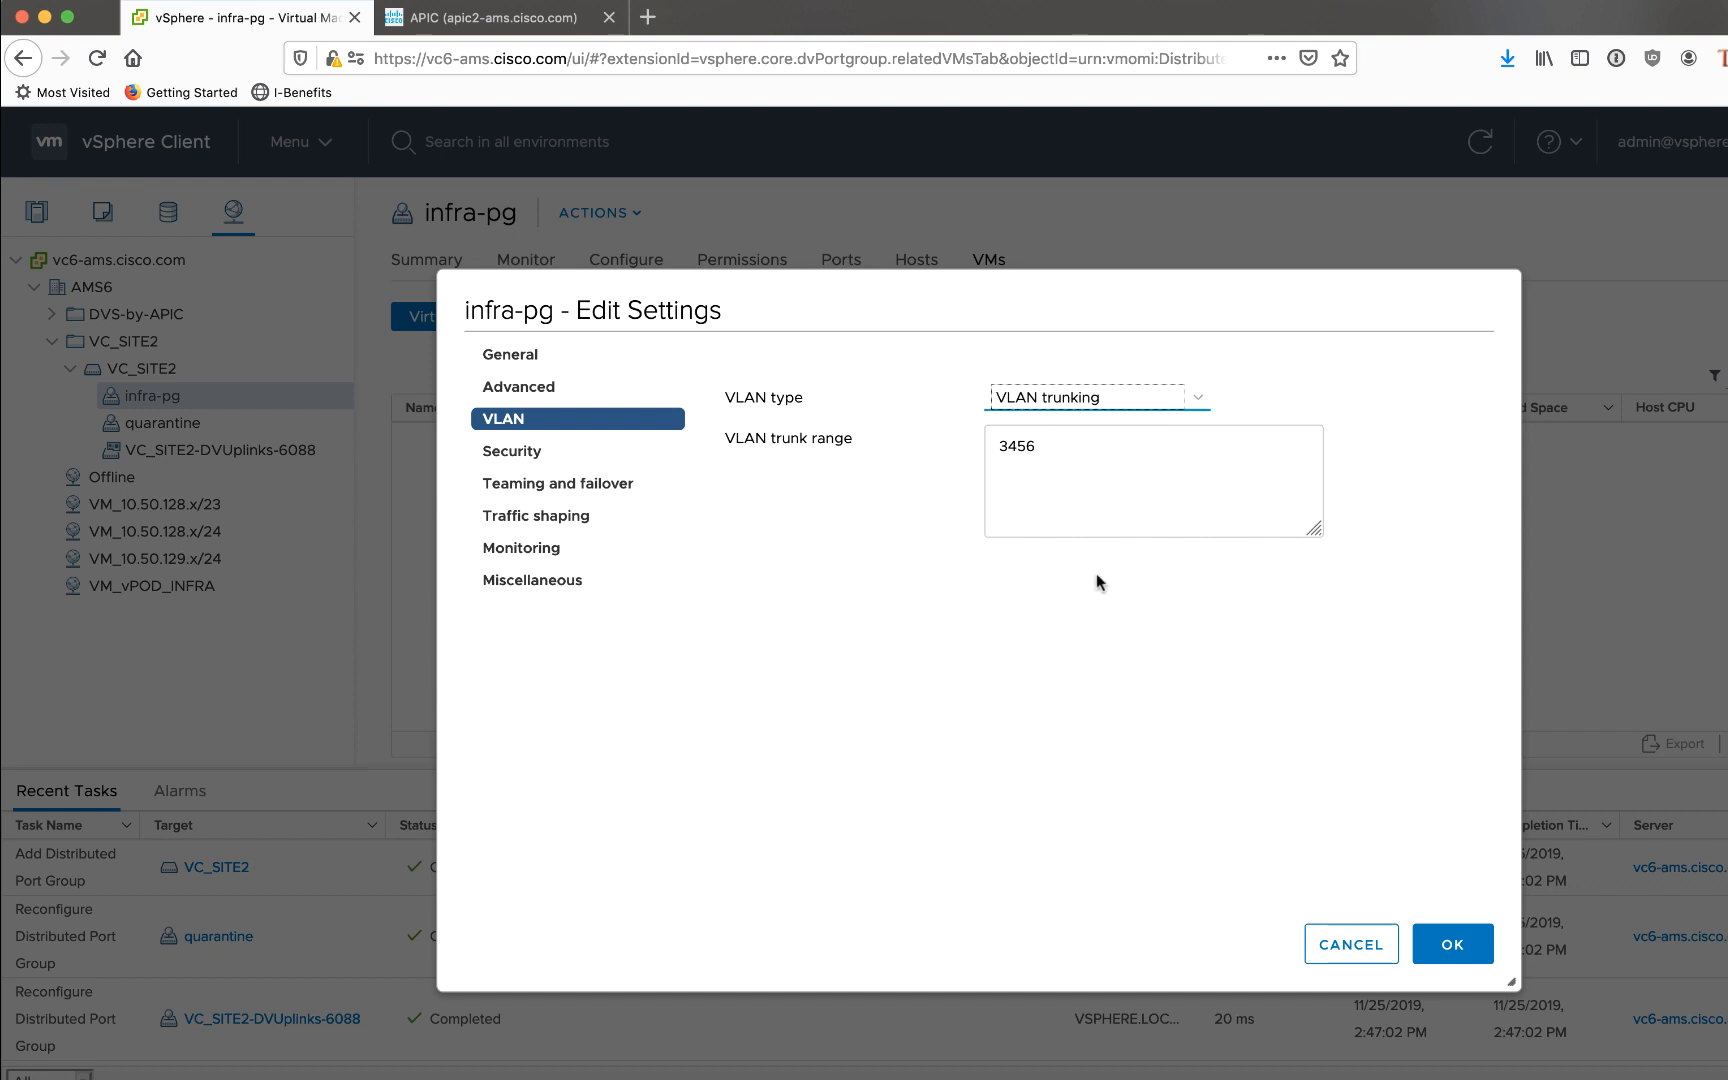
{"action": "mouse_move", "coordinate": [1088, 550]}
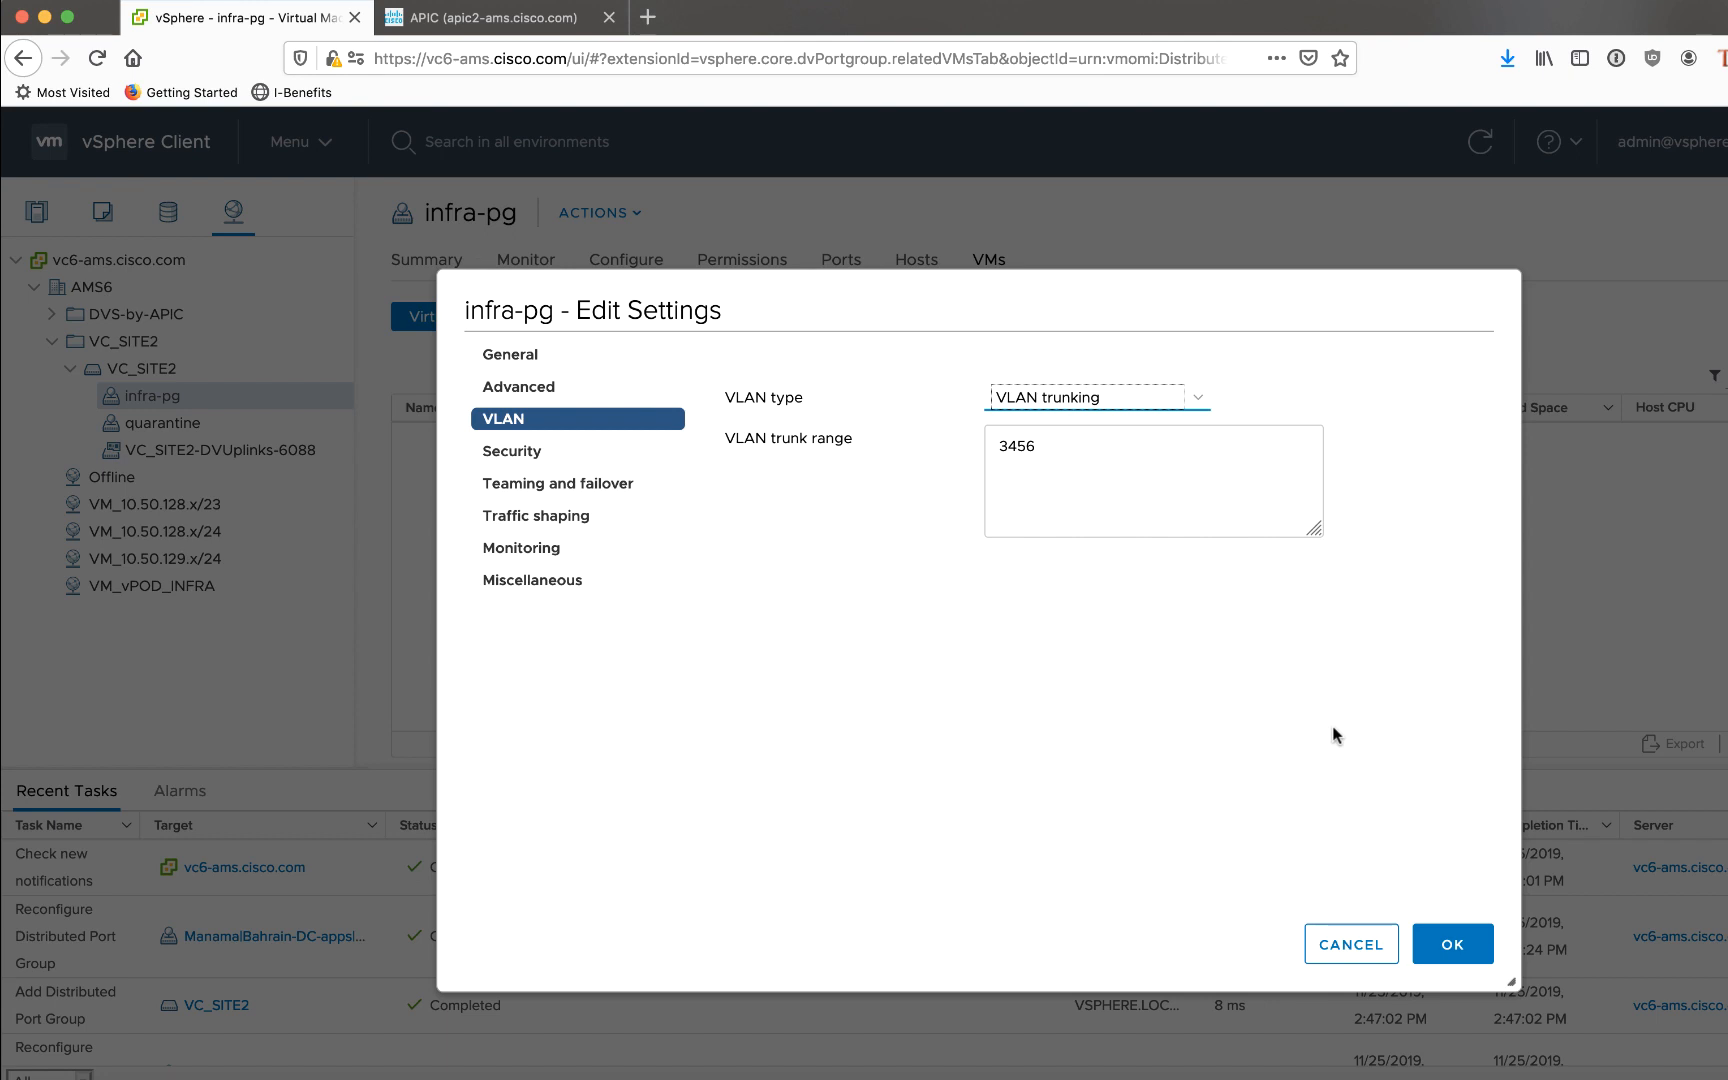
{"action": "mouse_move", "coordinate": [1248, 634]}
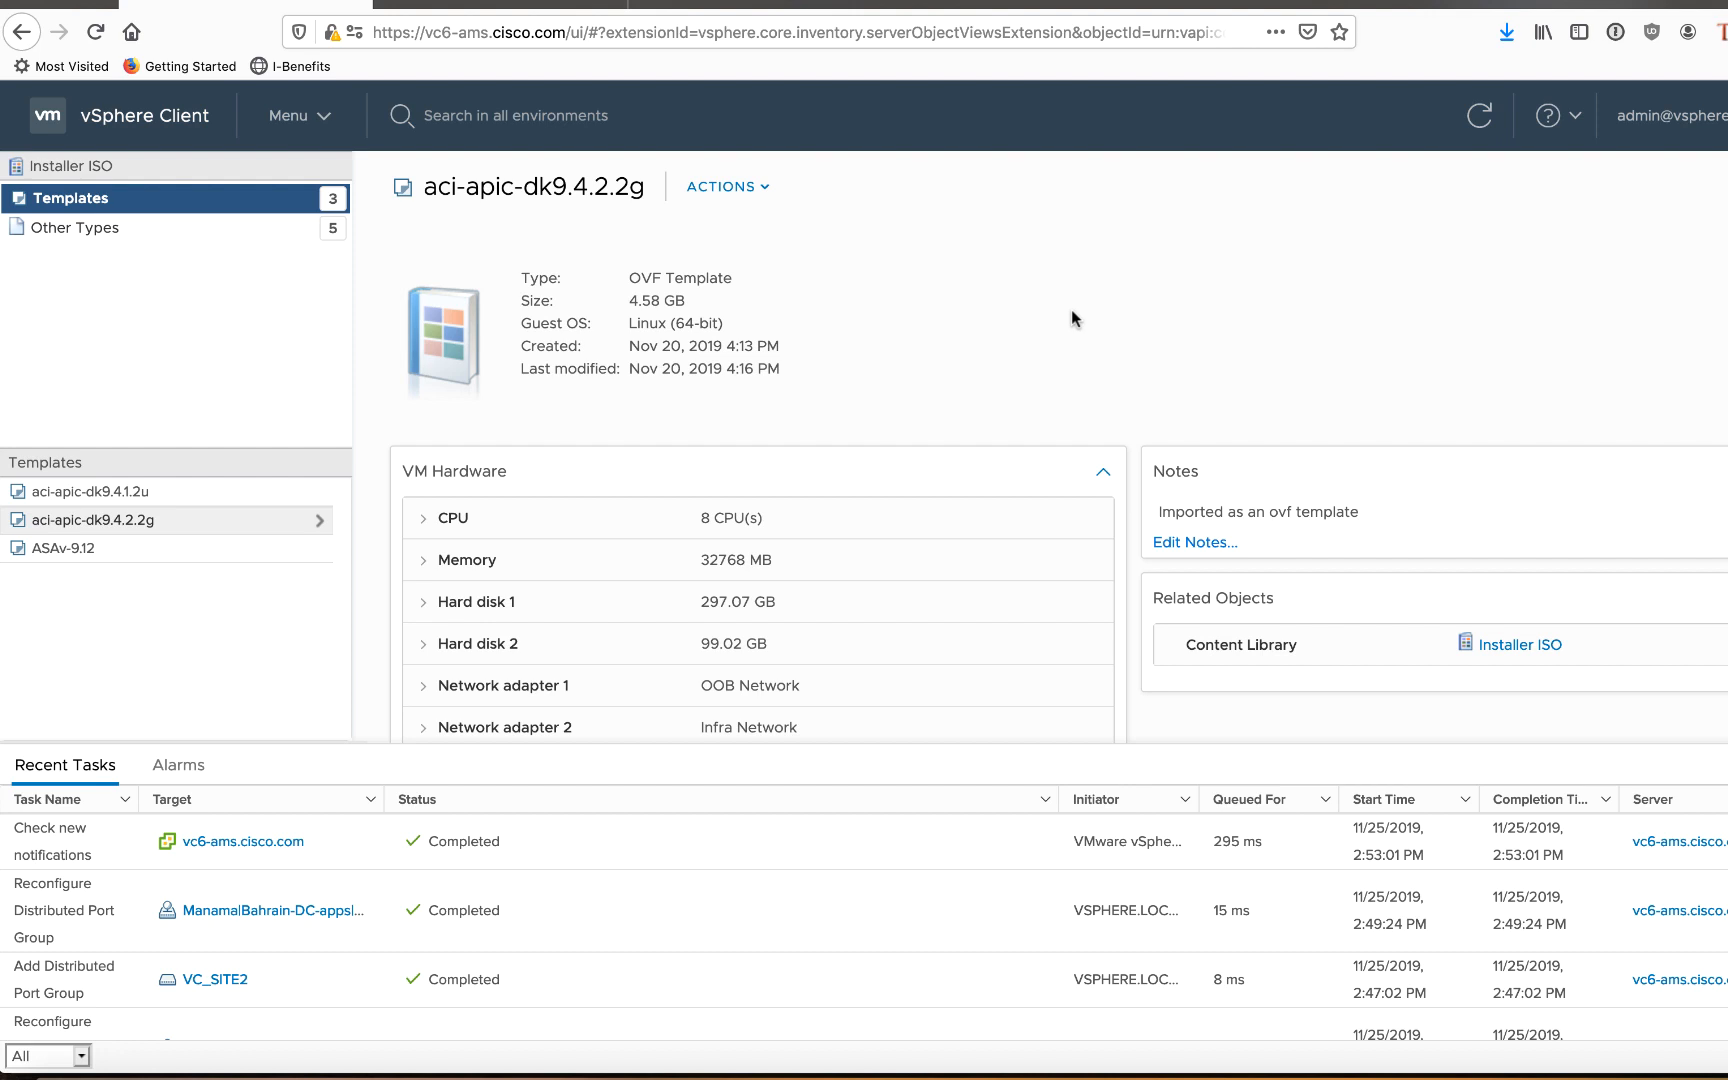
{"action": "mouse_move", "coordinate": [240, 208]}
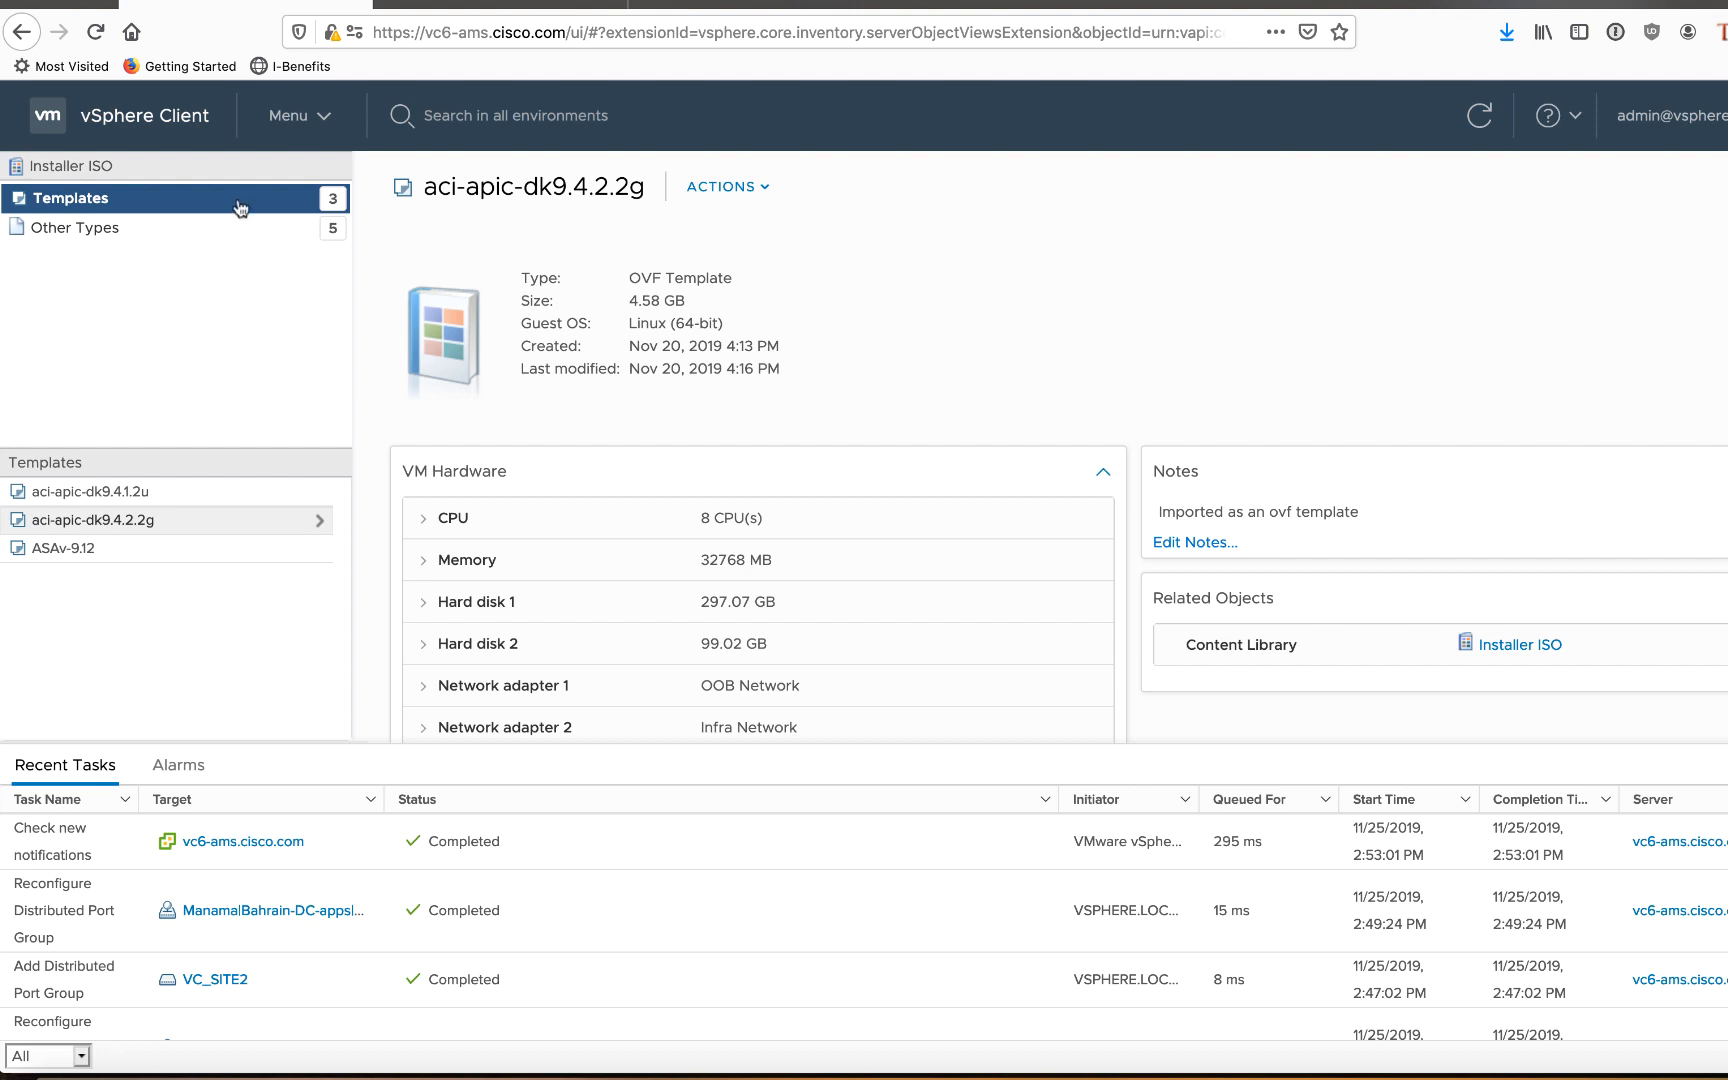
{"action": "mouse_move", "coordinate": [198, 540]}
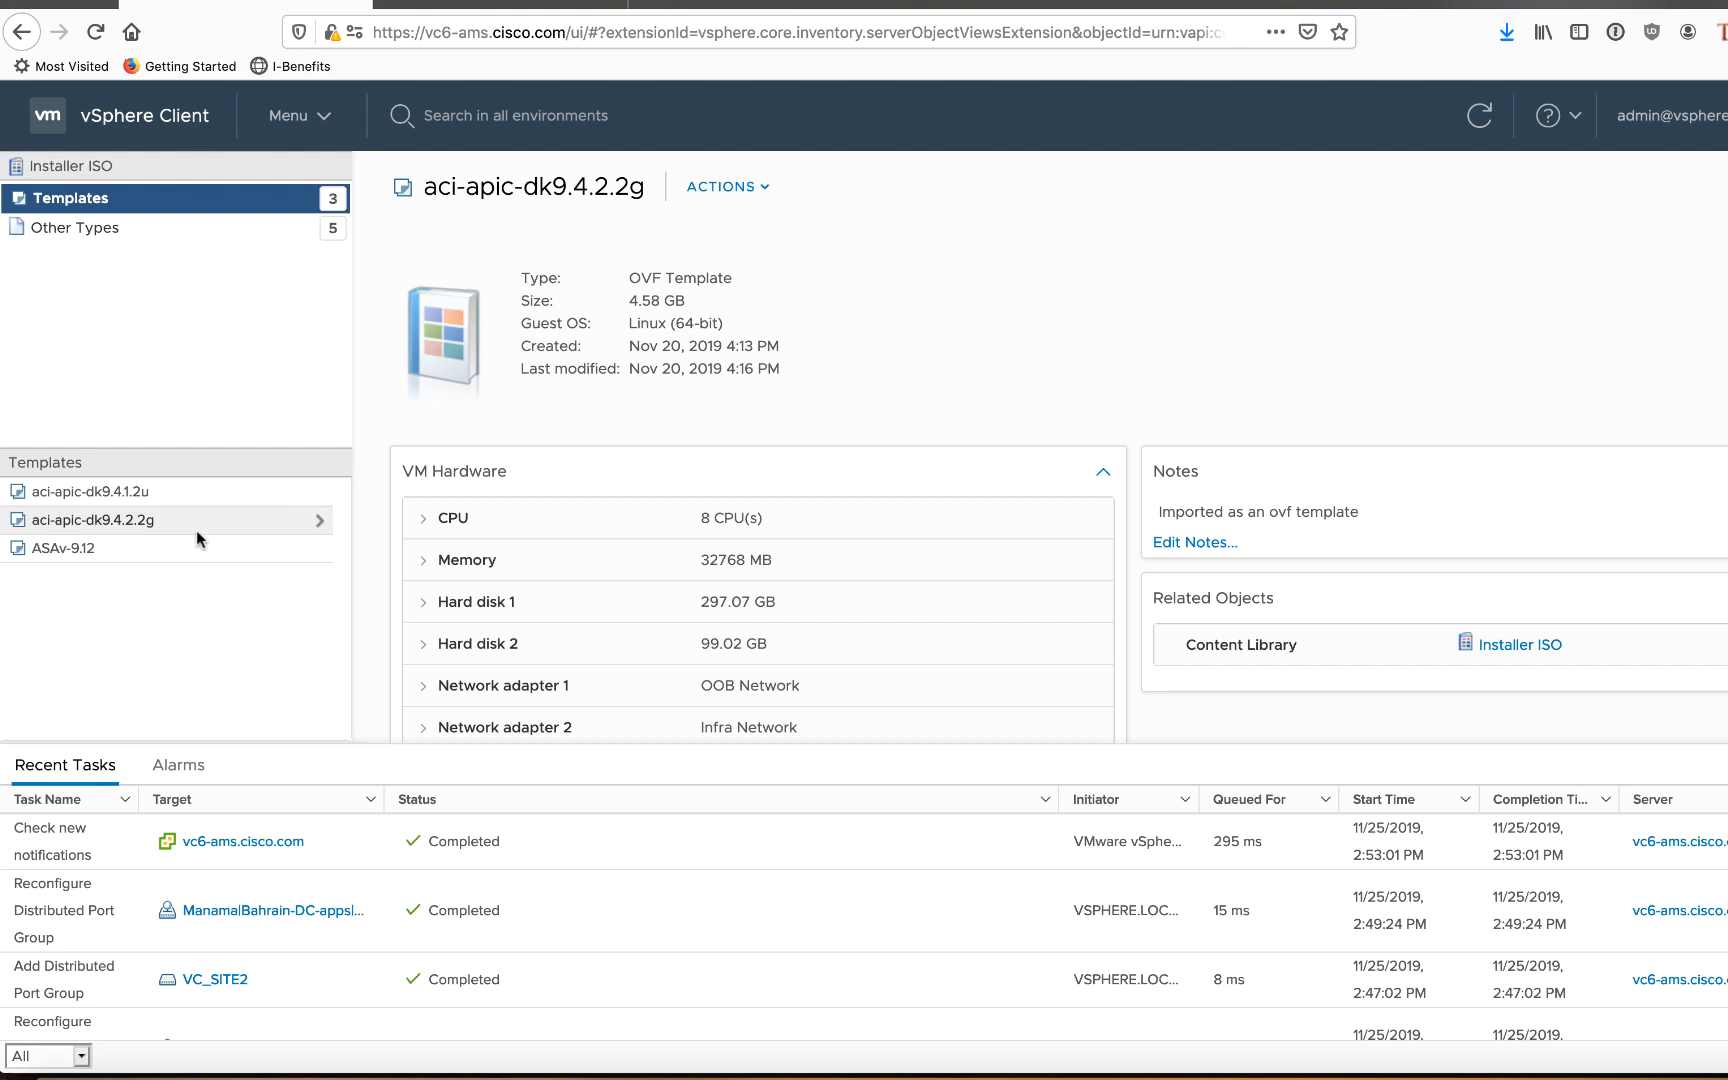
- Show the actions menu for the aci-apic-dk9.4.2.2g template in the Installer ISO library
{"action": "left_click", "coordinate": [90, 520]}
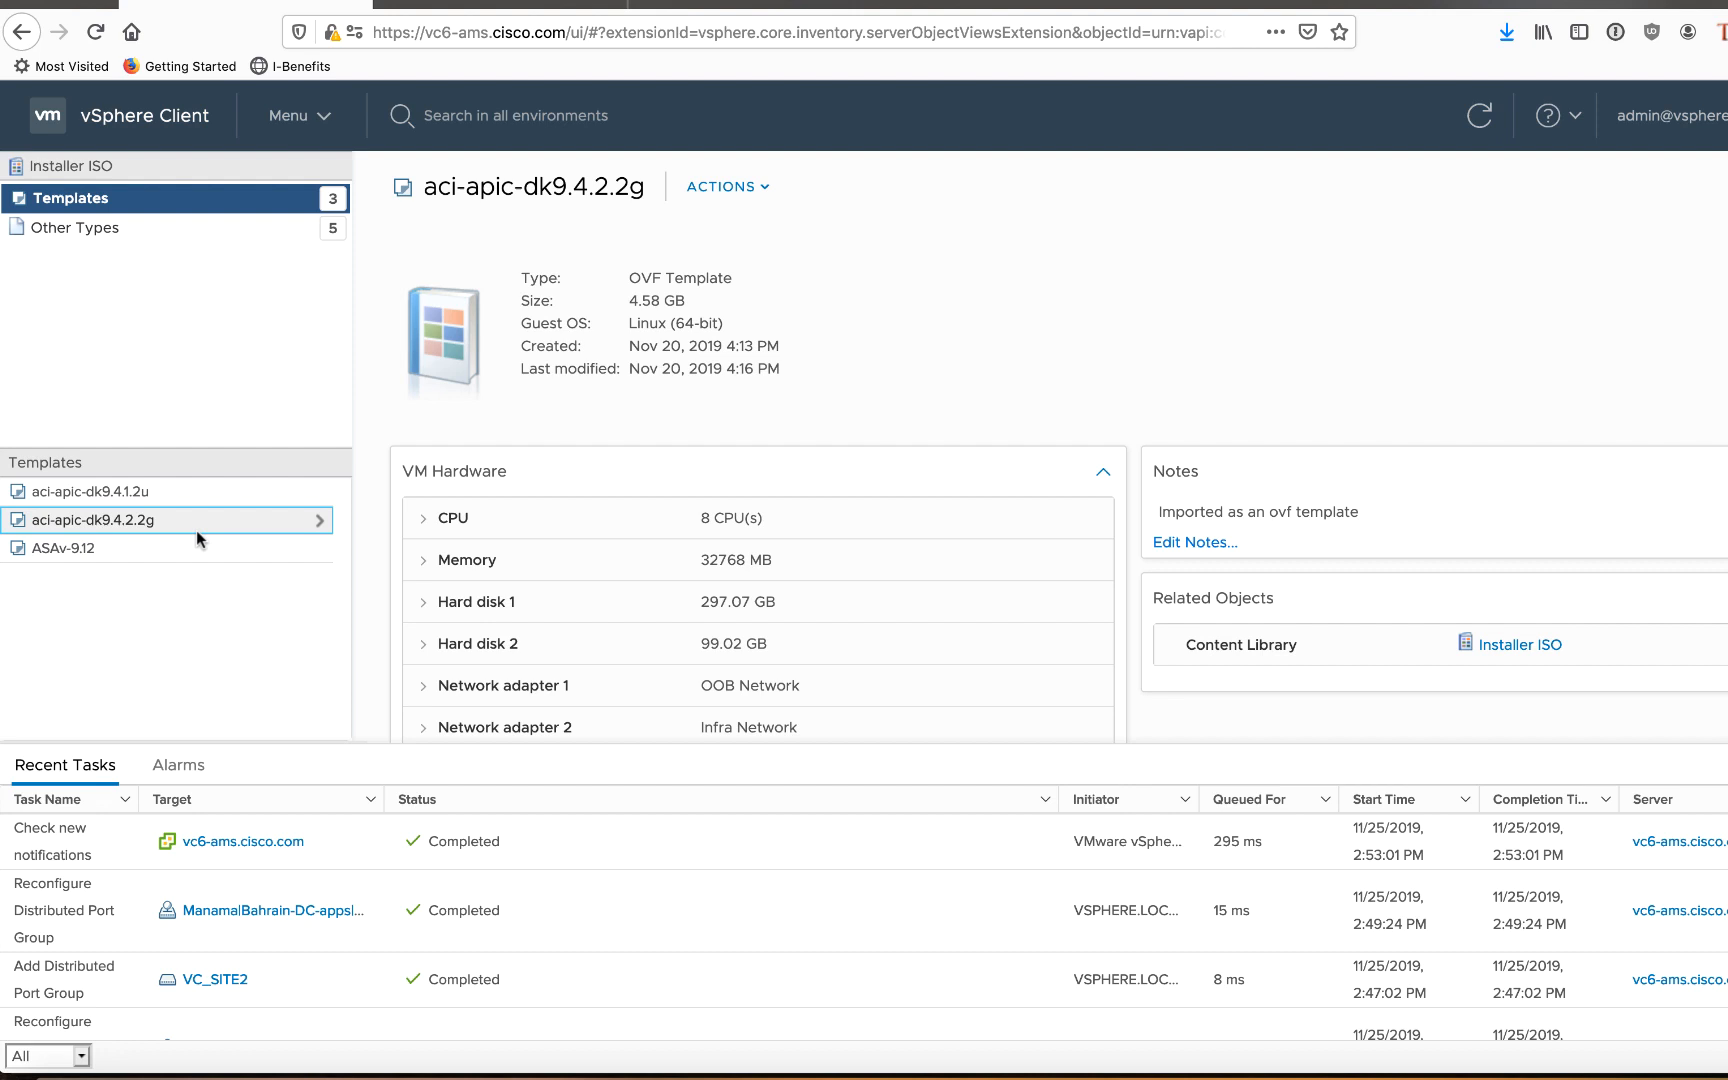
{"action": "mouse_move", "coordinate": [212, 528]}
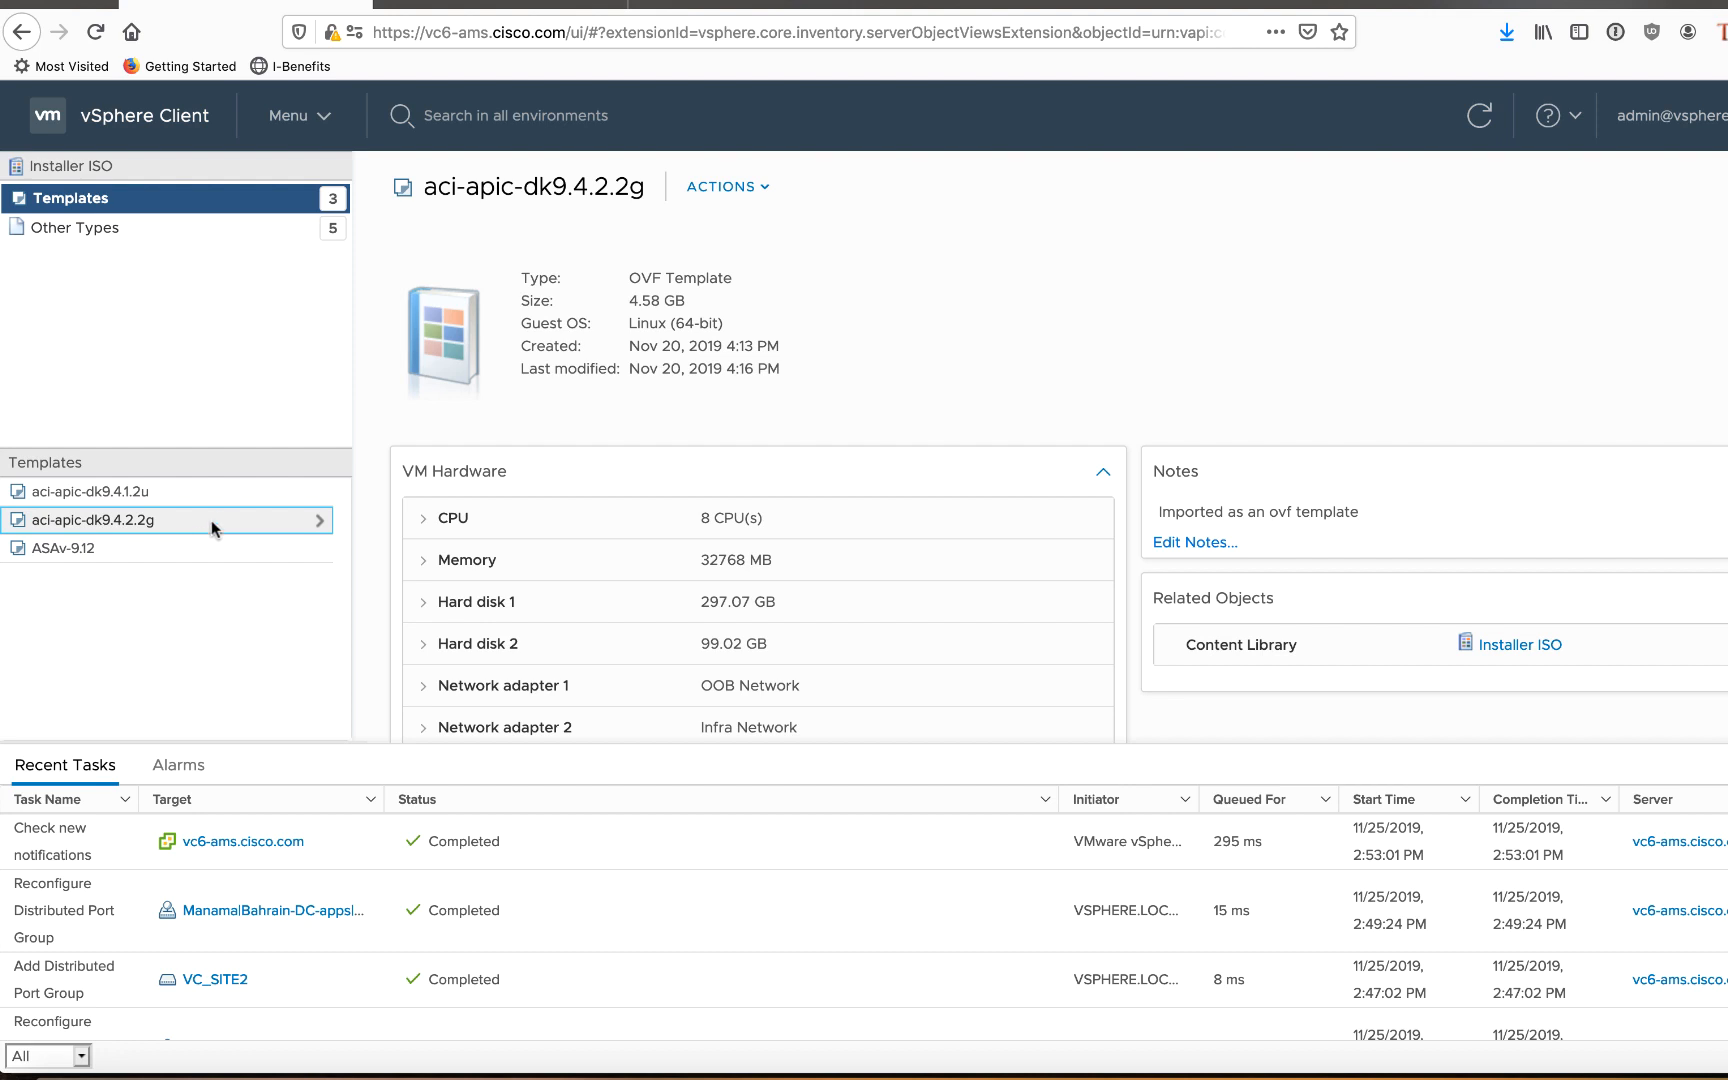
{"action": "right_click", "coordinate": [104, 520]}
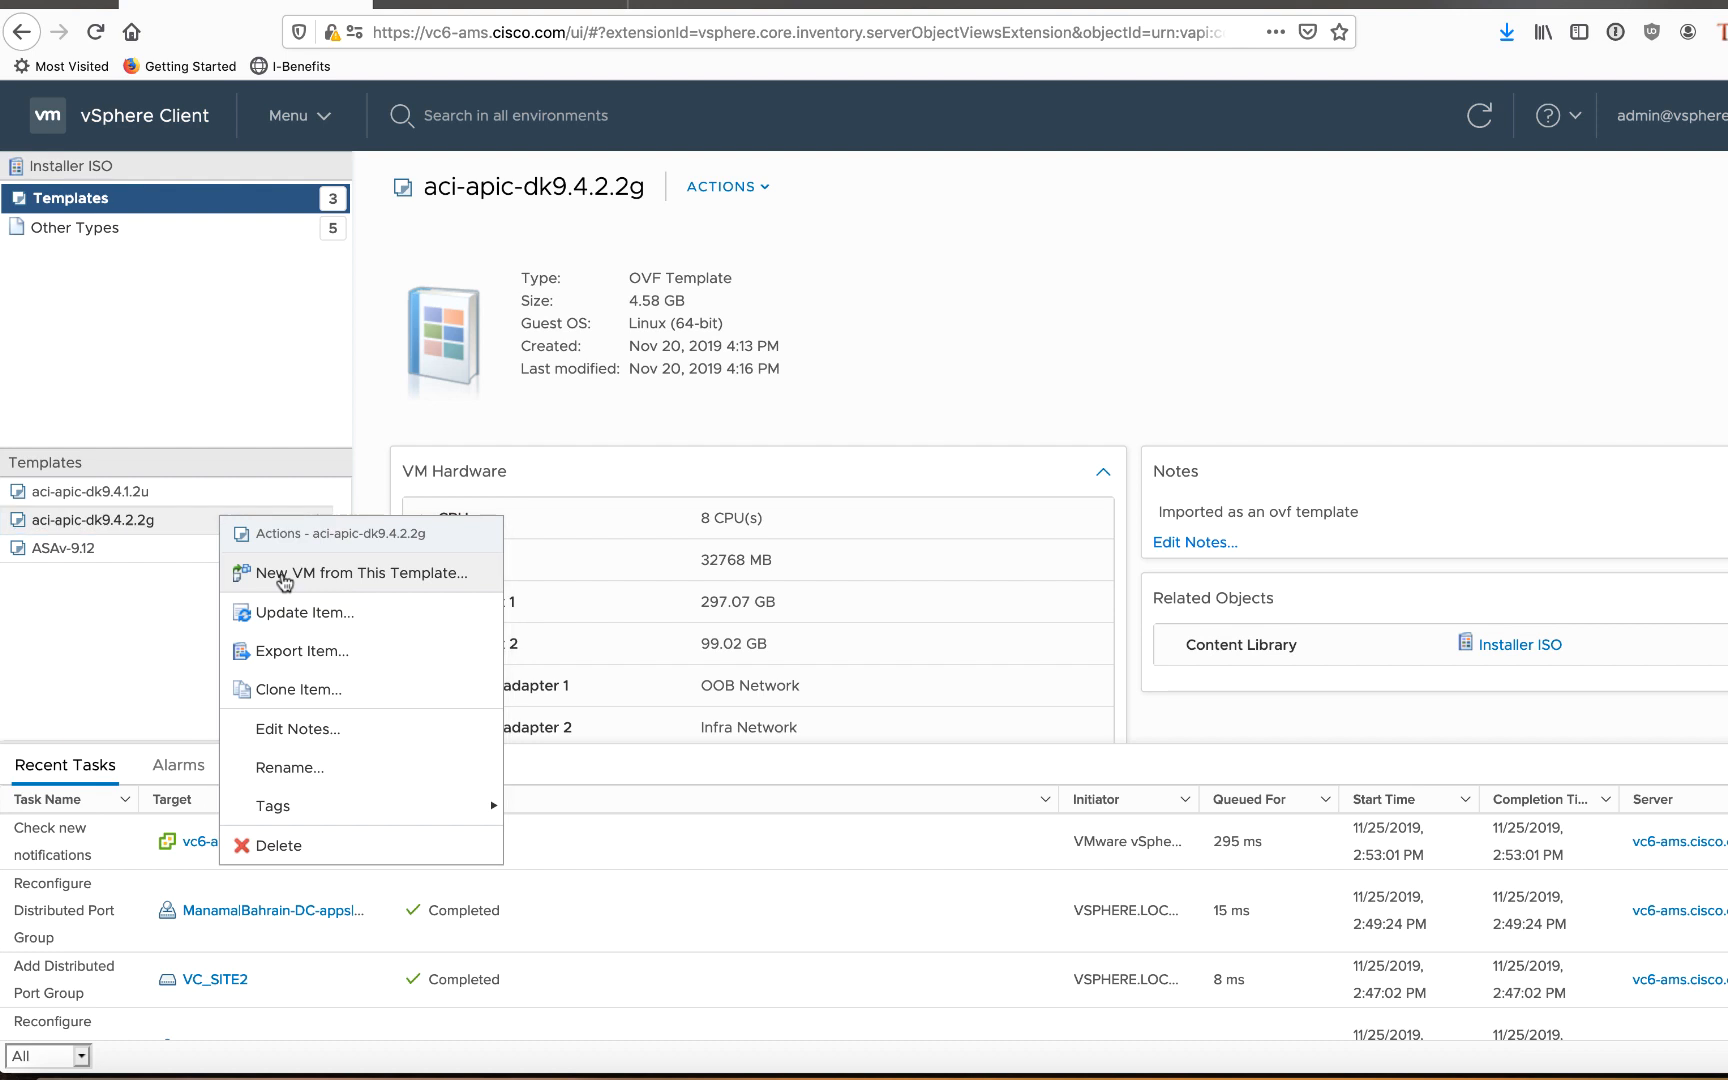
- Create a new VM from the template, named vapic-ams2 in AMS6
{"action": "left_click", "coordinate": [358, 574]}
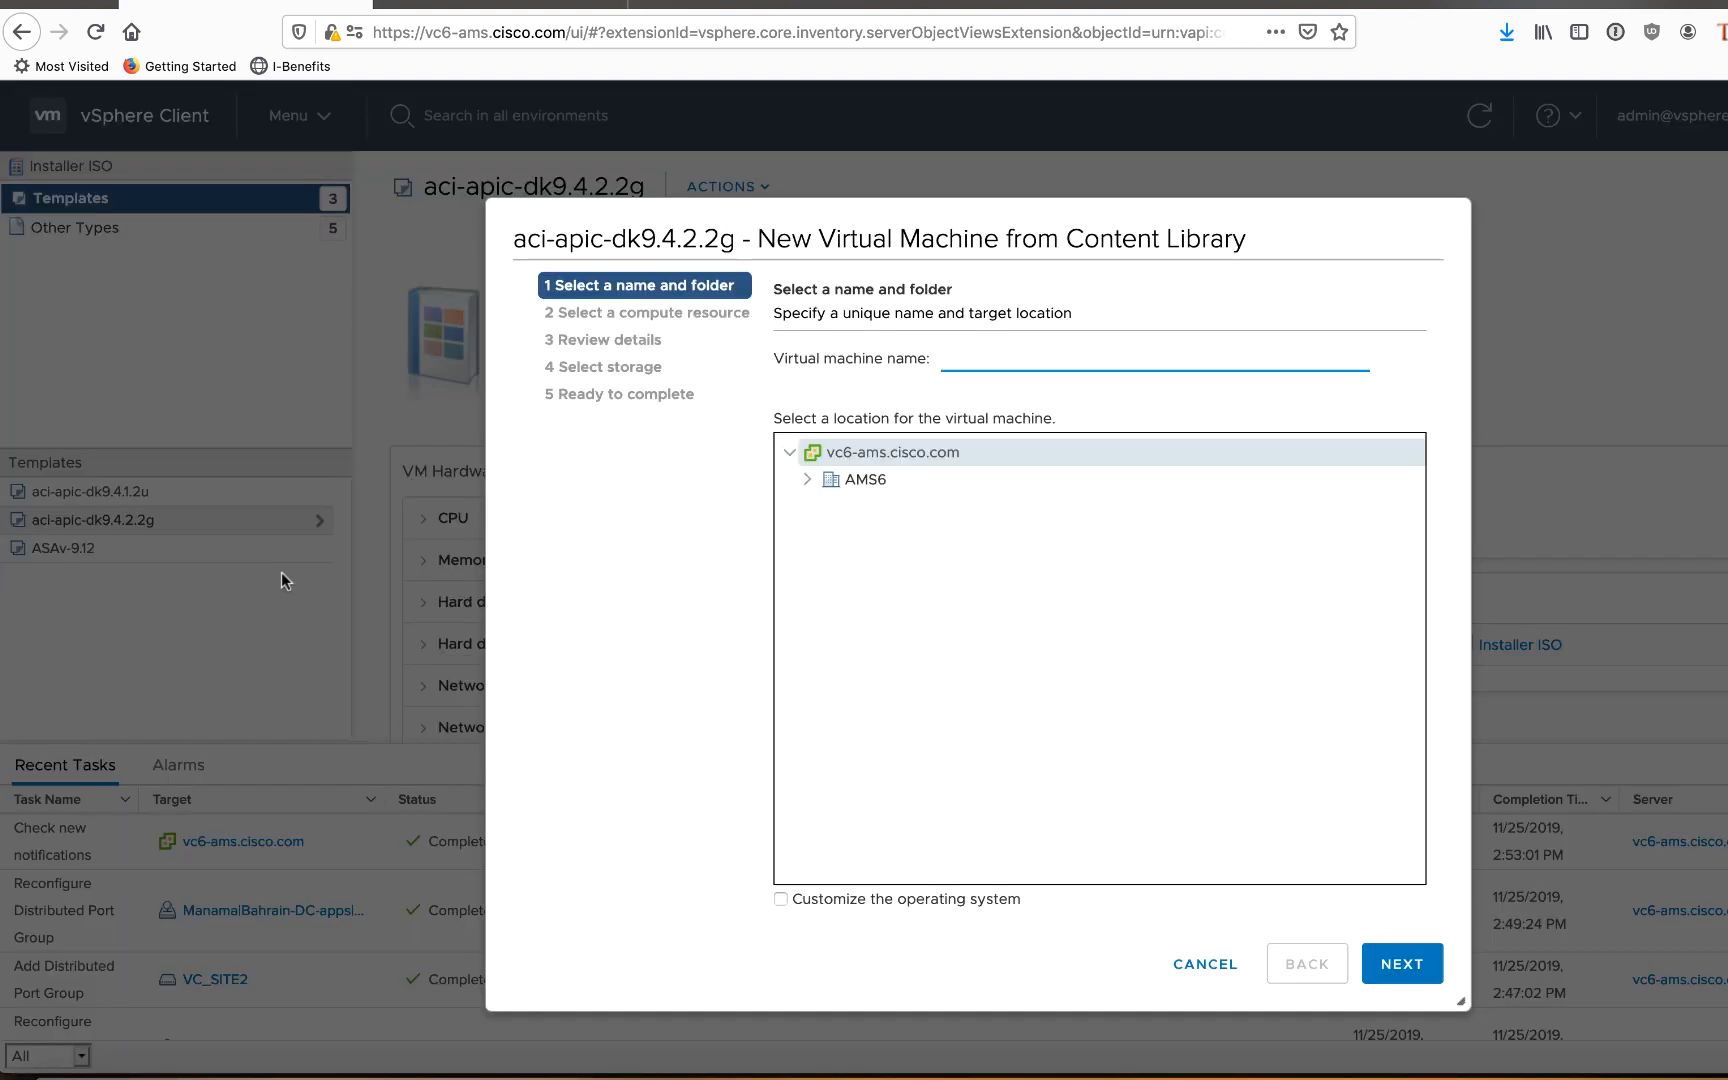
{"action": "type", "text": "vpi"}
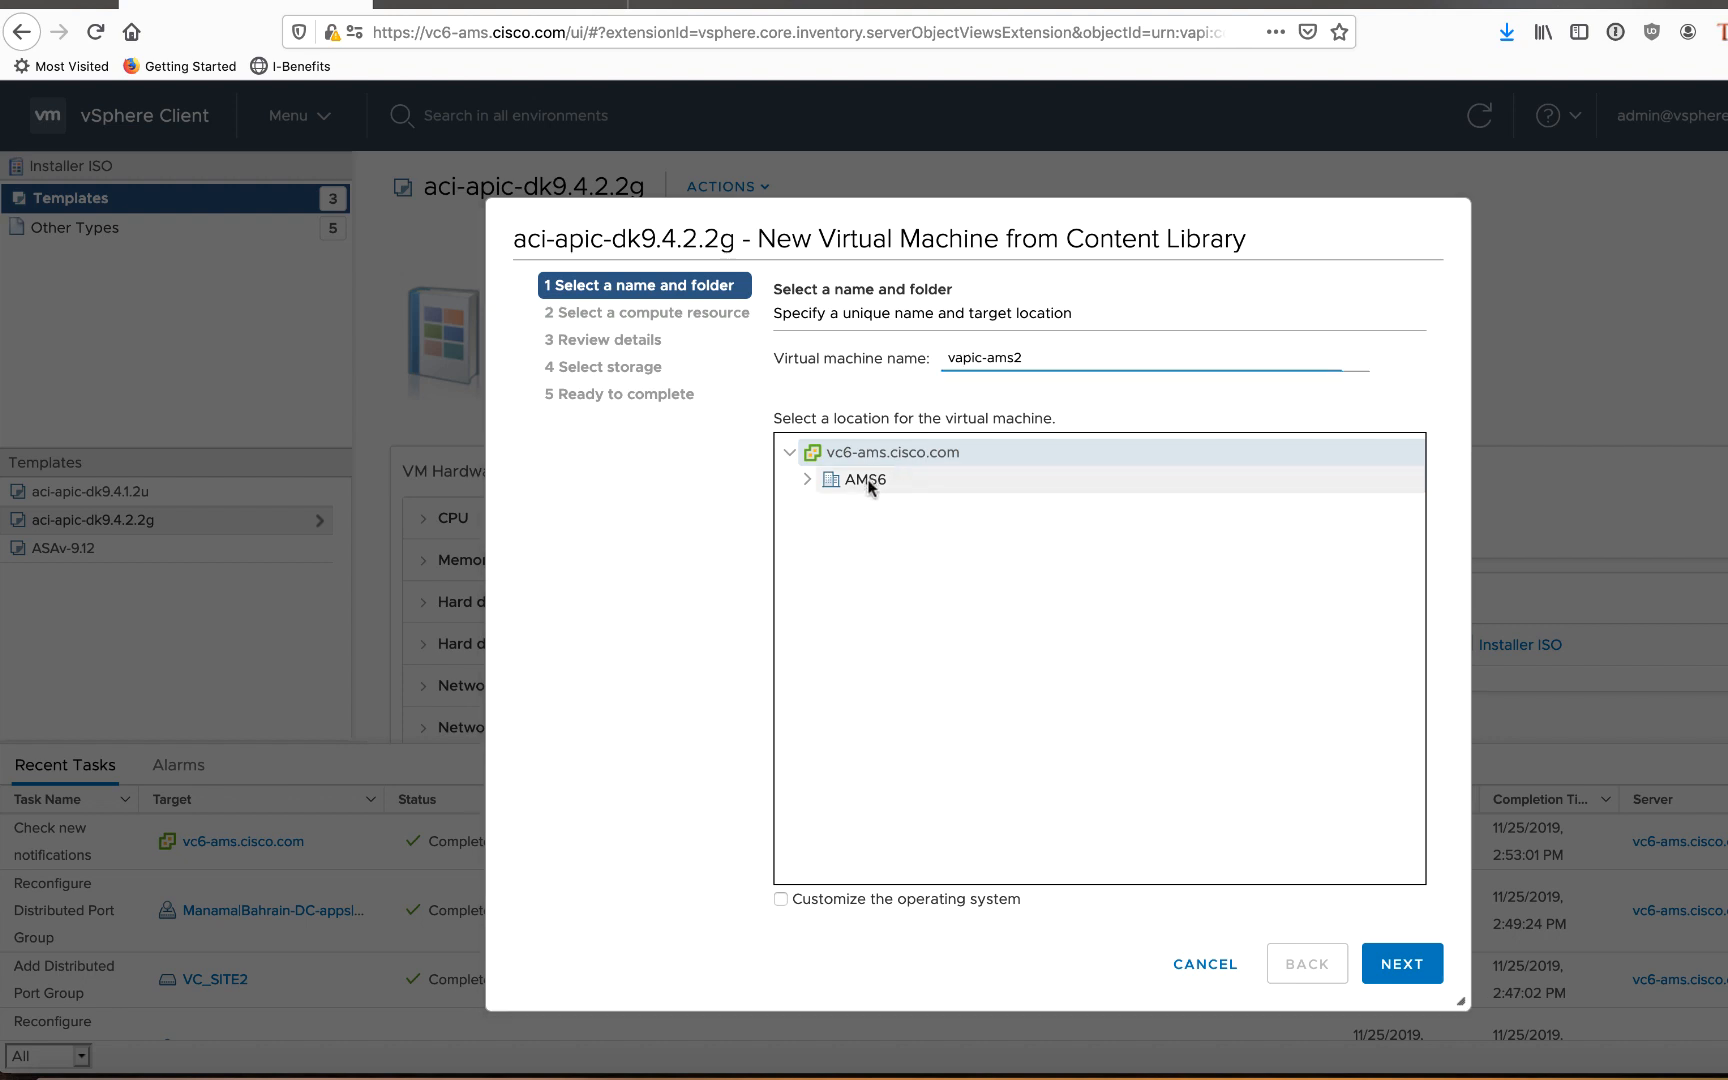
{"action": "left_click", "coordinate": [1402, 964]}
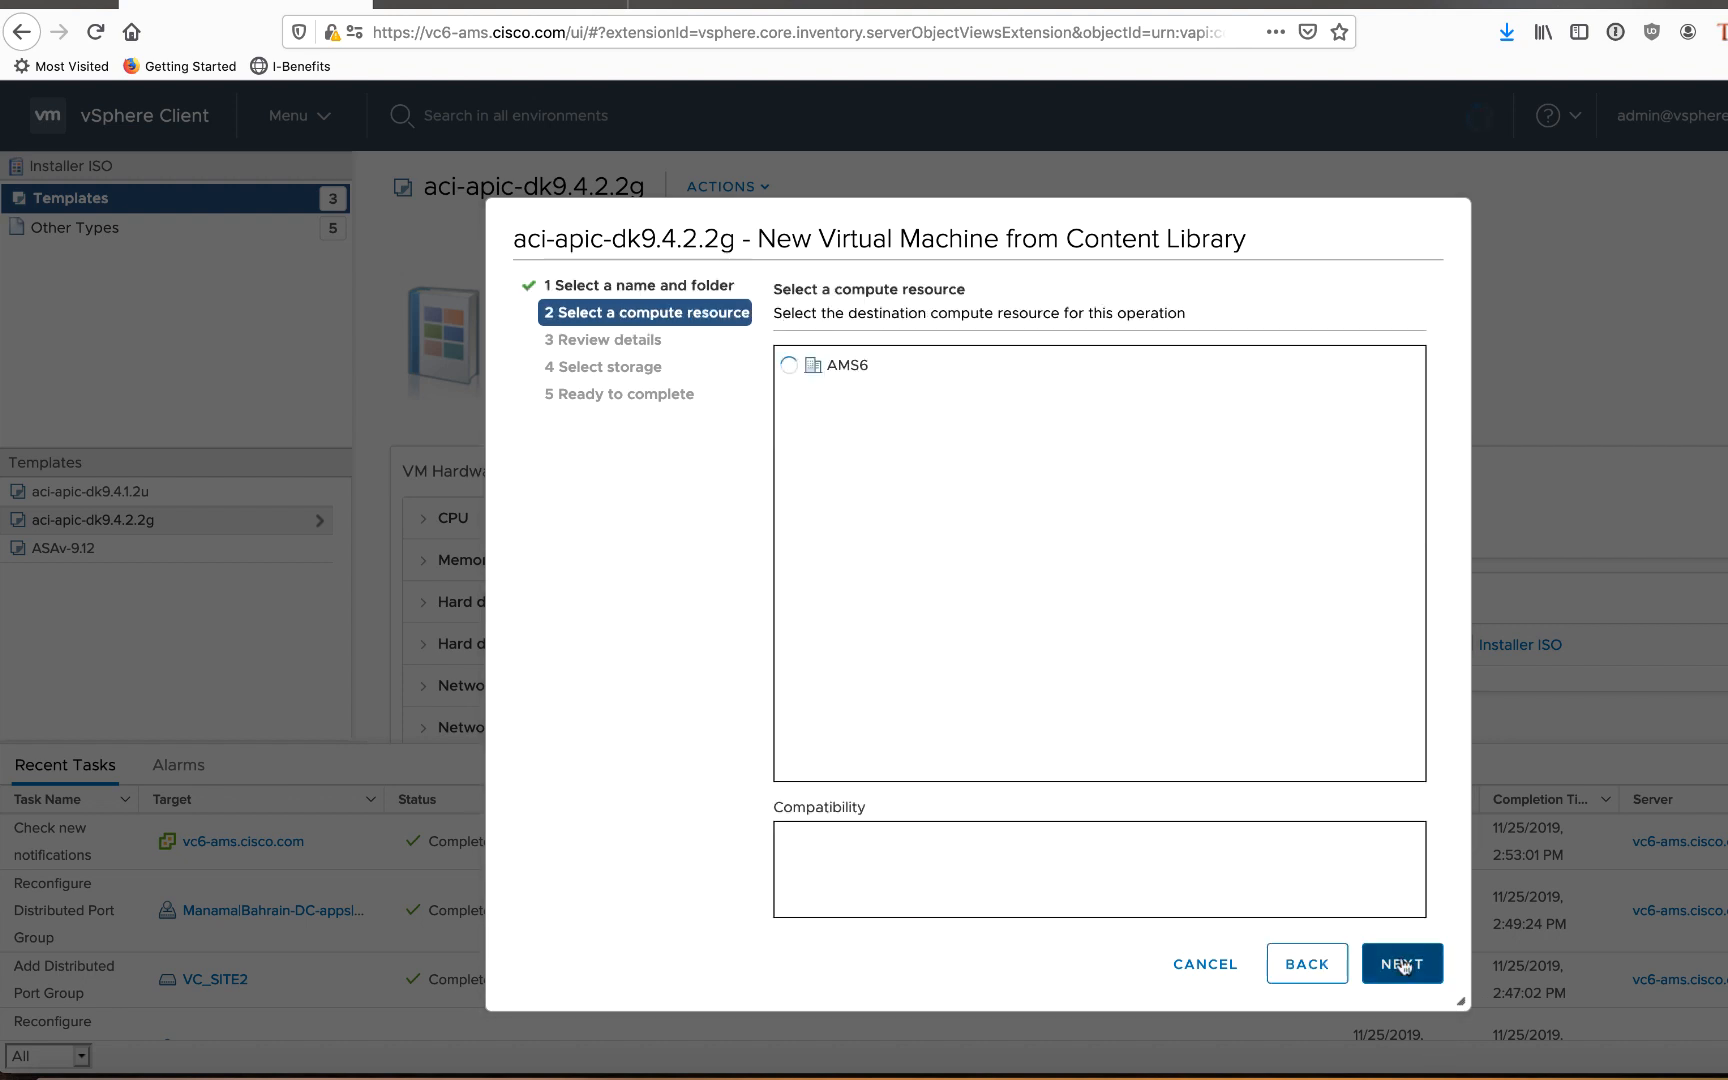
- Place the VM on host 10.50.129.116 in the ACI cluster and accept the template details
{"action": "left_click", "coordinate": [790, 364]}
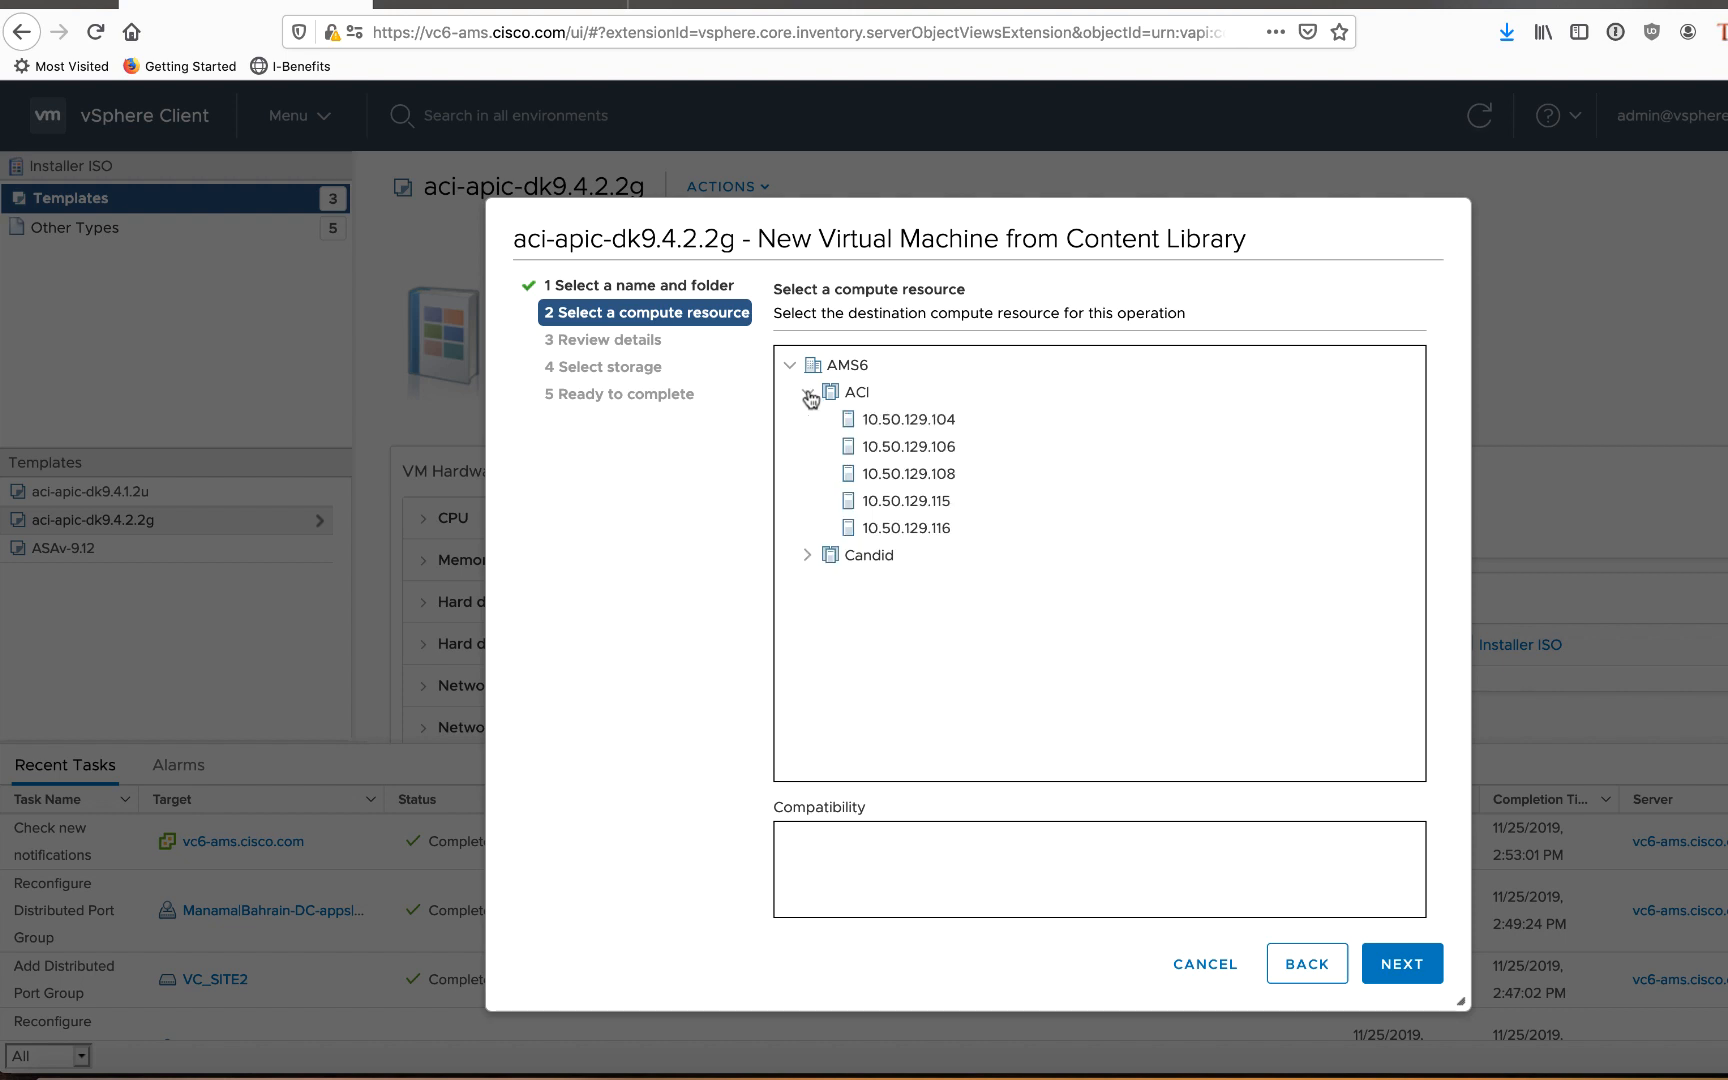
{"action": "left_click", "coordinate": [908, 528]}
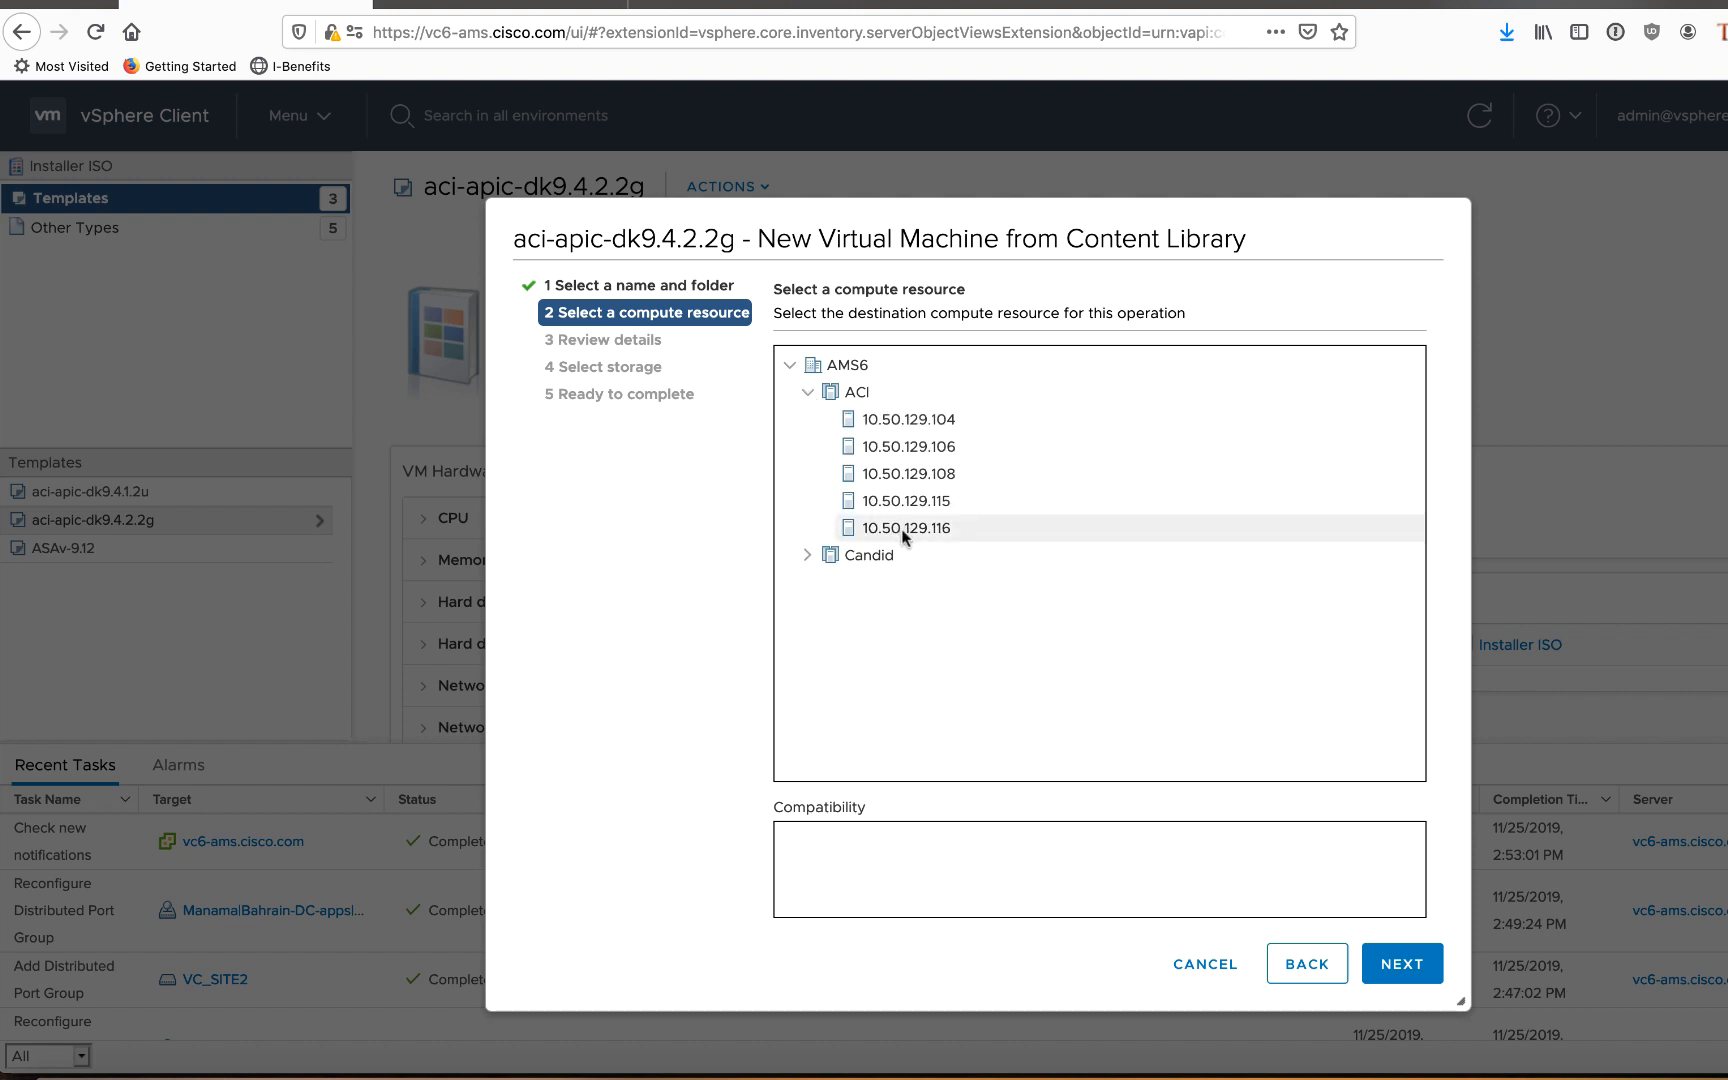
{"action": "left_click", "coordinate": [910, 528]}
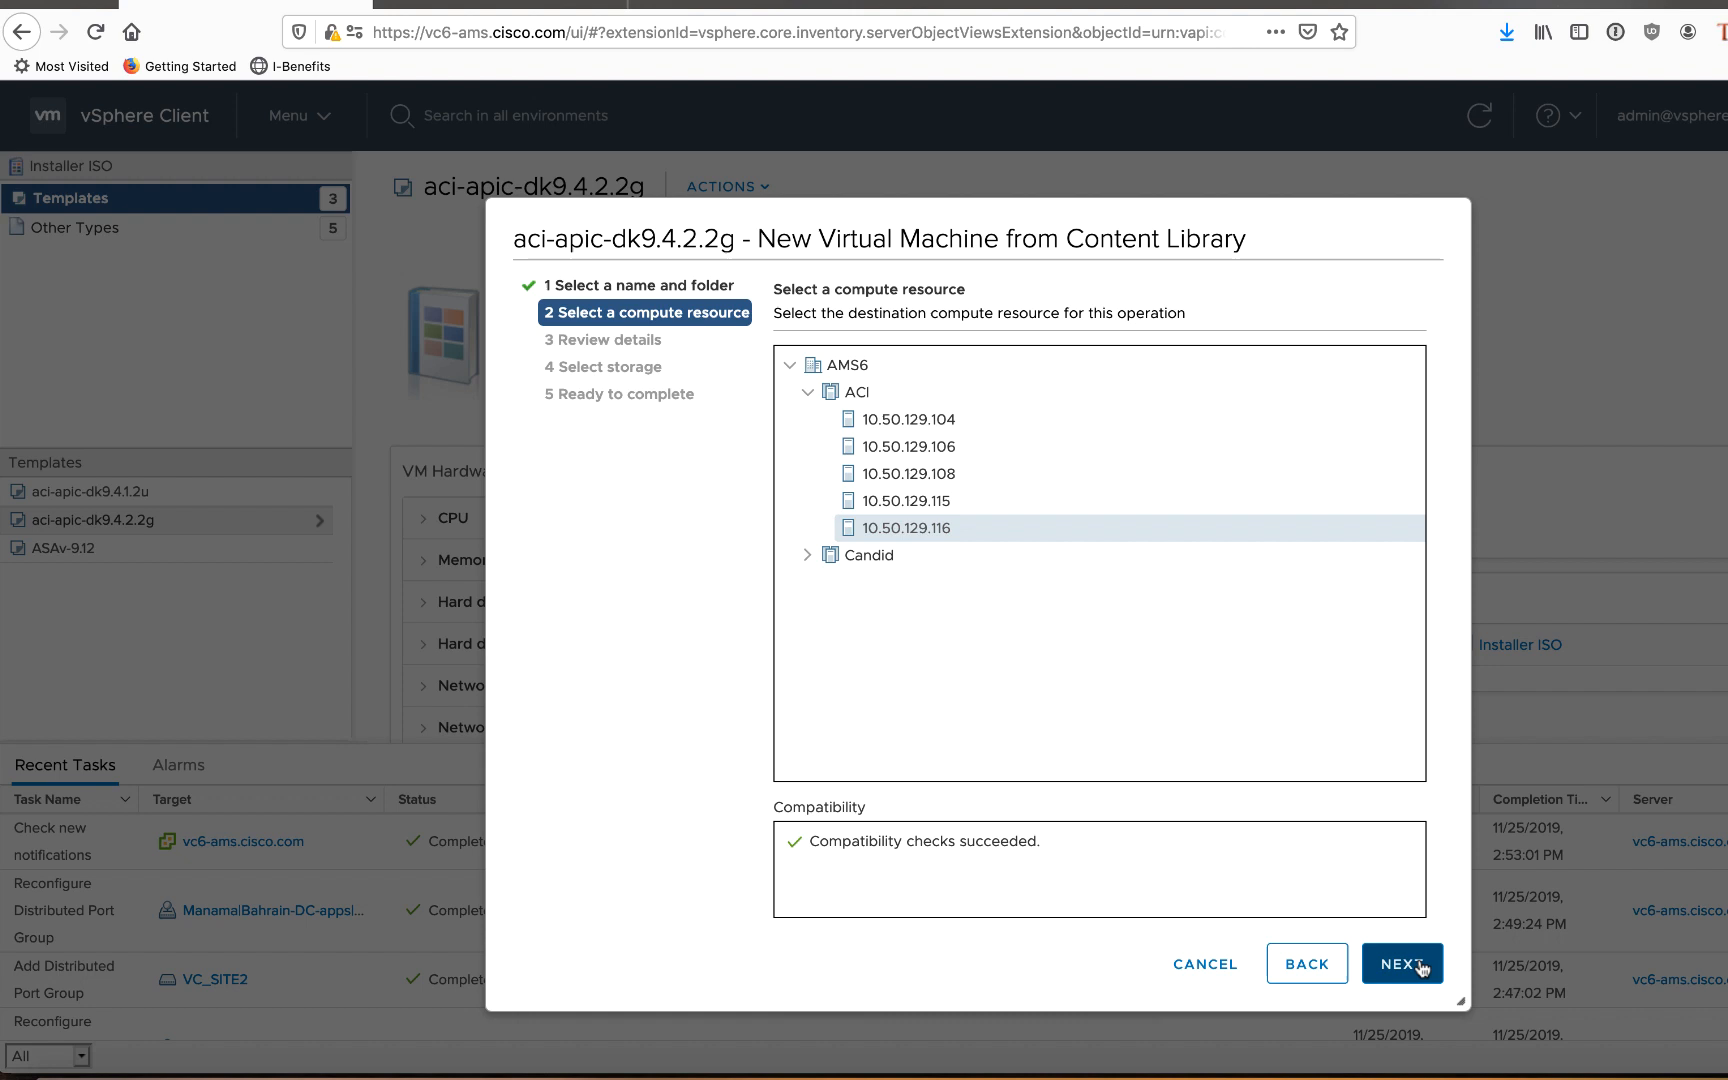
{"action": "left_click", "coordinate": [1402, 964]}
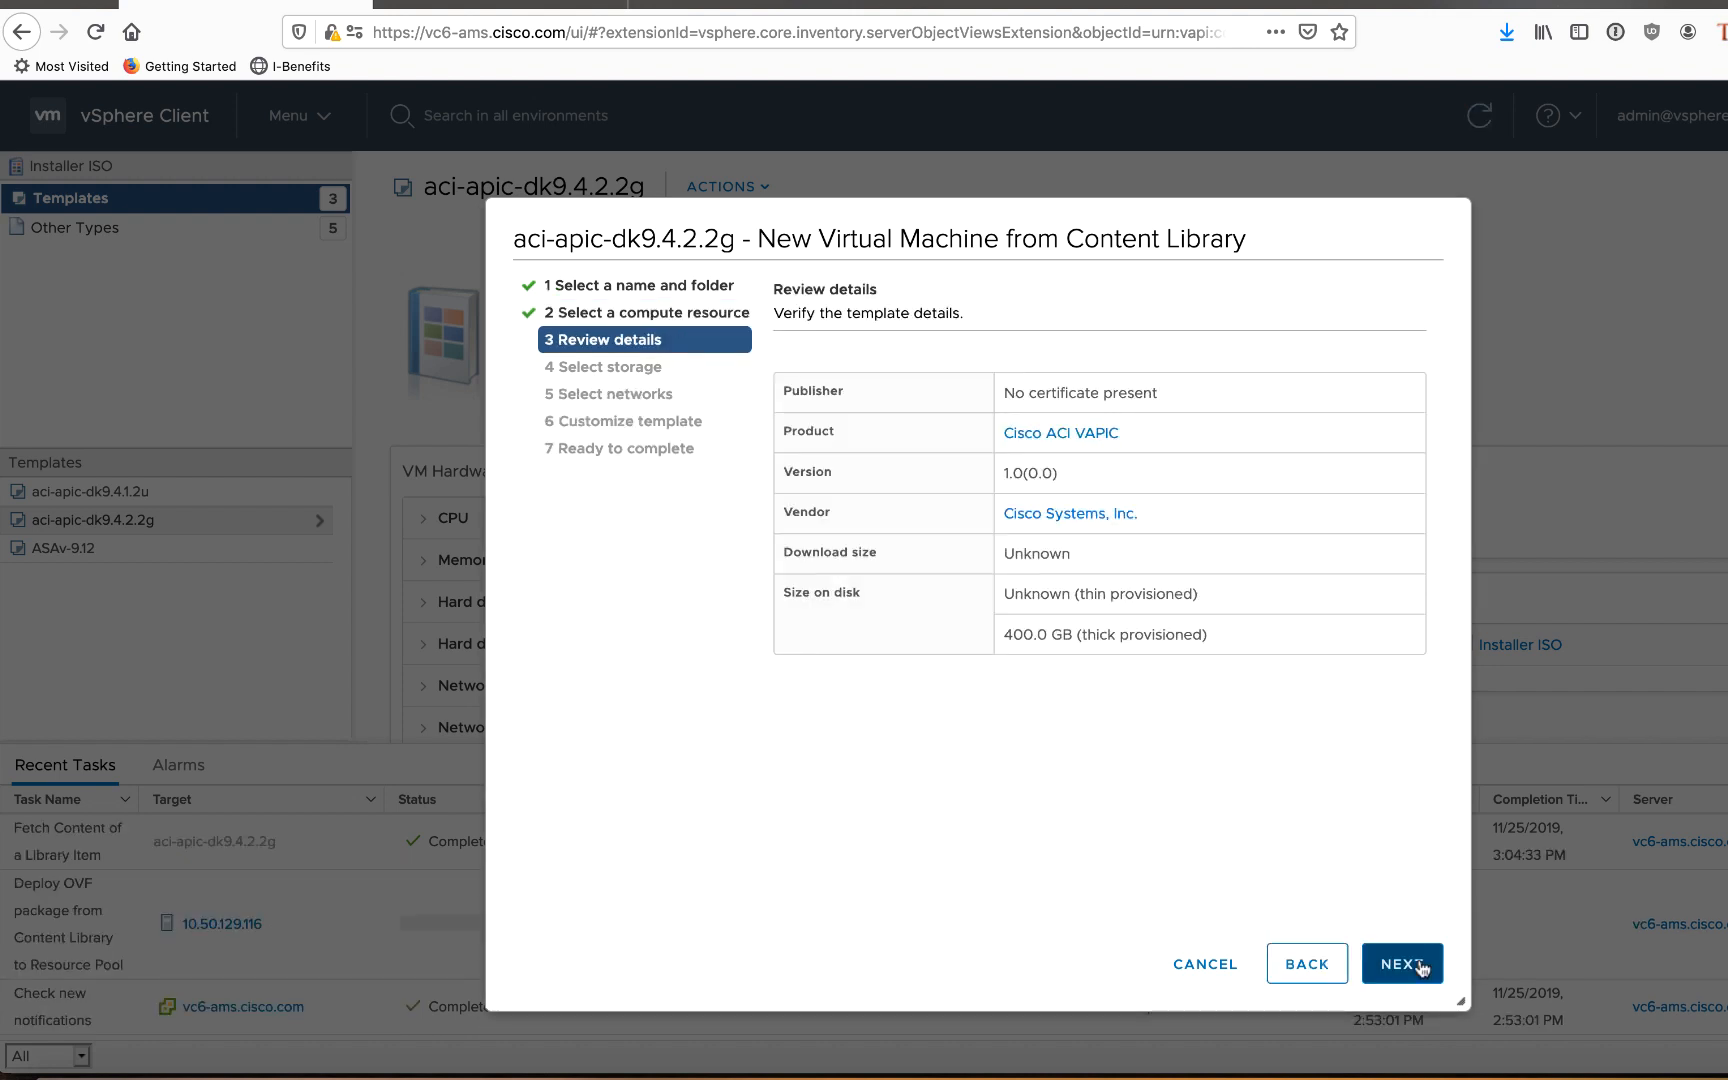
{"action": "left_click", "coordinate": [1402, 964]}
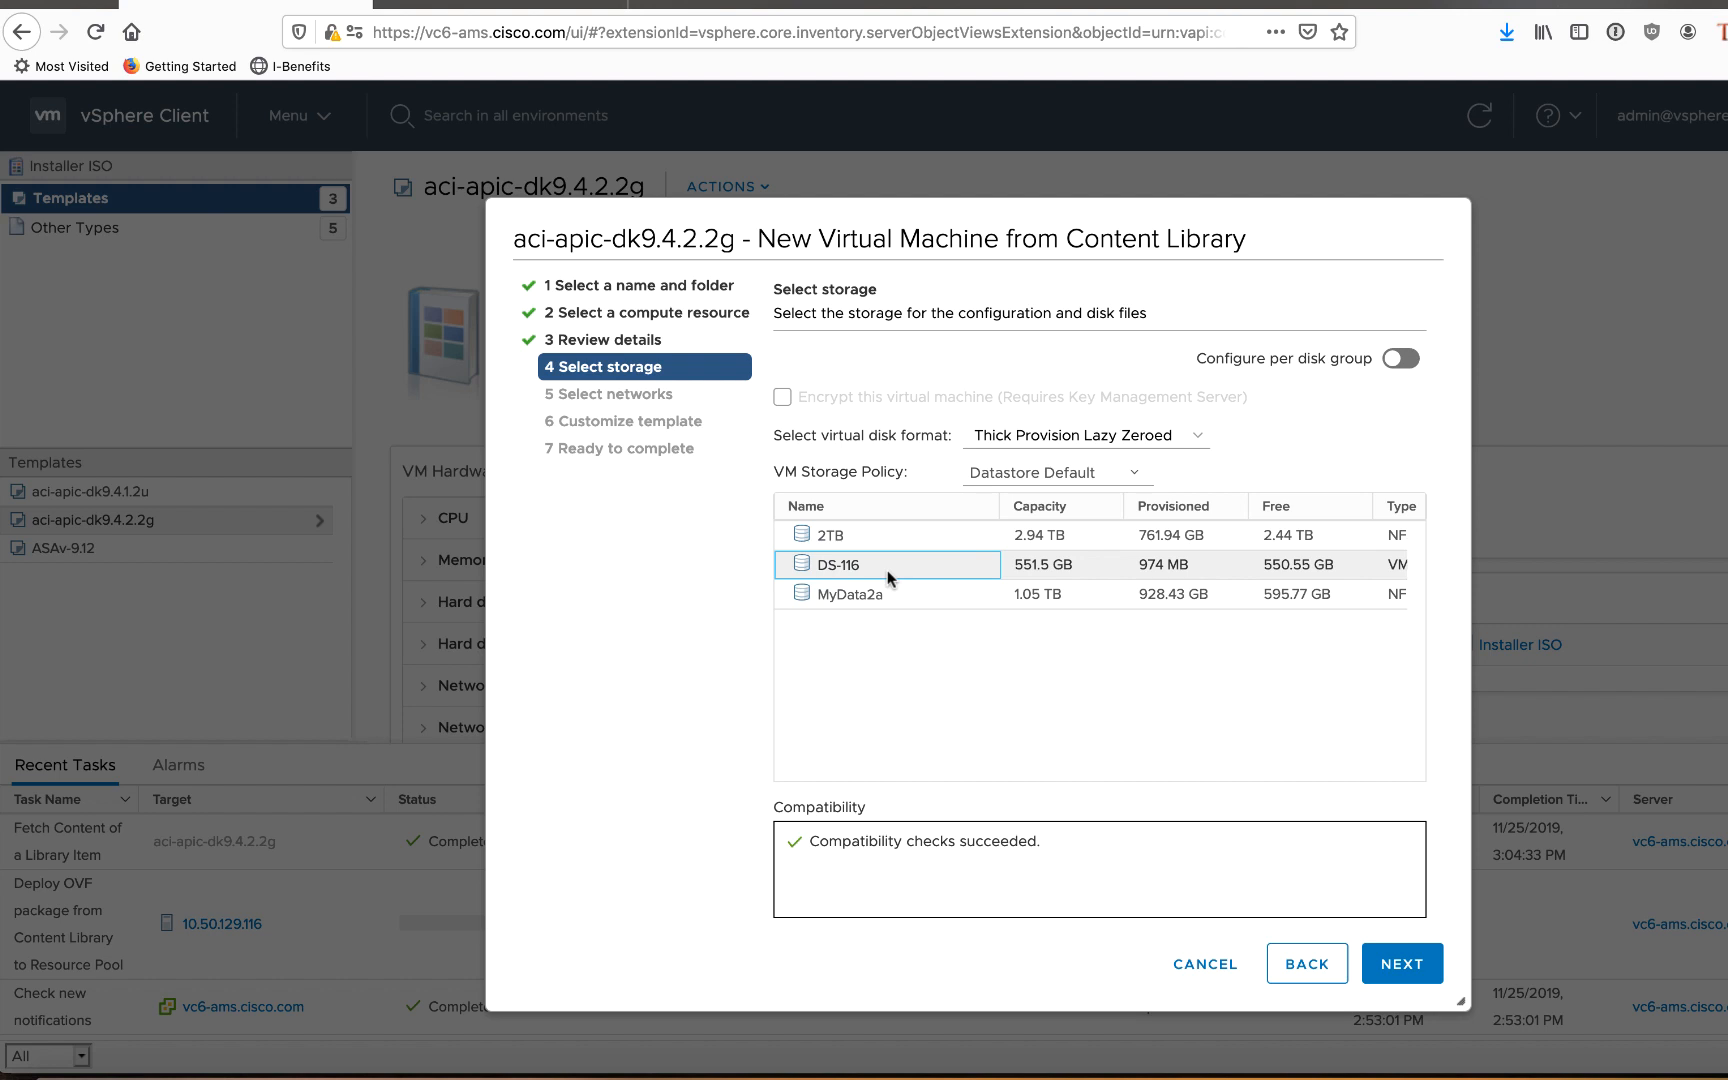
{"action": "mouse_move", "coordinate": [882, 580]}
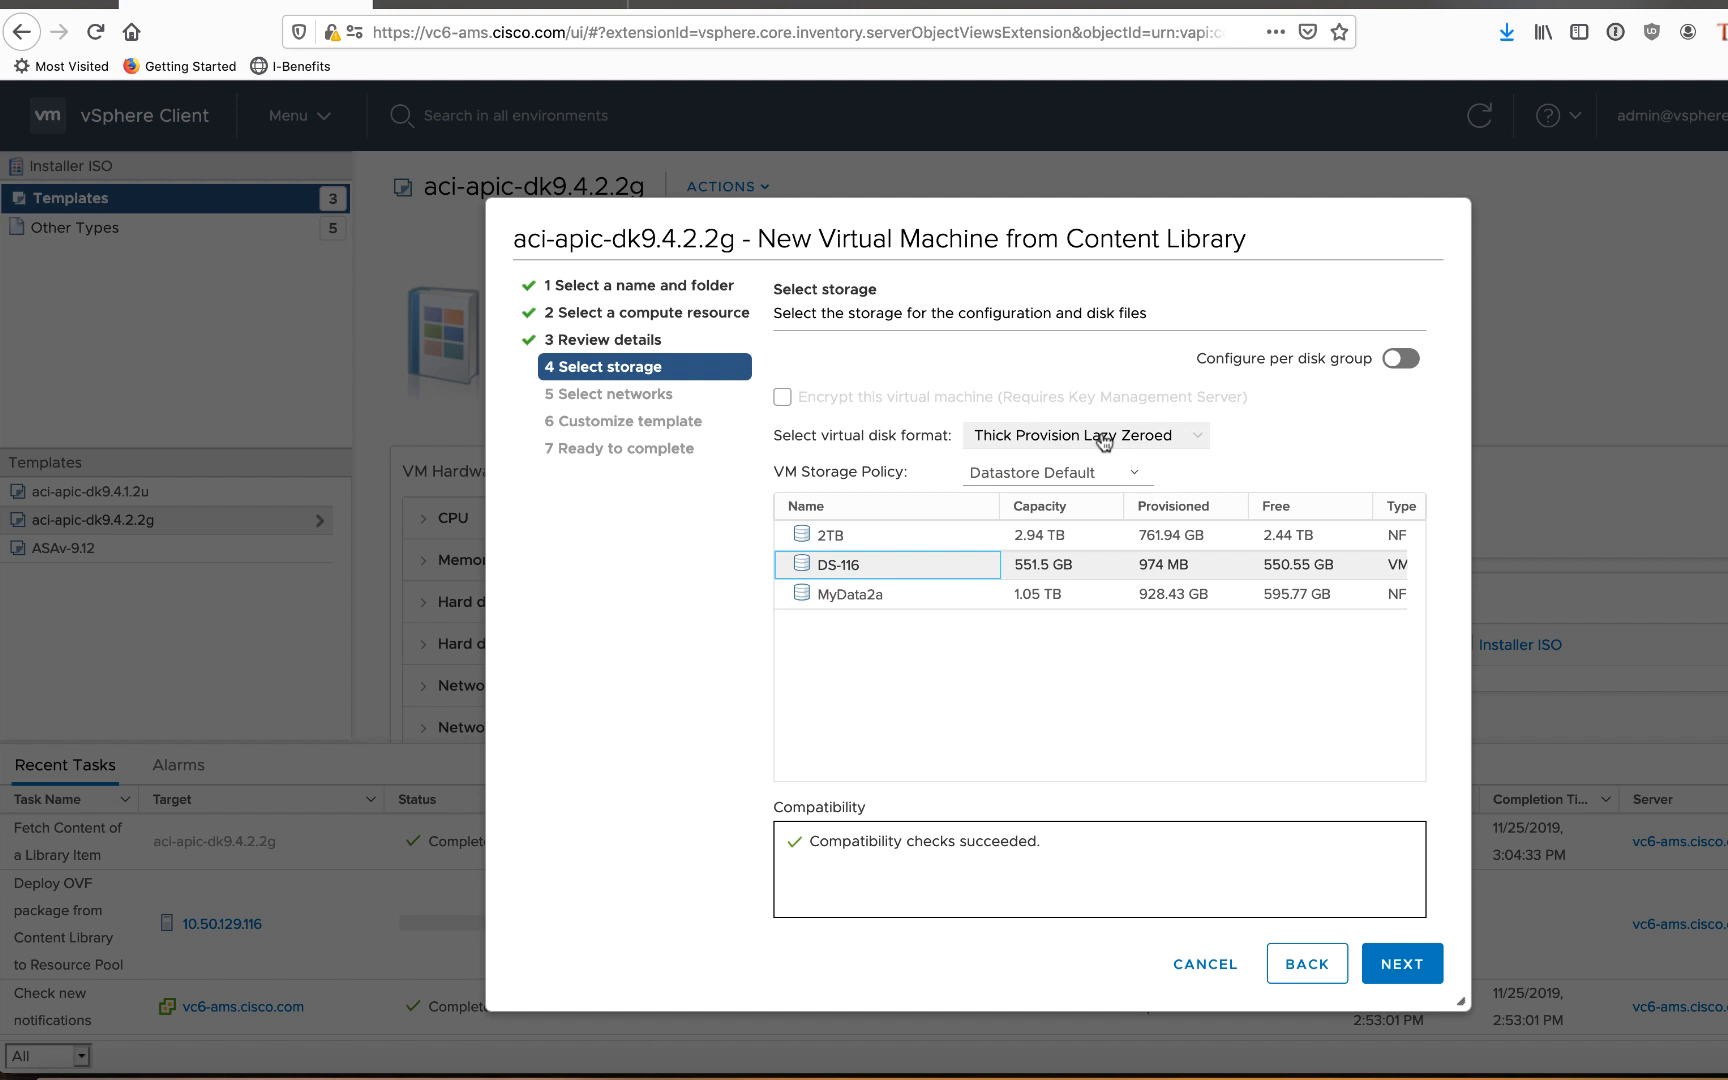
- Store the VM on datastore DS-116 with Thin Provision disk format
{"action": "left_click", "coordinate": [1086, 436]}
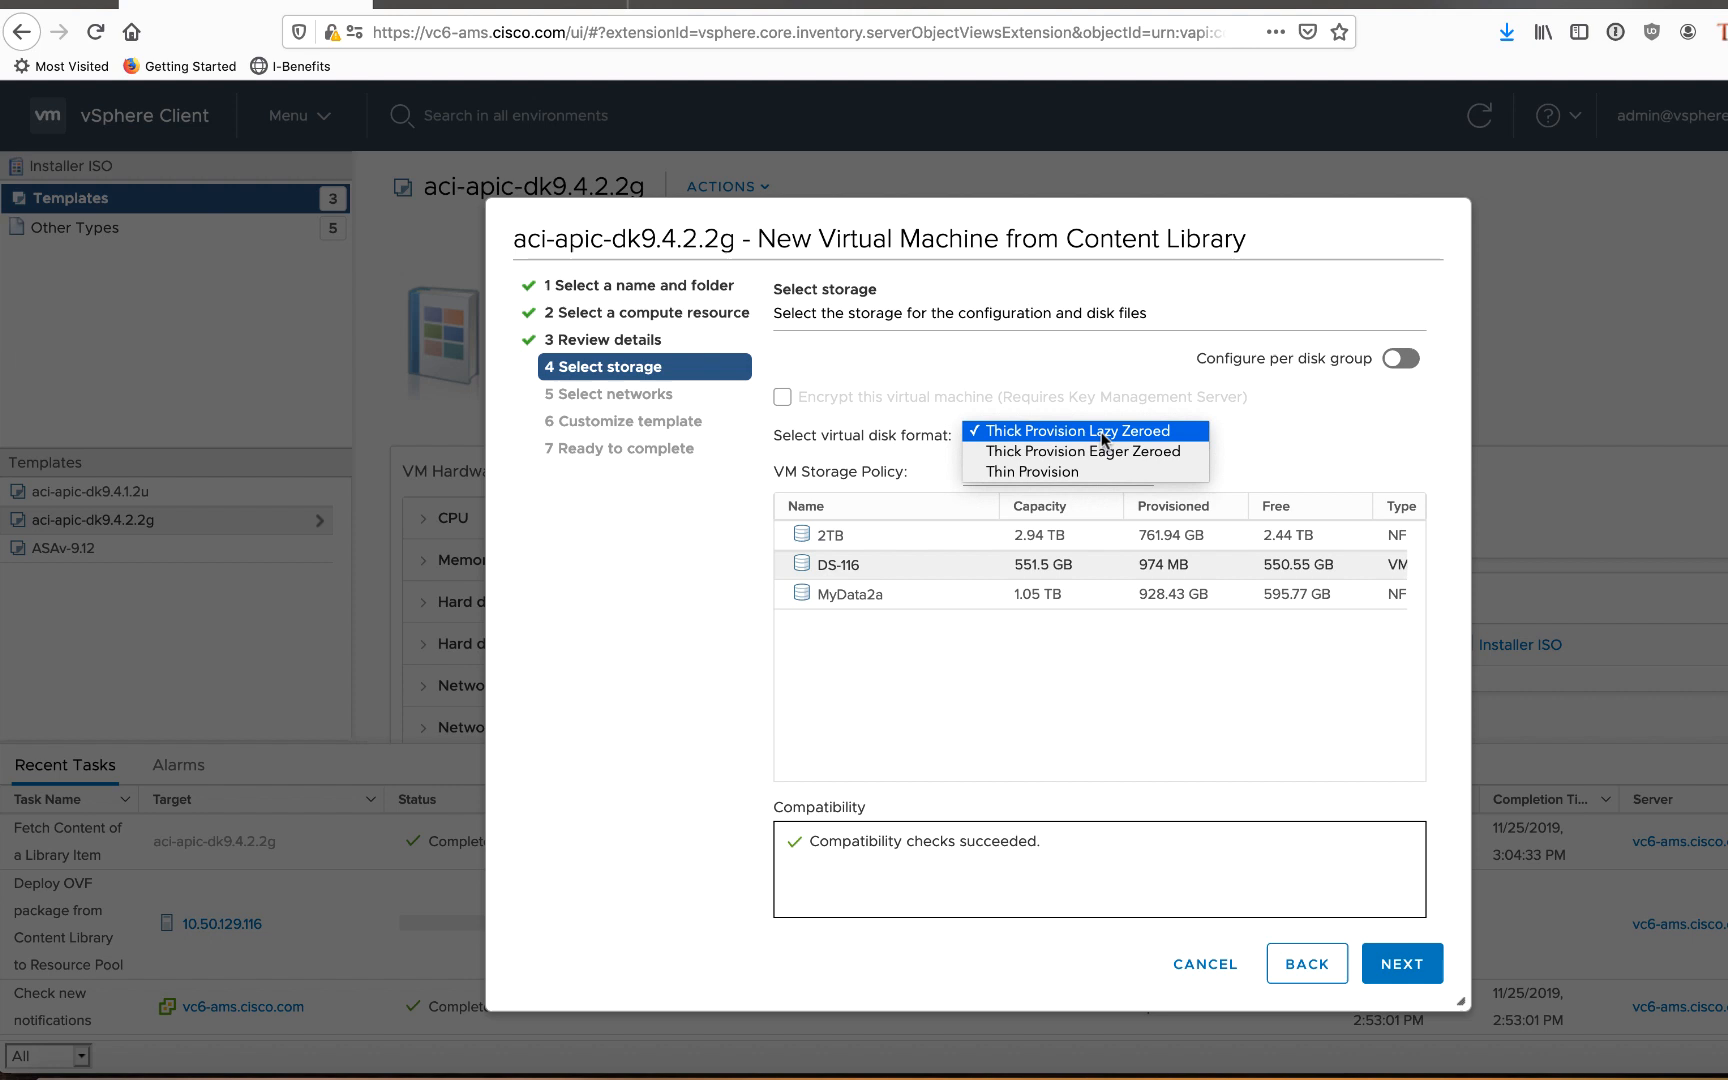
{"action": "left_click", "coordinate": [1028, 472]}
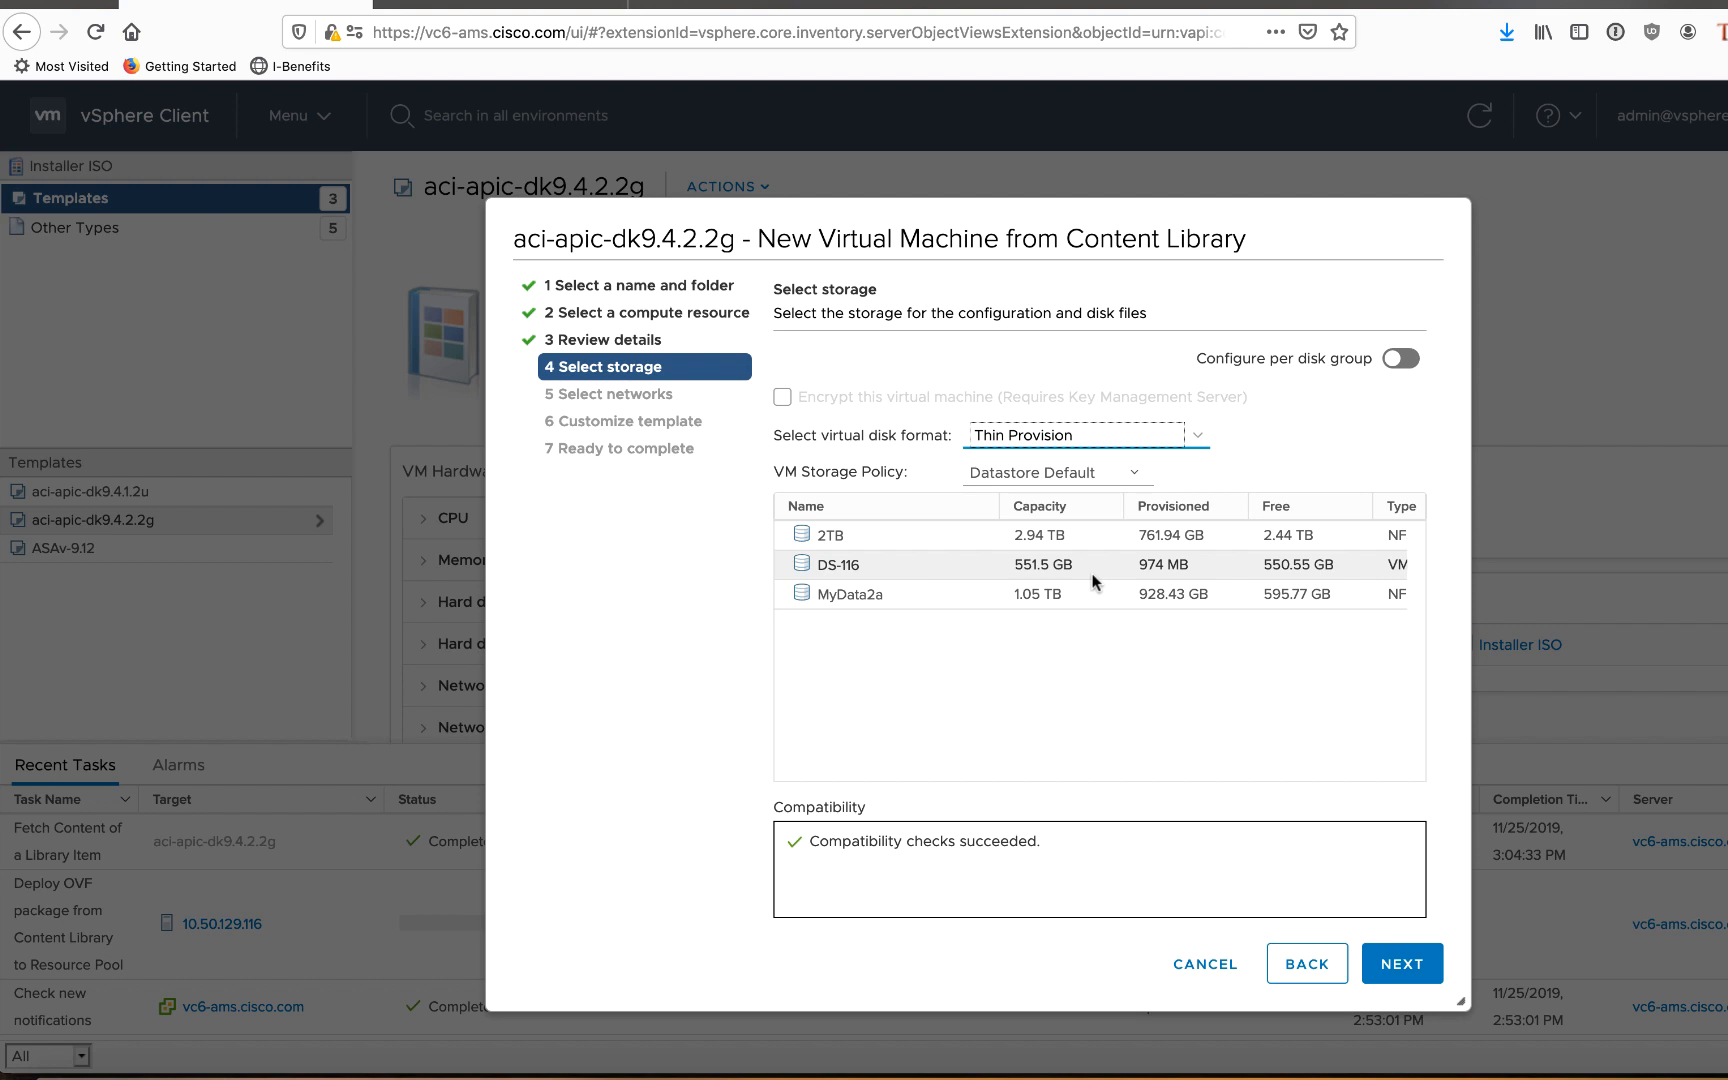
{"action": "left_click", "coordinate": [1402, 964]}
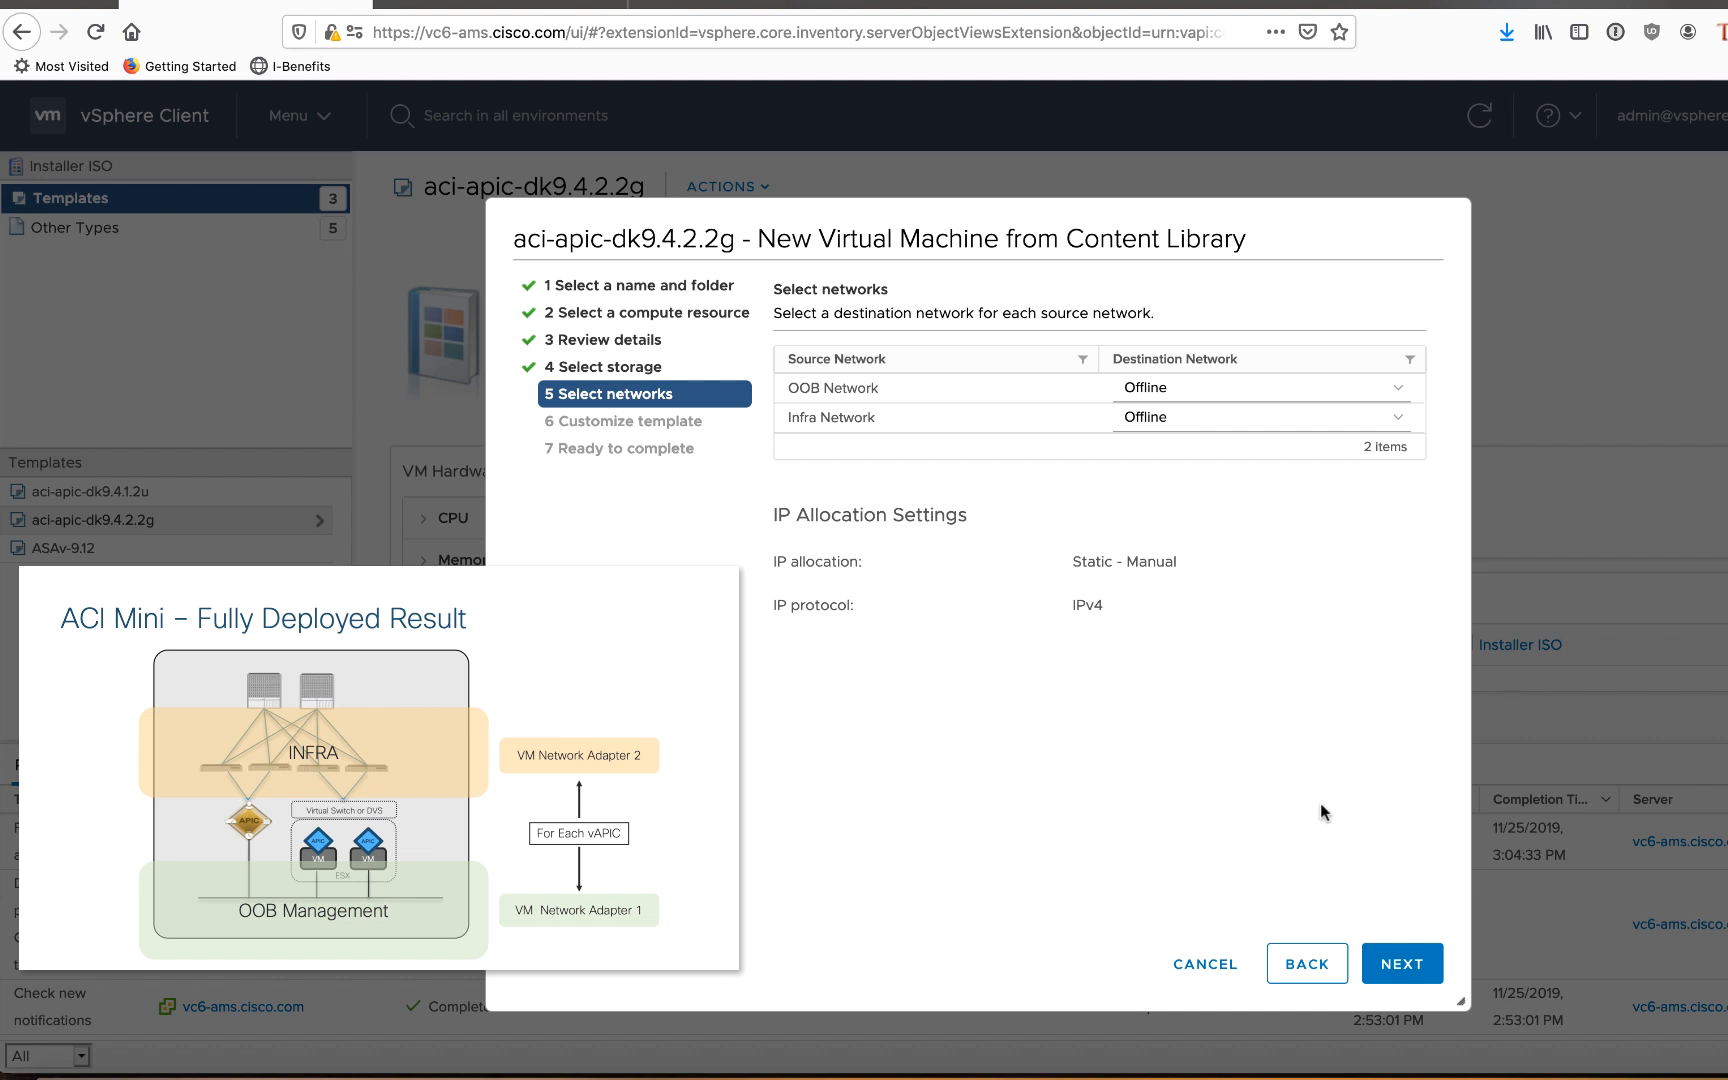
{"action": "mouse_move", "coordinate": [1322, 676]}
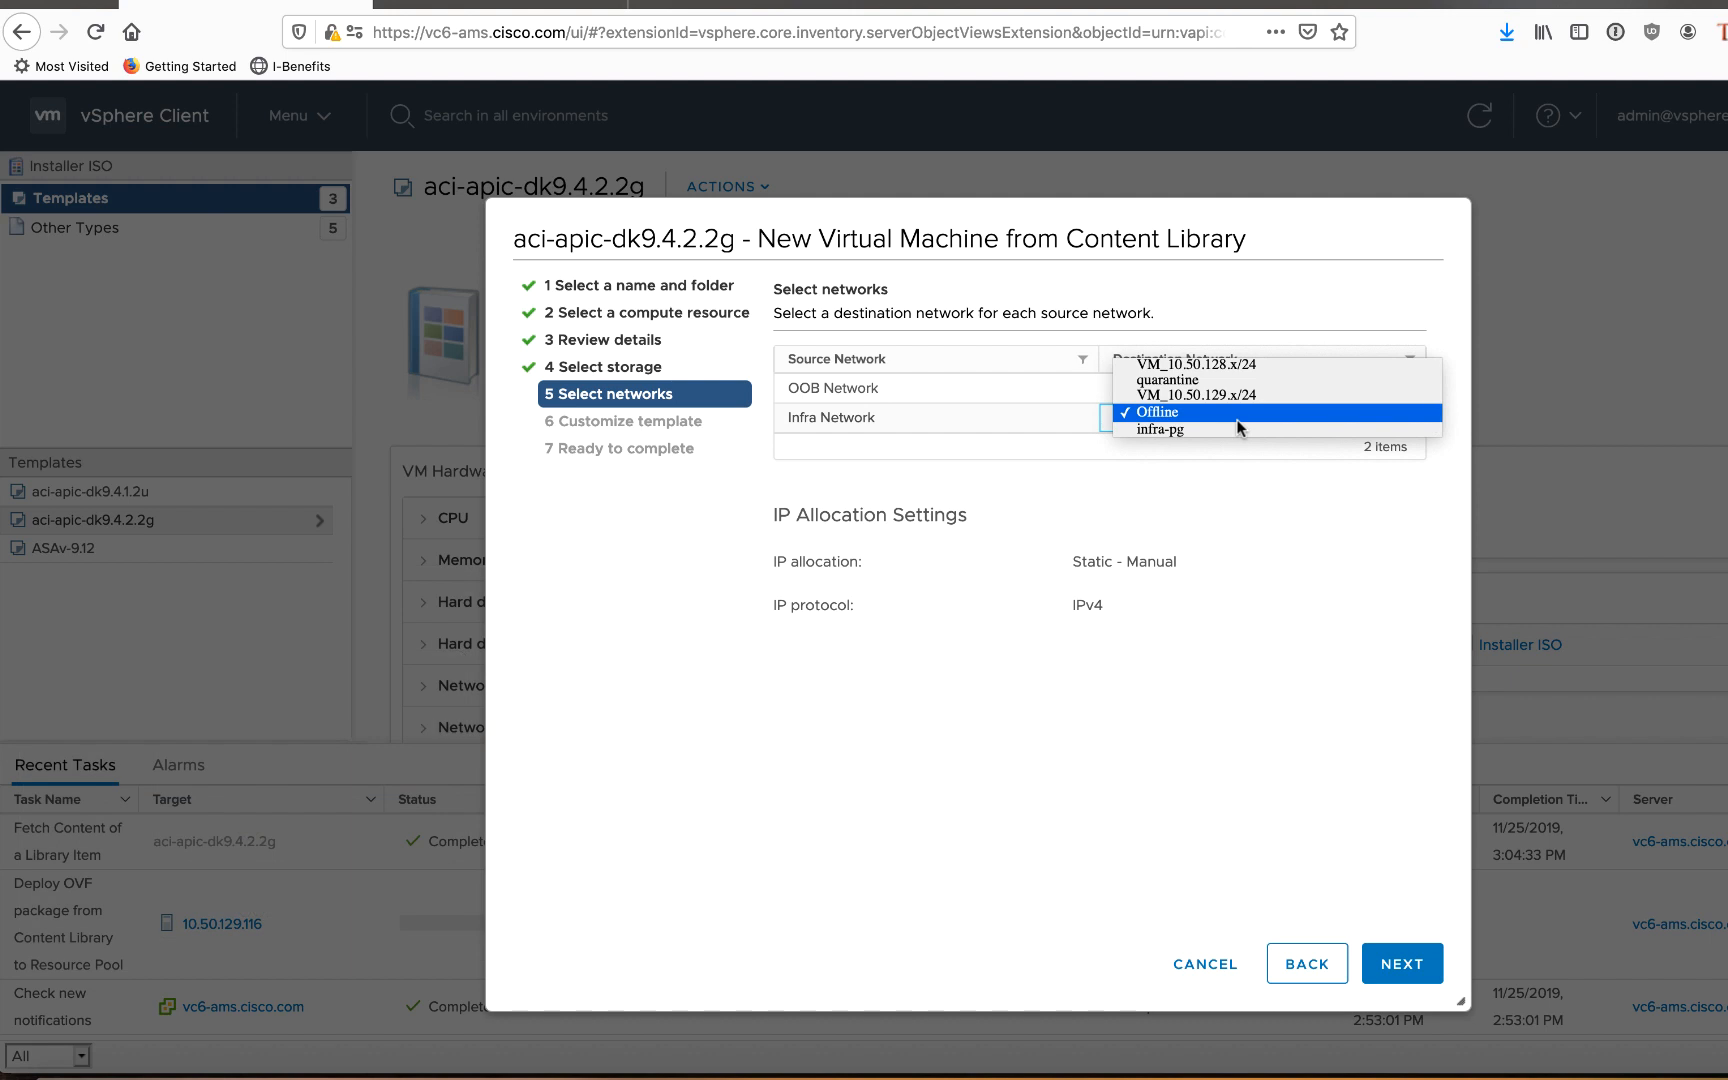
{"action": "mouse_move", "coordinate": [1162, 428]}
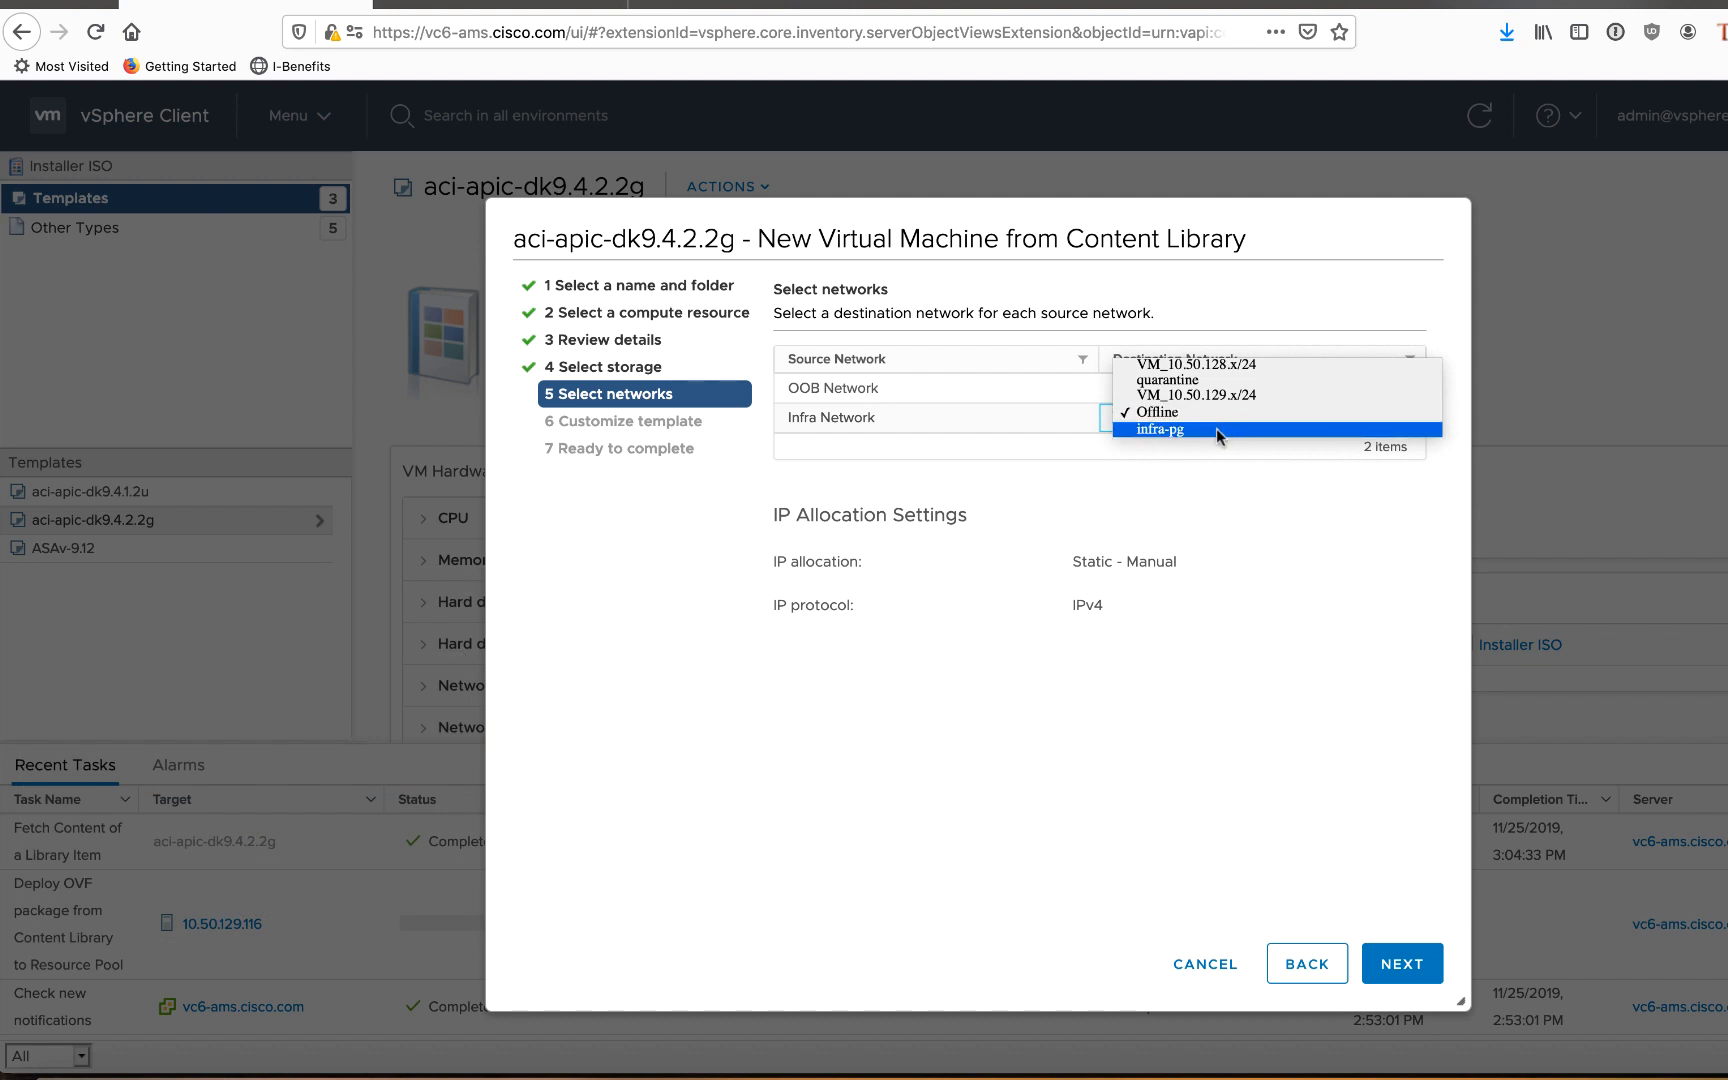
- Map the Infra Network to infra-pg and set the OOB Network destination
{"action": "left_click", "coordinate": [1160, 430]}
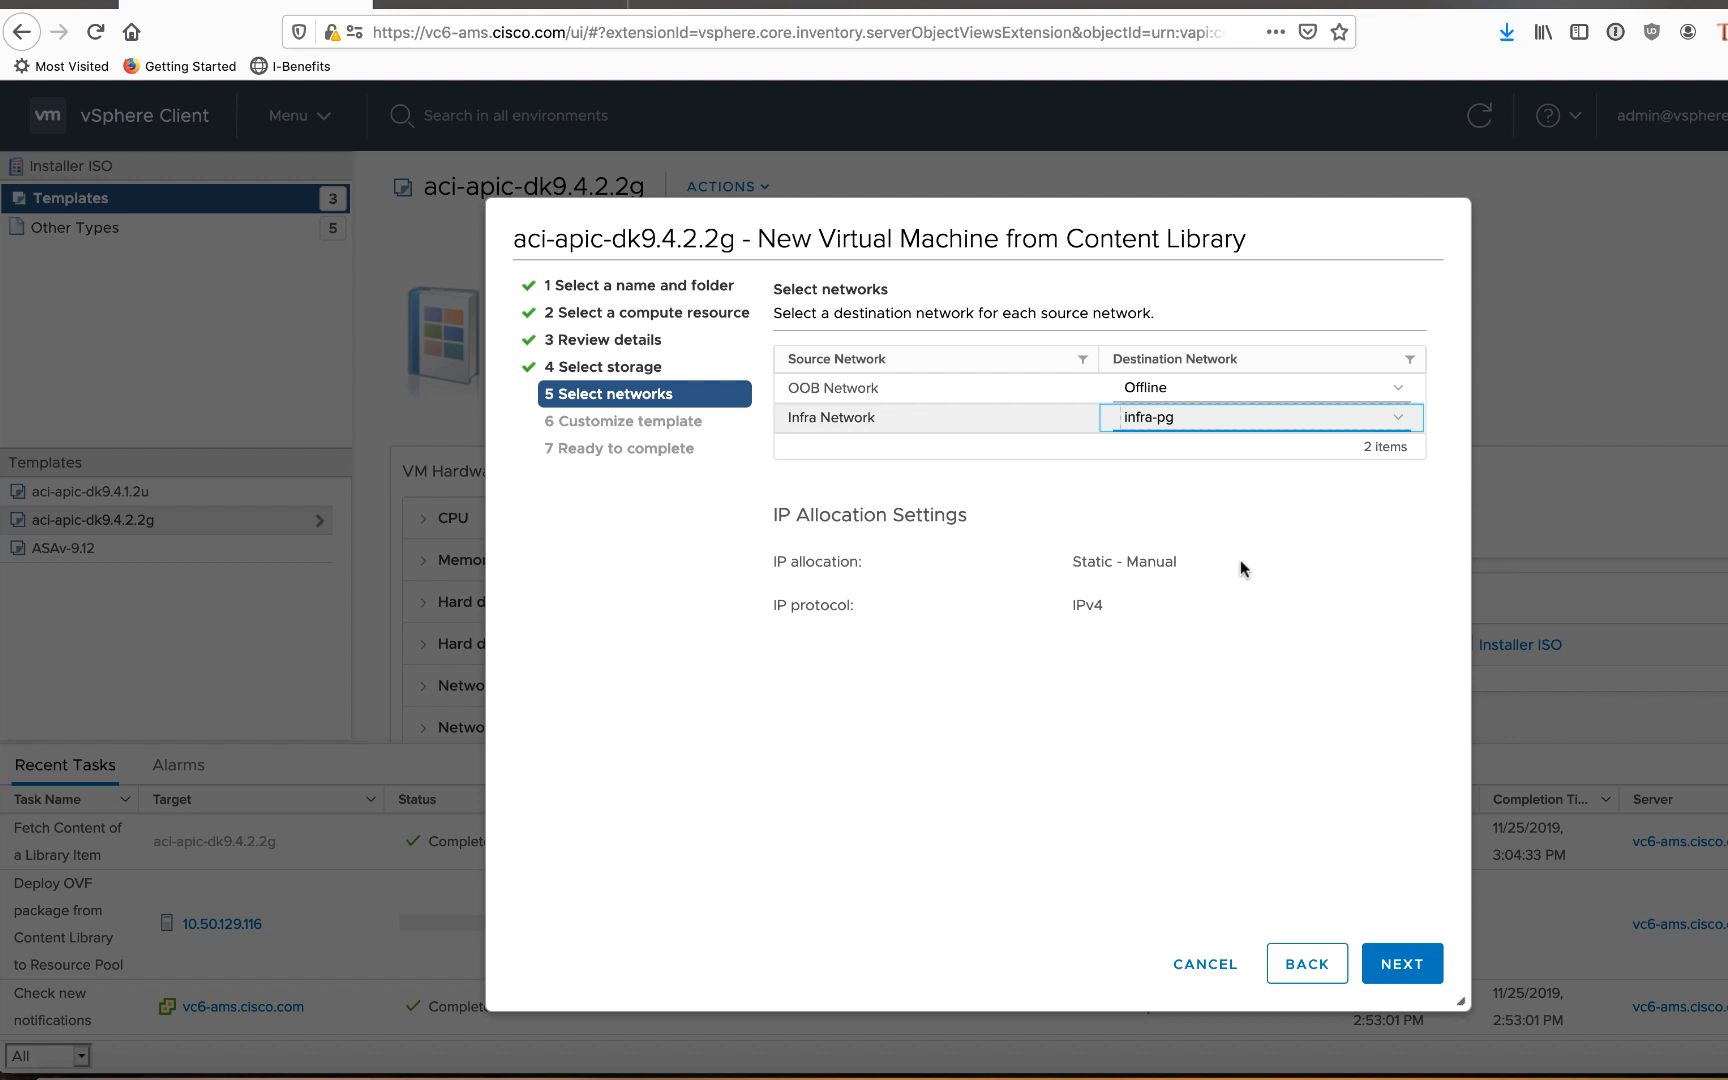
{"action": "mouse_move", "coordinate": [1196, 398]}
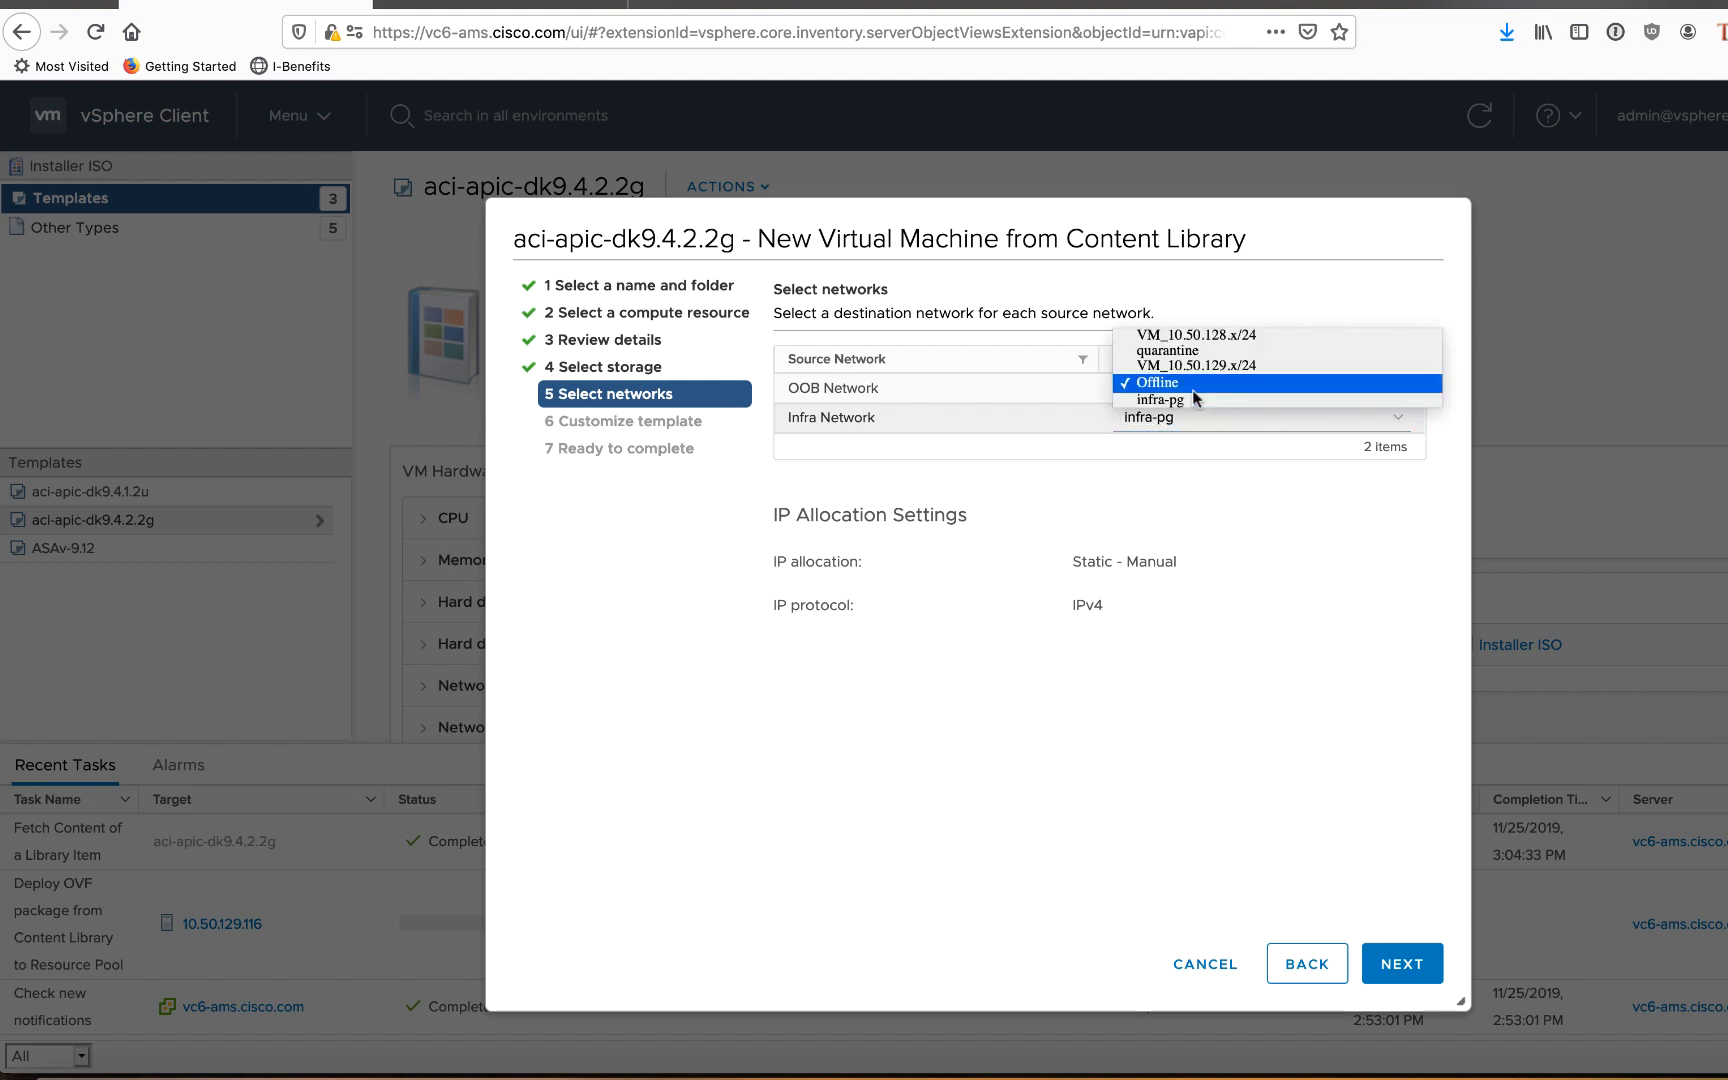
{"action": "left_click", "coordinate": [1190, 364]}
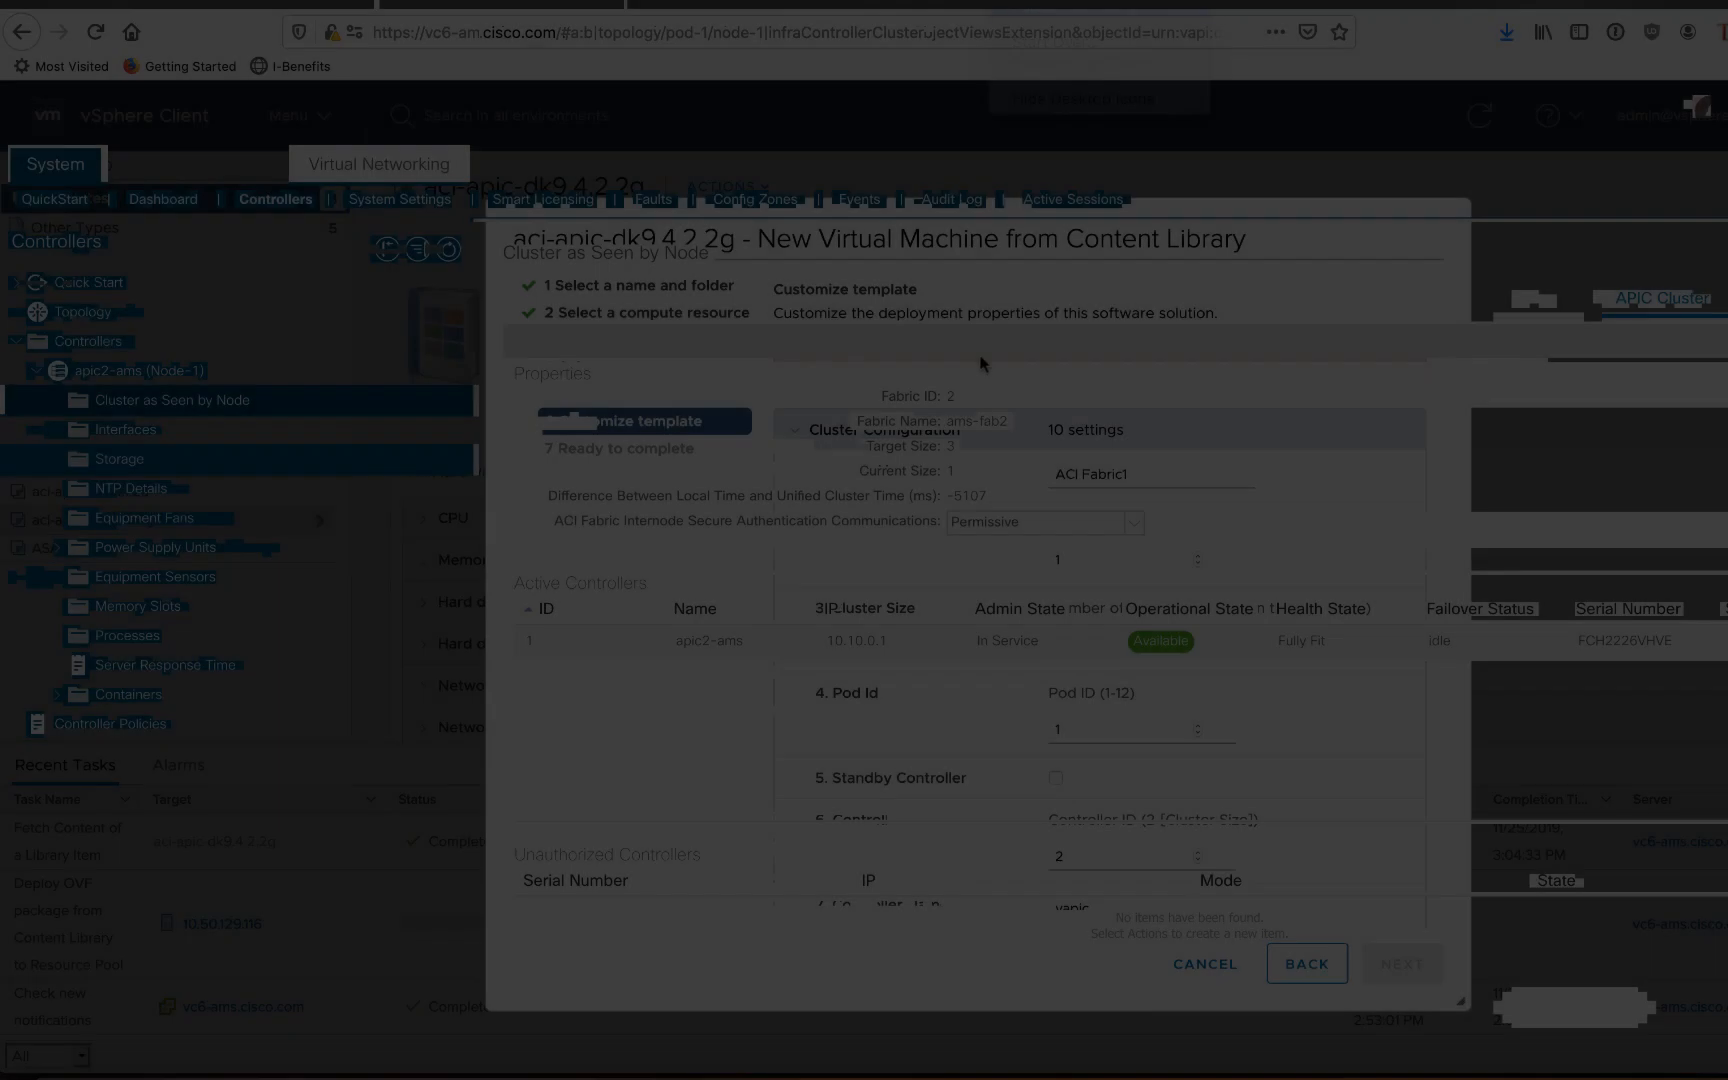
- In APIC, show Cluster as Seen by Node for apic2-ams: ams-fab2, size 1 of 3, fully fit
{"action": "left_click", "coordinate": [1204, 964]}
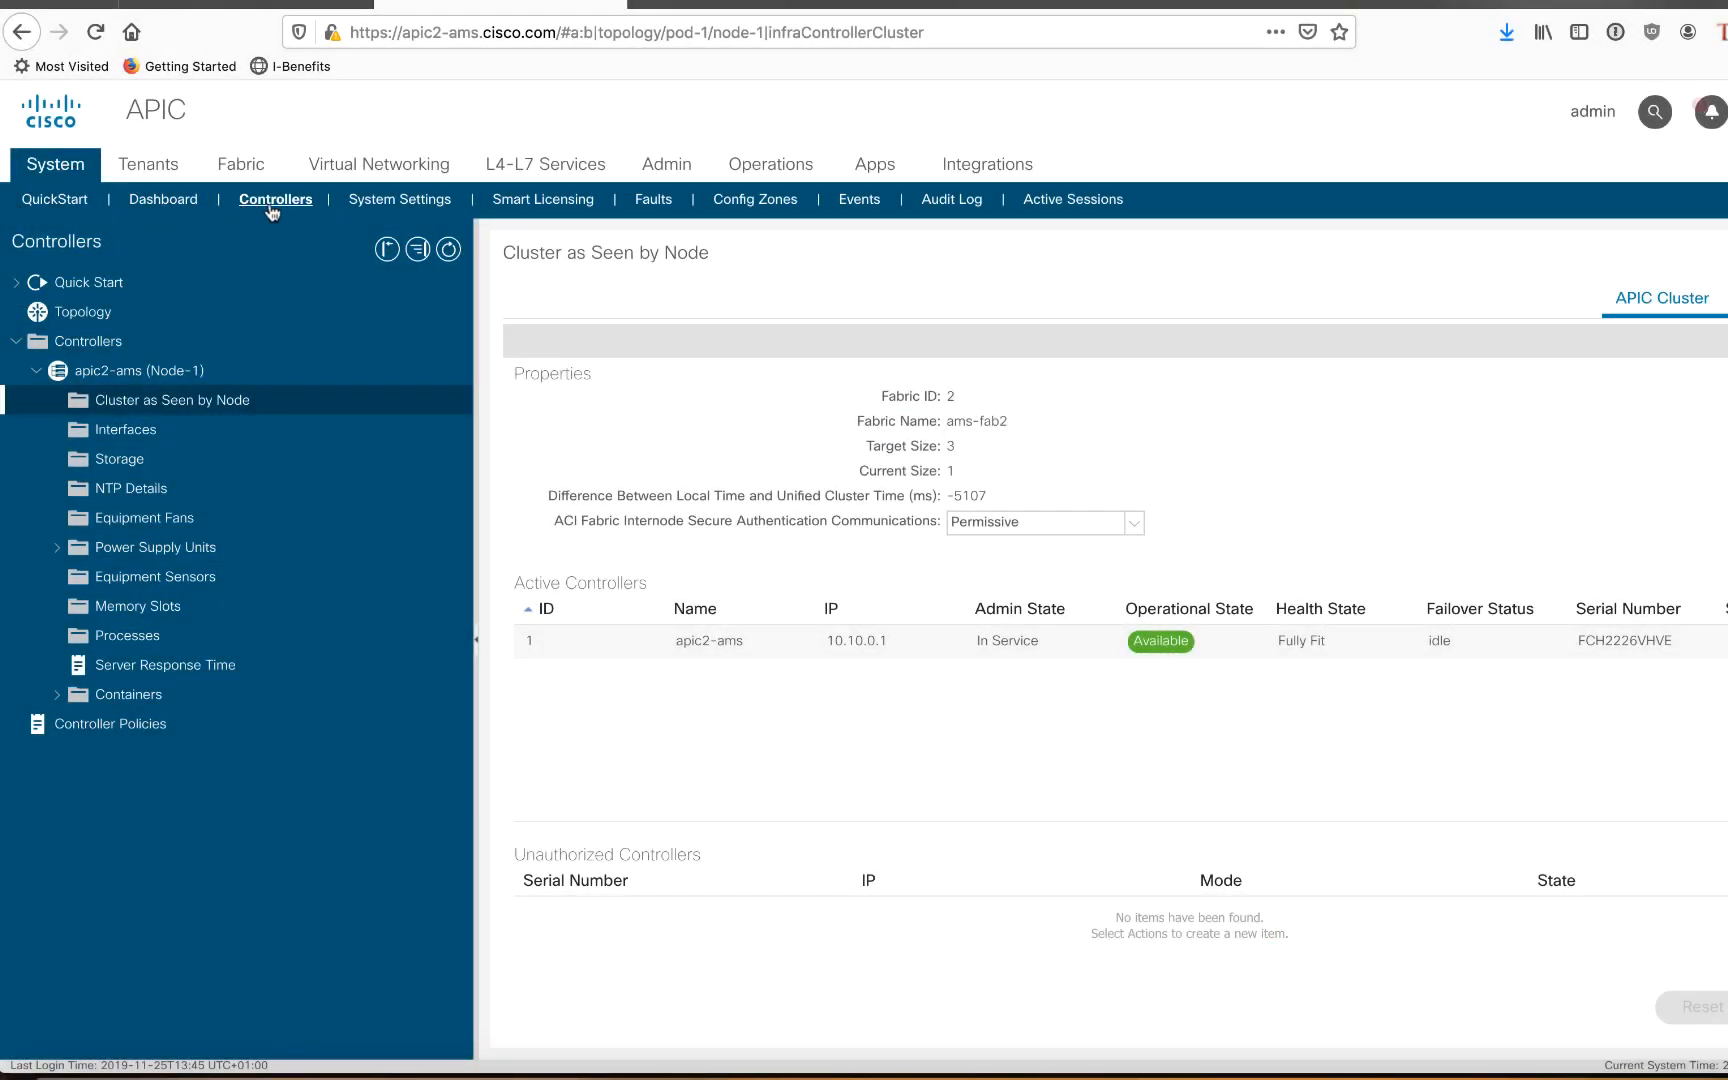
{"action": "left_click", "coordinate": [138, 370]}
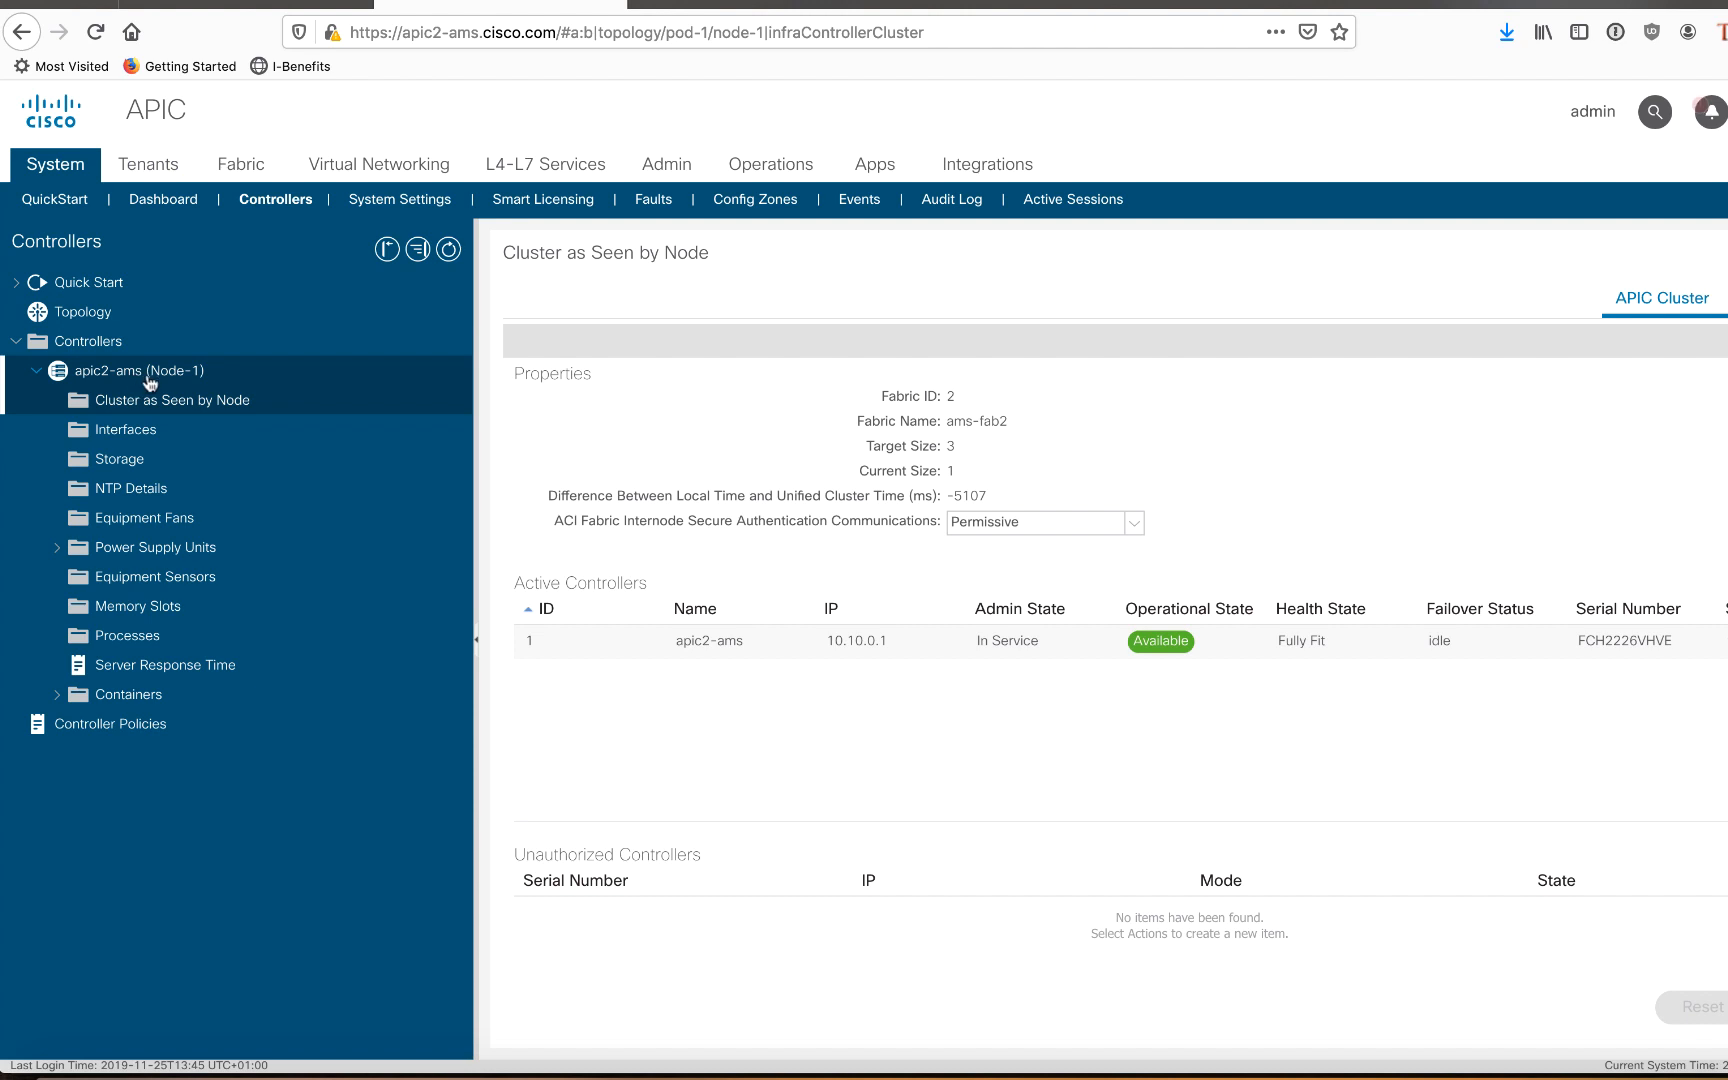
{"action": "left_click", "coordinate": [186, 398]}
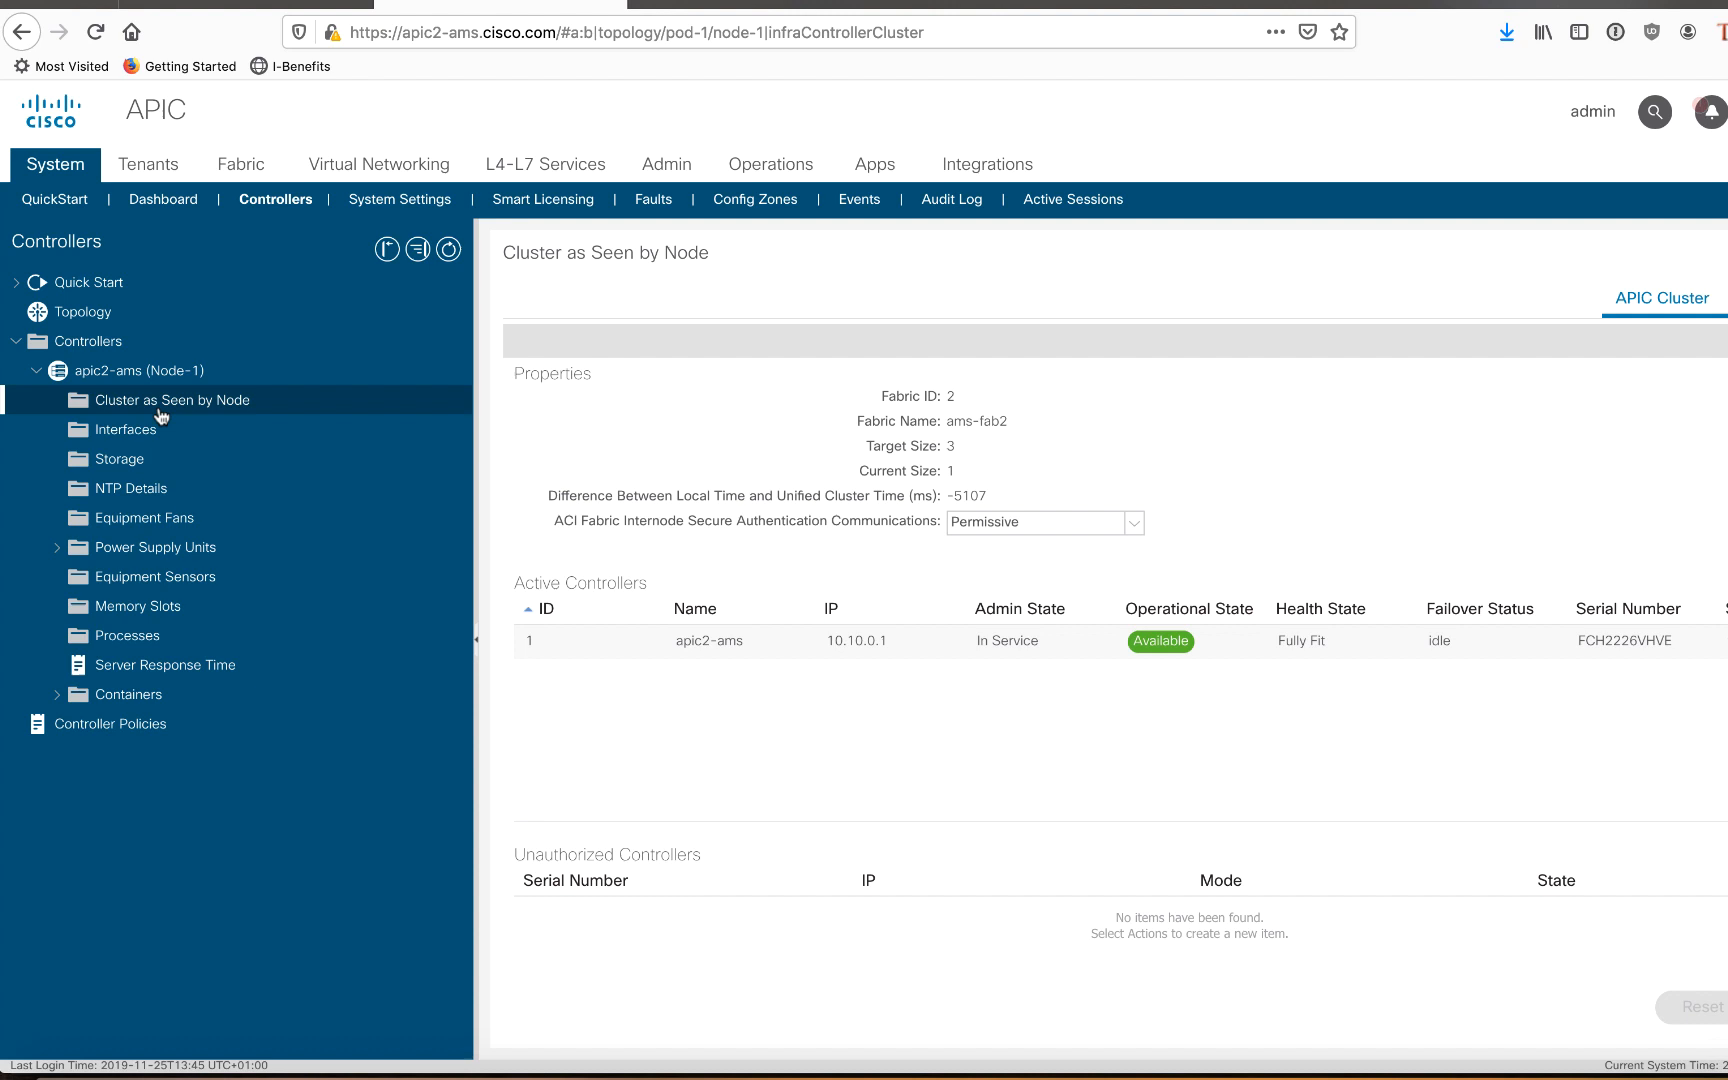
{"action": "mouse_move", "coordinate": [890, 410]}
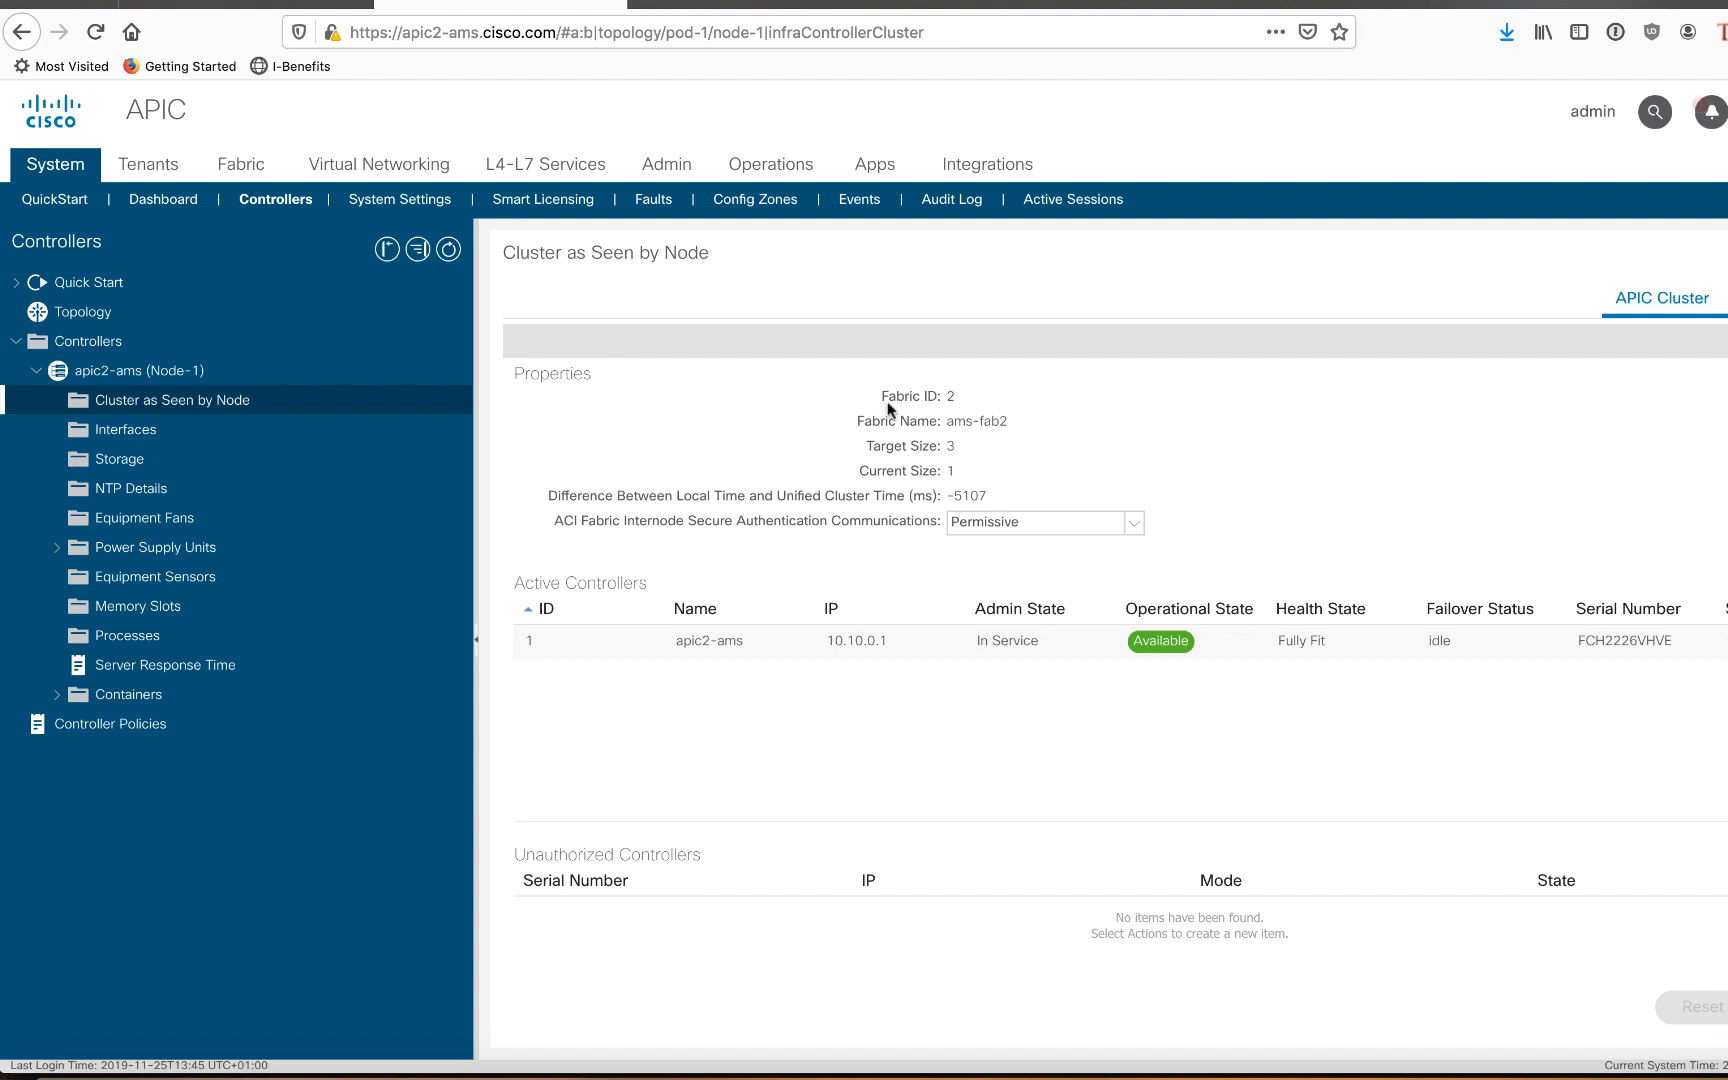
{"action": "mouse_move", "coordinate": [966, 386]}
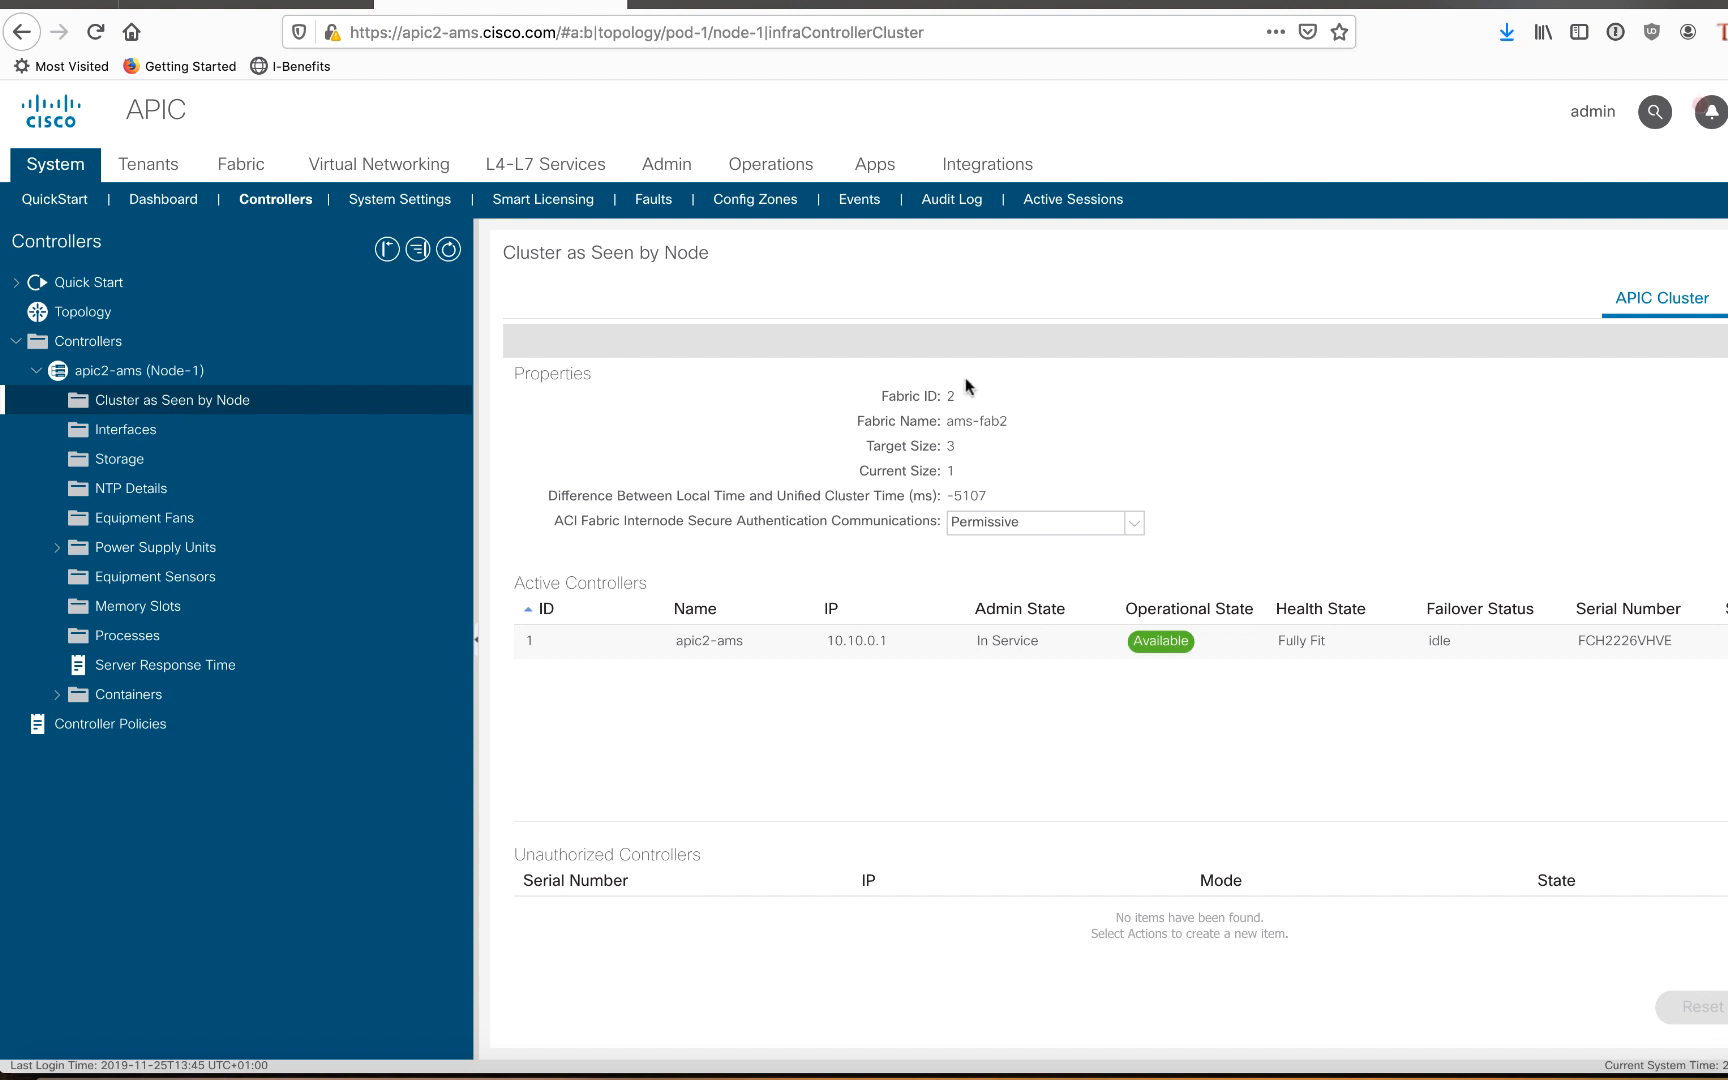
{"action": "mouse_move", "coordinate": [986, 420]}
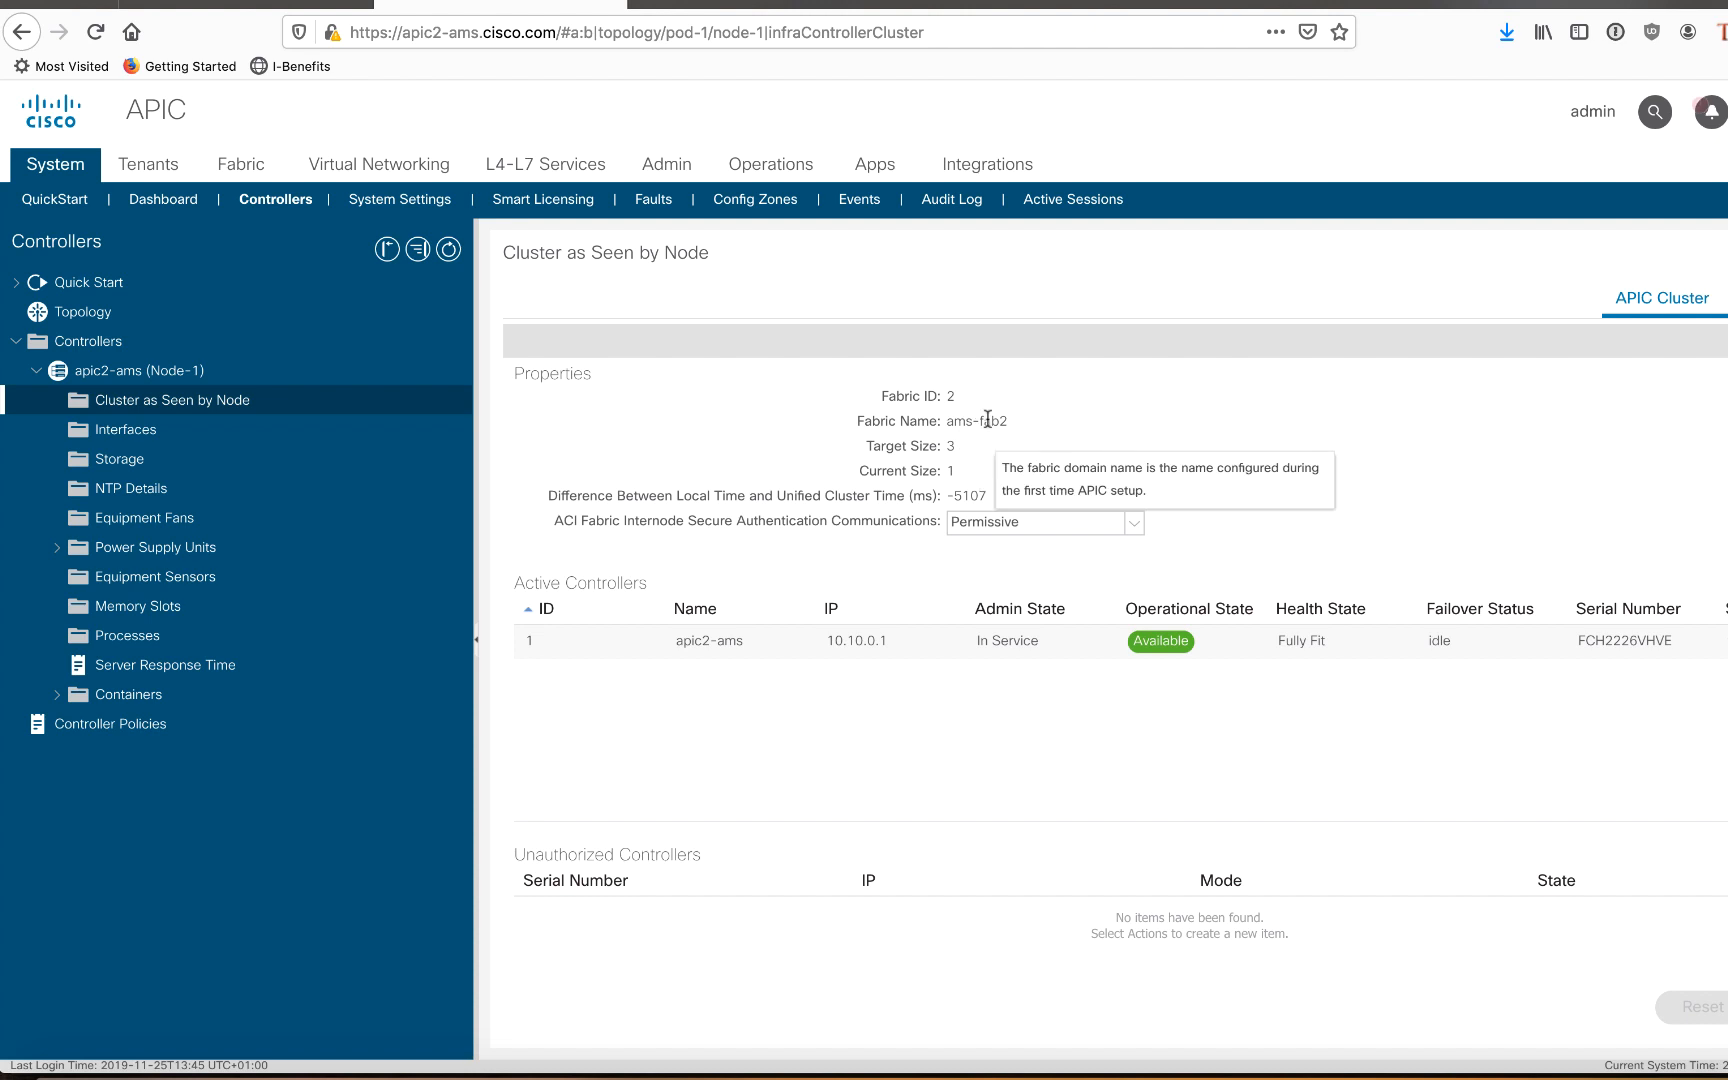
{"action": "mouse_move", "coordinate": [956, 452]}
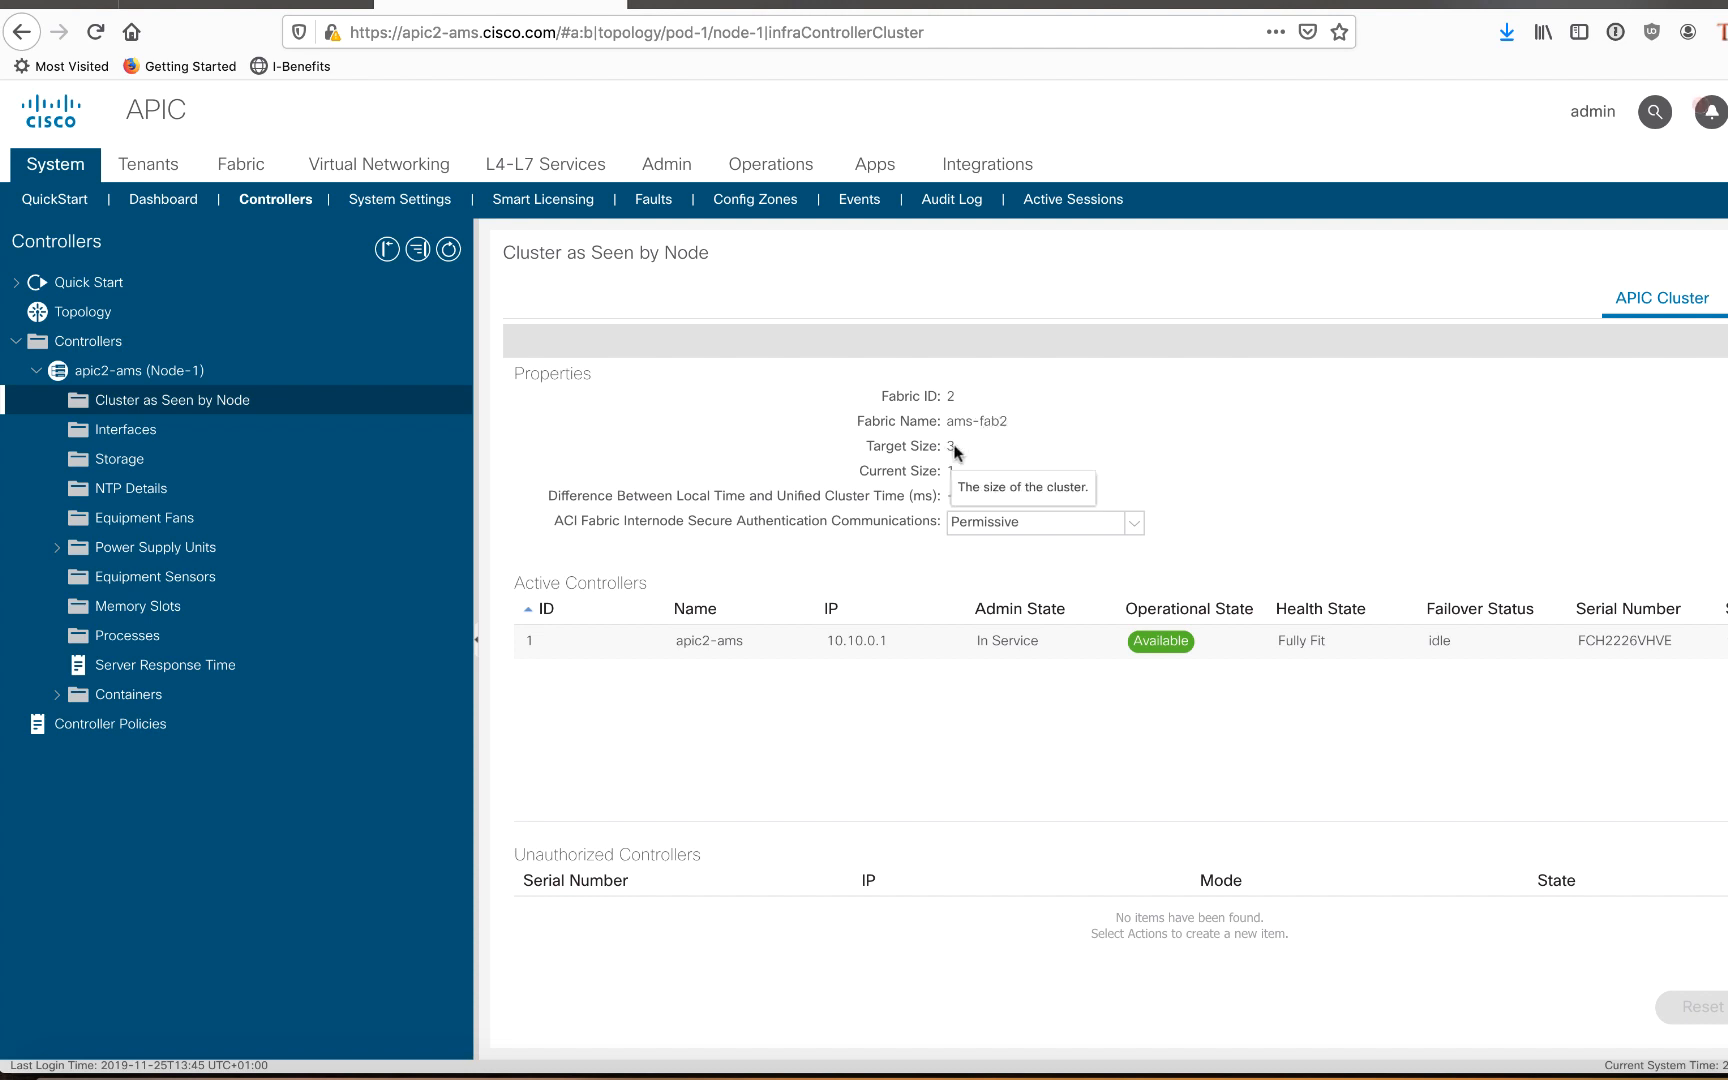
{"action": "mouse_move", "coordinate": [1594, 482]}
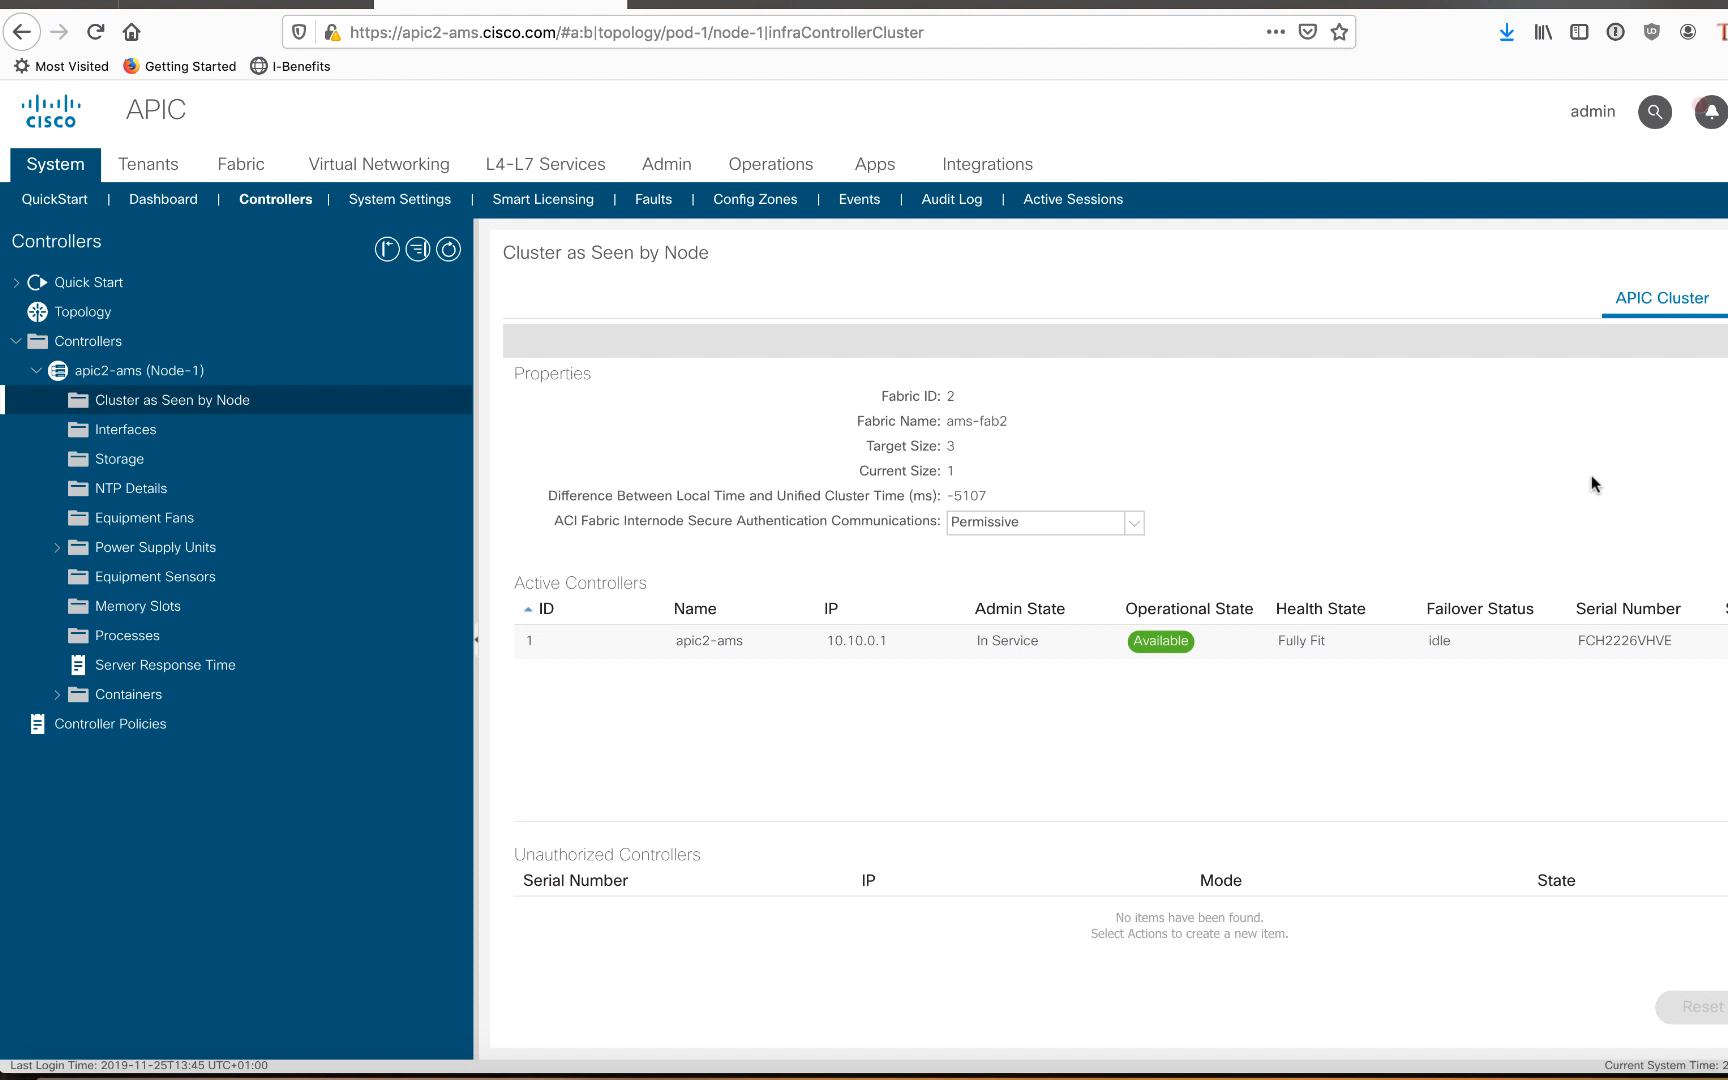
{"action": "mouse_move", "coordinate": [716, 700]}
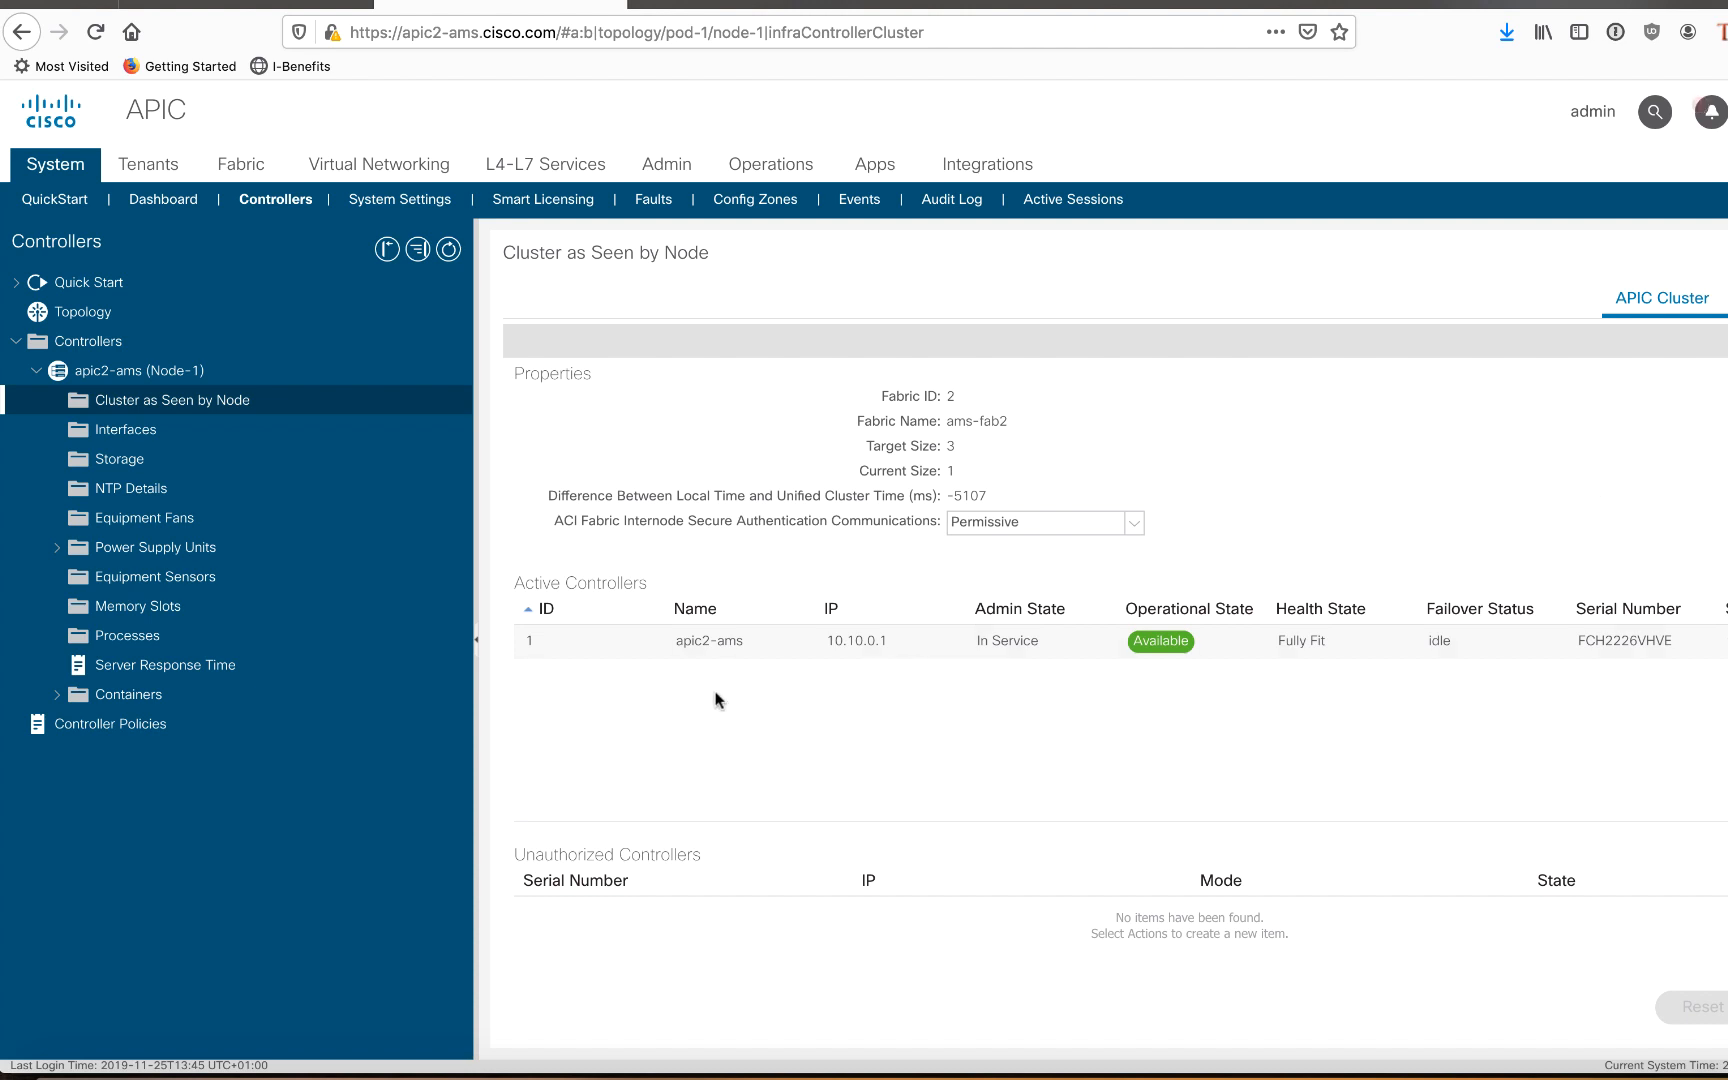
{"action": "mouse_move", "coordinate": [776, 618]}
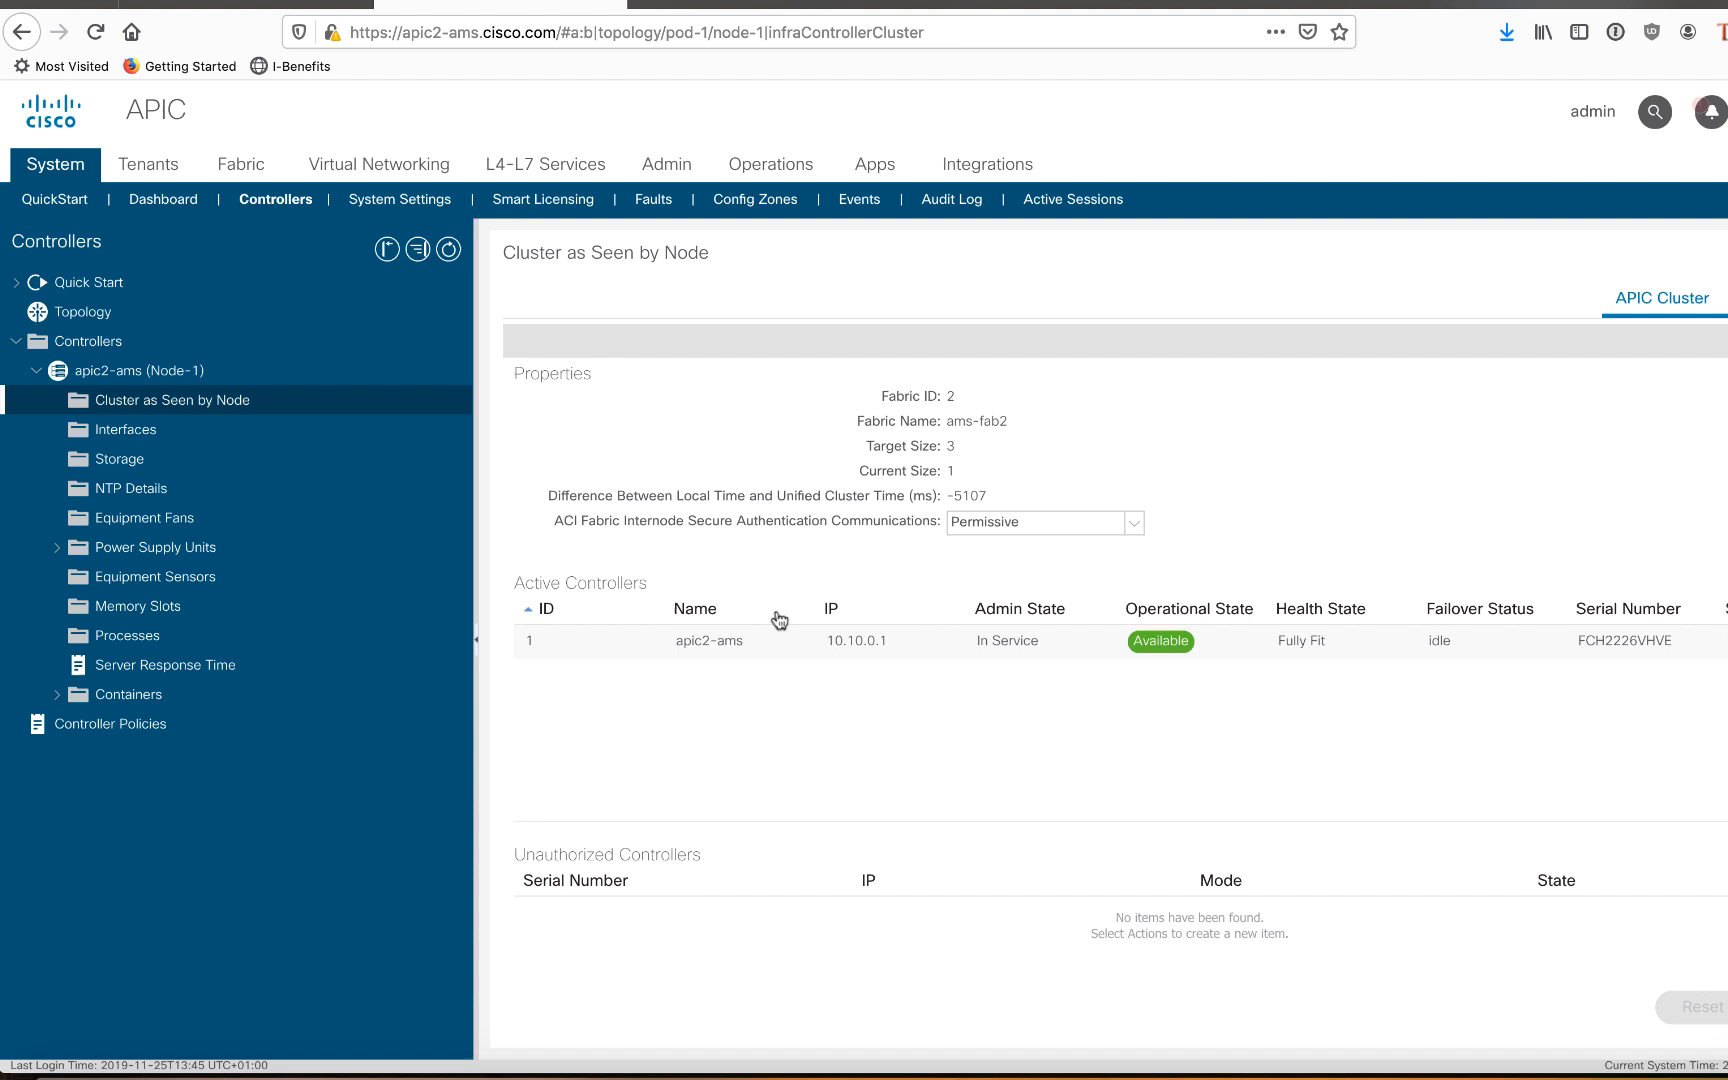
{"action": "mouse_move", "coordinate": [852, 650]}
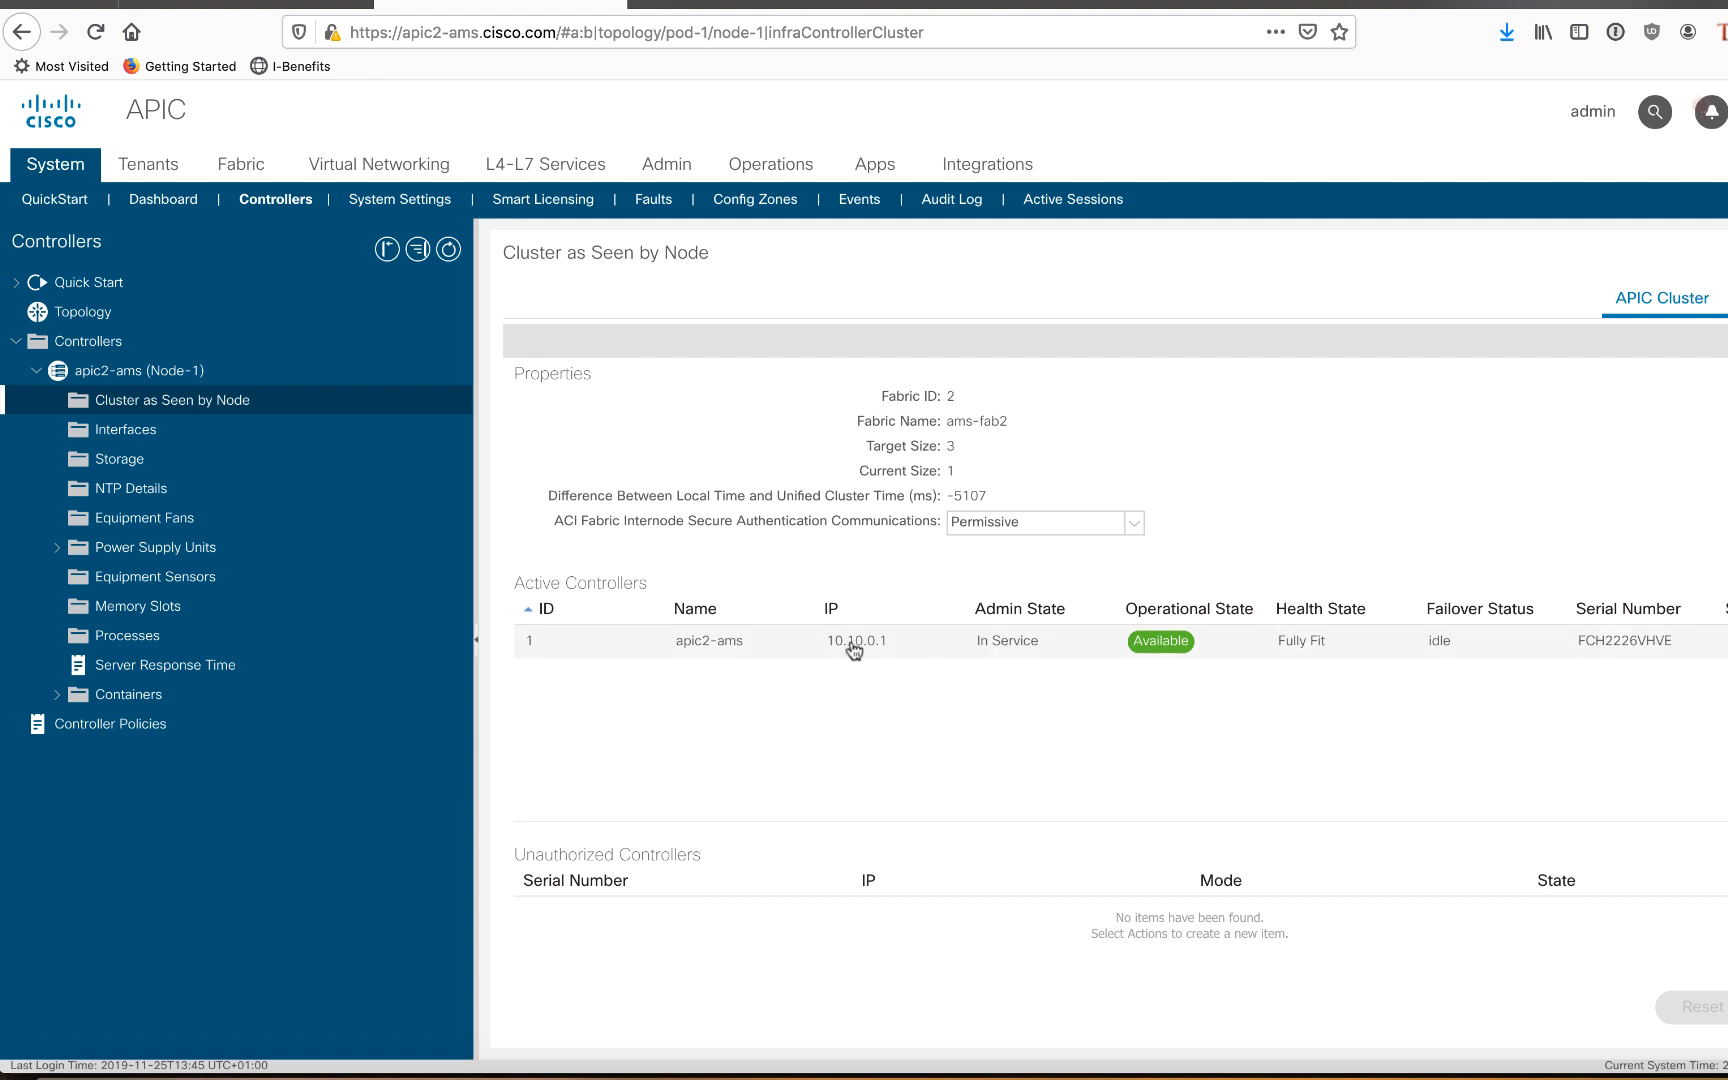
{"action": "mouse_move", "coordinate": [854, 688]}
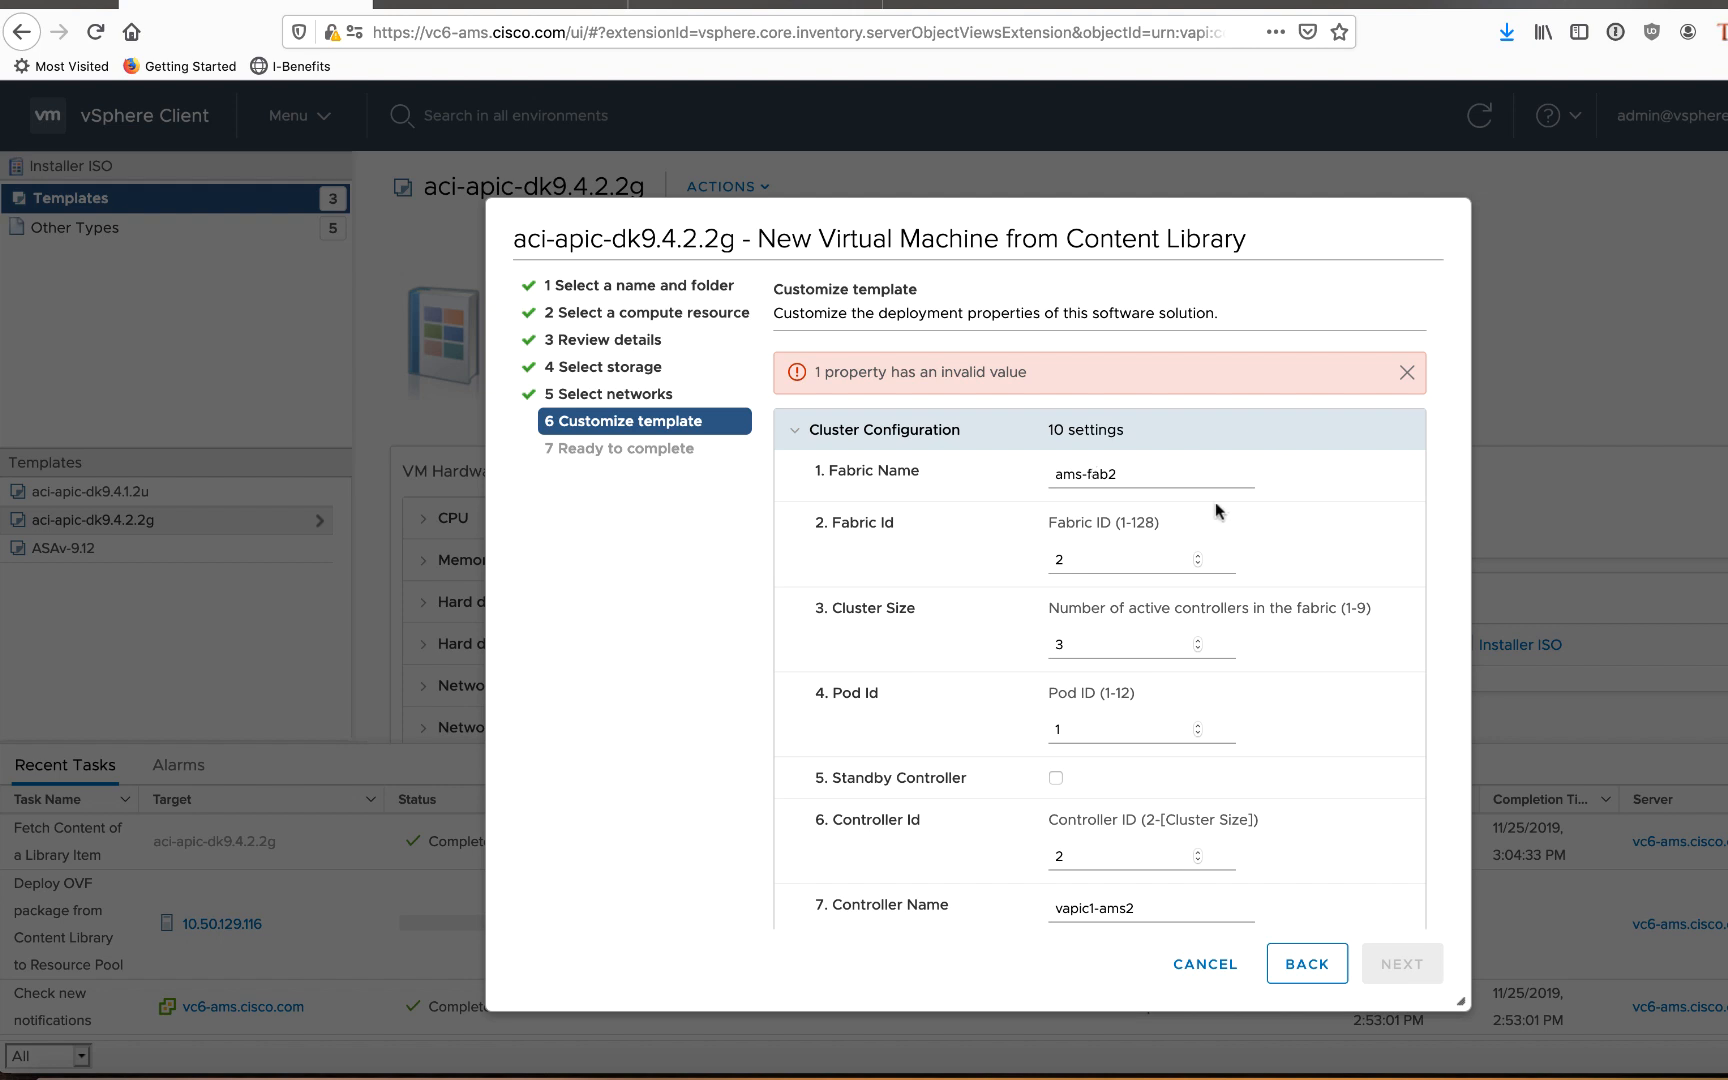
- Review template values: controller 2, vapic1-ams2, infra VLAN 3456, OOB 10.50.129.142, down to the passphrase fields
{"action": "scroll", "scroll_direction": "down", "scroll_amount": 3}
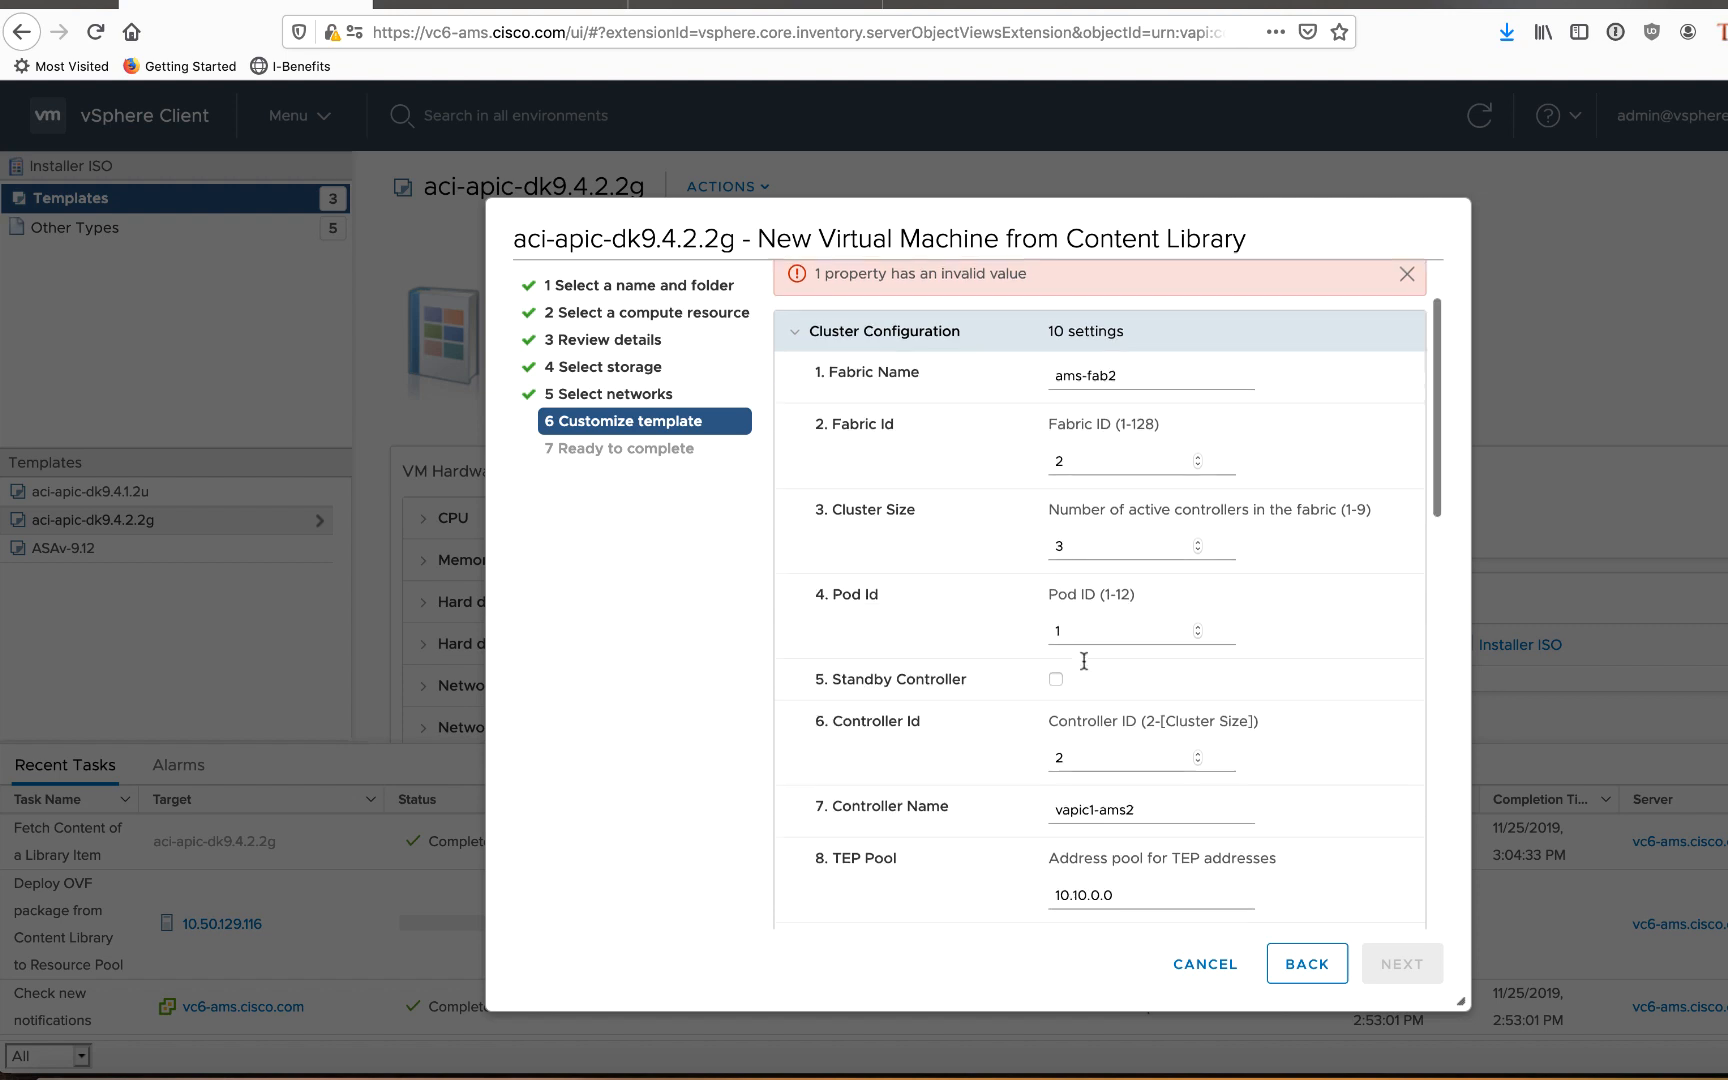
{"action": "scroll", "scroll_direction": "down", "scroll_amount": 3}
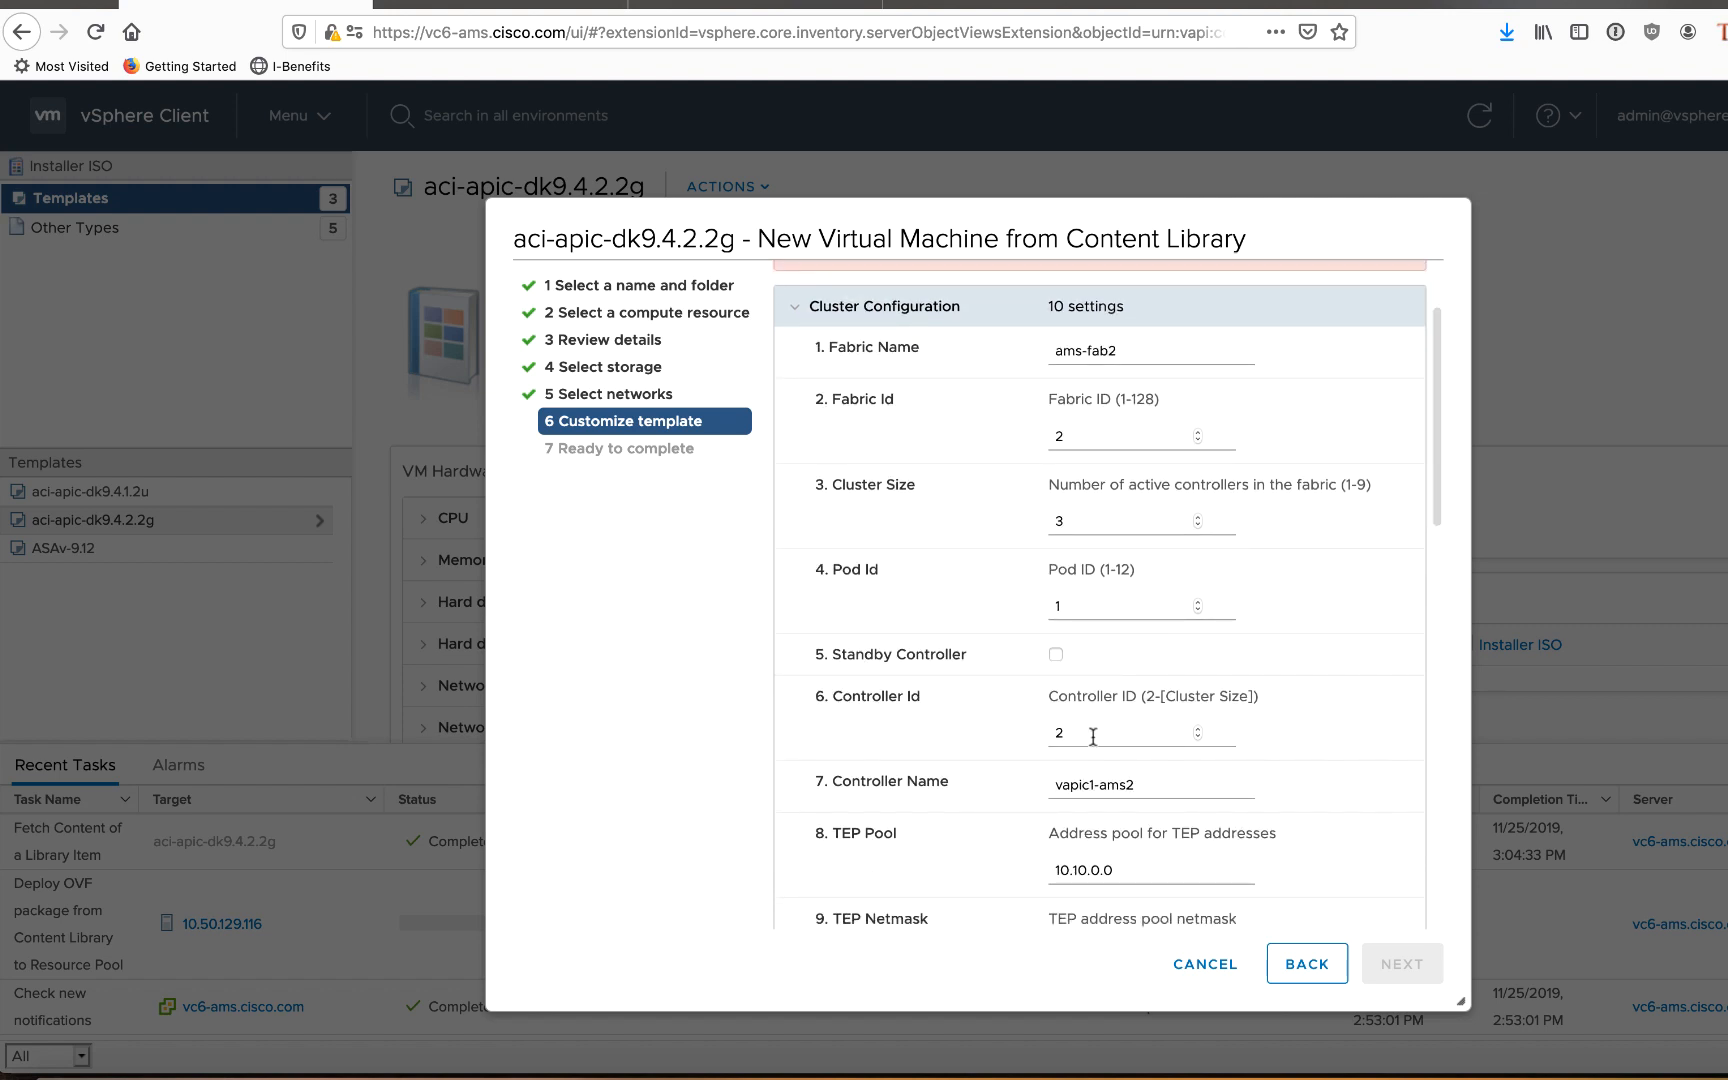
{"action": "scroll", "scroll_direction": "down", "scroll_amount": 3}
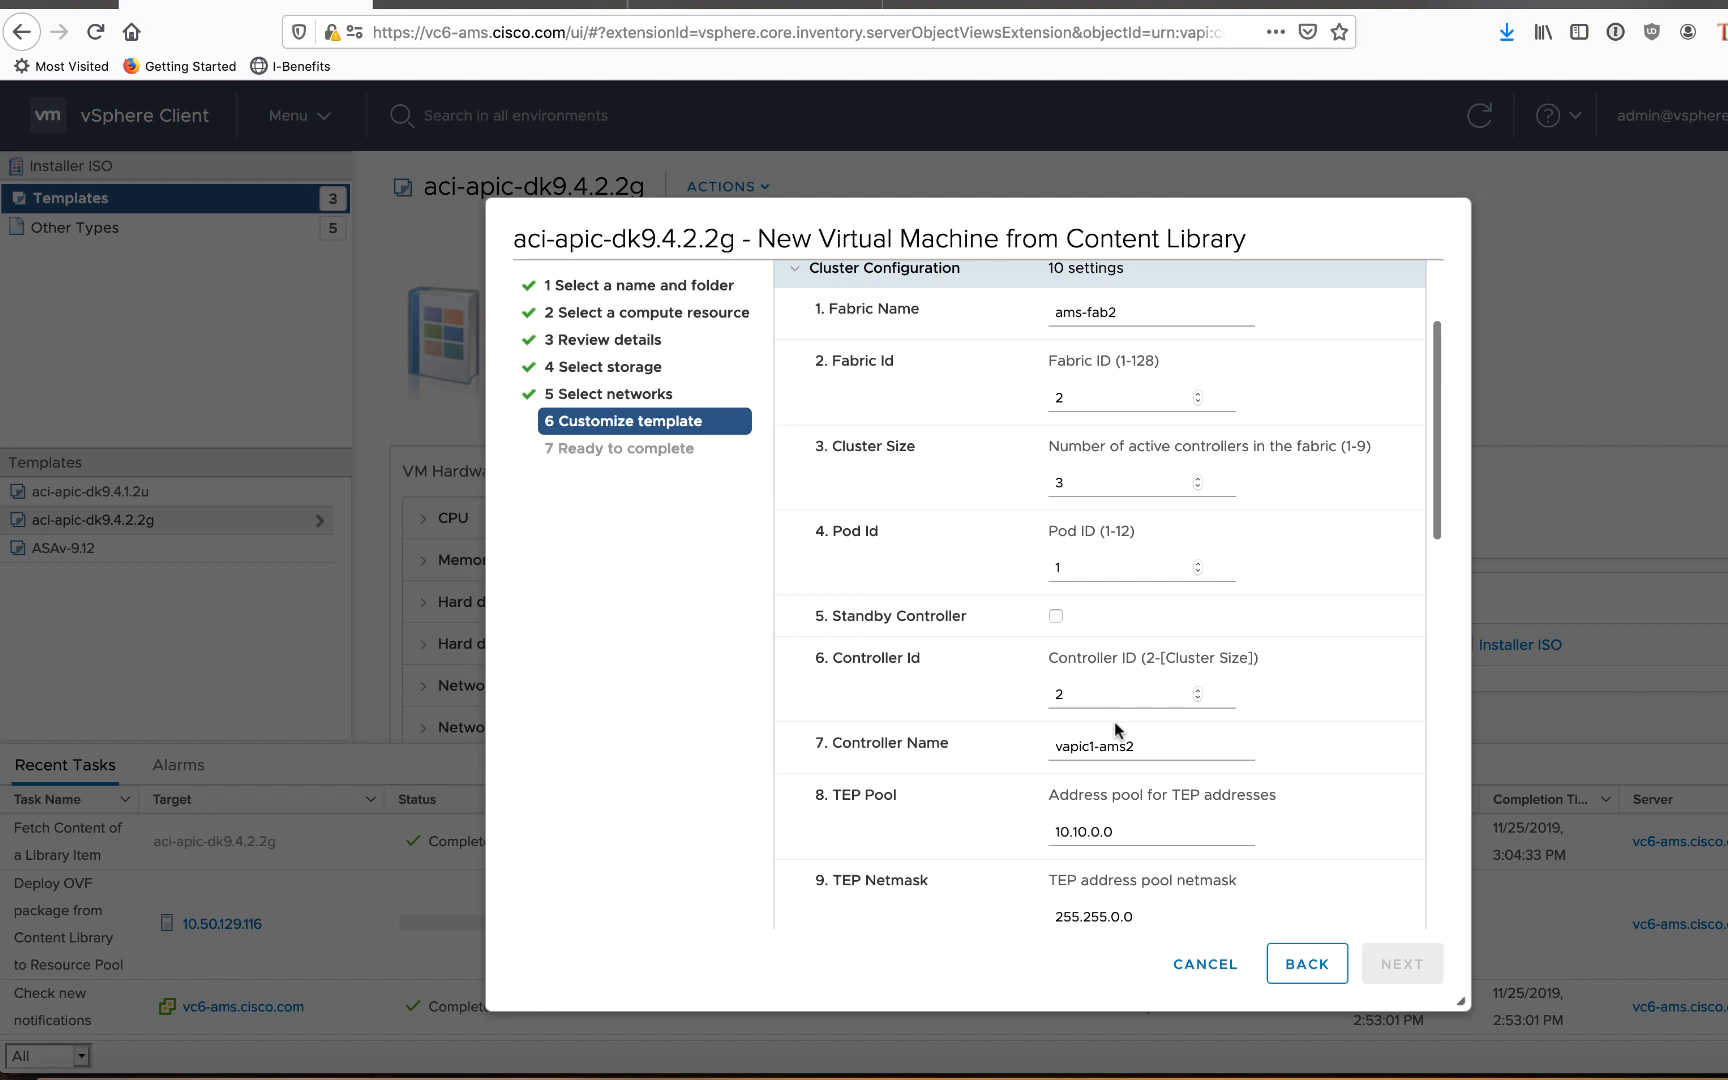
{"action": "scroll", "scroll_direction": "down", "scroll_amount": 3}
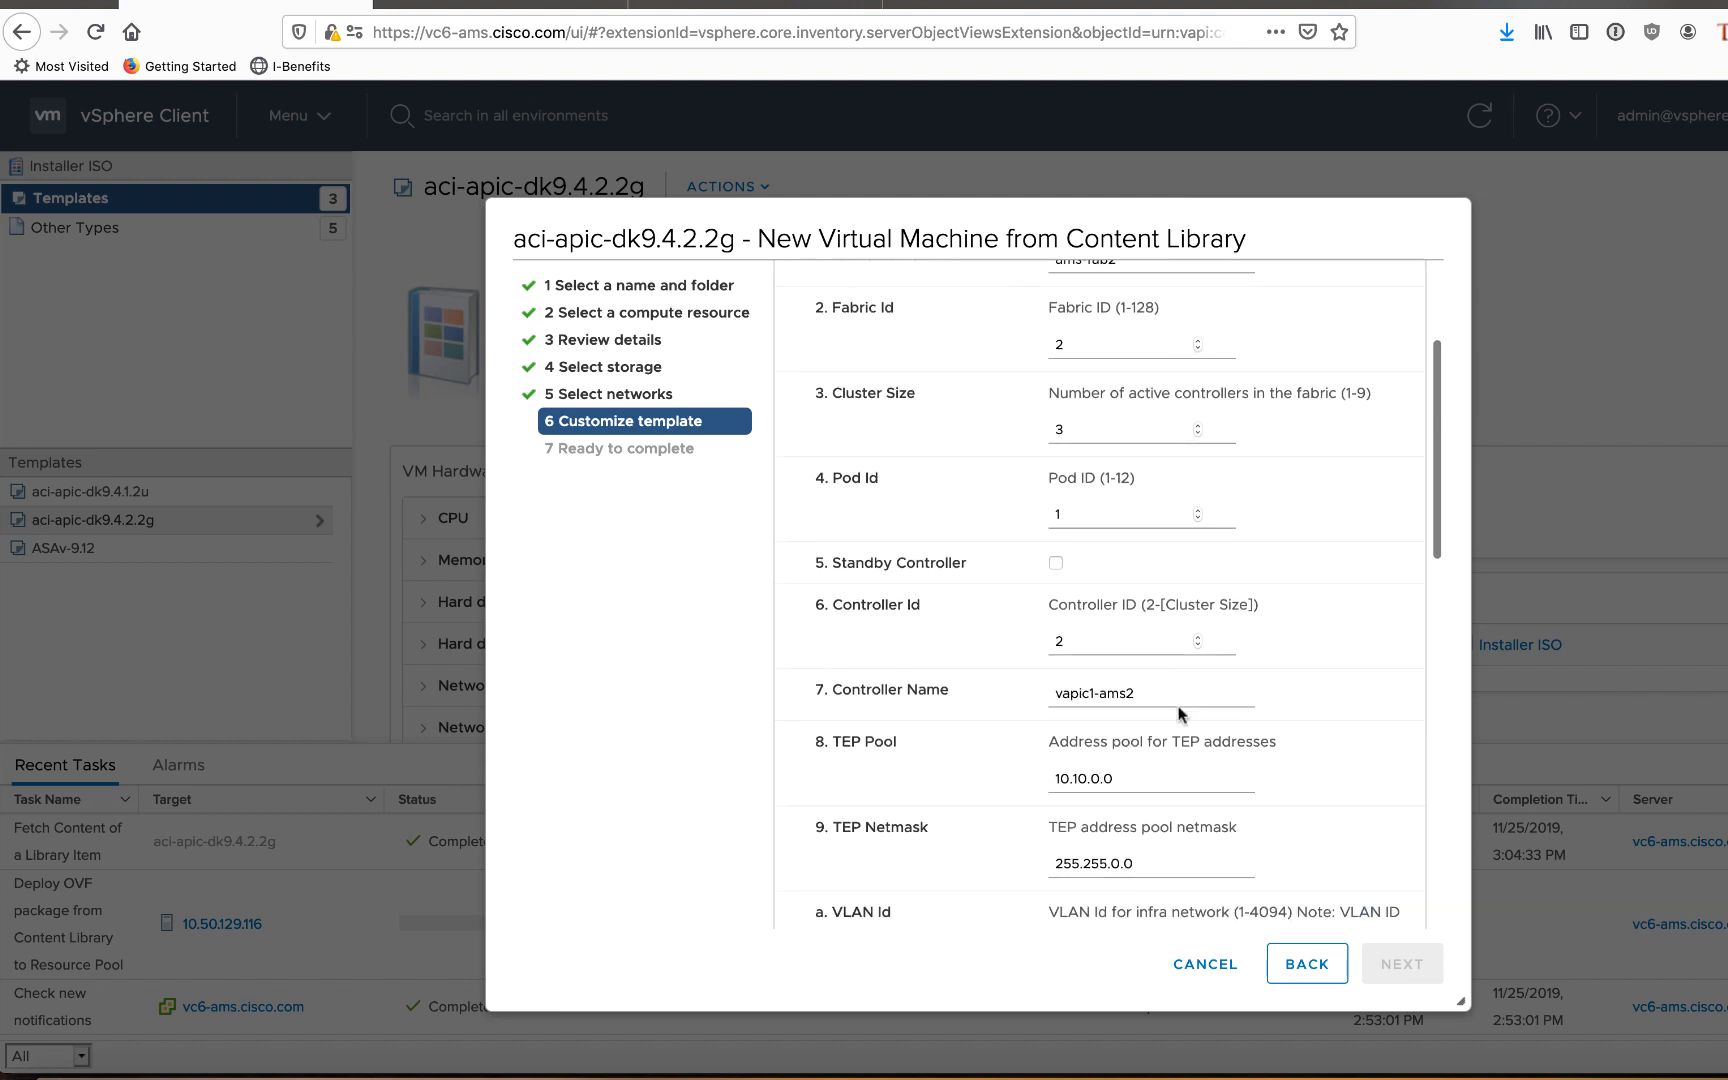
{"action": "scroll", "scroll_direction": "down", "scroll_amount": 3}
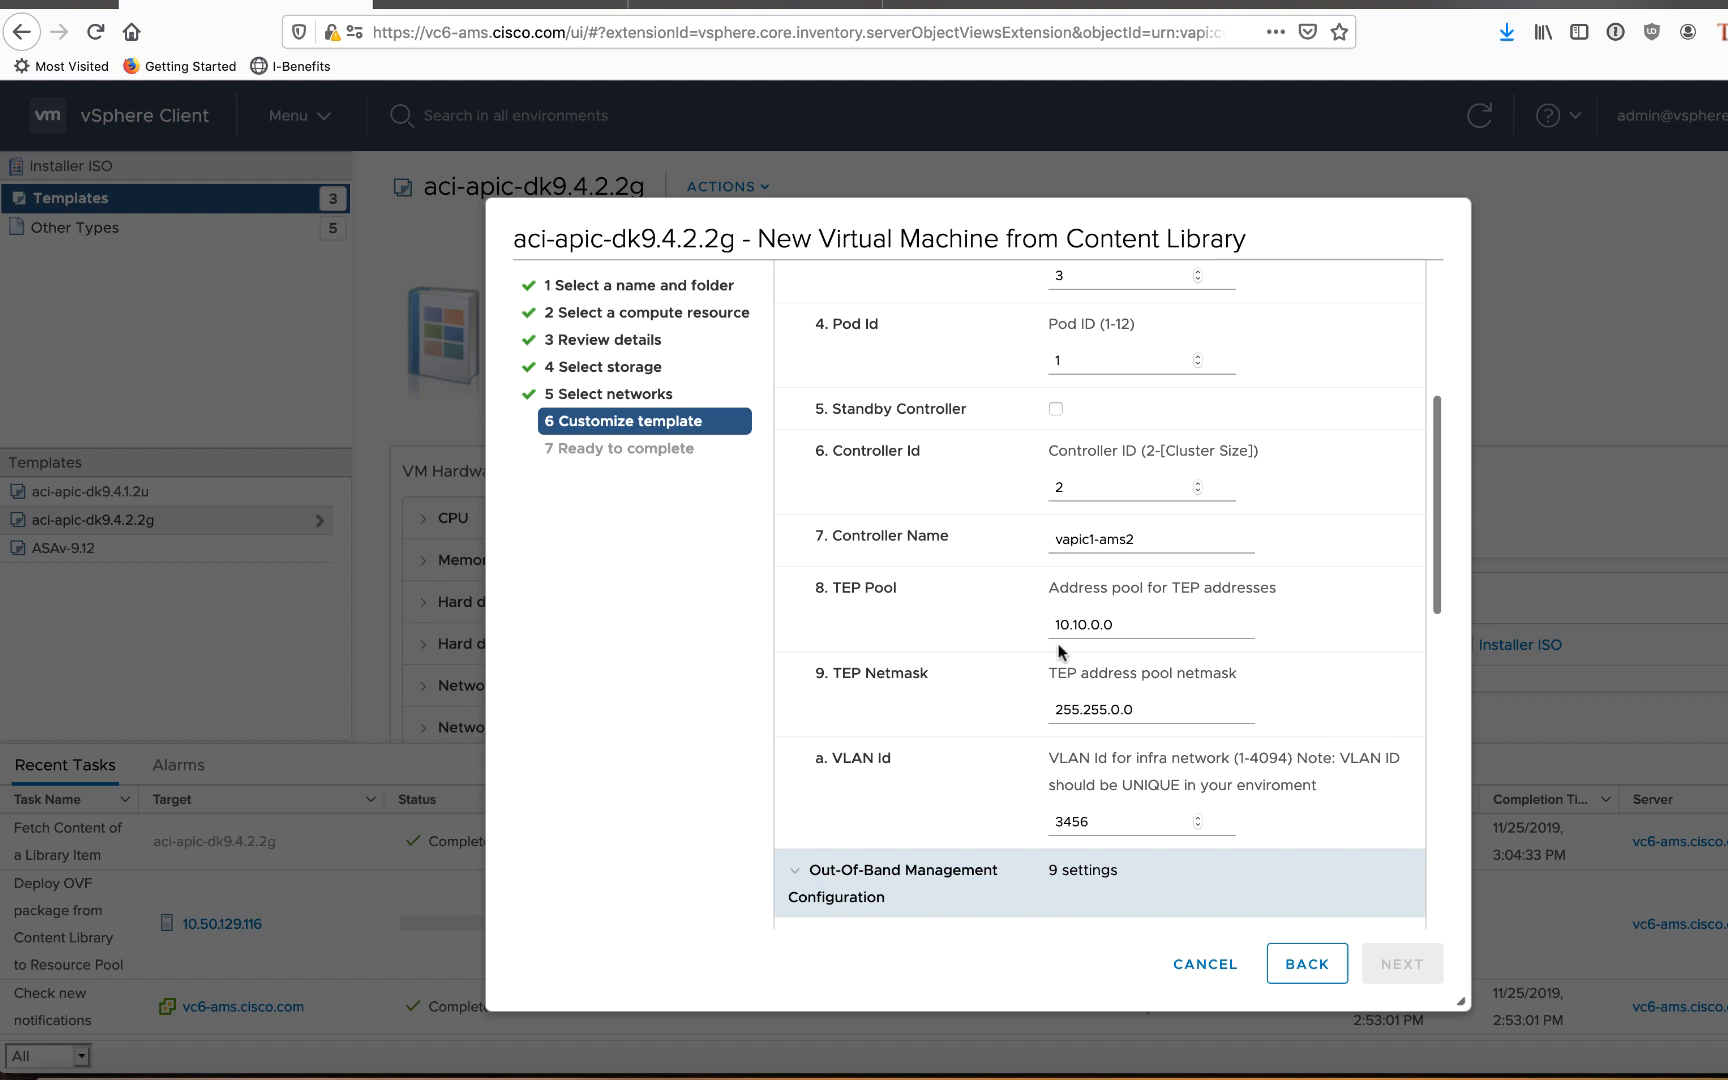
{"action": "scroll", "scroll_direction": "down", "scroll_amount": 3}
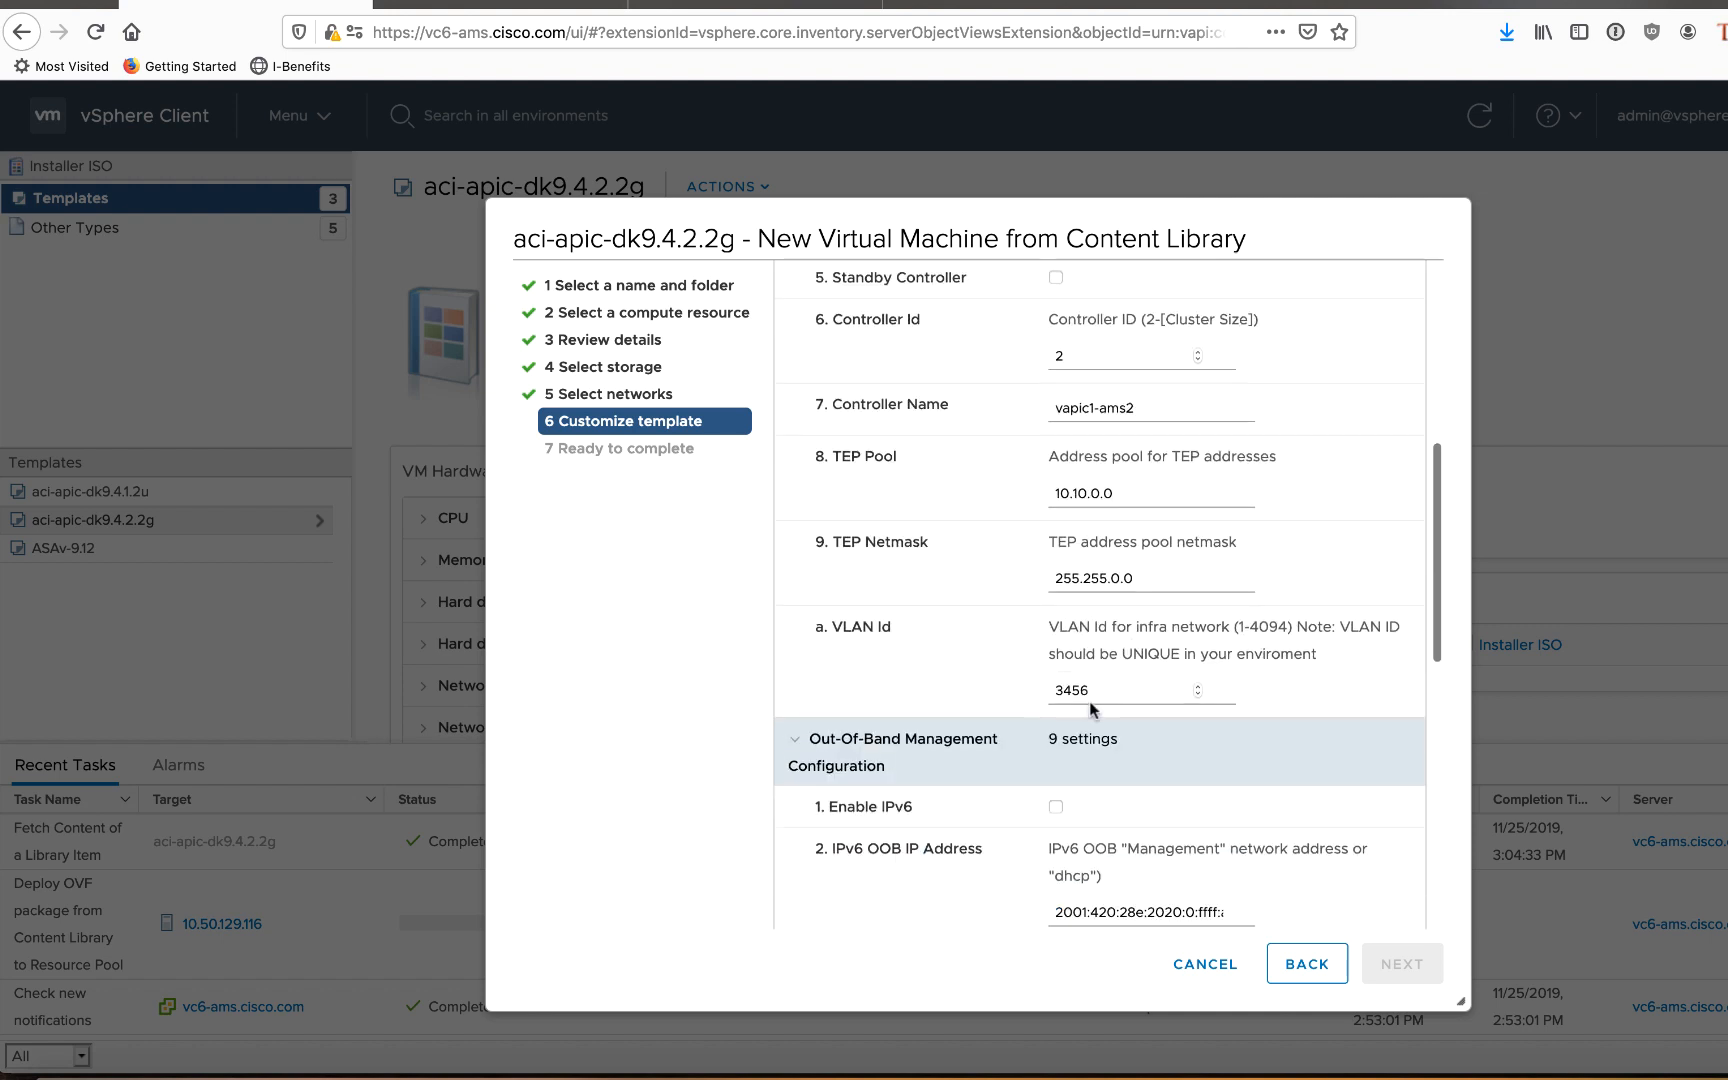
{"action": "mouse_move", "coordinate": [1180, 646]}
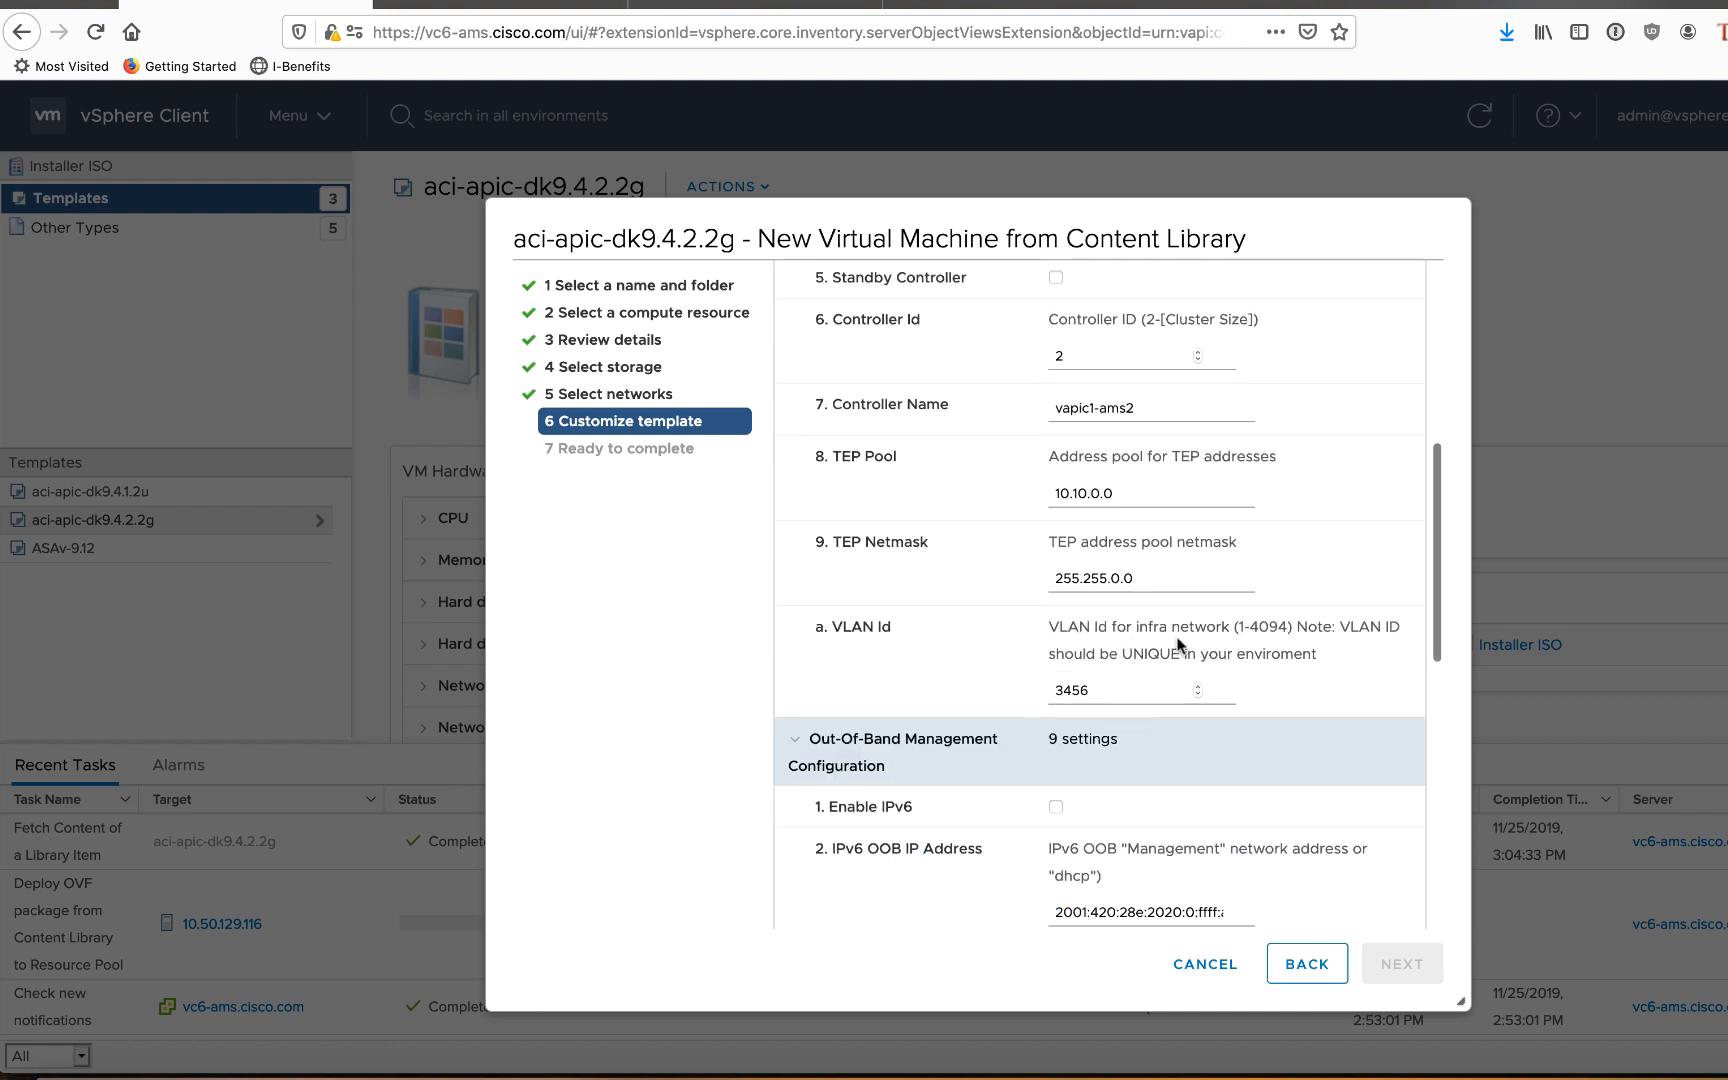
{"action": "scroll", "scroll_direction": "down", "scroll_amount": 3}
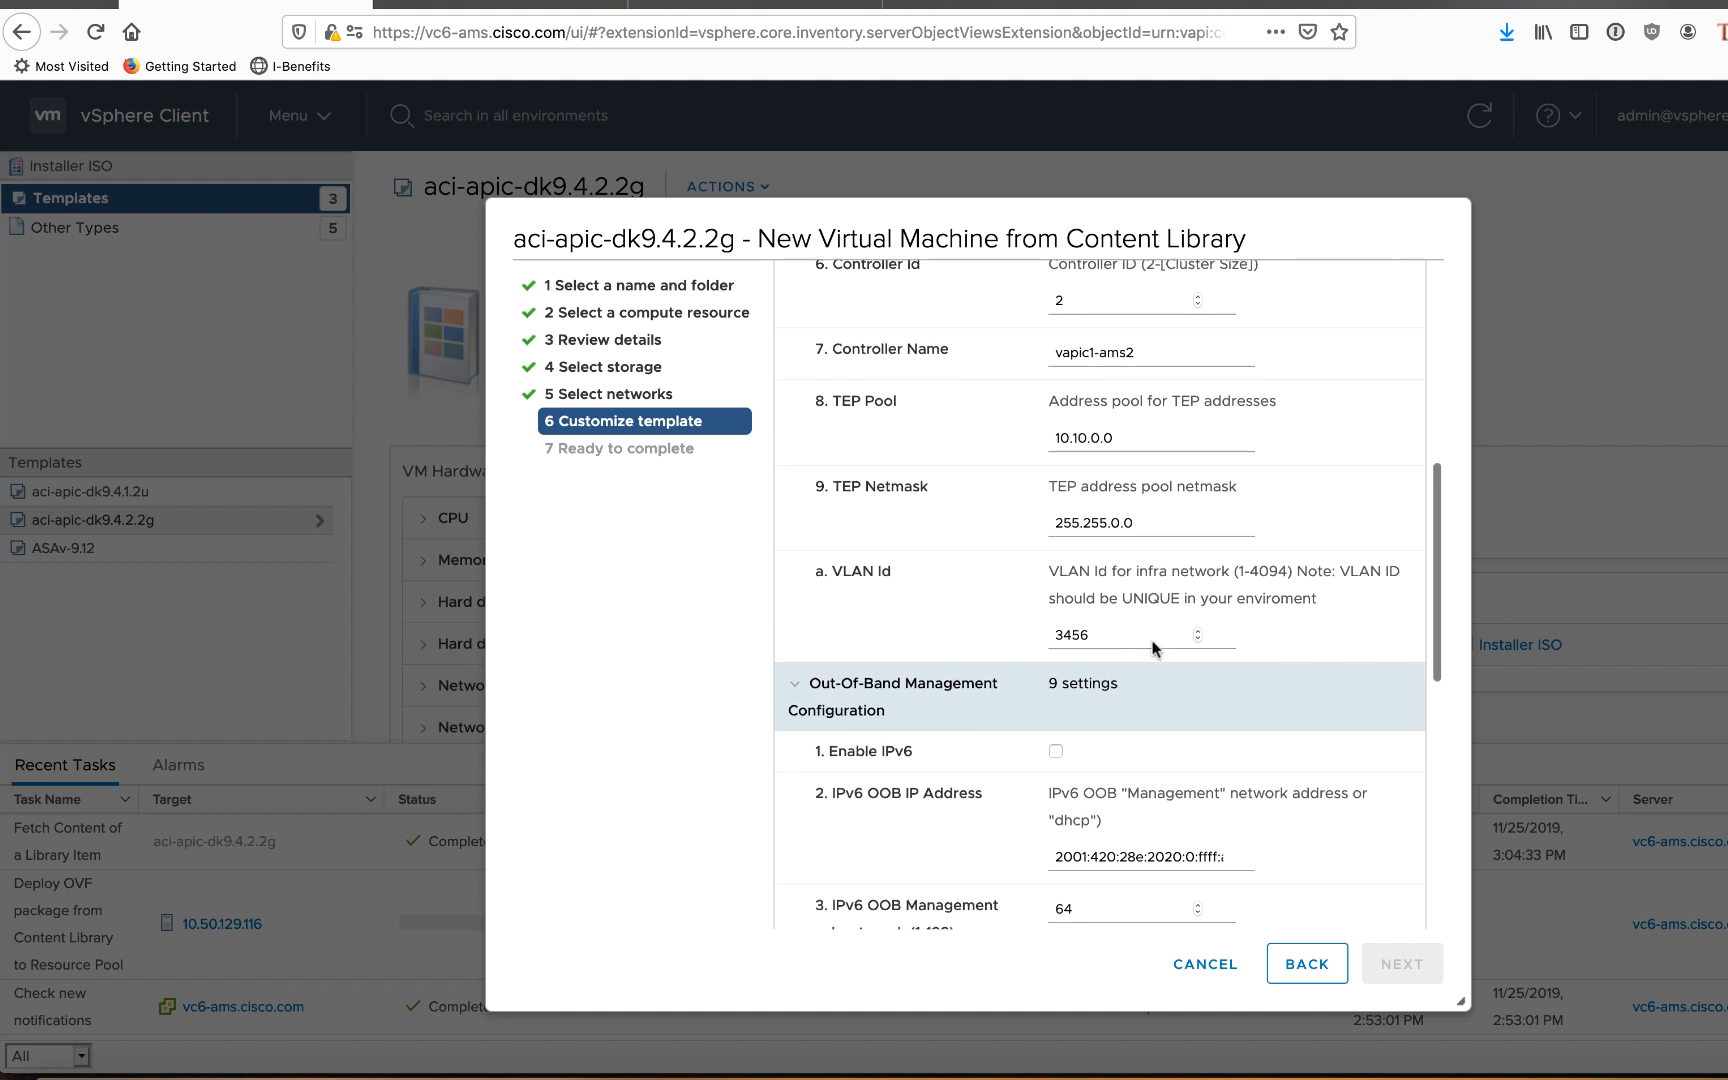
{"action": "scroll", "scroll_direction": "down", "scroll_amount": 3}
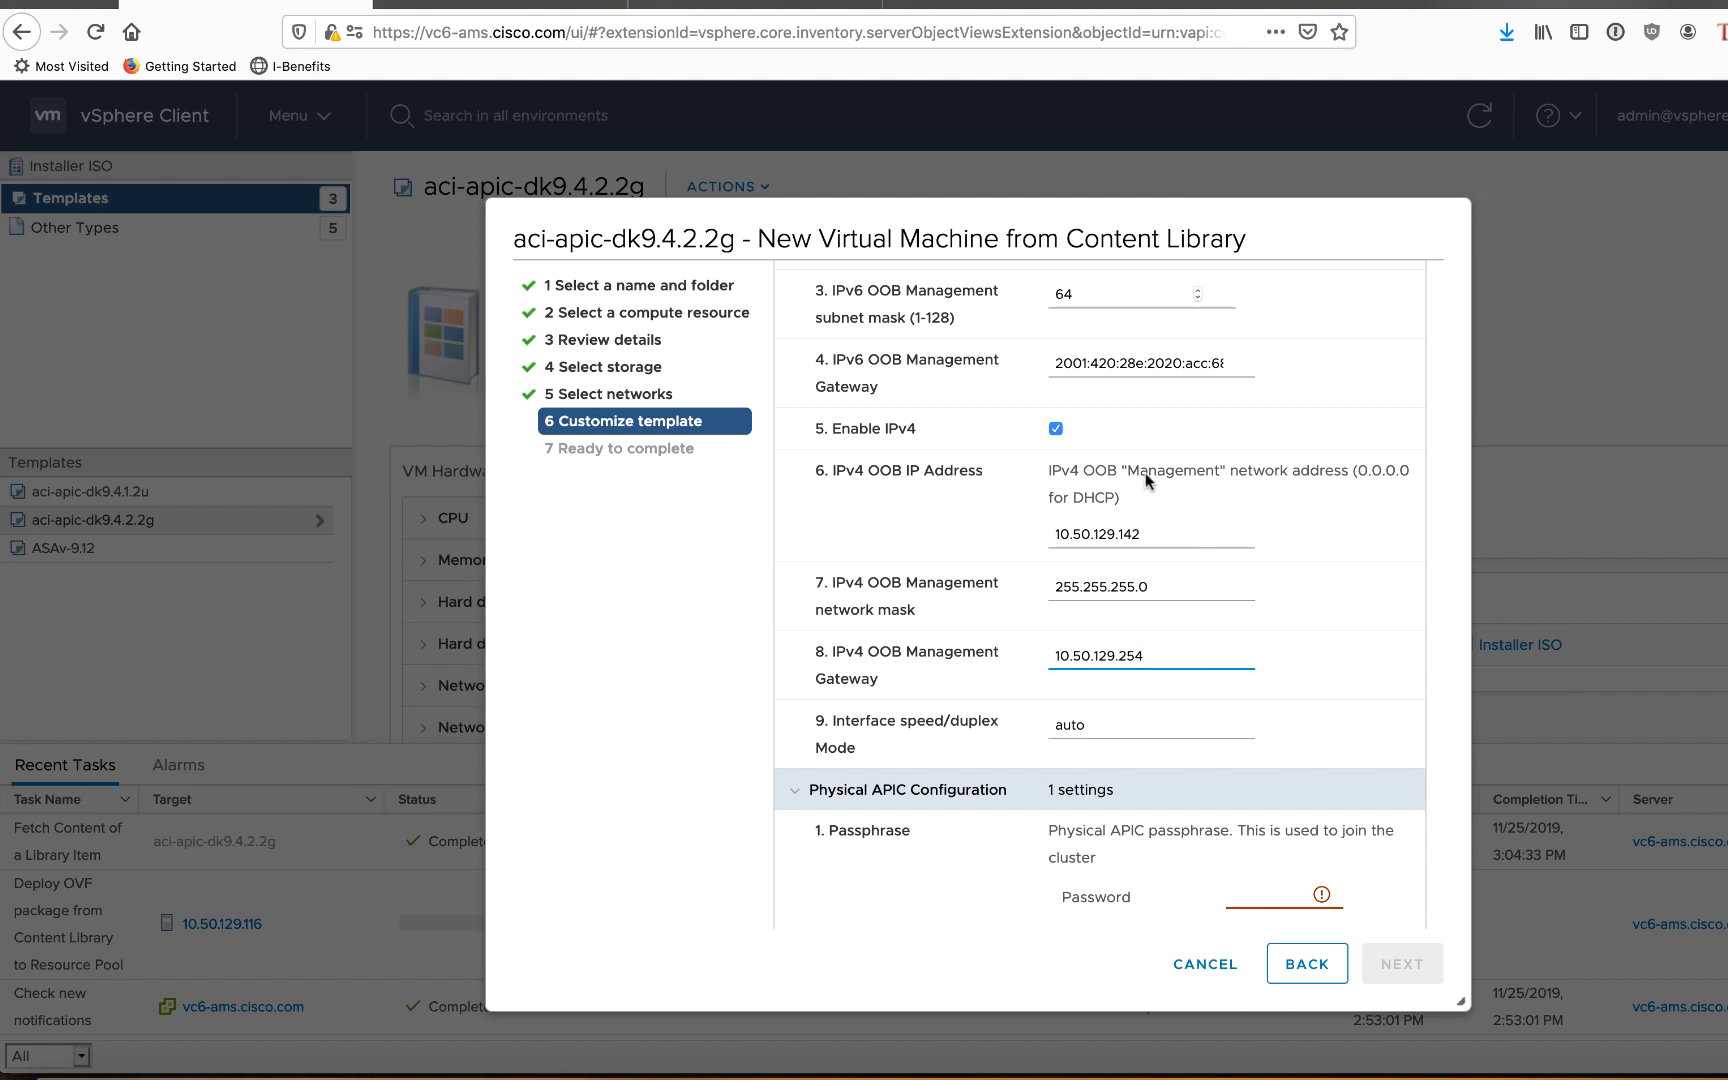
{"action": "mouse_move", "coordinate": [1174, 488]}
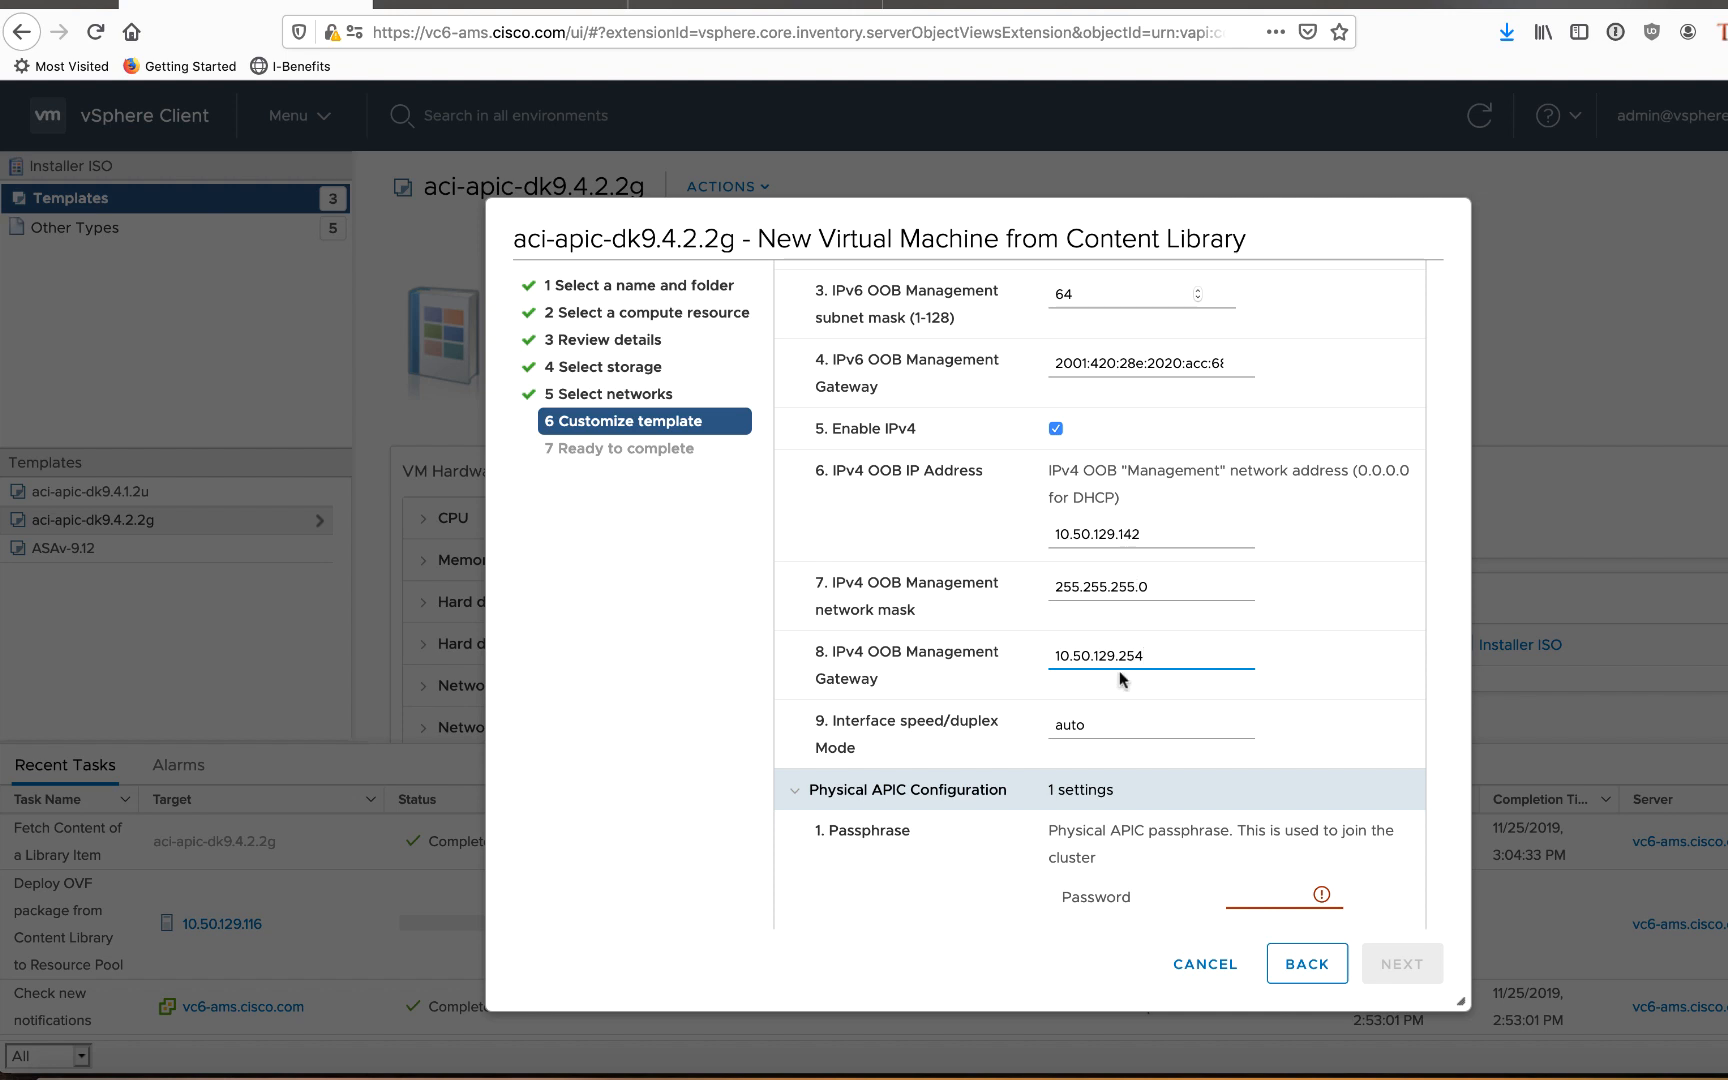
{"action": "scroll", "scroll_direction": "down", "scroll_amount": 3}
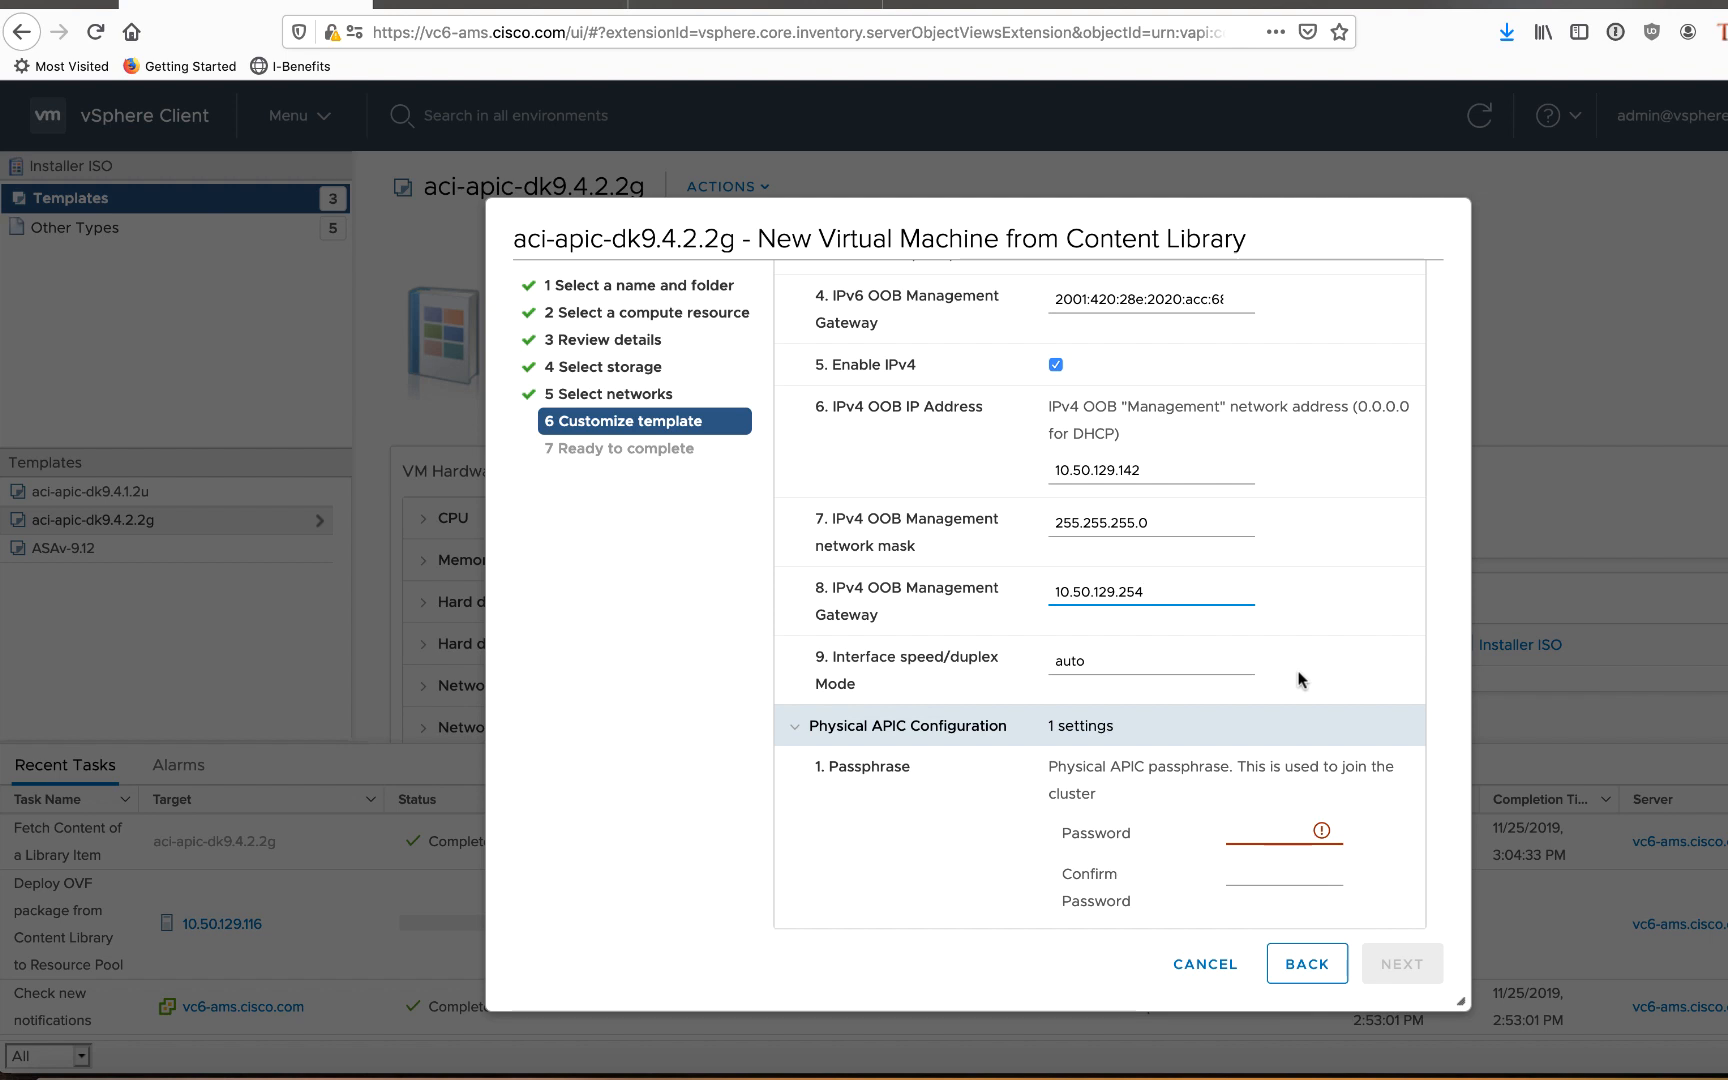
{"action": "left_click", "coordinate": [1146, 592]}
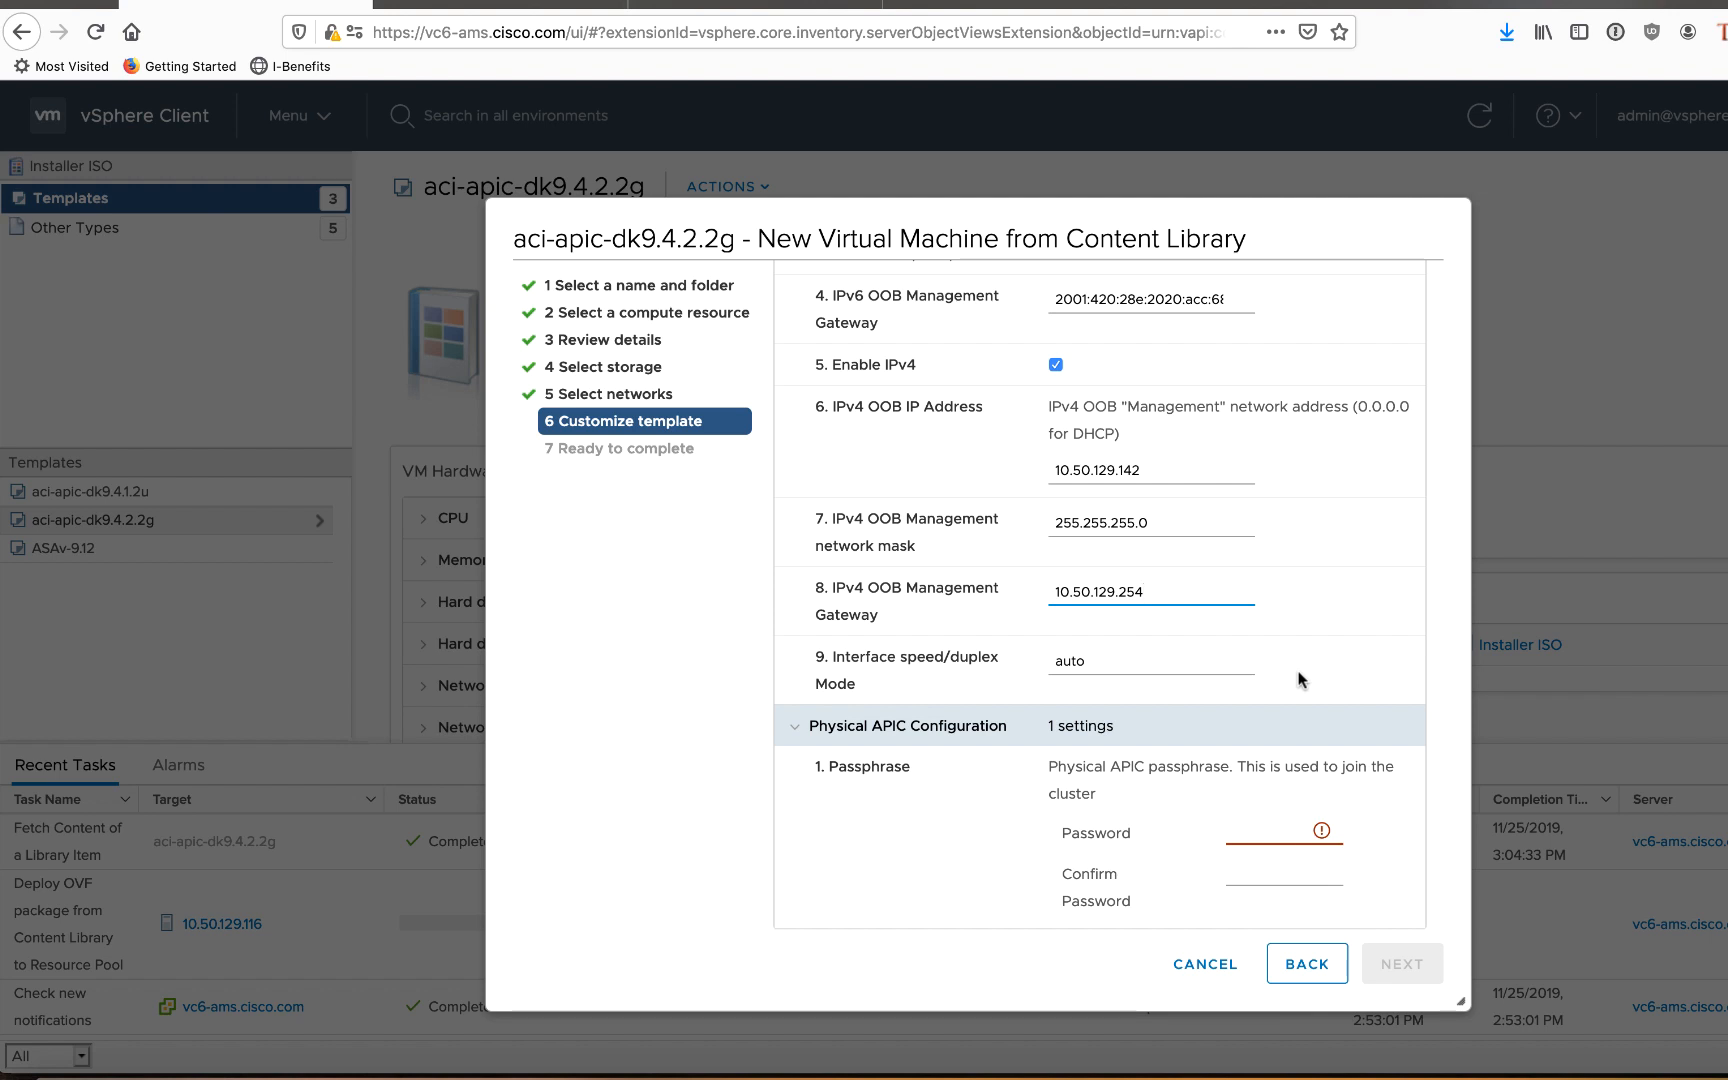
{"action": "left_click", "coordinate": [1150, 592]}
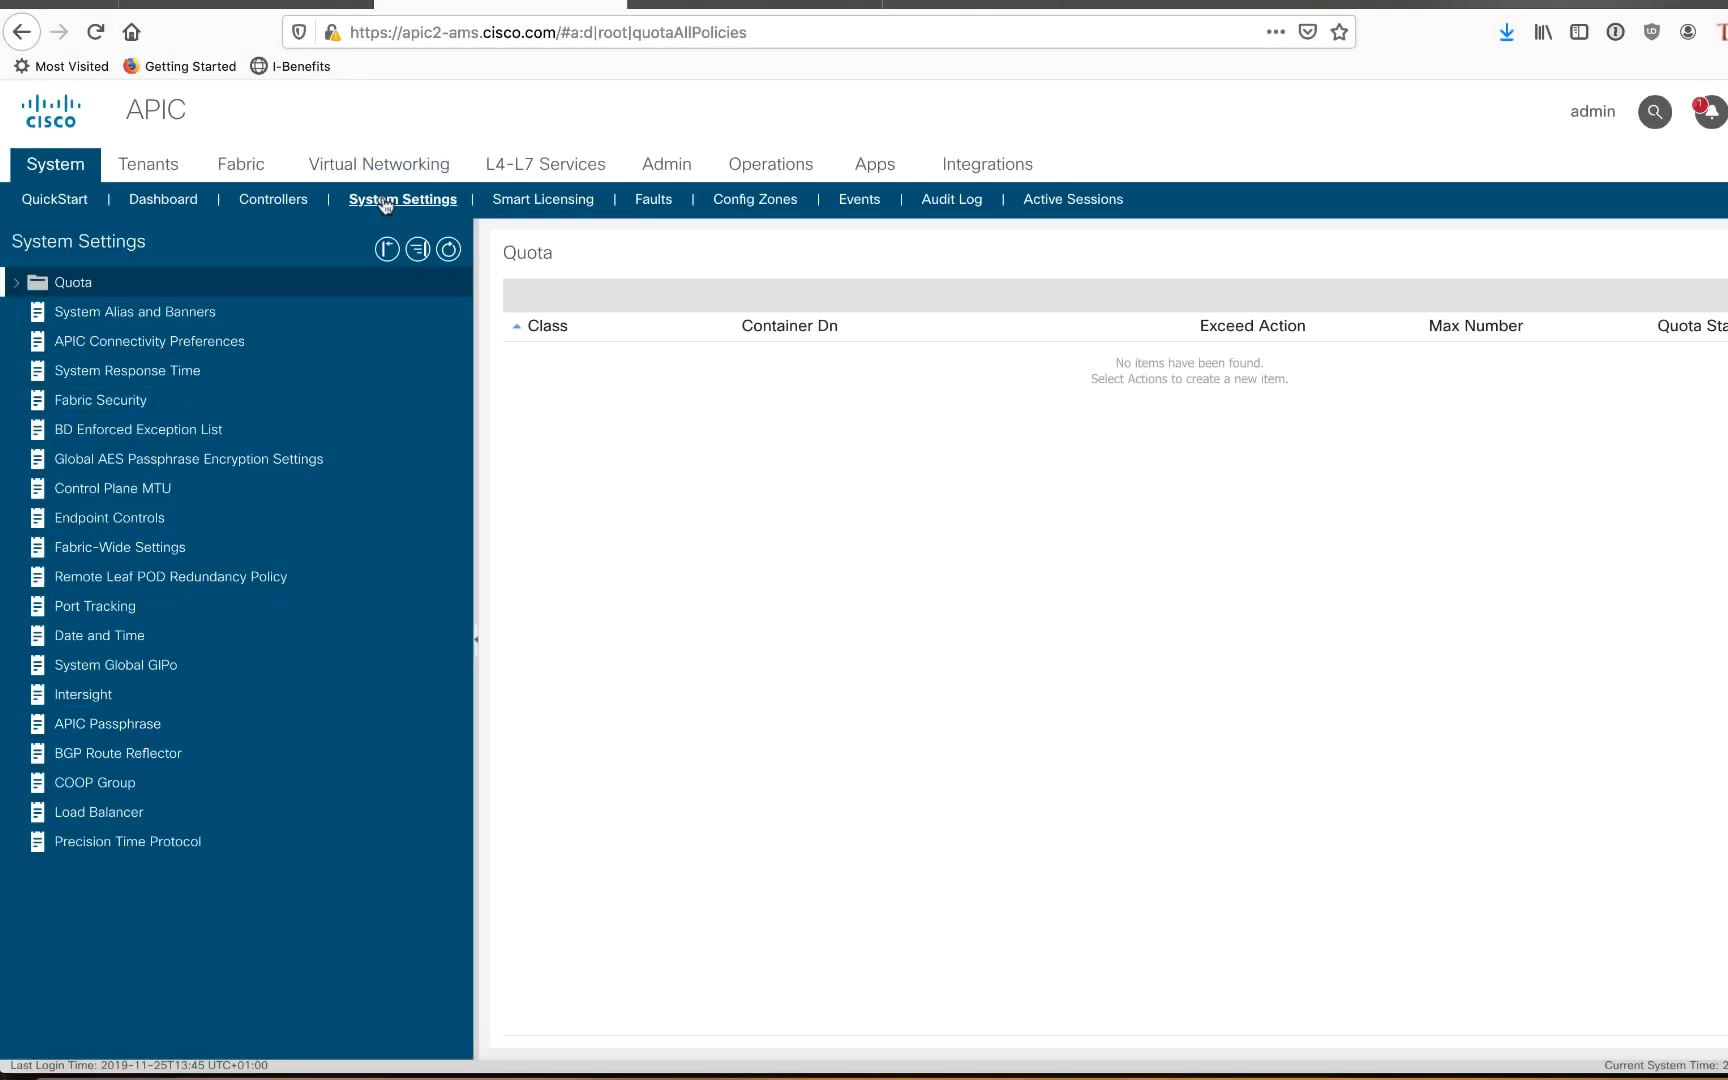
- Show the APIC Passphrase page under System Settings, with the passphrase expiring in 14 minutes
{"action": "left_click", "coordinate": [106, 722]}
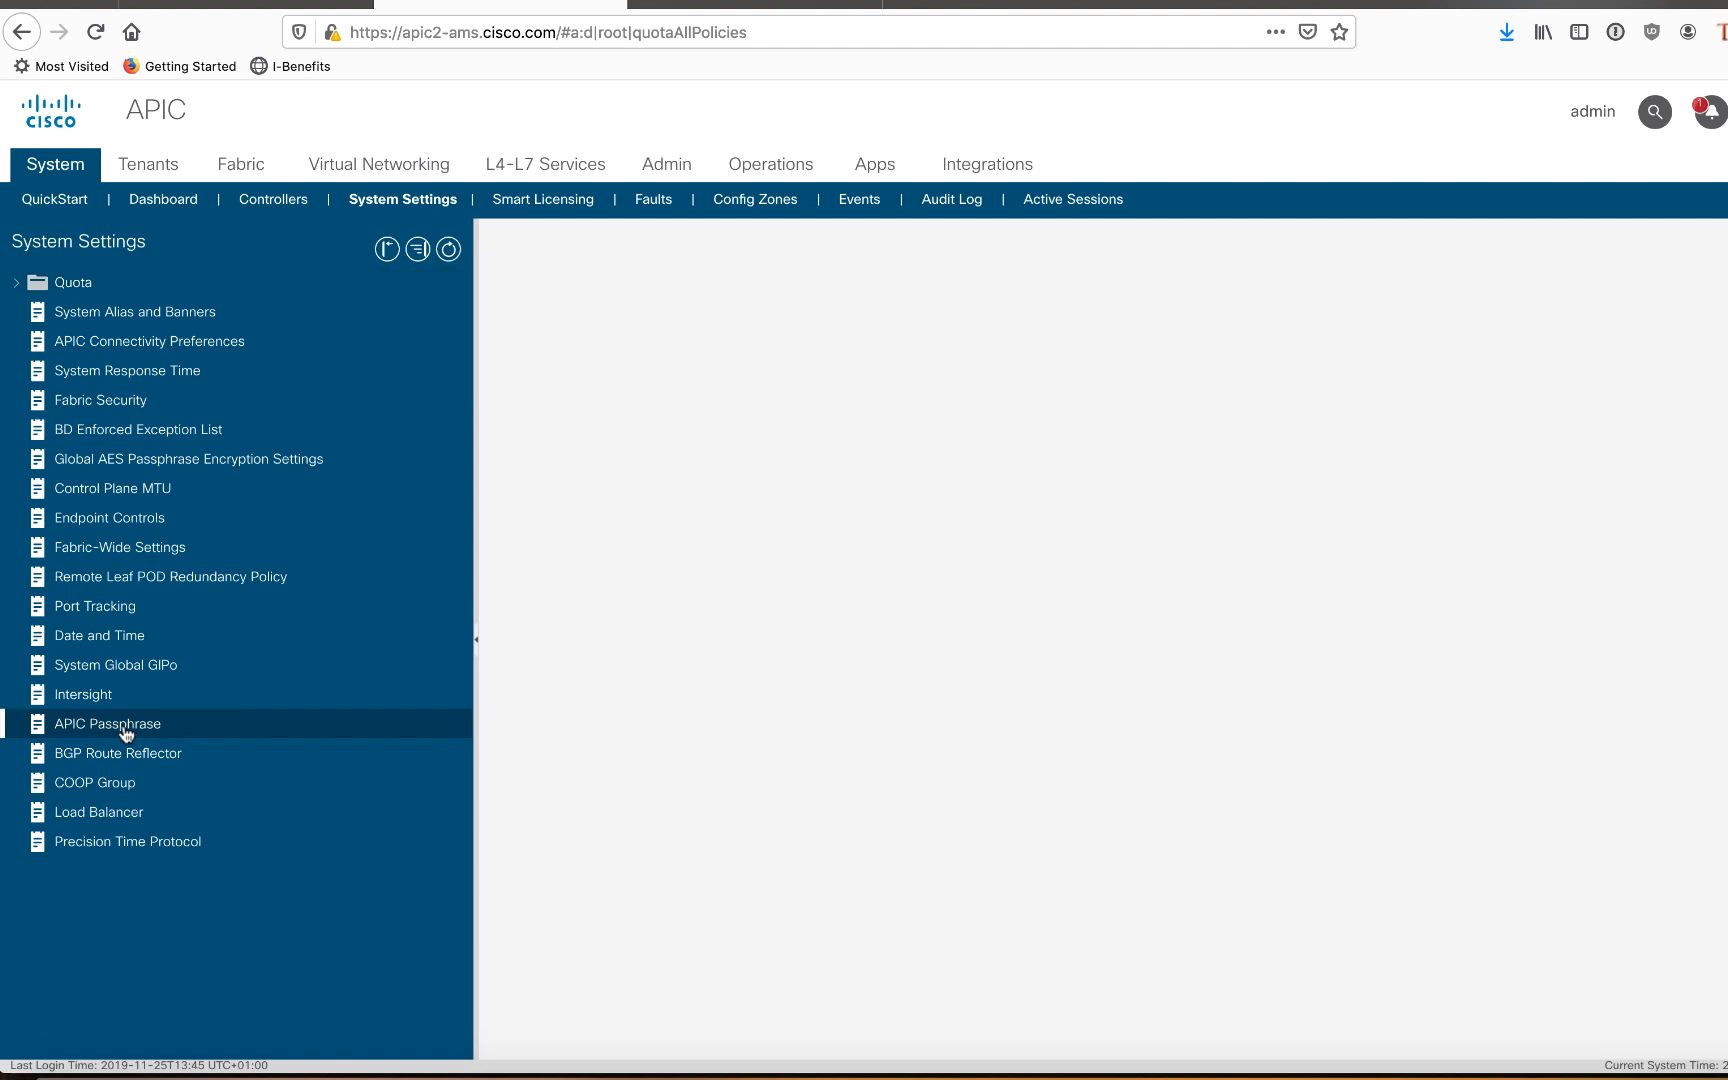
{"action": "left_click", "coordinate": [106, 722]}
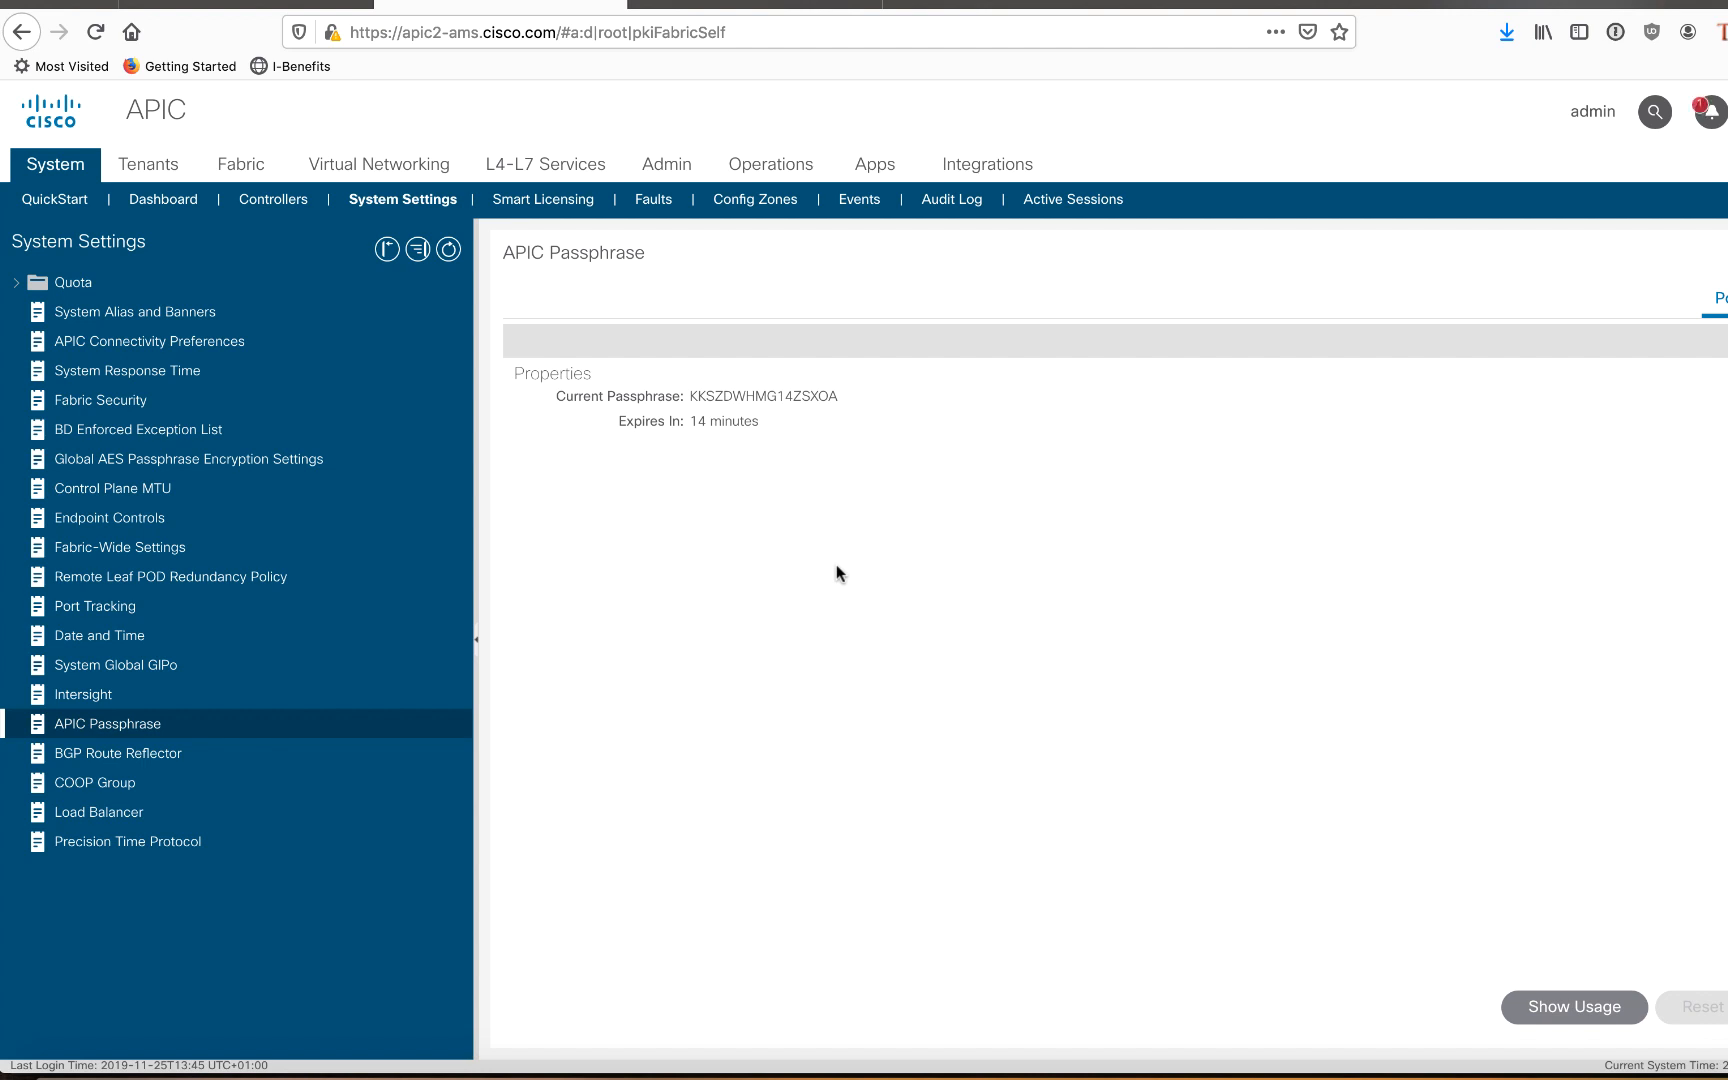
{"action": "mouse_move", "coordinate": [830, 468]}
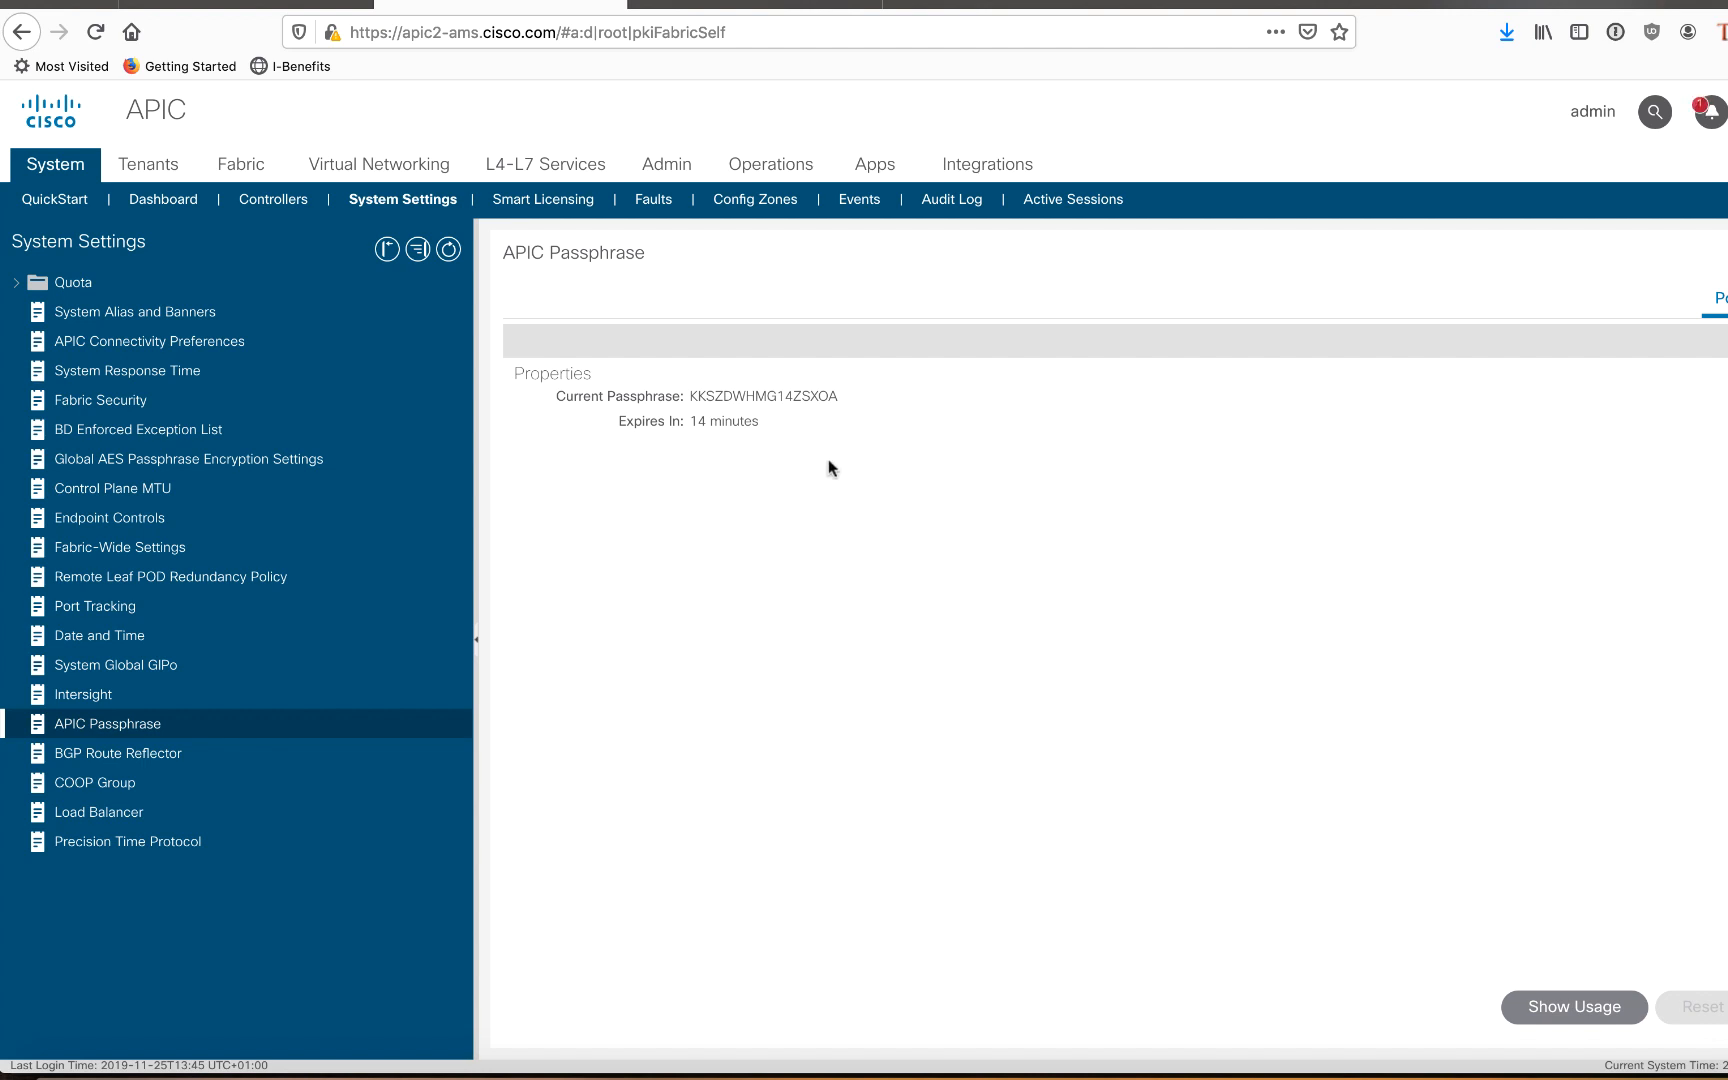
{"action": "mouse_move", "coordinate": [690, 440]}
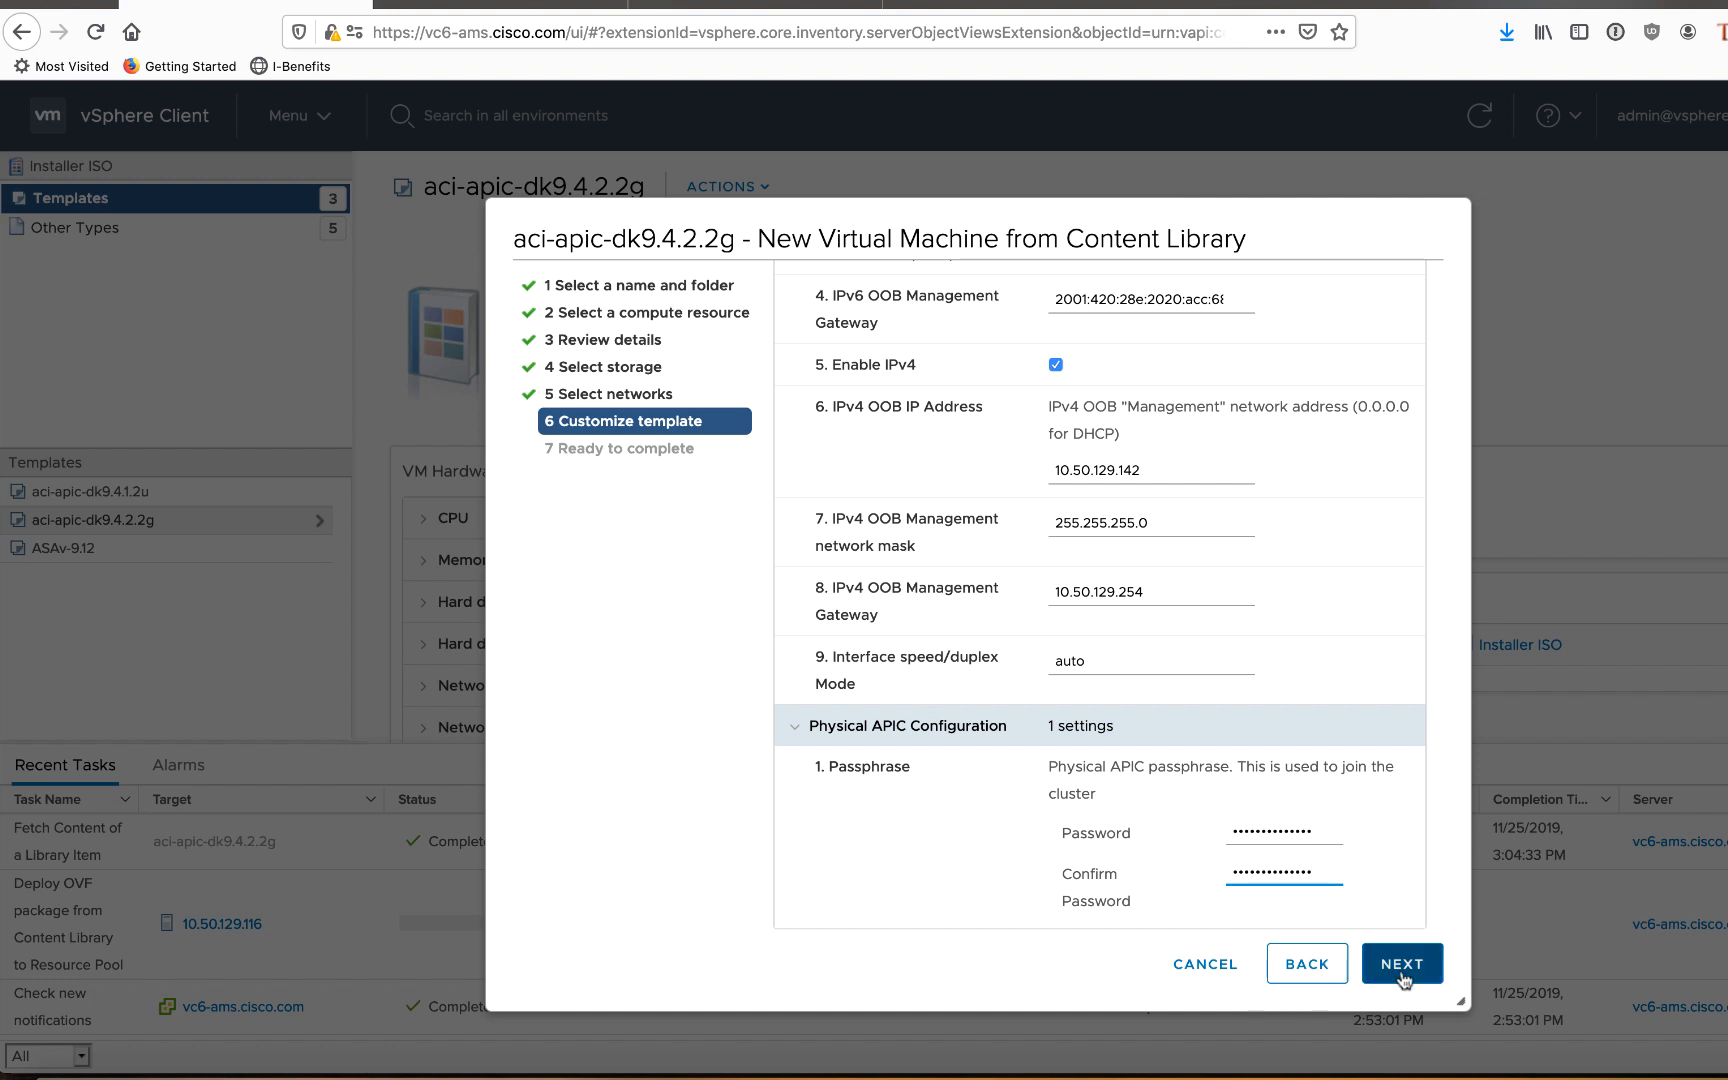
- Accept the passphrase, review the summary and finish creating the vapic-ams2 virtual machine
{"action": "left_click", "coordinate": [1402, 964]}
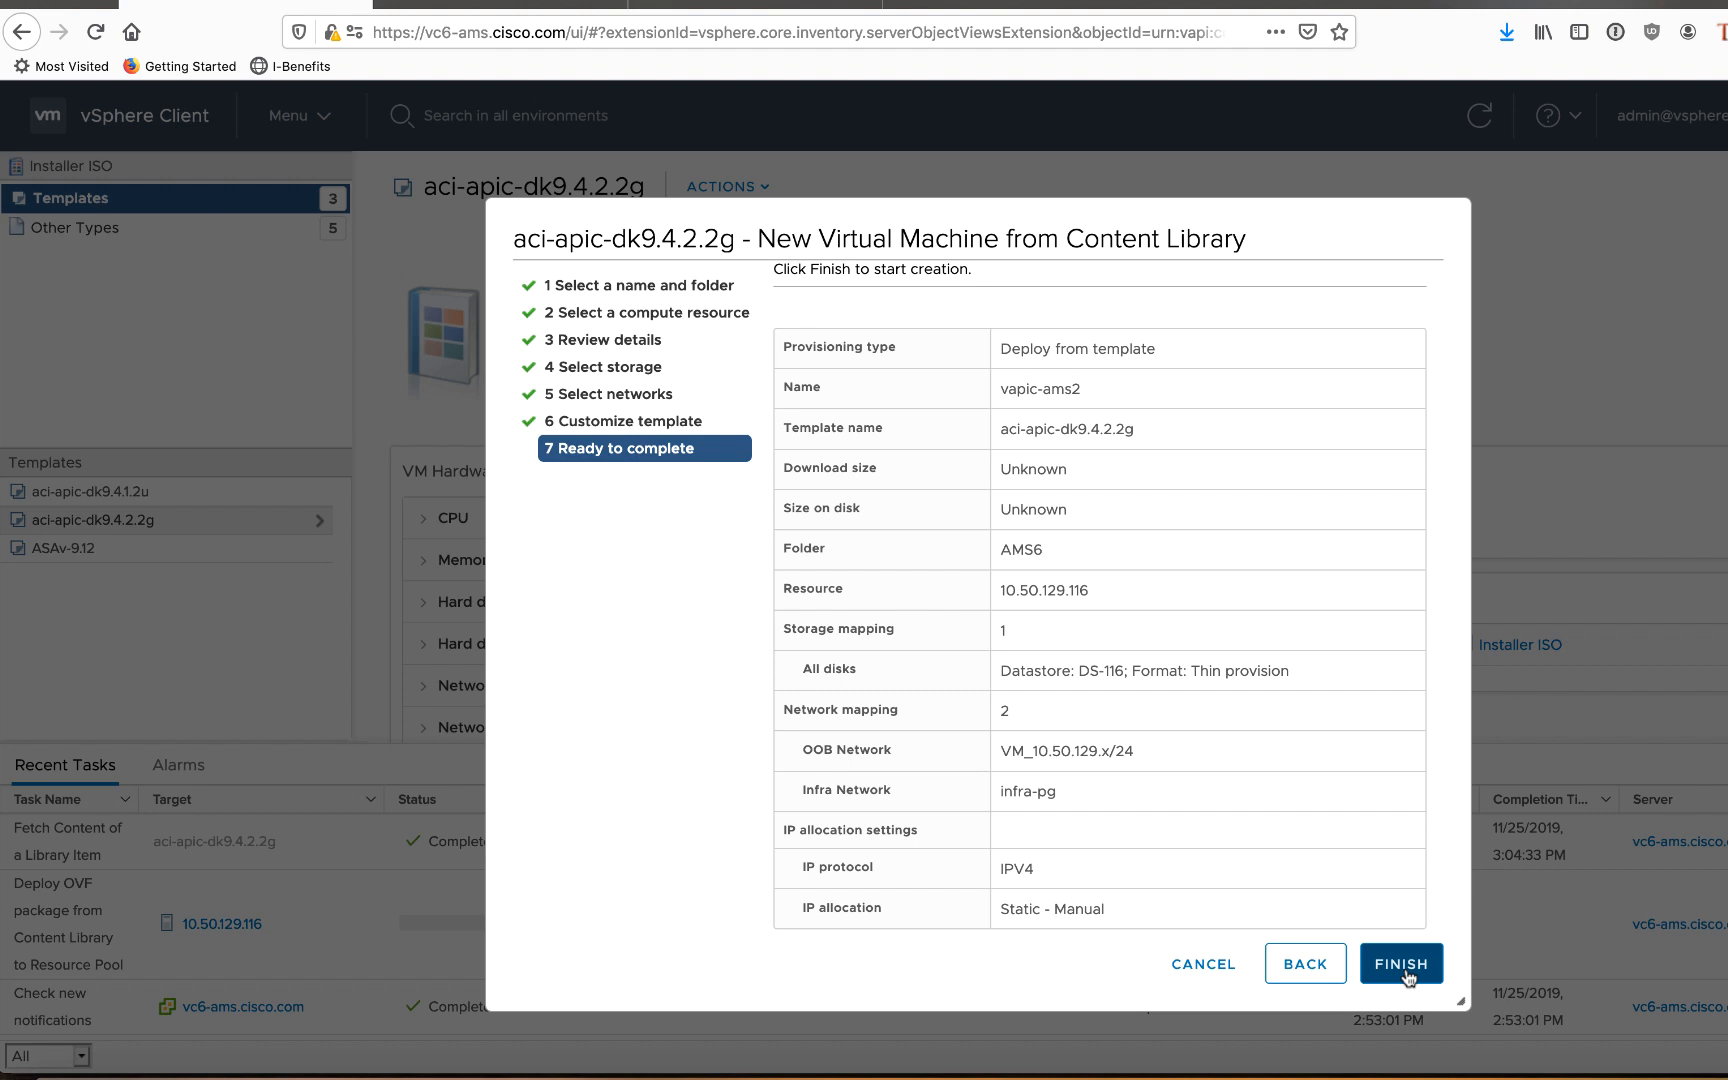
{"action": "left_click", "coordinate": [1400, 964]}
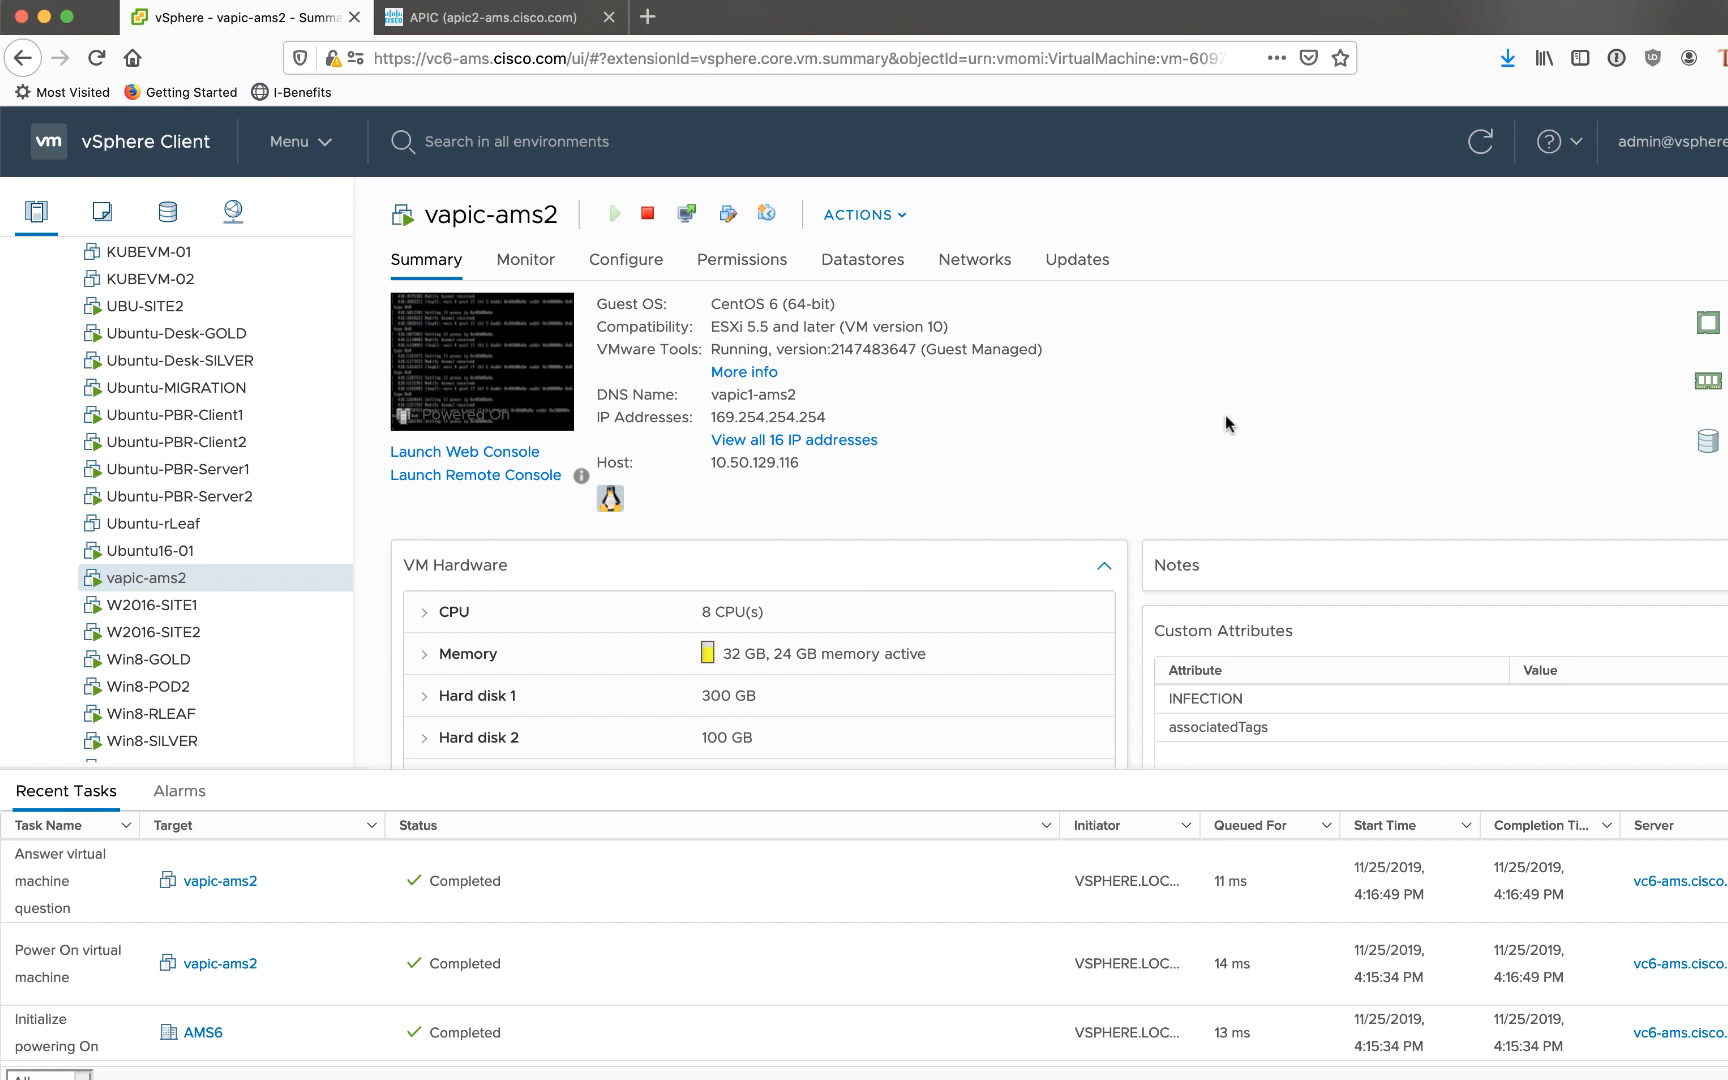
{"action": "mouse_move", "coordinate": [294, 526]}
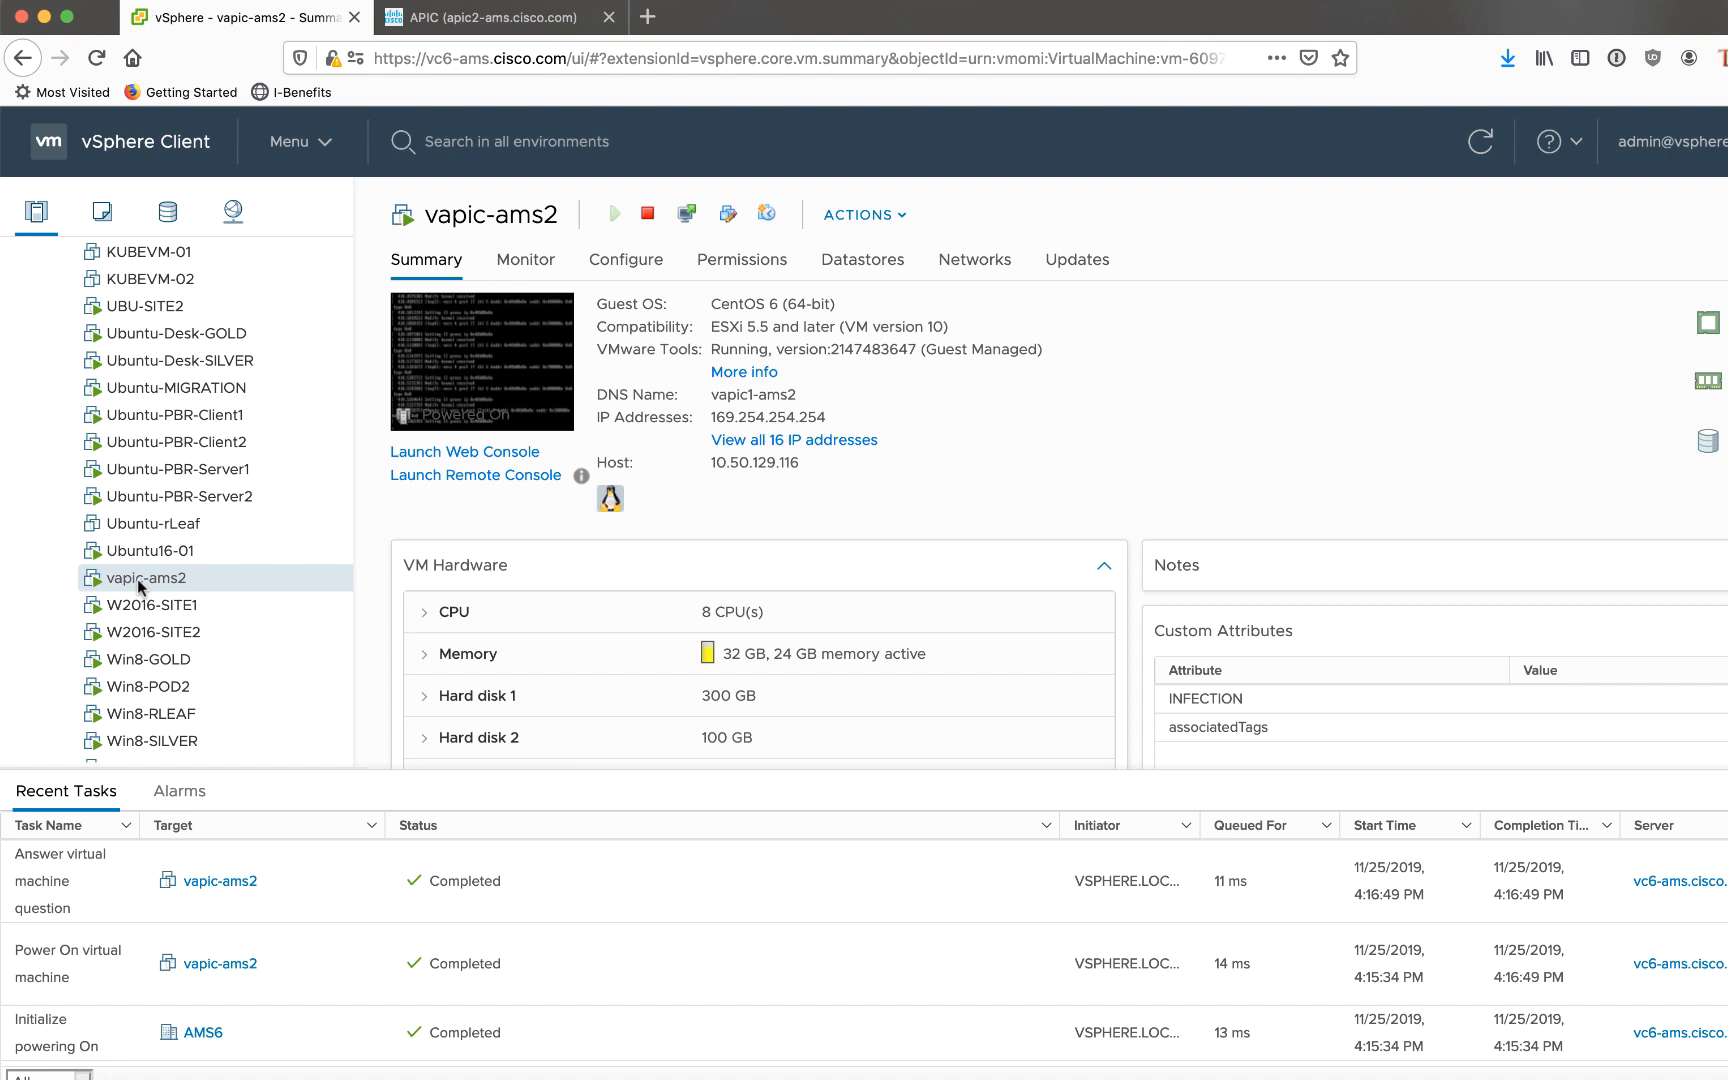
{"action": "mouse_move", "coordinate": [406, 72]}
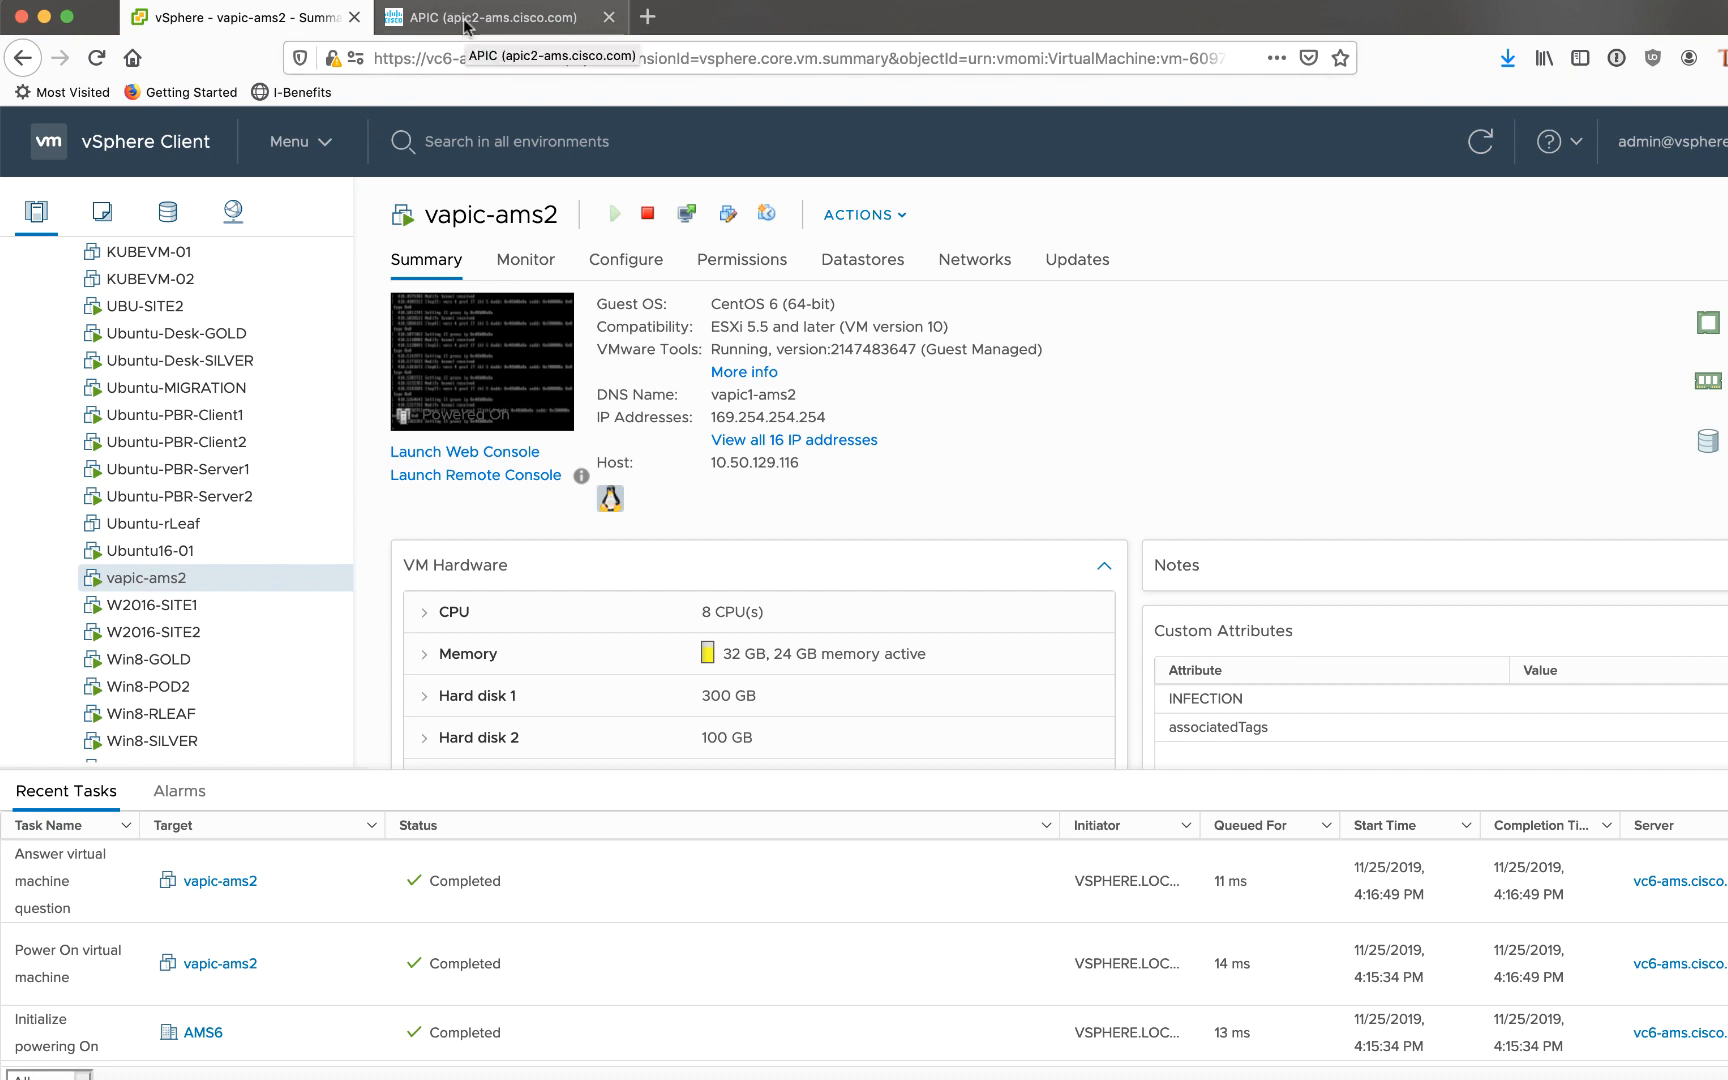
- View Controllers > Cluster as Seen by Node 1 showing vapic1-ams2 (10.10.0.2) fully fit, then return to vSphere
{"action": "left_click", "coordinate": [492, 16]}
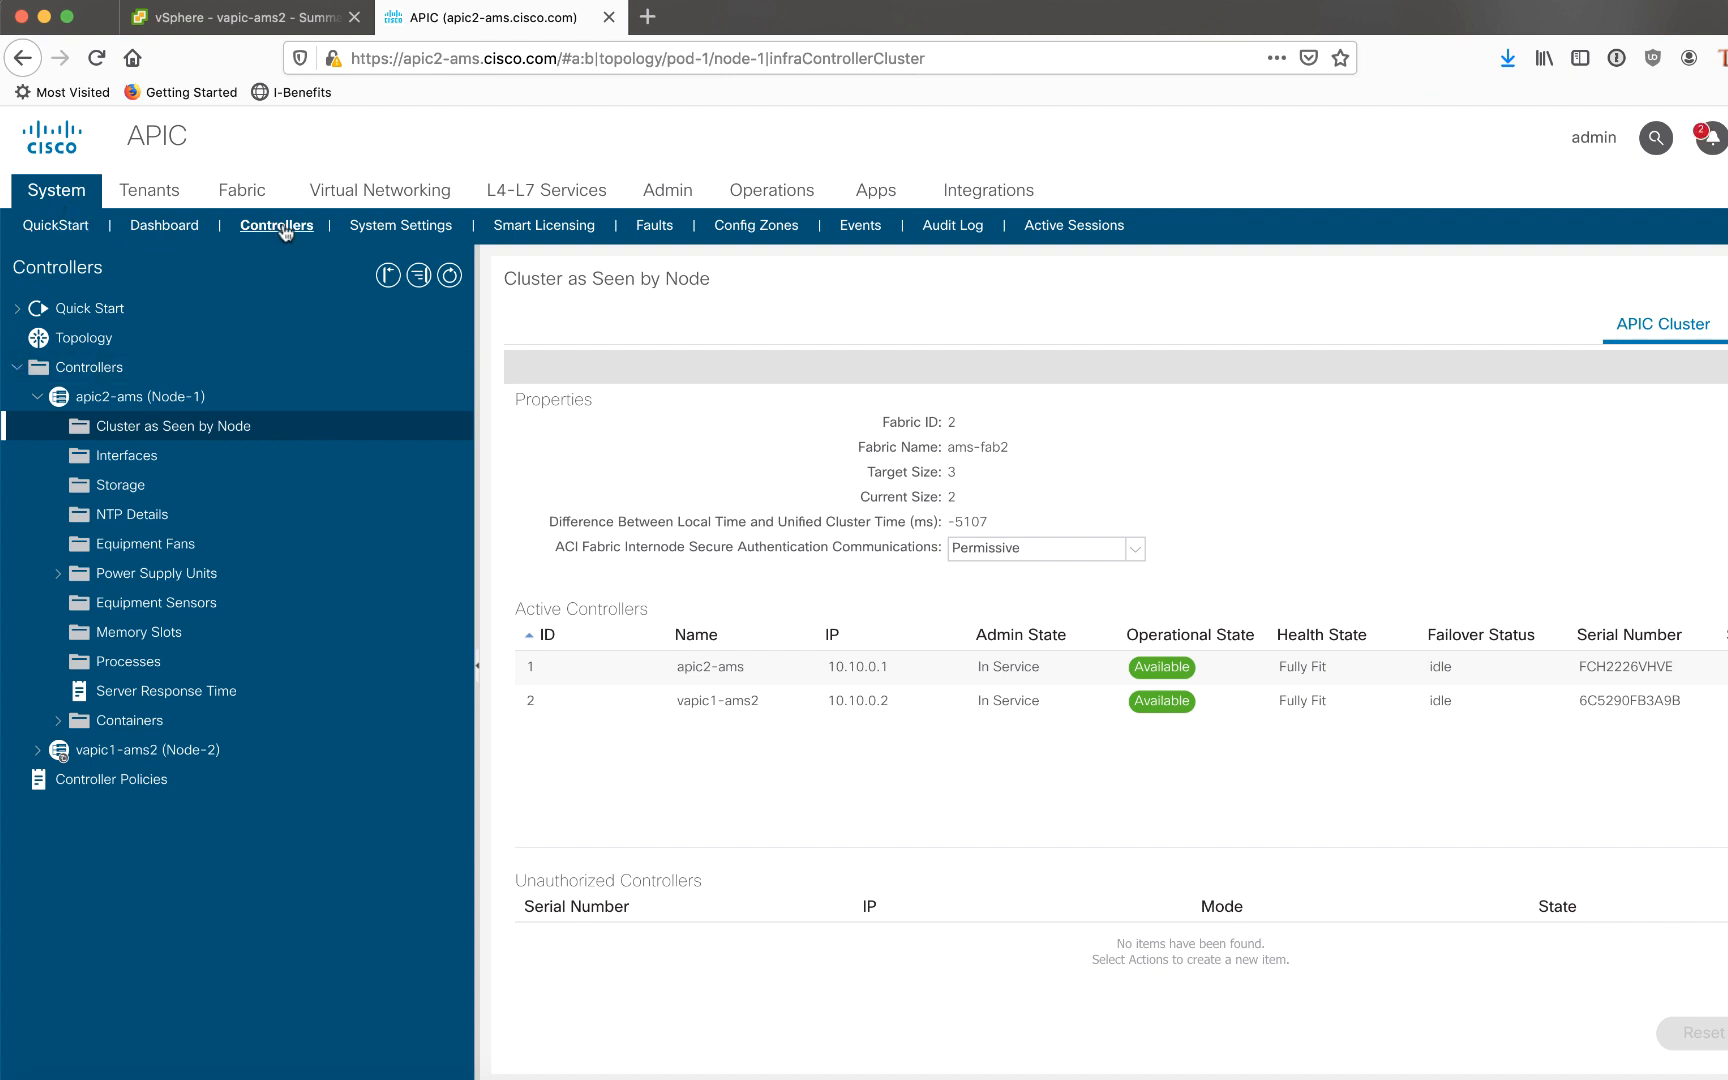
{"action": "left_click", "coordinate": [142, 396]}
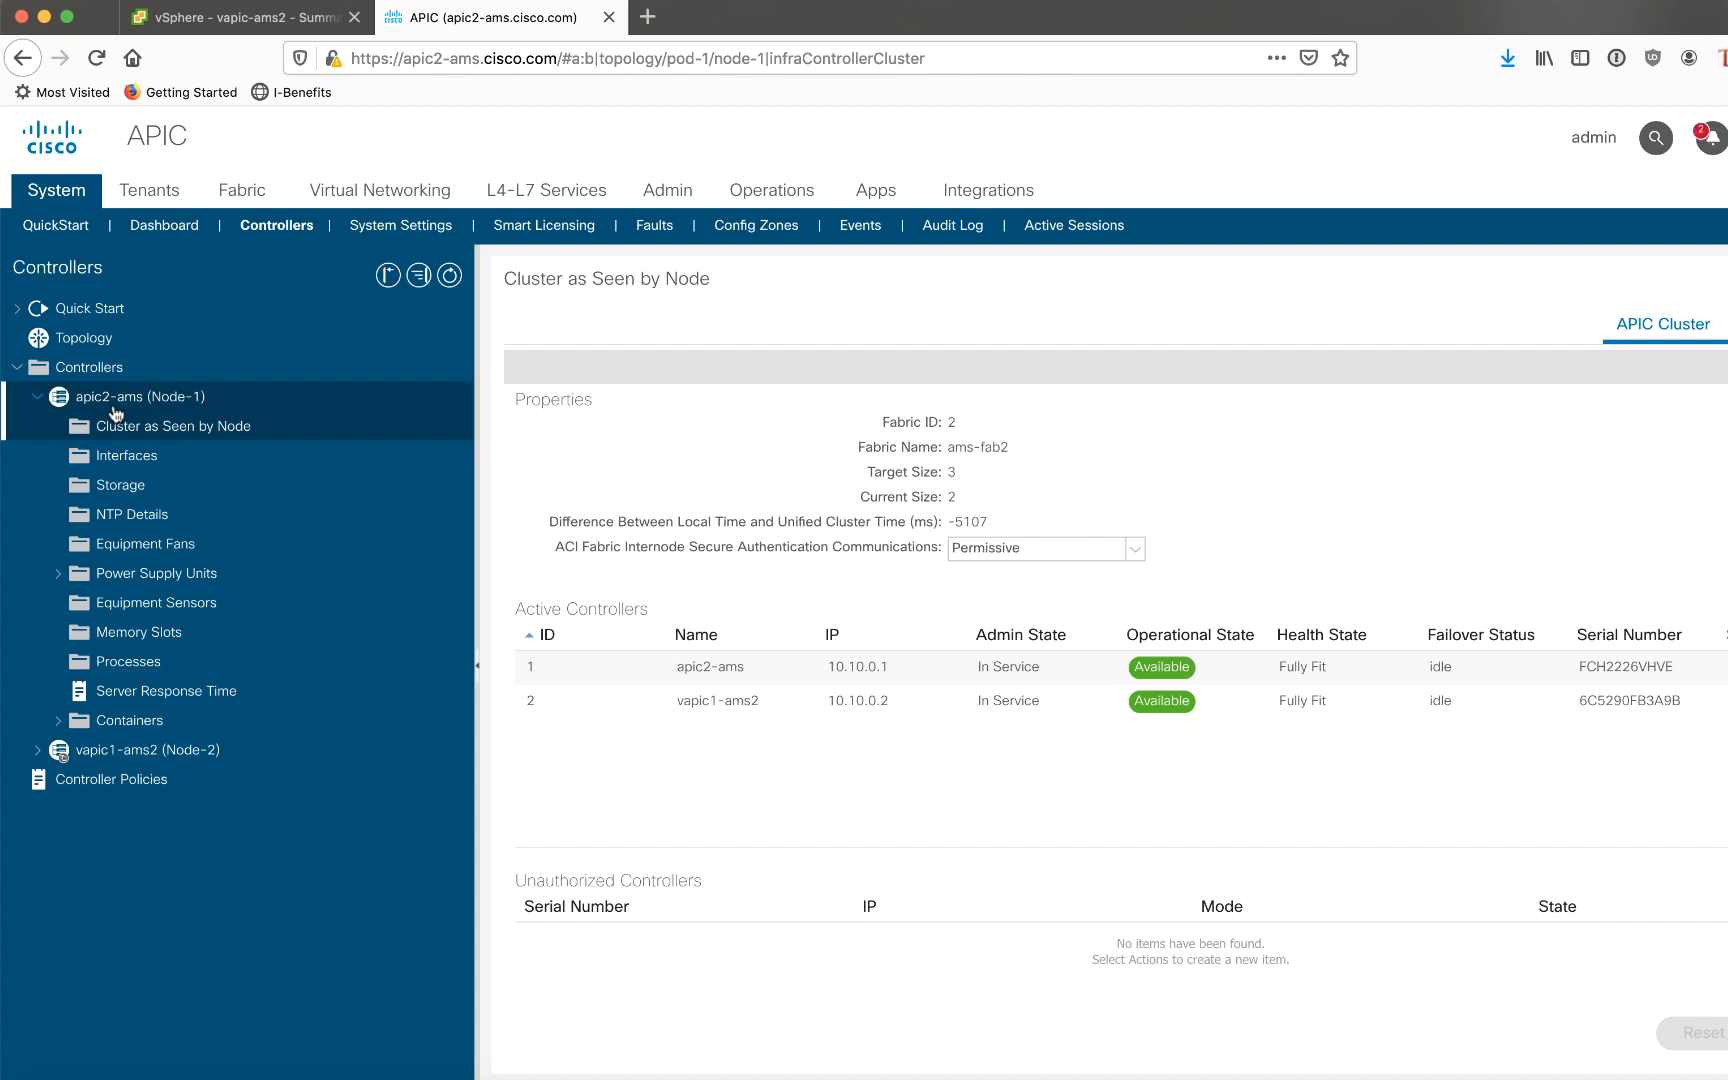
{"action": "left_click", "coordinate": [172, 426]}
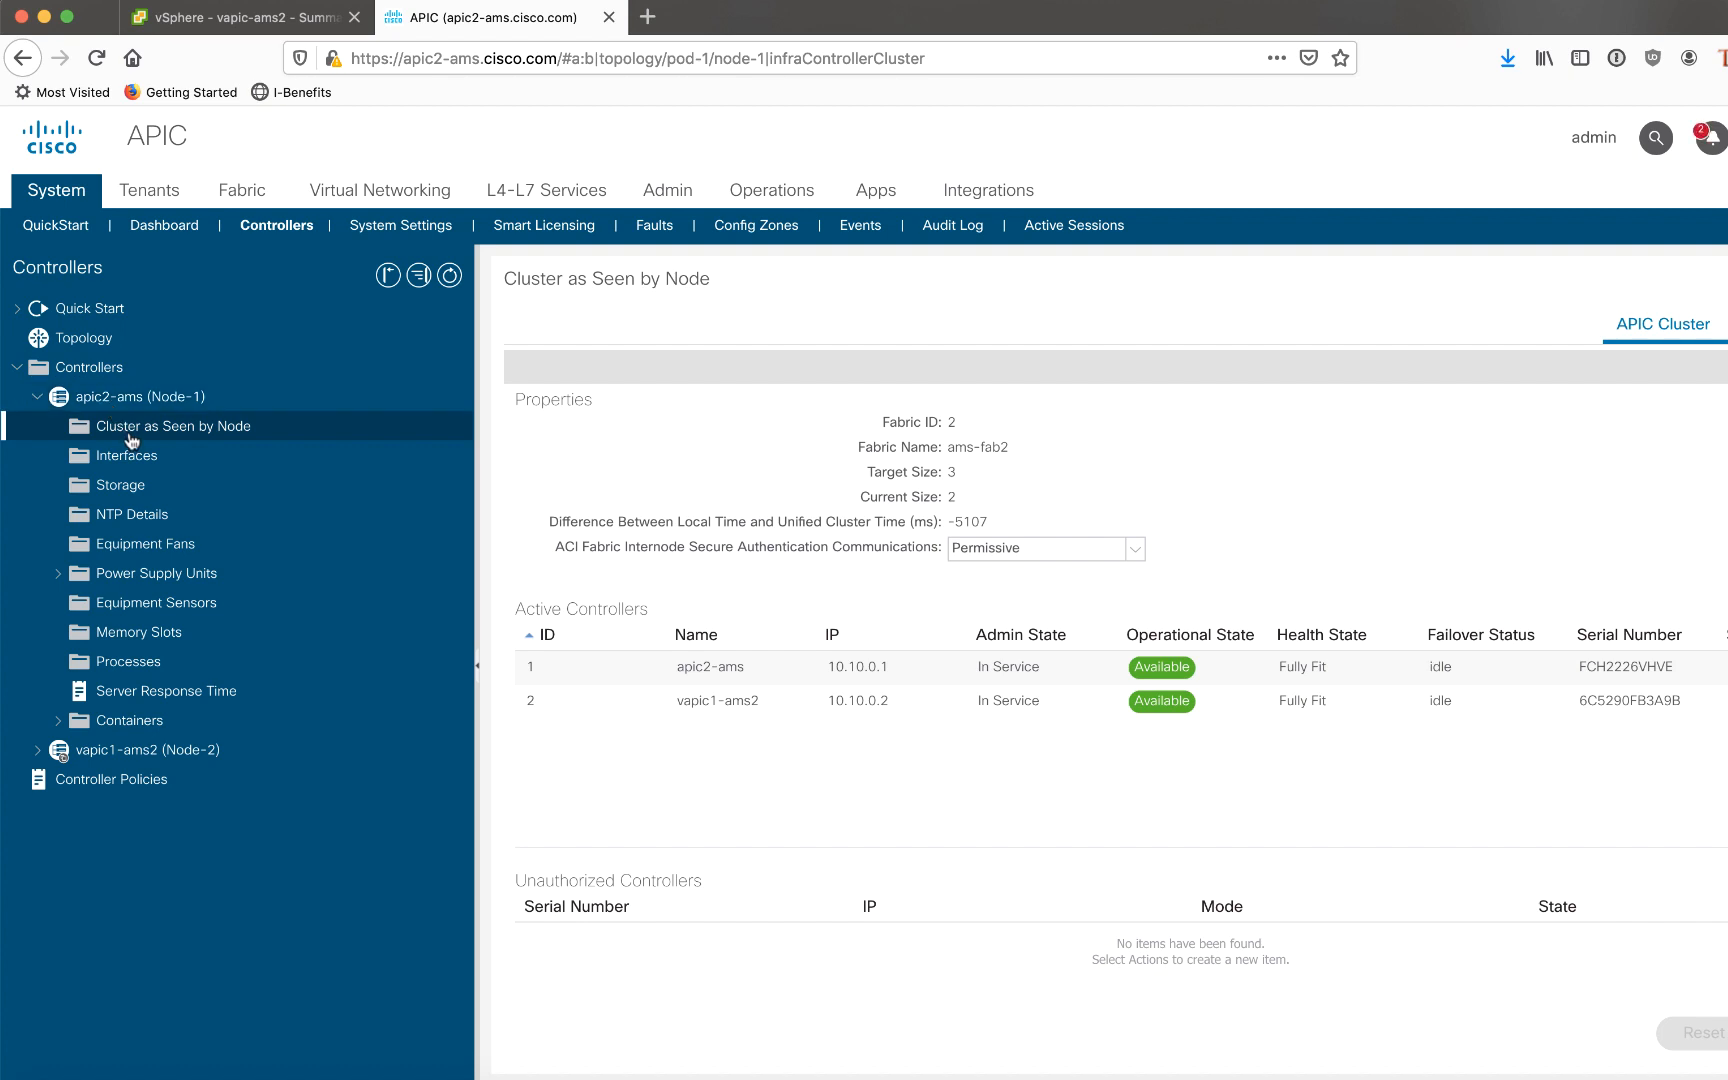
{"action": "mouse_move", "coordinate": [736, 702]}
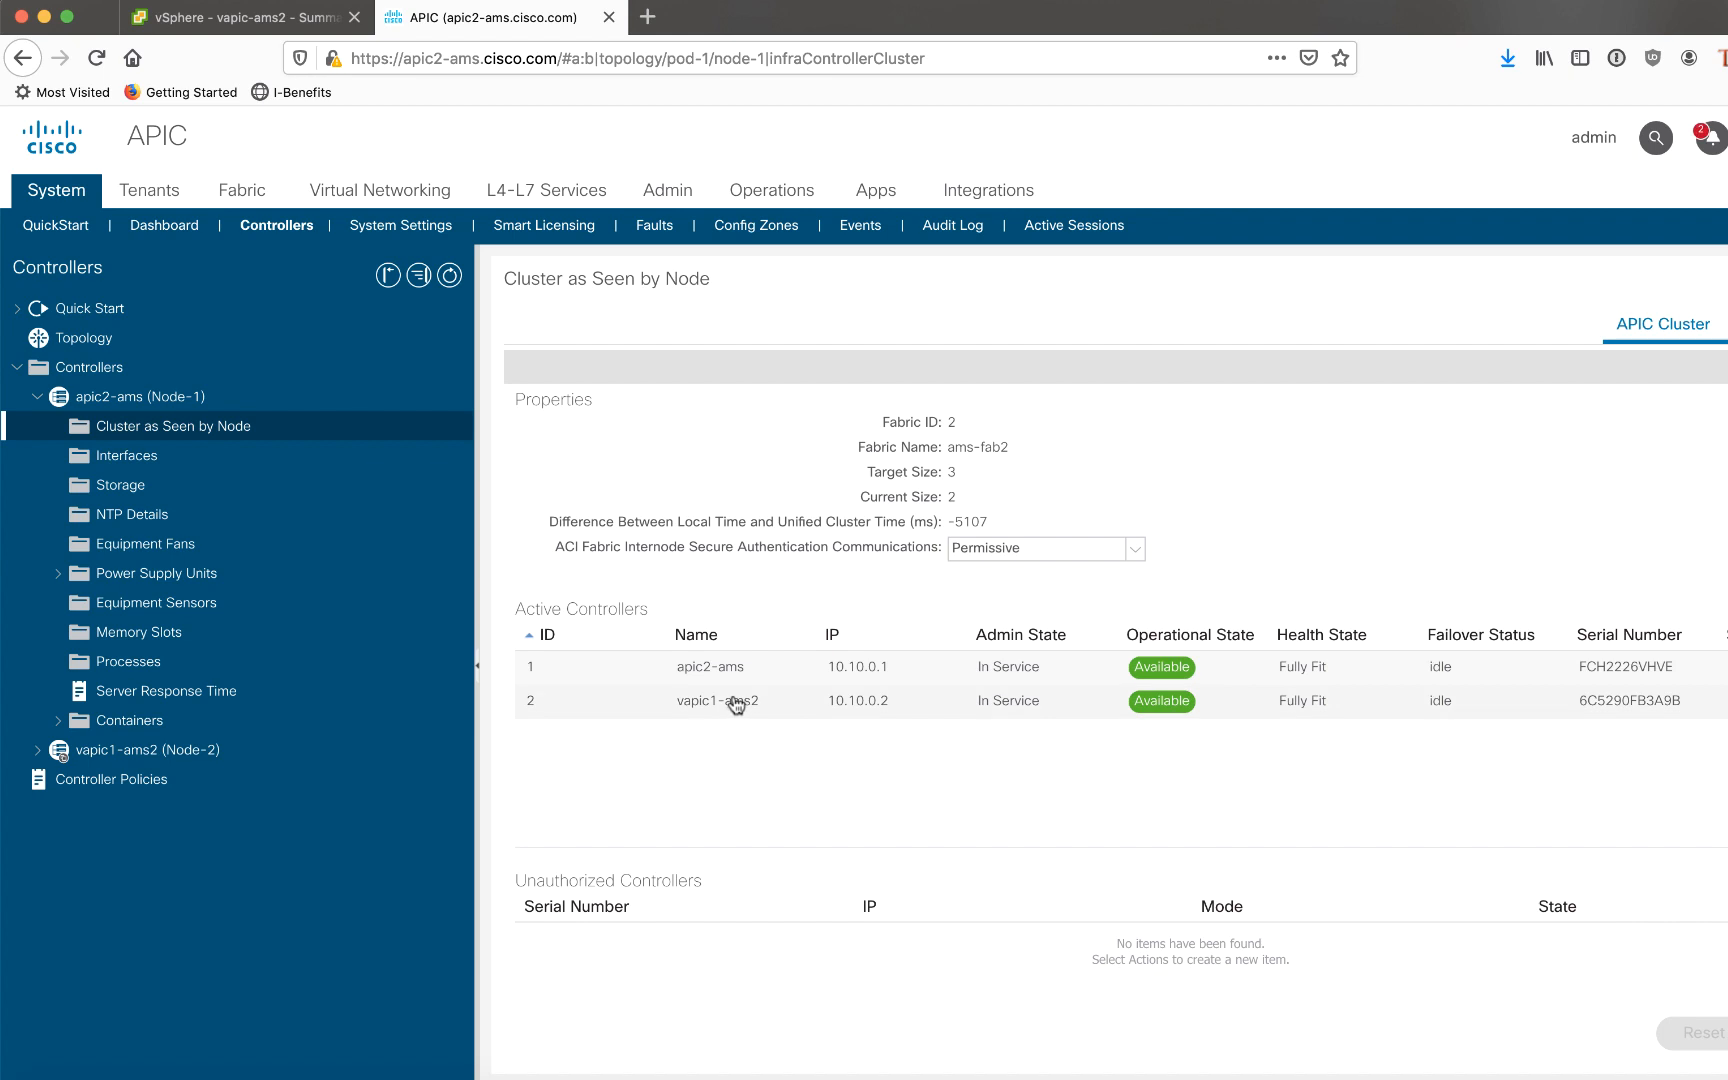
{"action": "mouse_move", "coordinate": [736, 704]}
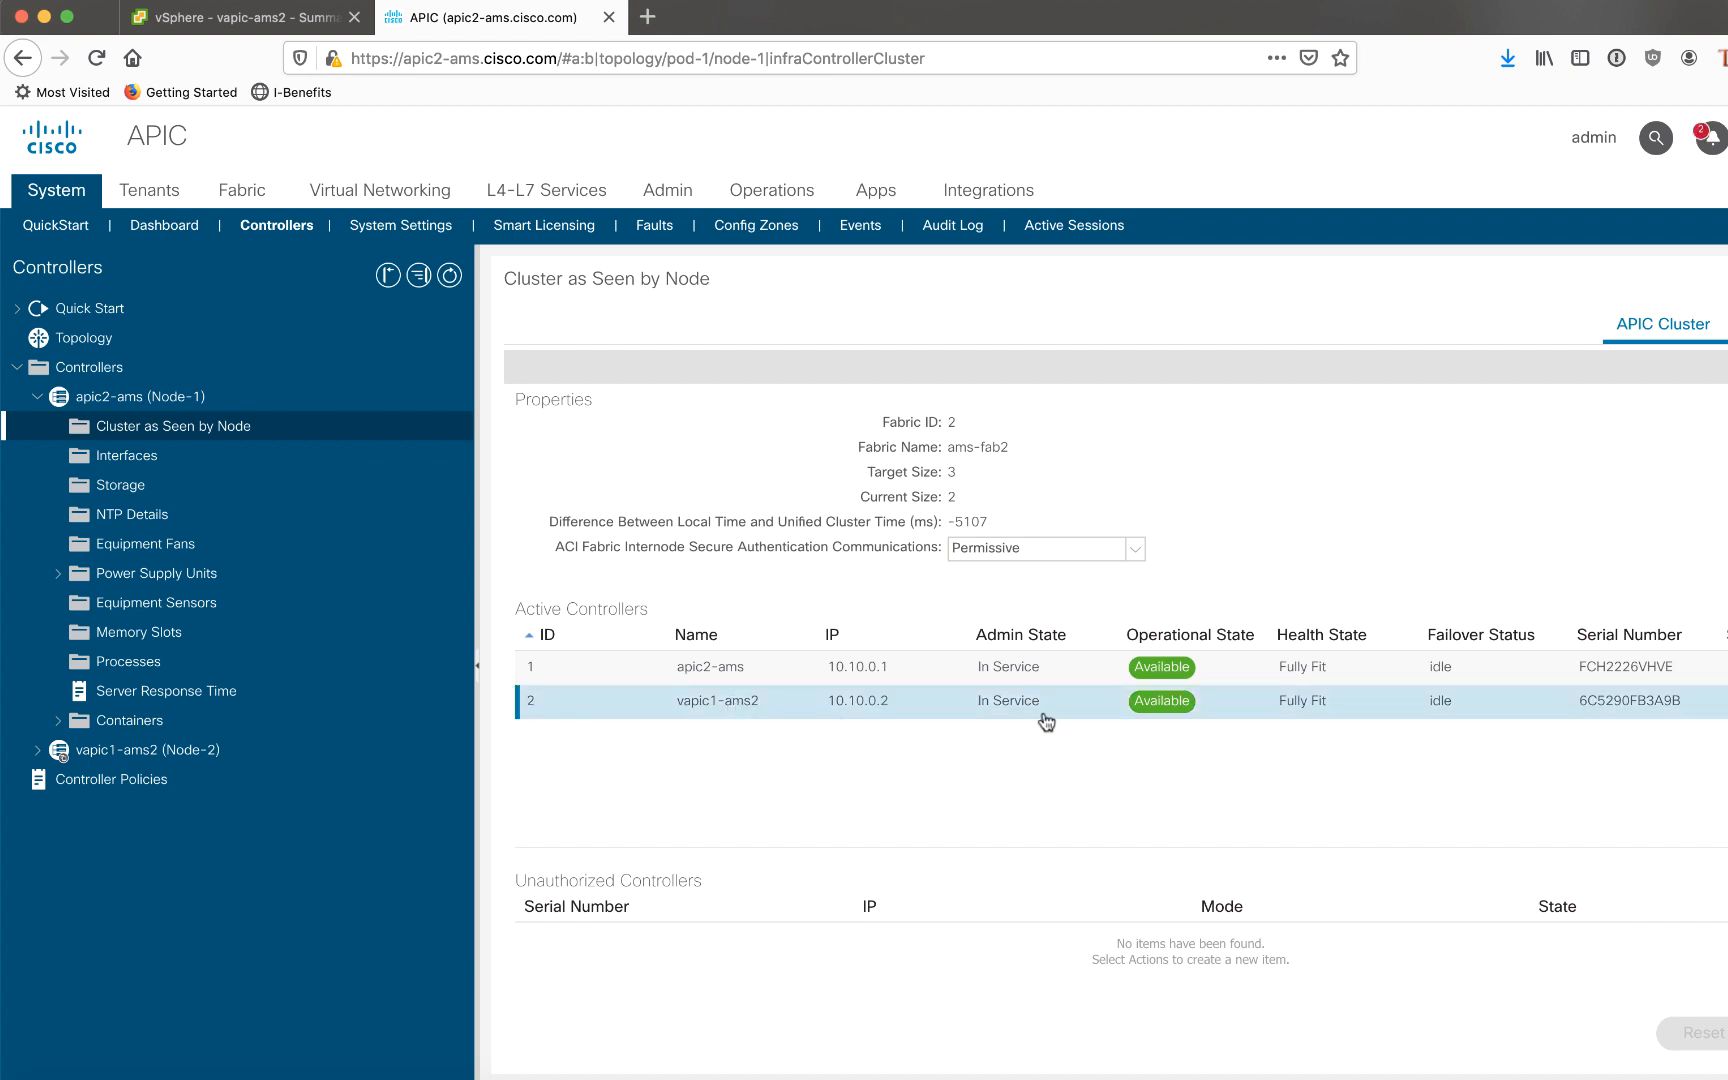
{"action": "mouse_move", "coordinate": [1314, 706]}
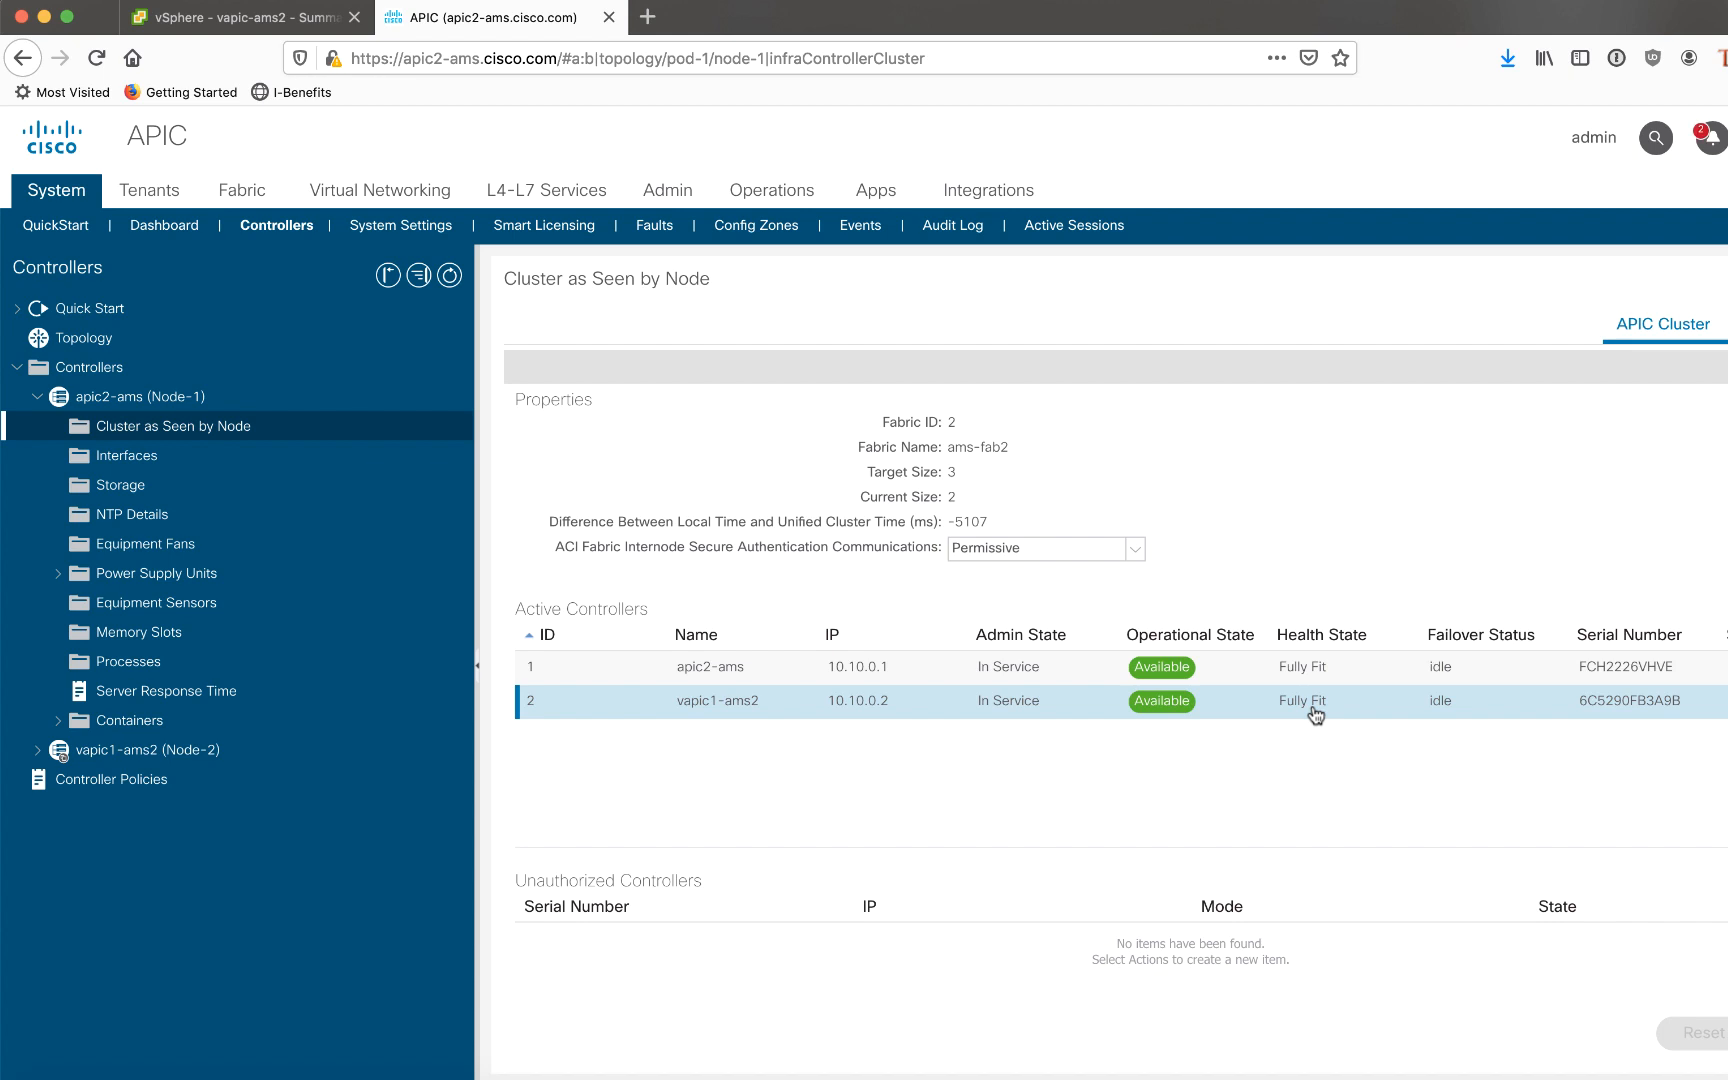
{"action": "mouse_move", "coordinate": [1270, 688]}
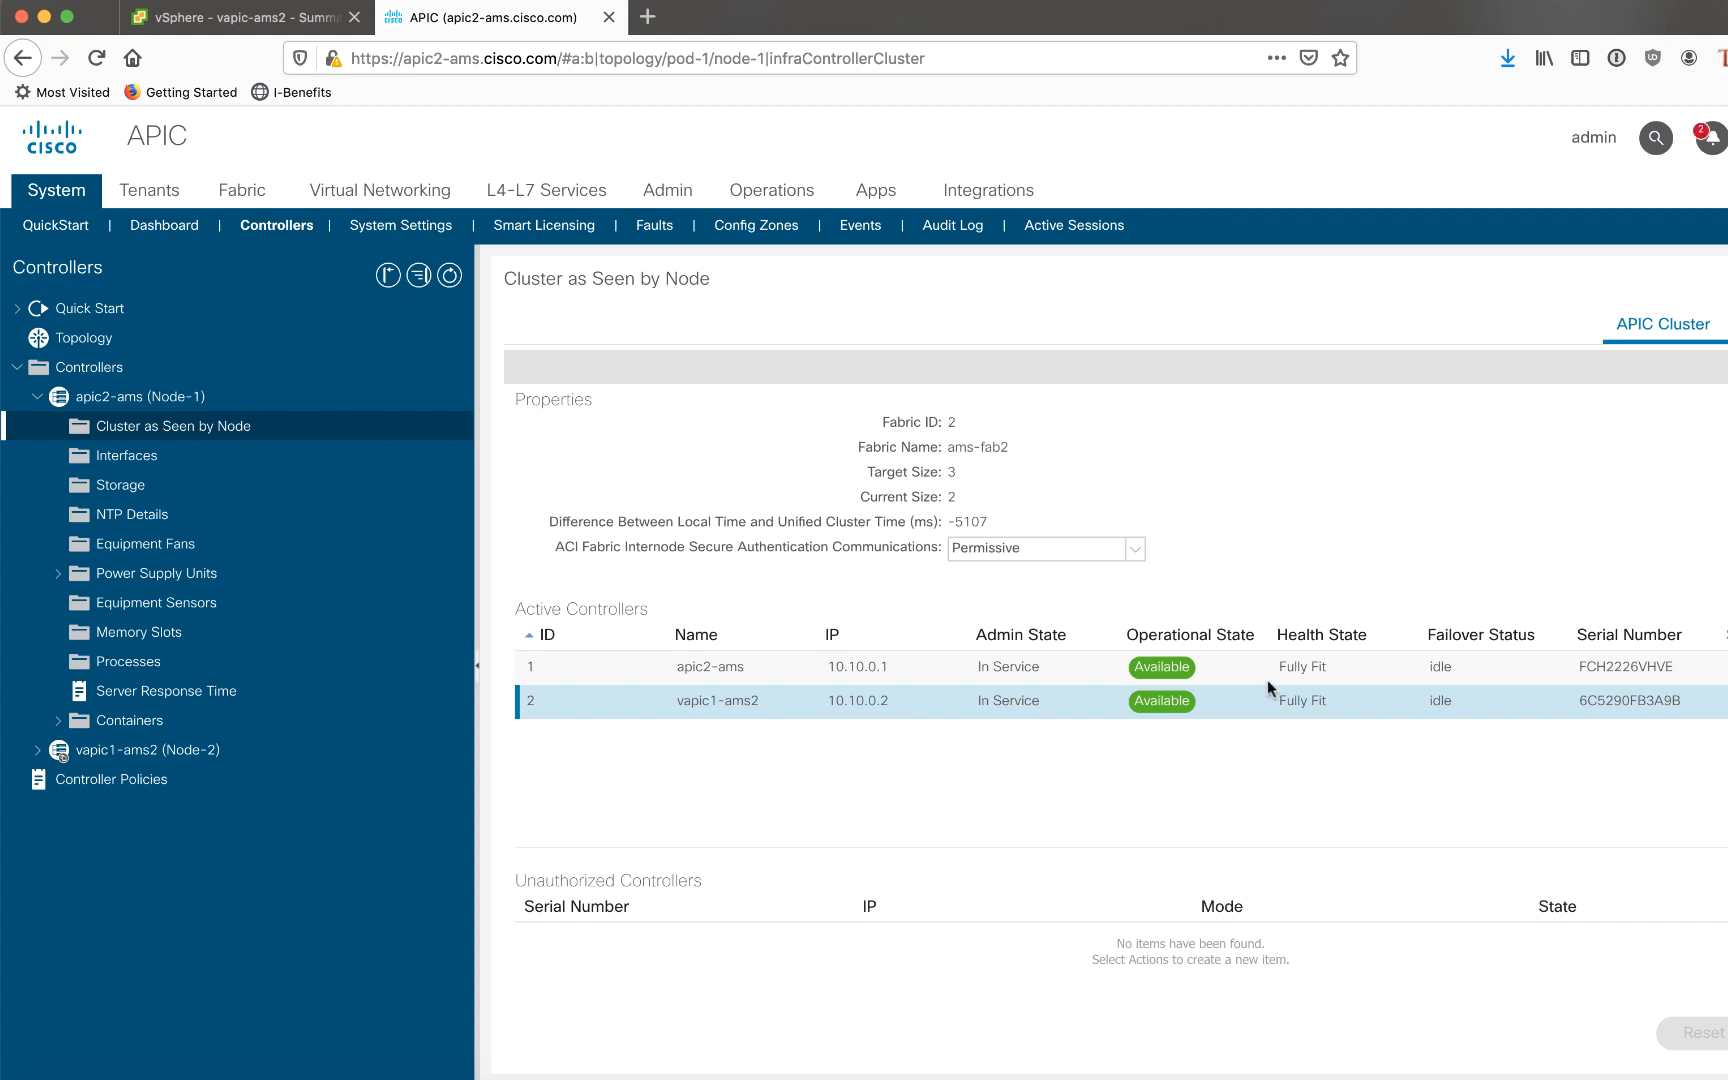
{"action": "mouse_move", "coordinate": [262, 454]}
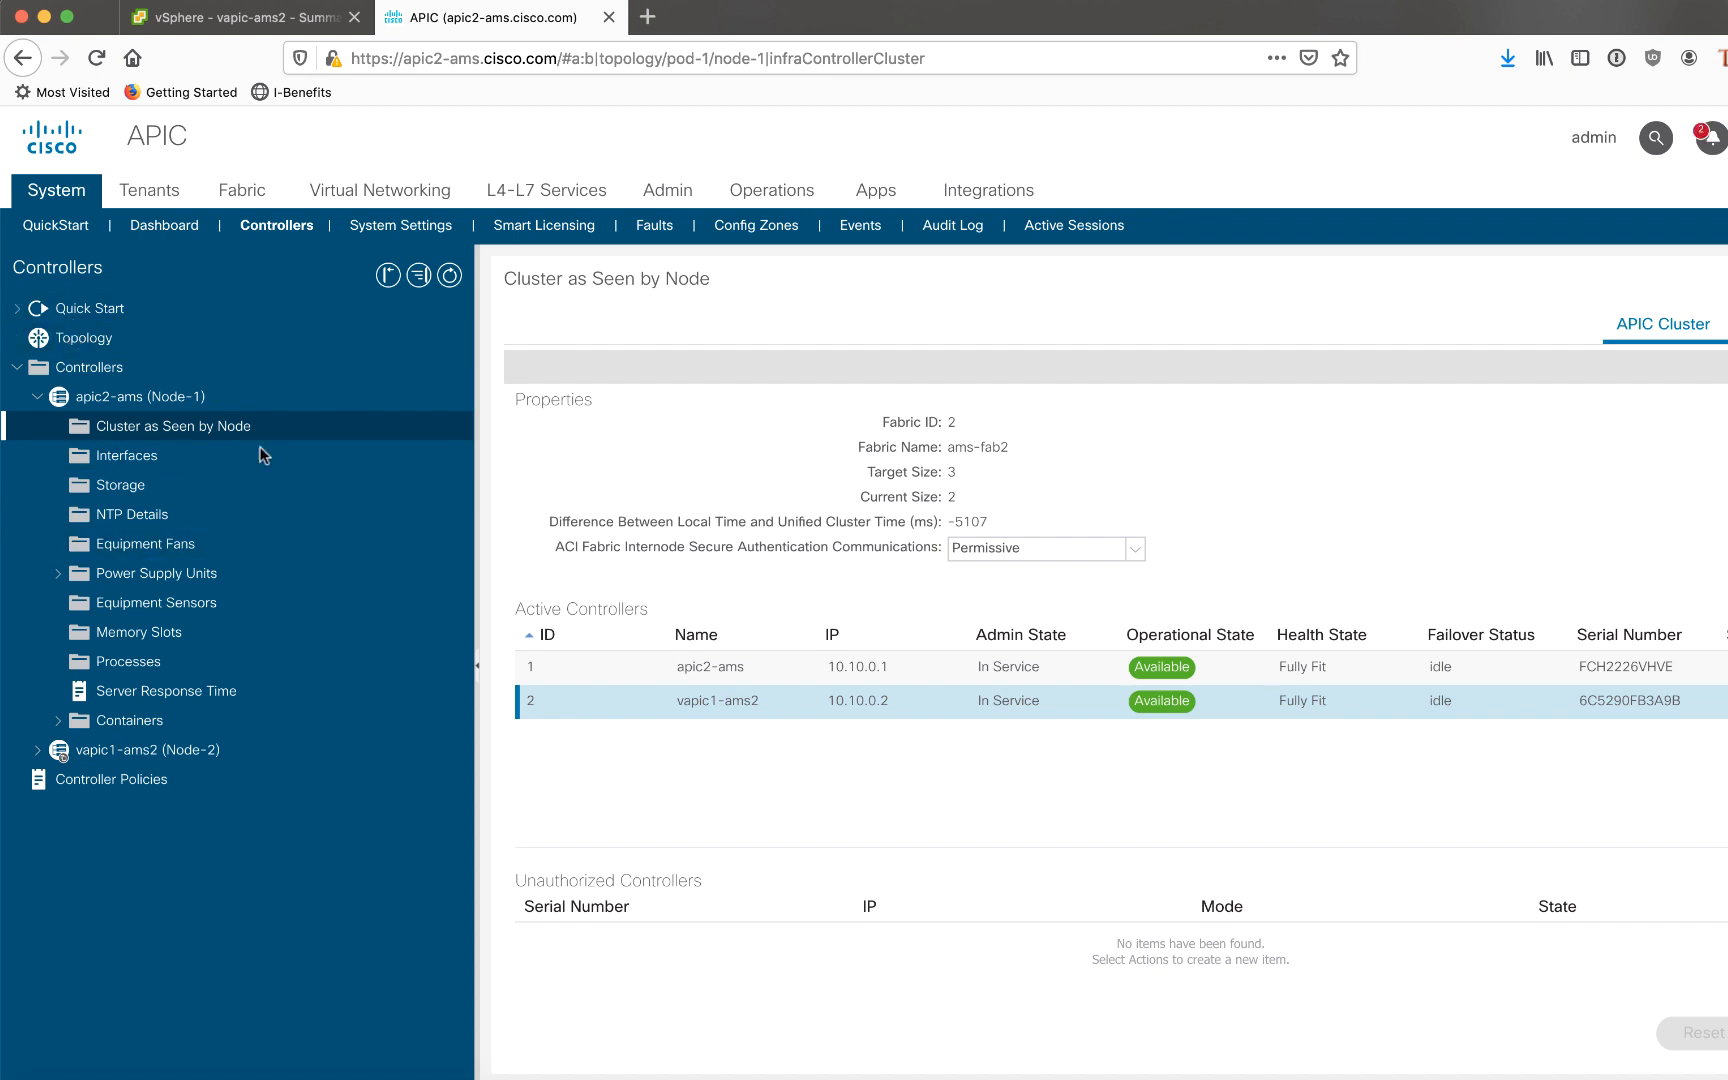
{"action": "mouse_move", "coordinate": [1282, 844]}
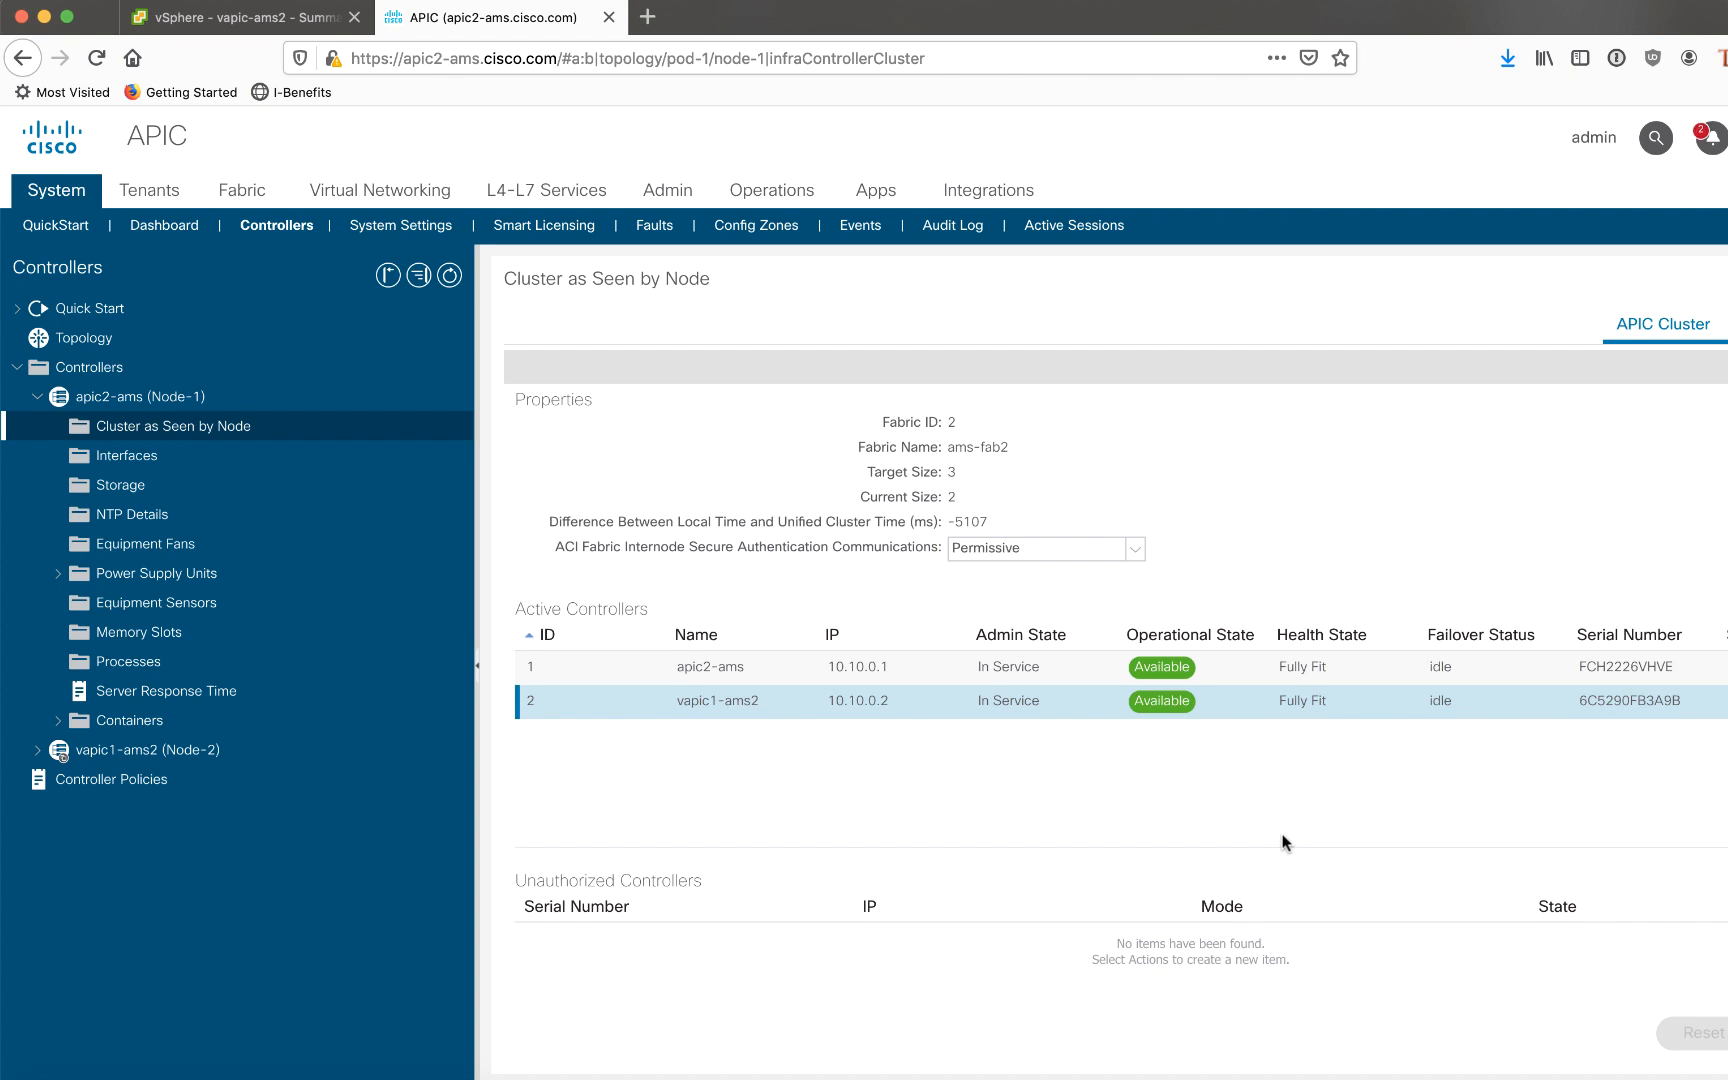
{"action": "mouse_move", "coordinate": [566, 342]}
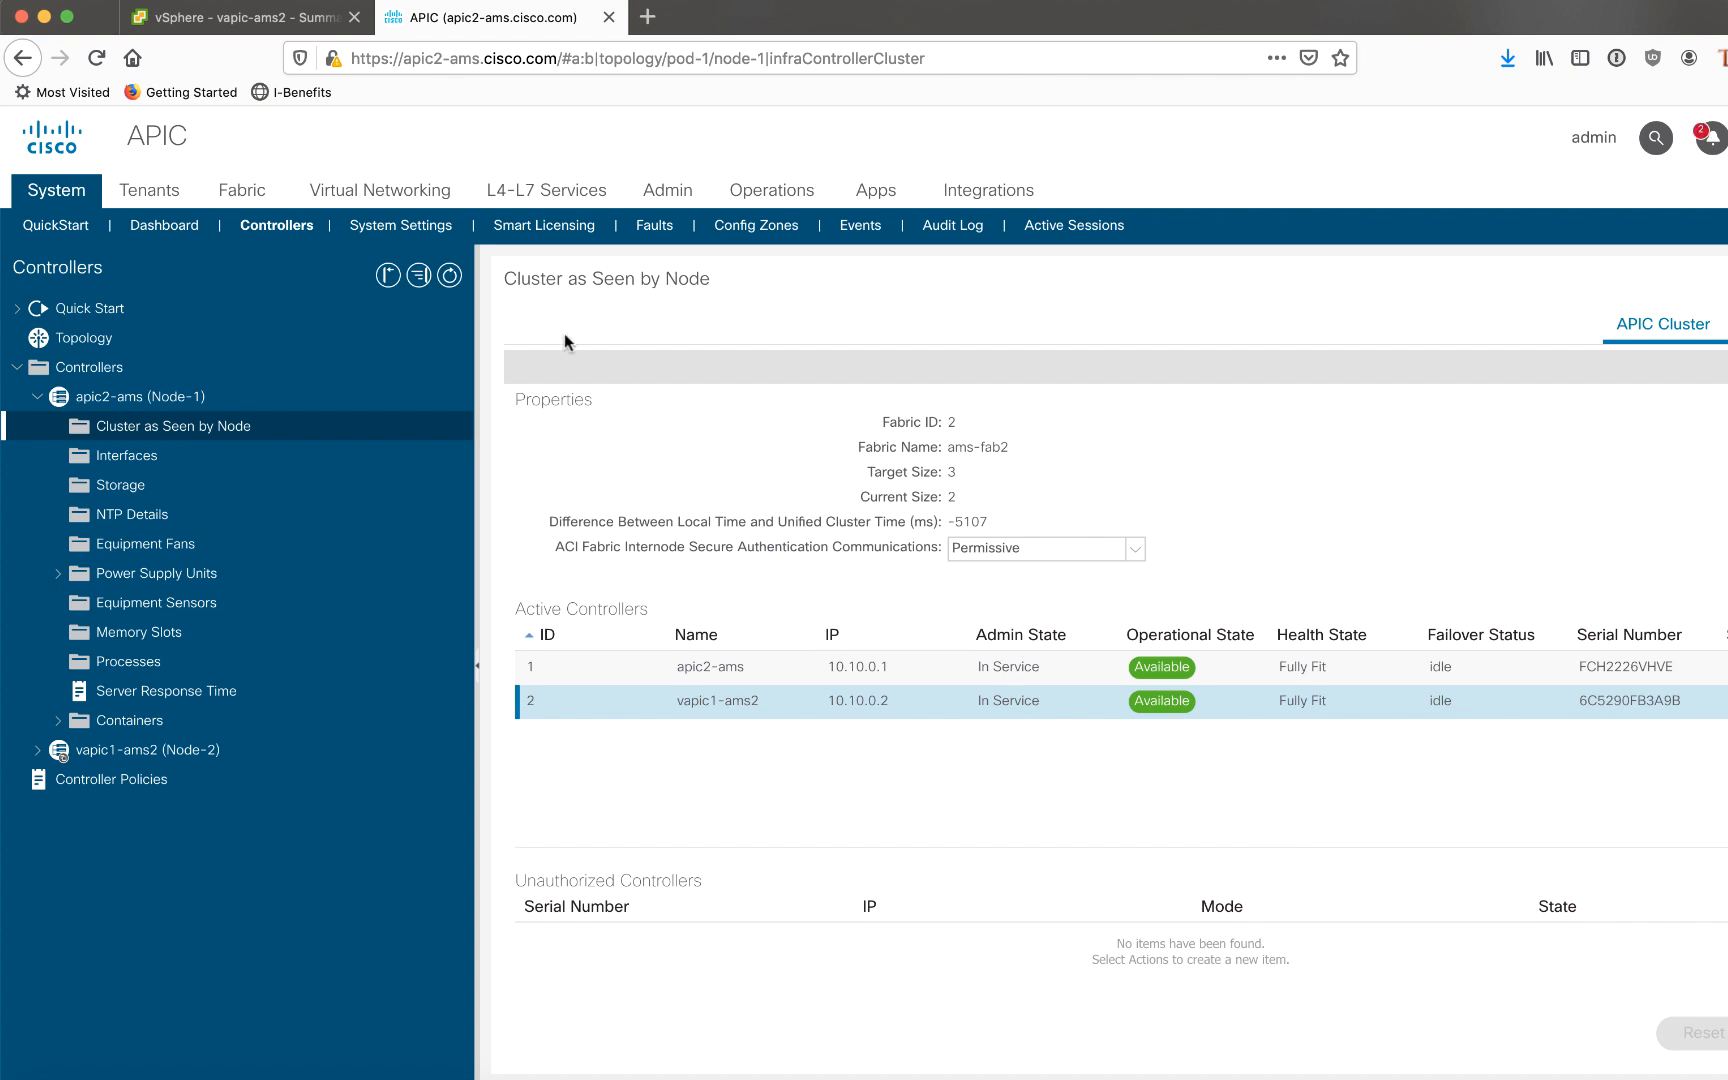
{"action": "left_click", "coordinate": [242, 16]}
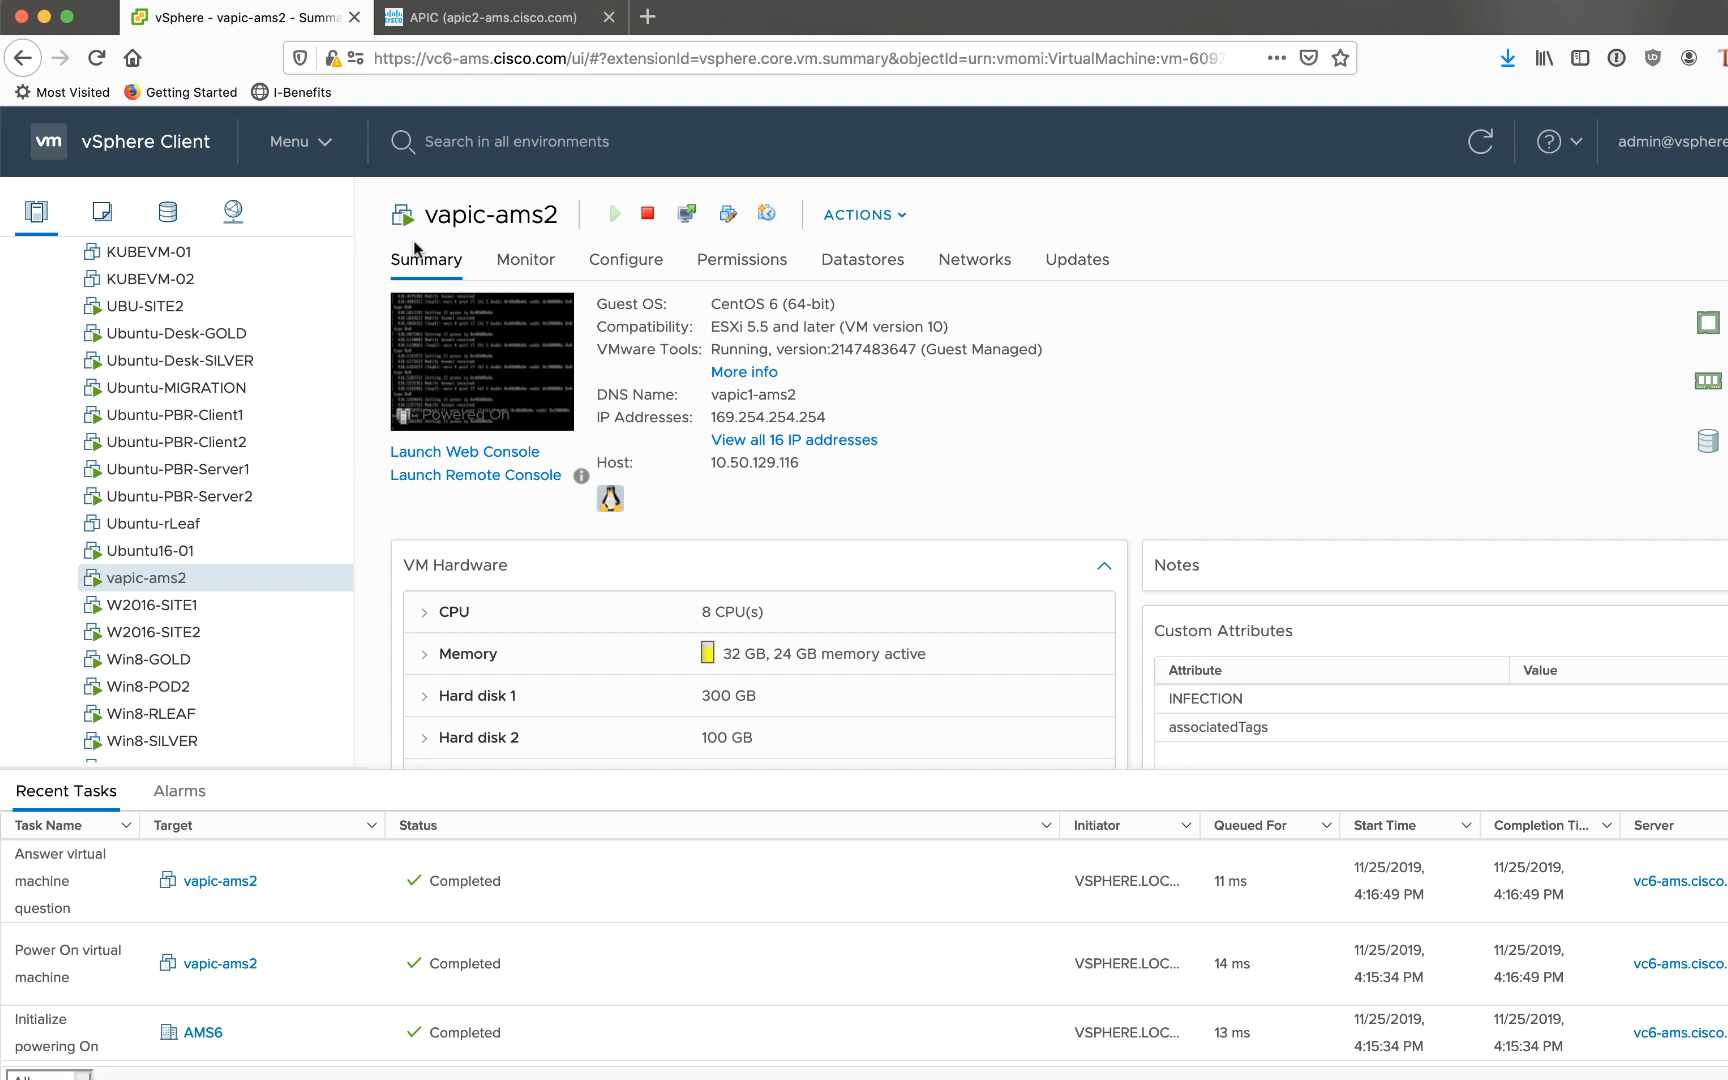
{"action": "mouse_move", "coordinate": [466, 312]}
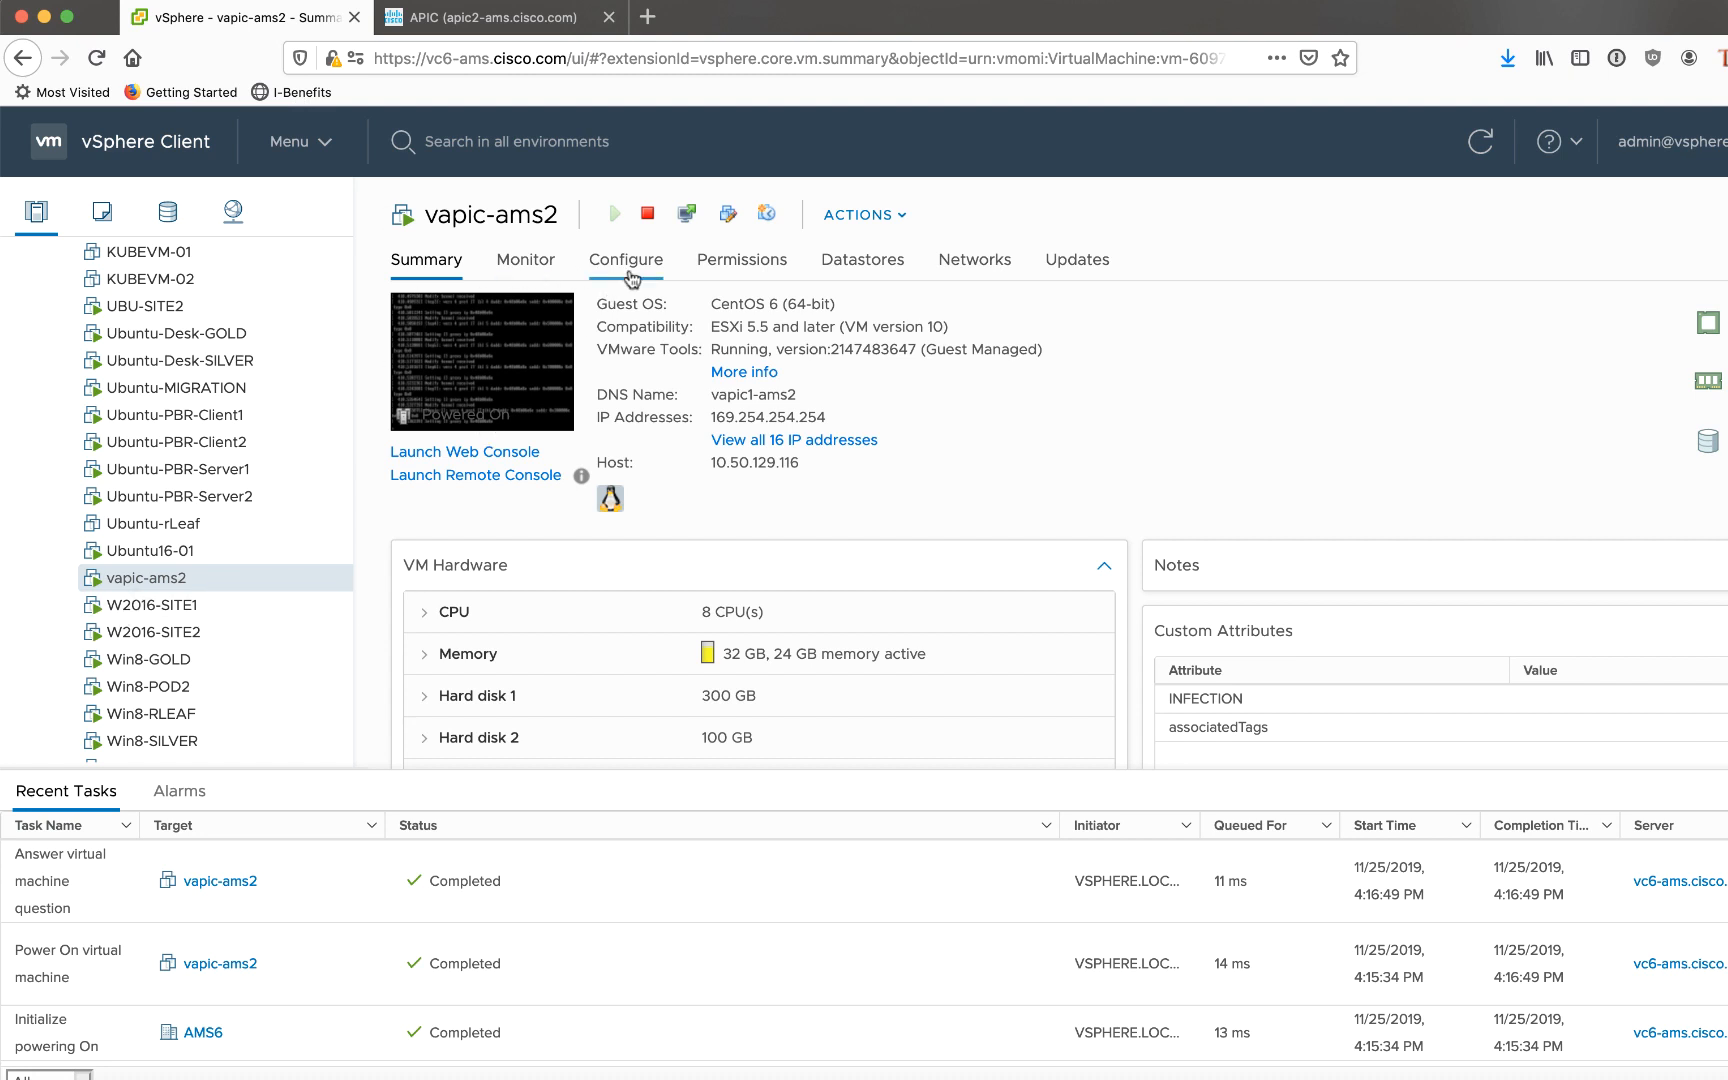
- Show vapic-ams2's vApp Options properties: fabric ams-fab2, VLAN 3456, controller vapic1-ams2, TEP pool 10.10.0.0
{"action": "left_click", "coordinate": [624, 258]}
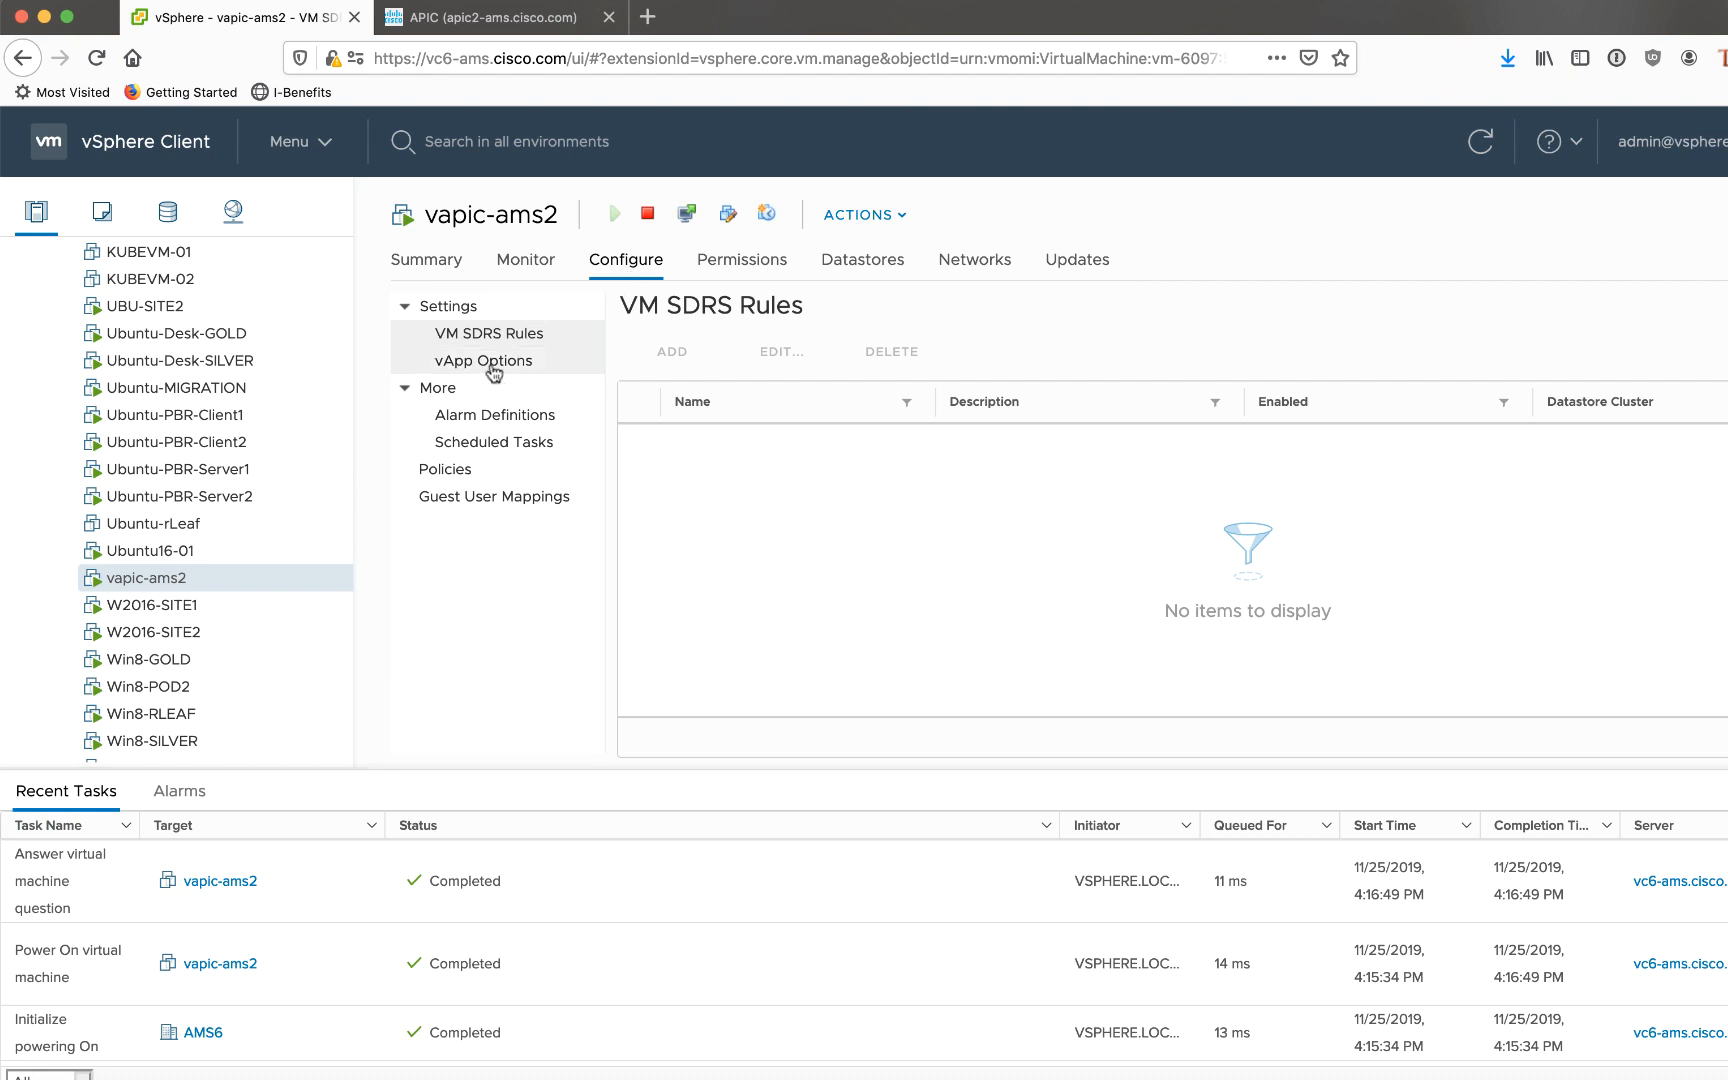
{"action": "left_click", "coordinate": [482, 360]}
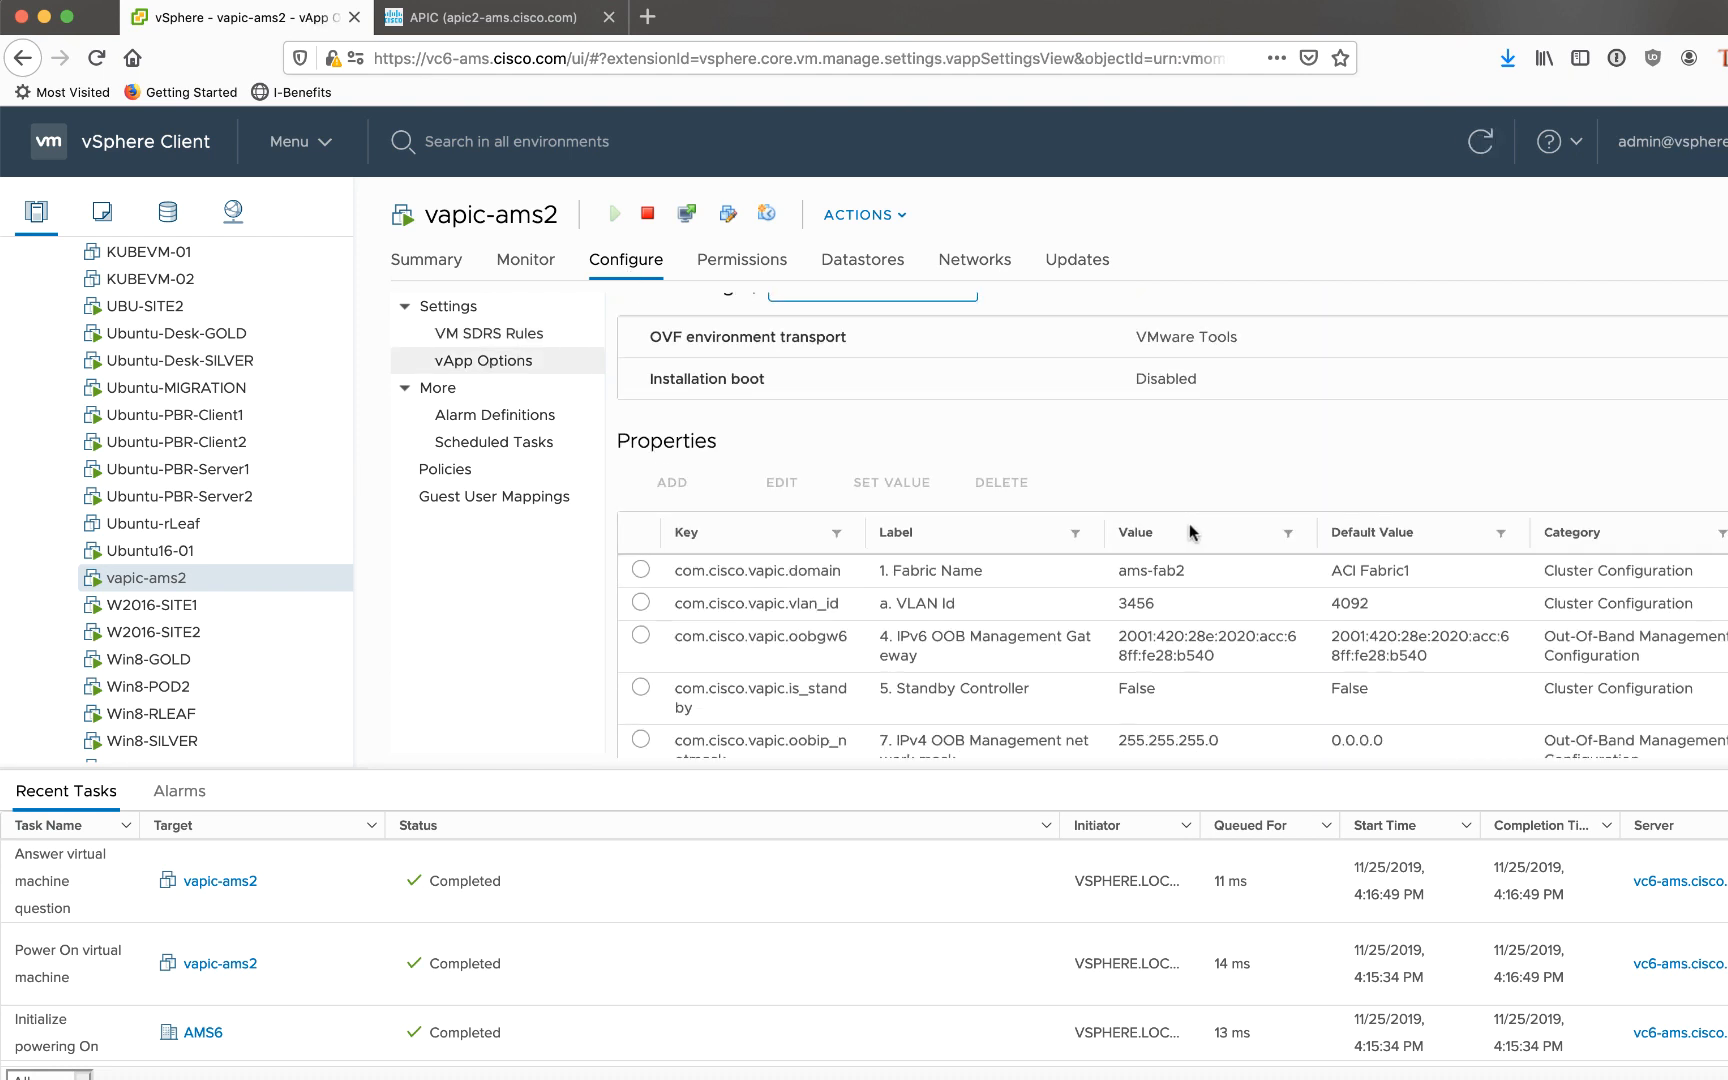
{"action": "scroll", "scroll_direction": "down", "scroll_amount": 3}
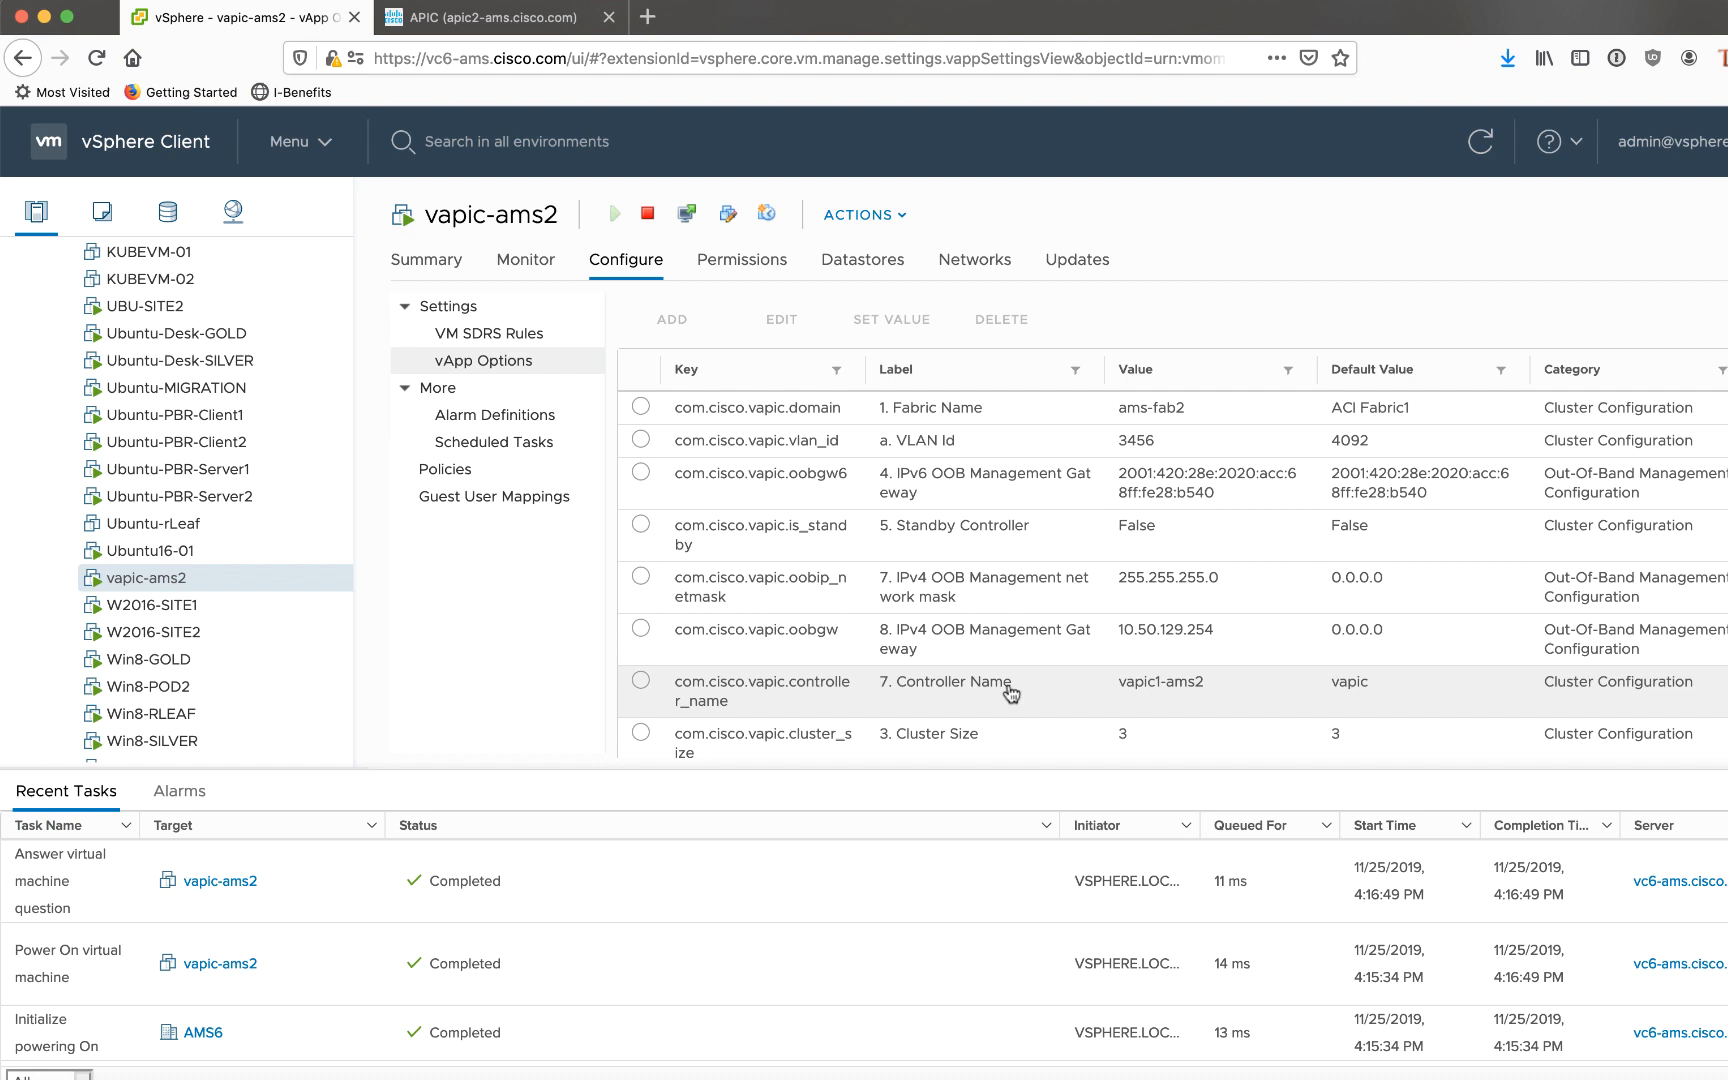
{"action": "mouse_move", "coordinate": [1156, 592]}
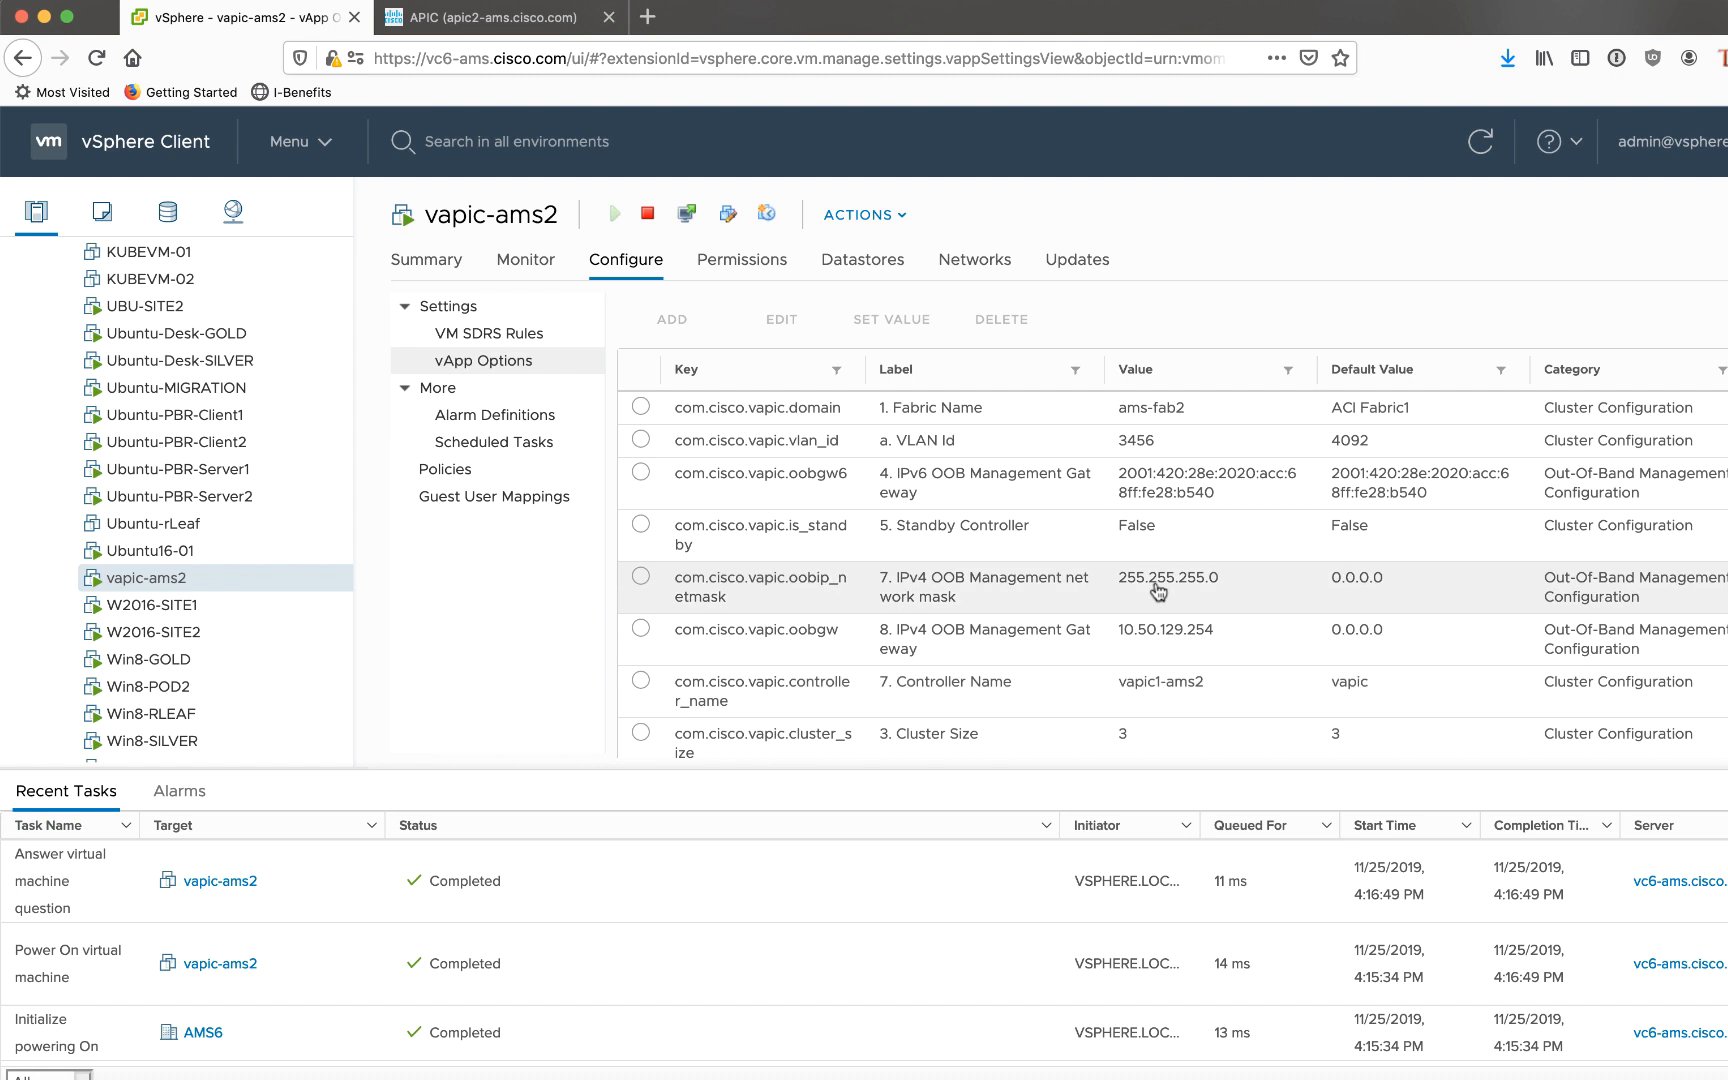
{"action": "mouse_move", "coordinate": [1166, 576]}
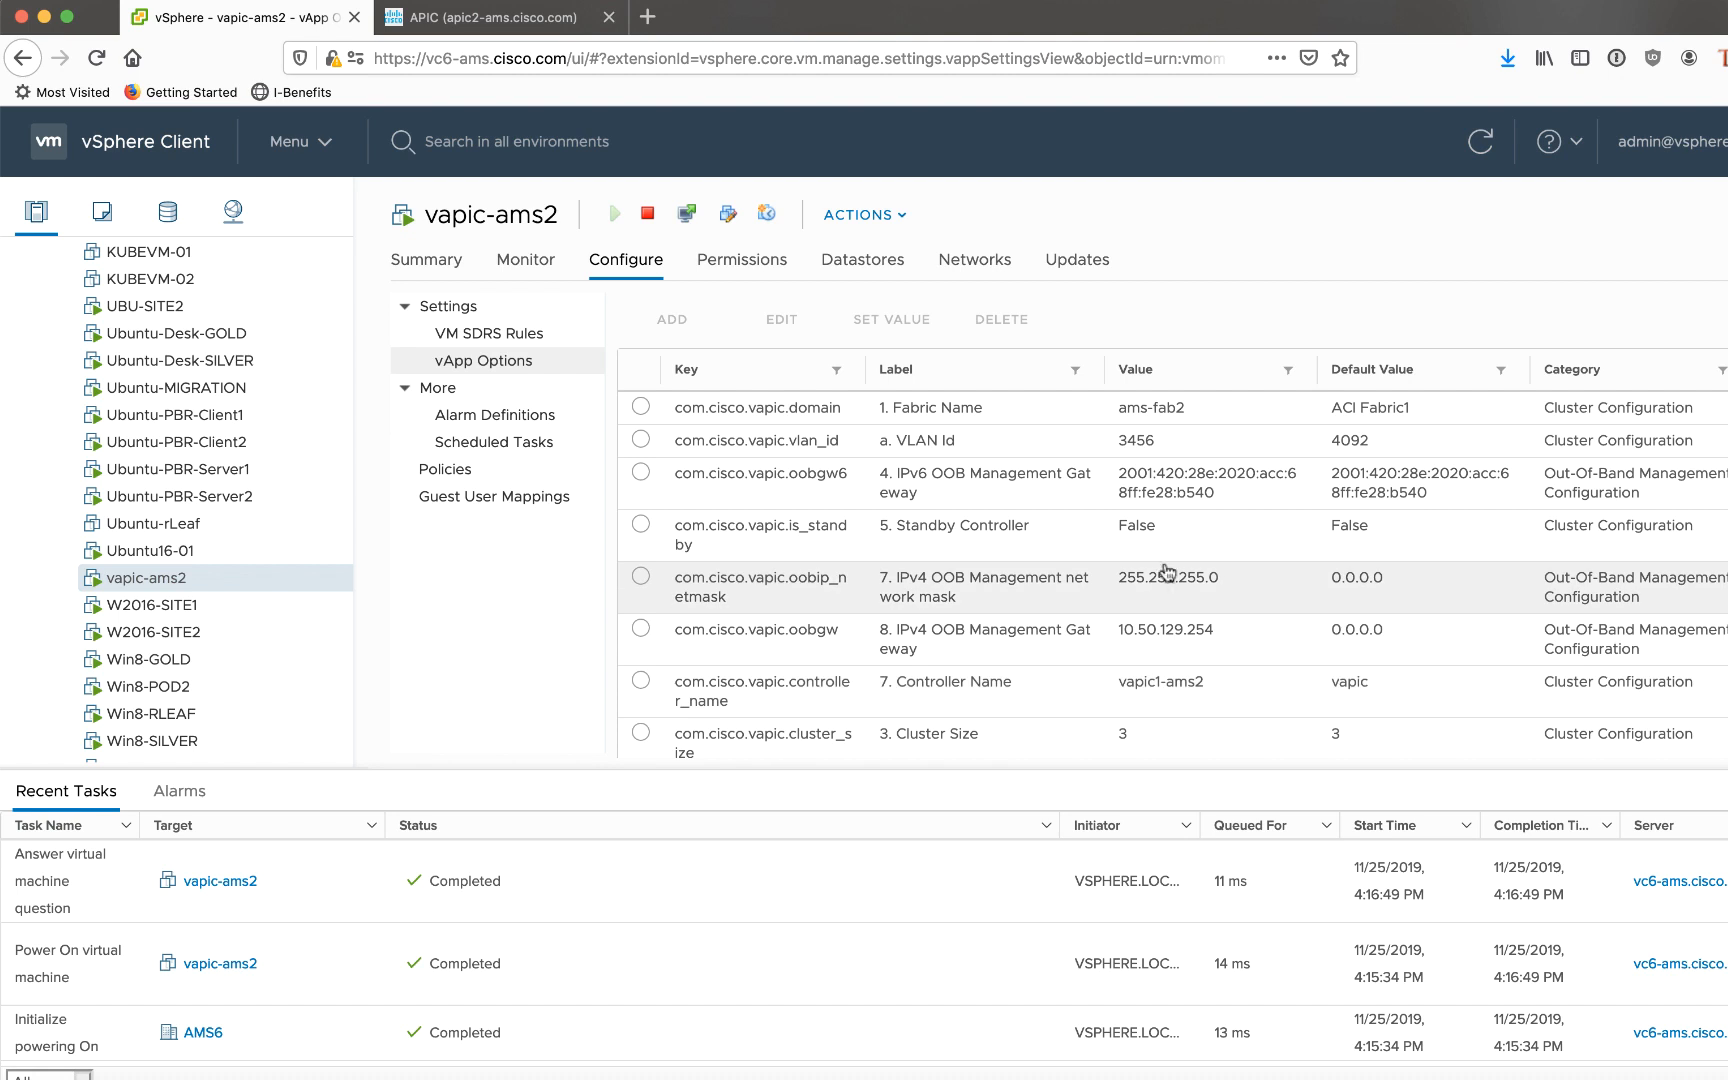
{"action": "mouse_move", "coordinate": [1194, 554]}
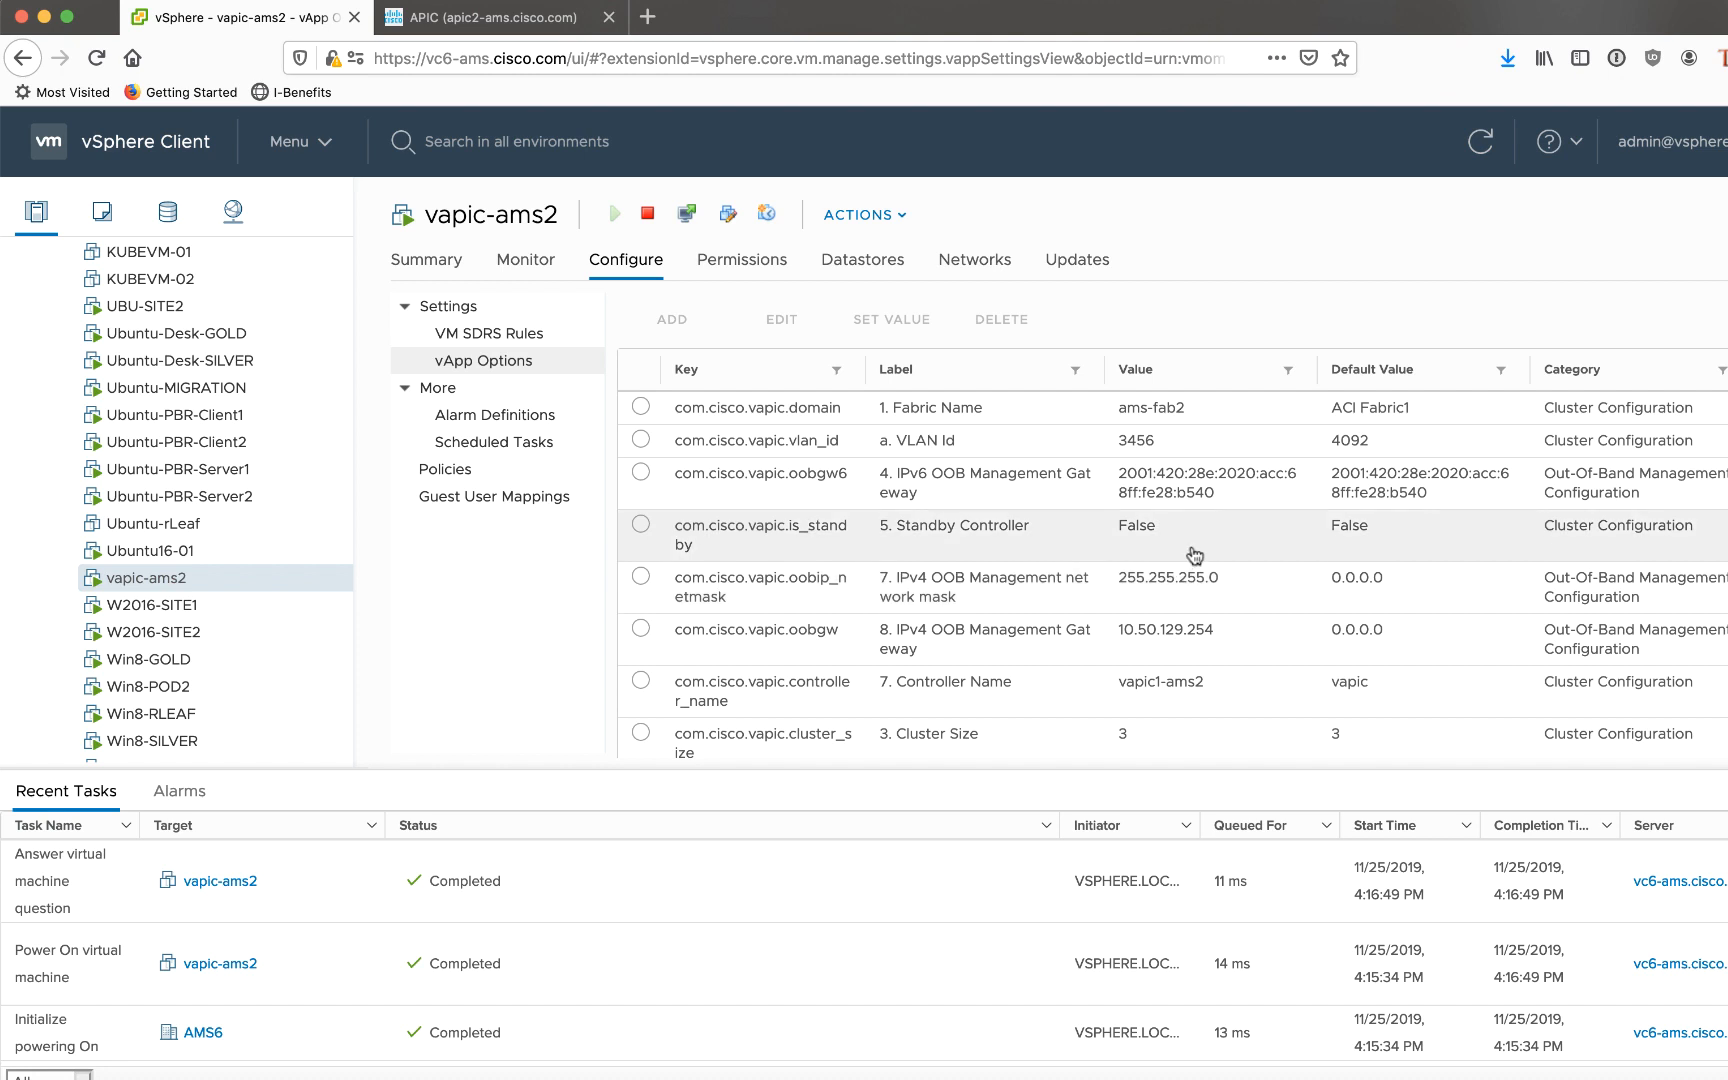
{"action": "mouse_move", "coordinate": [1264, 566]}
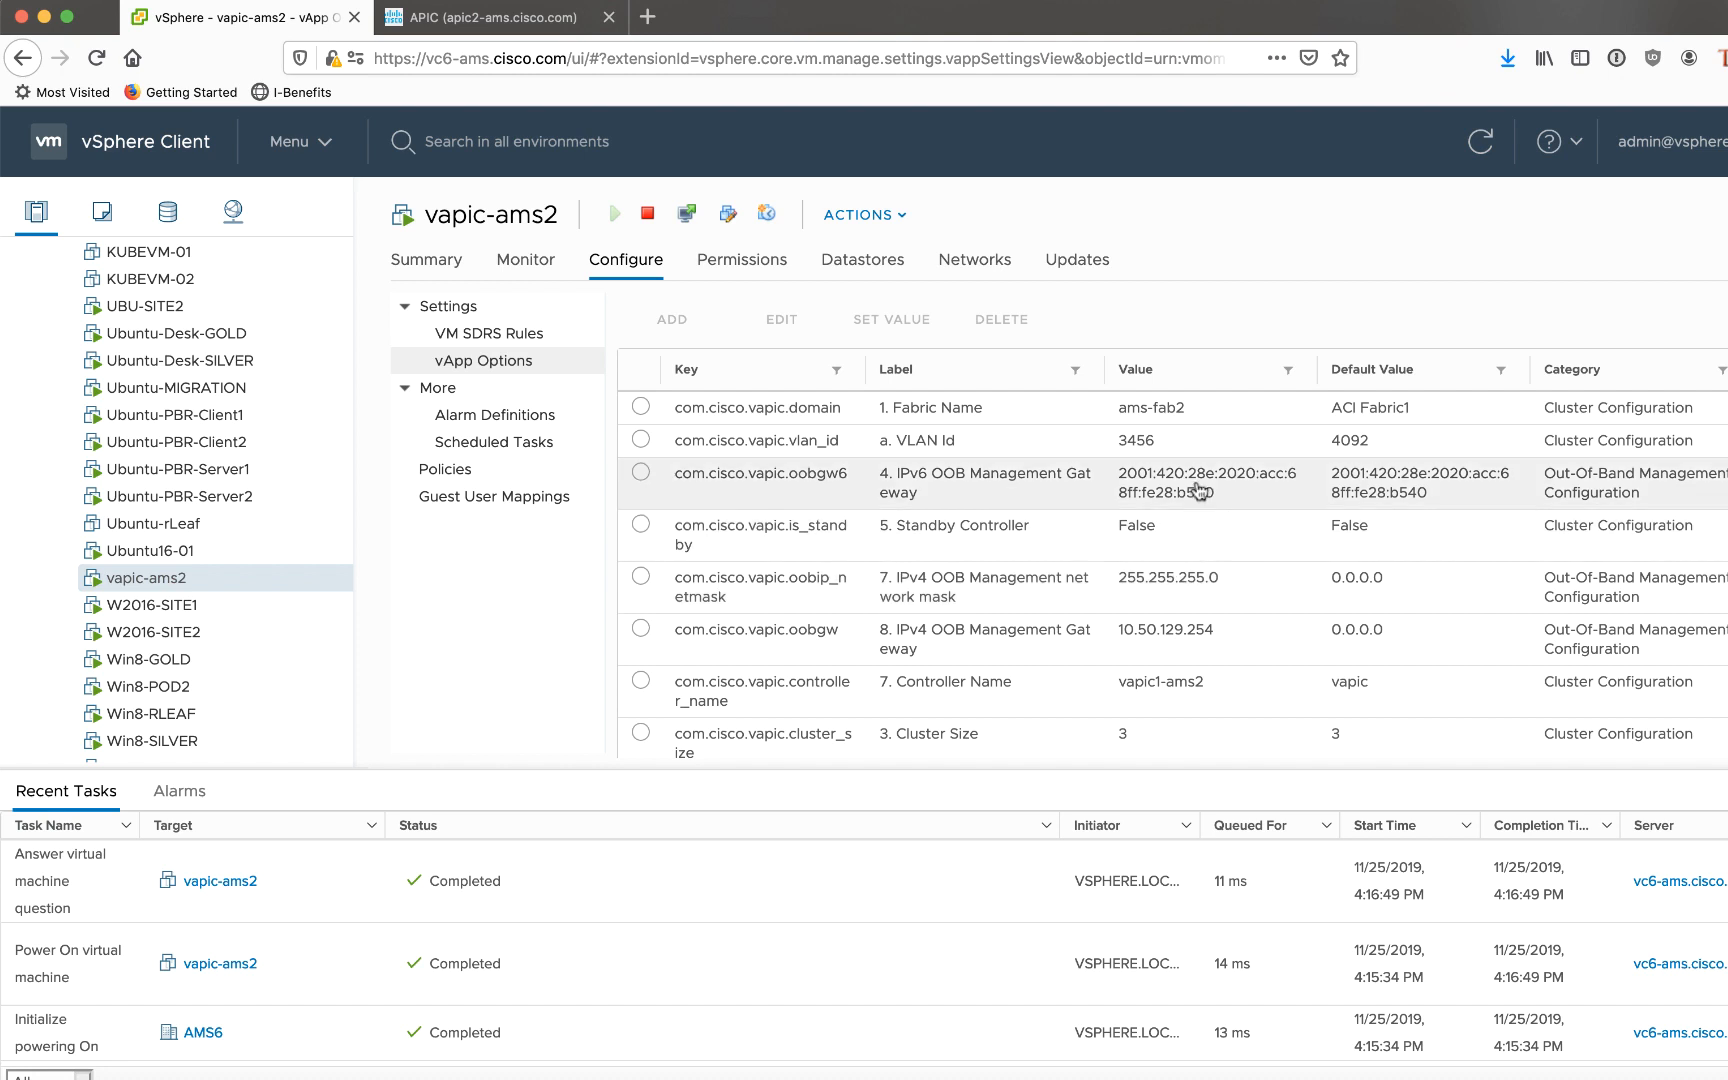
{"action": "mouse_move", "coordinate": [1184, 406]}
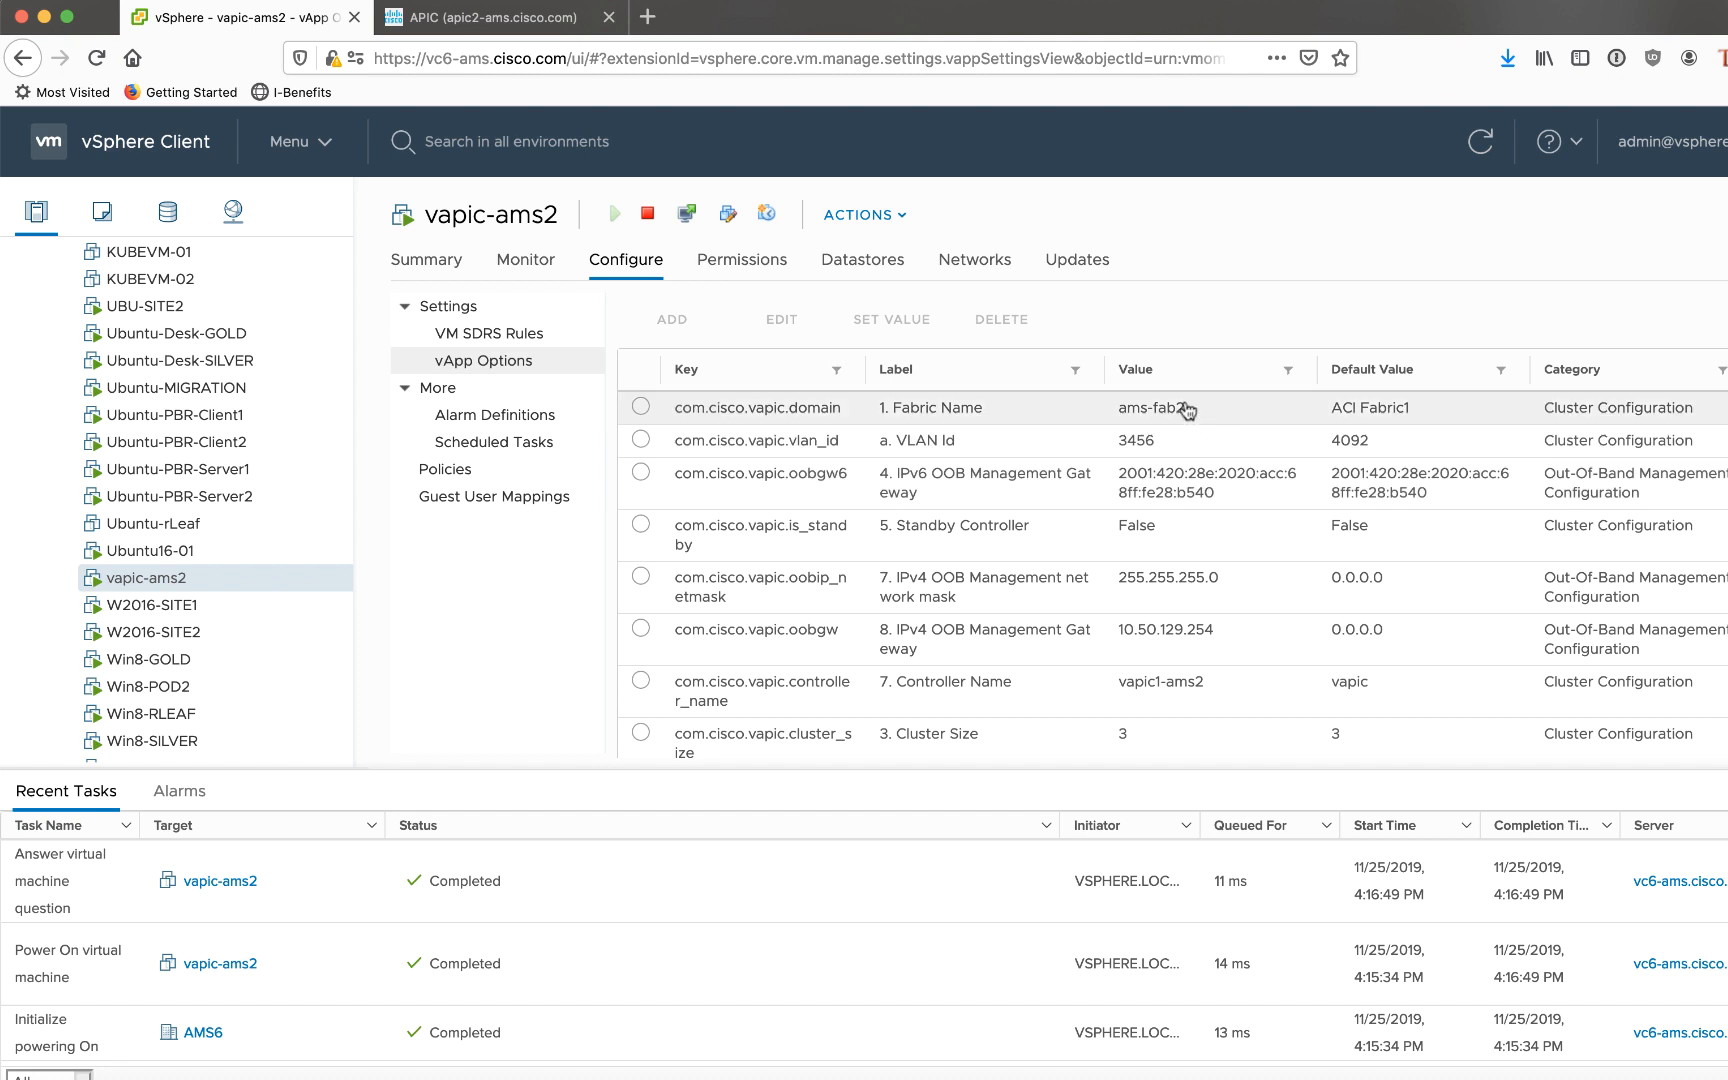
{"action": "mouse_move", "coordinate": [1176, 452]}
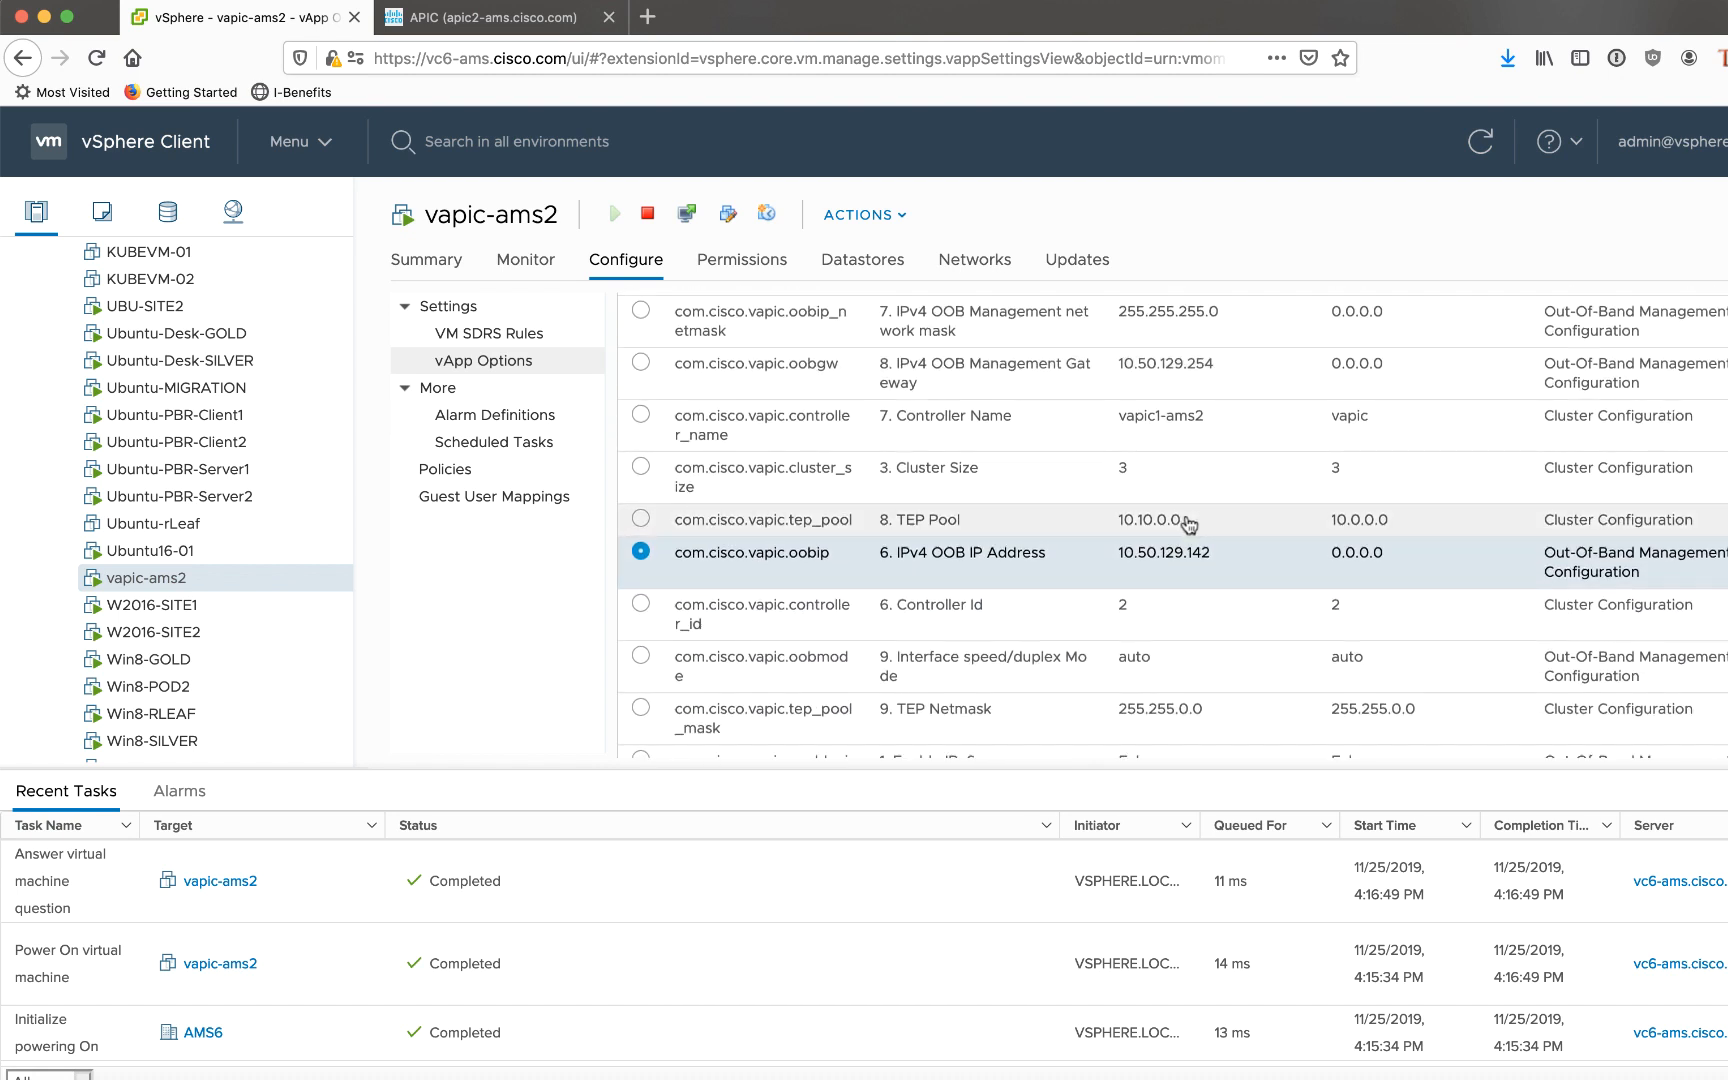
{"action": "mouse_move", "coordinate": [1202, 522]}
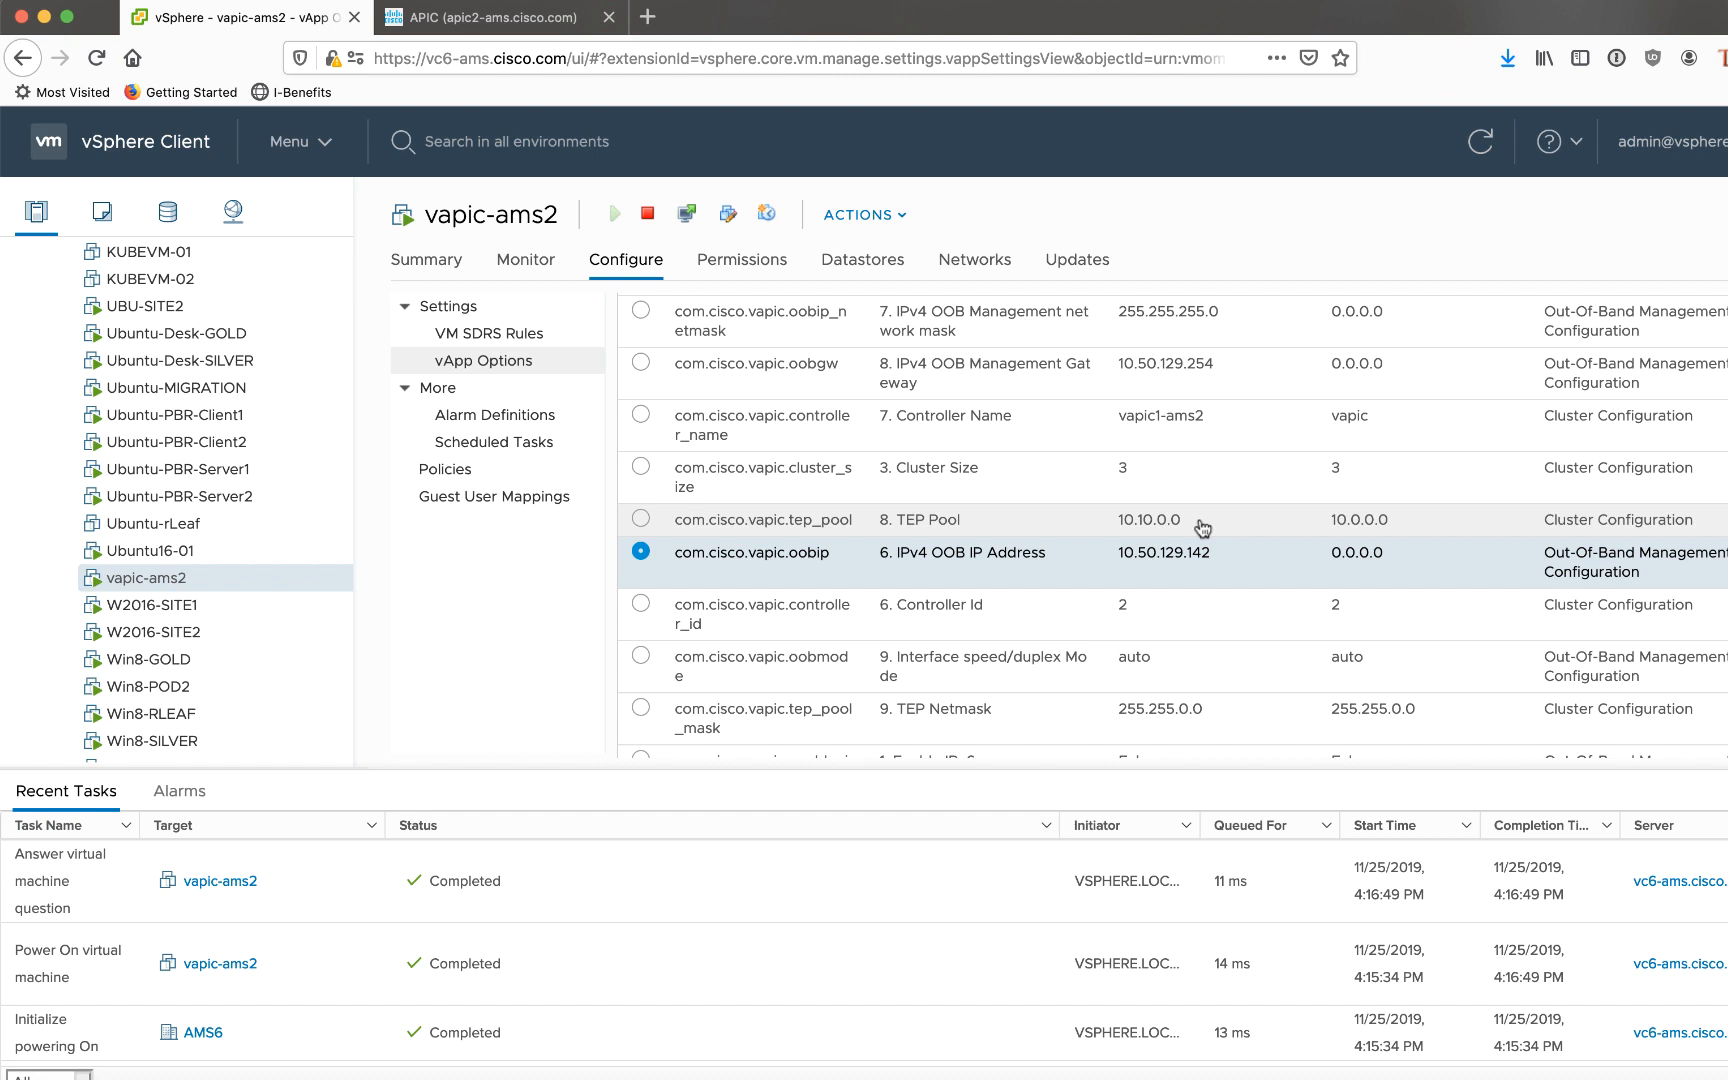
{"action": "scroll", "scroll_direction": "down", "scroll_amount": 3}
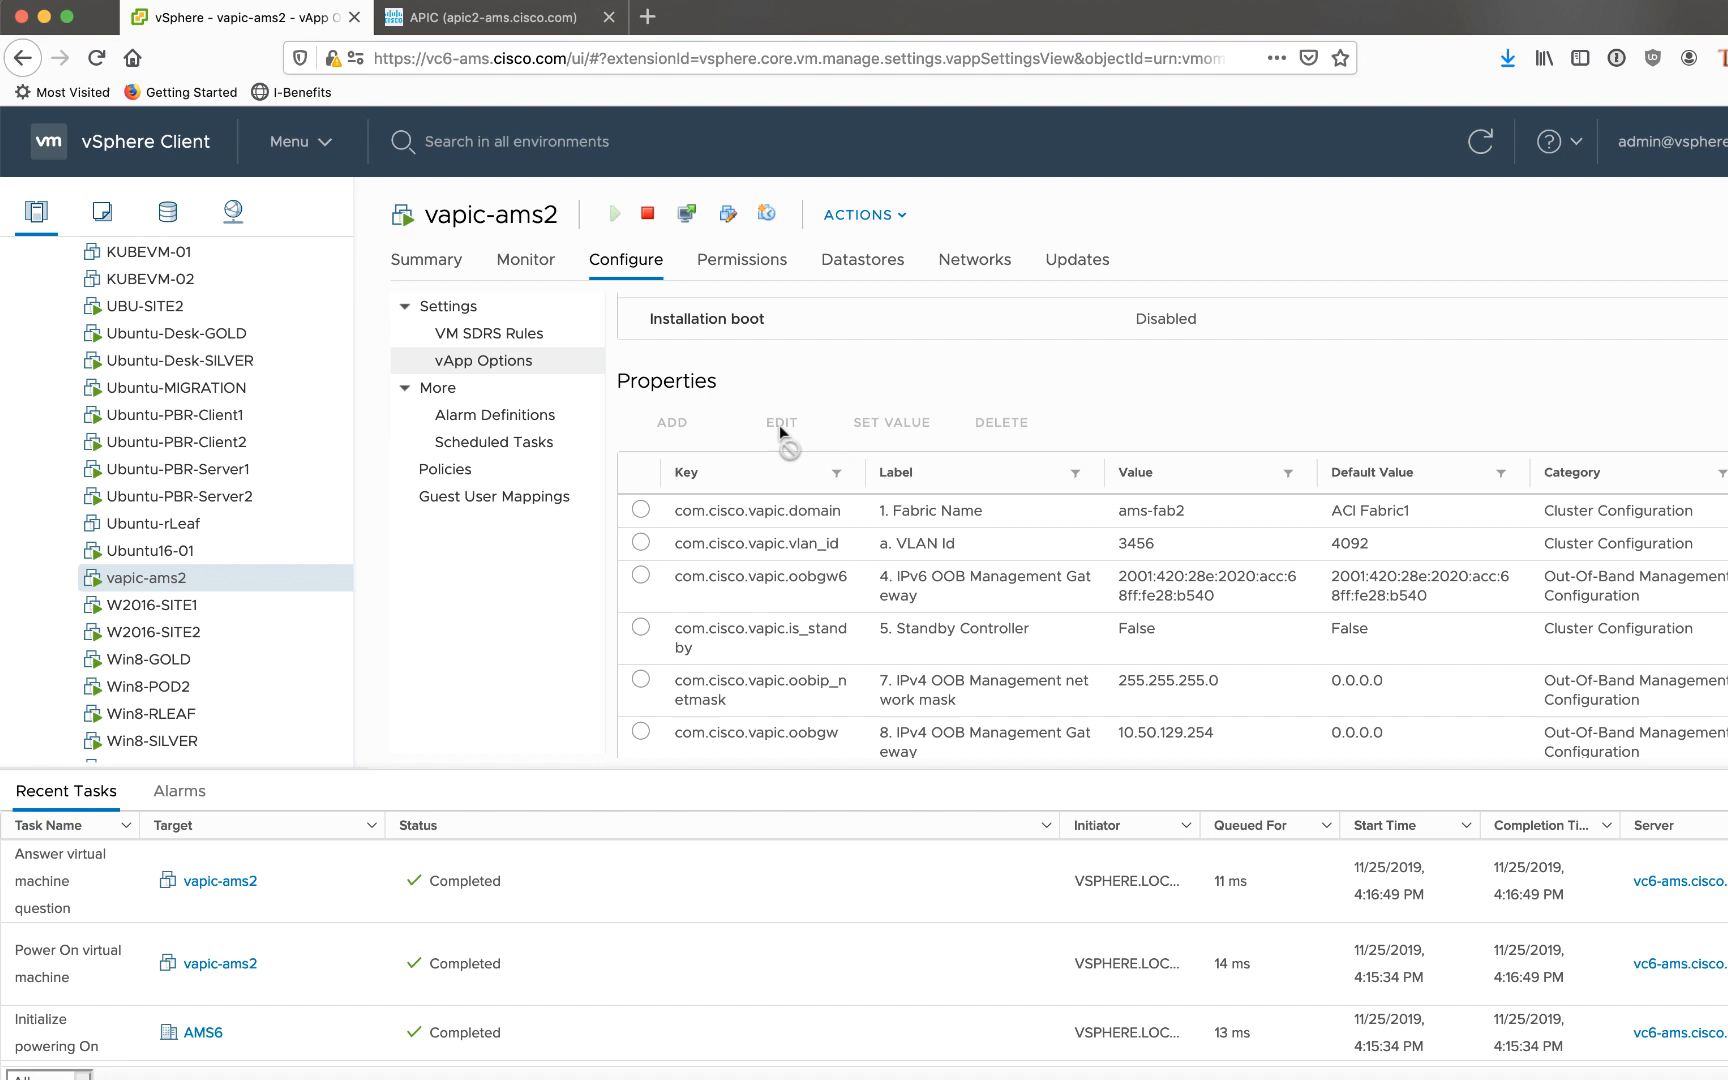
{"action": "mouse_move", "coordinate": [1076, 652]}
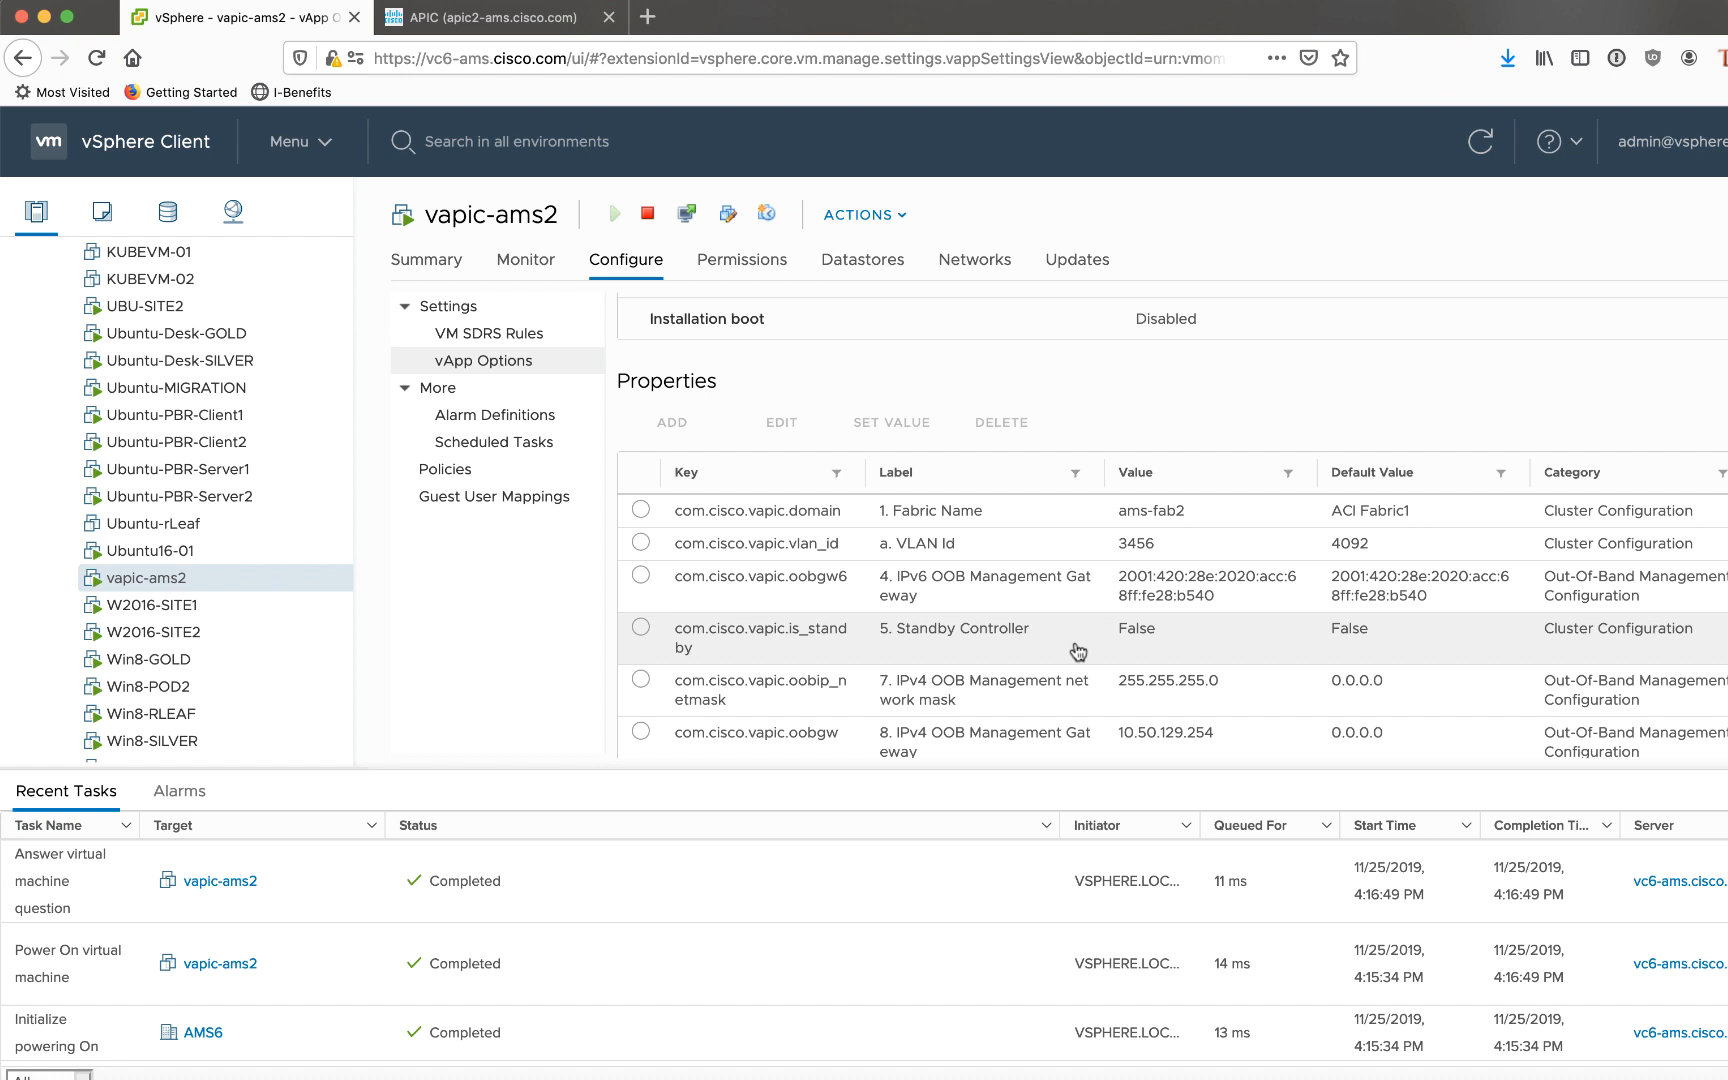
{"action": "mouse_move", "coordinate": [1096, 636]}
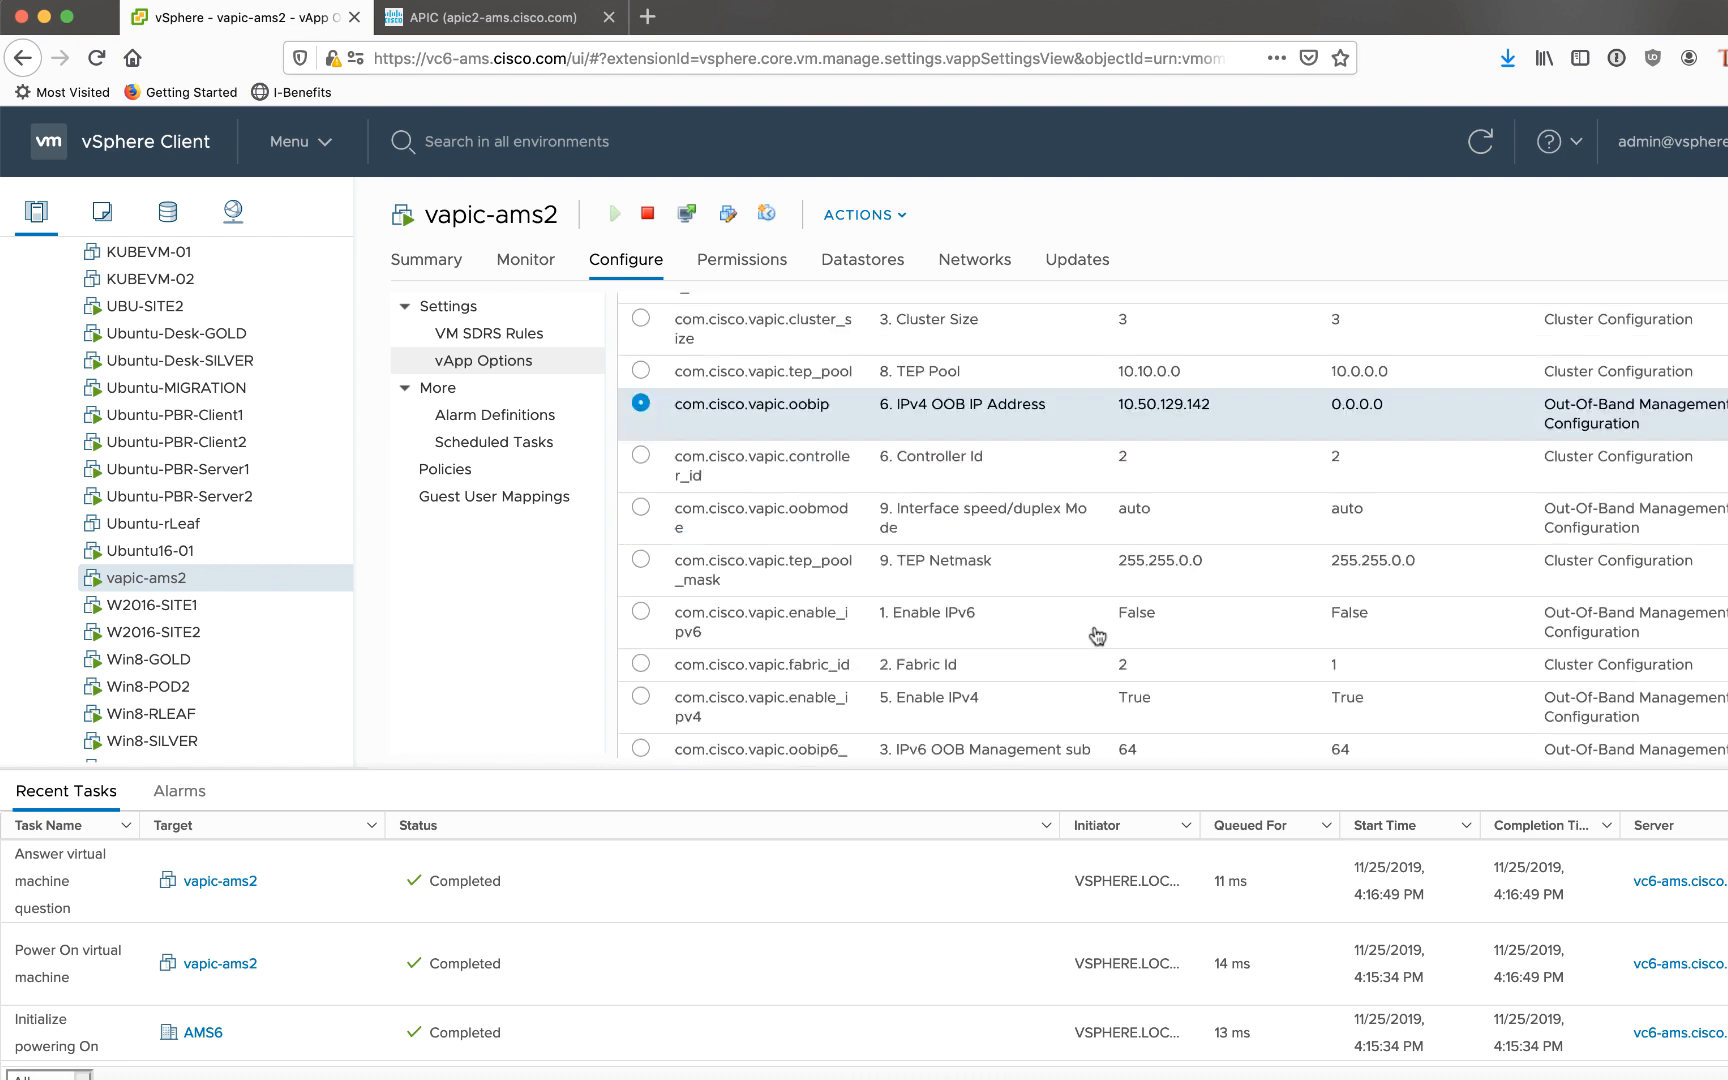
{"action": "scroll", "scroll_direction": "down", "scroll_amount": 3}
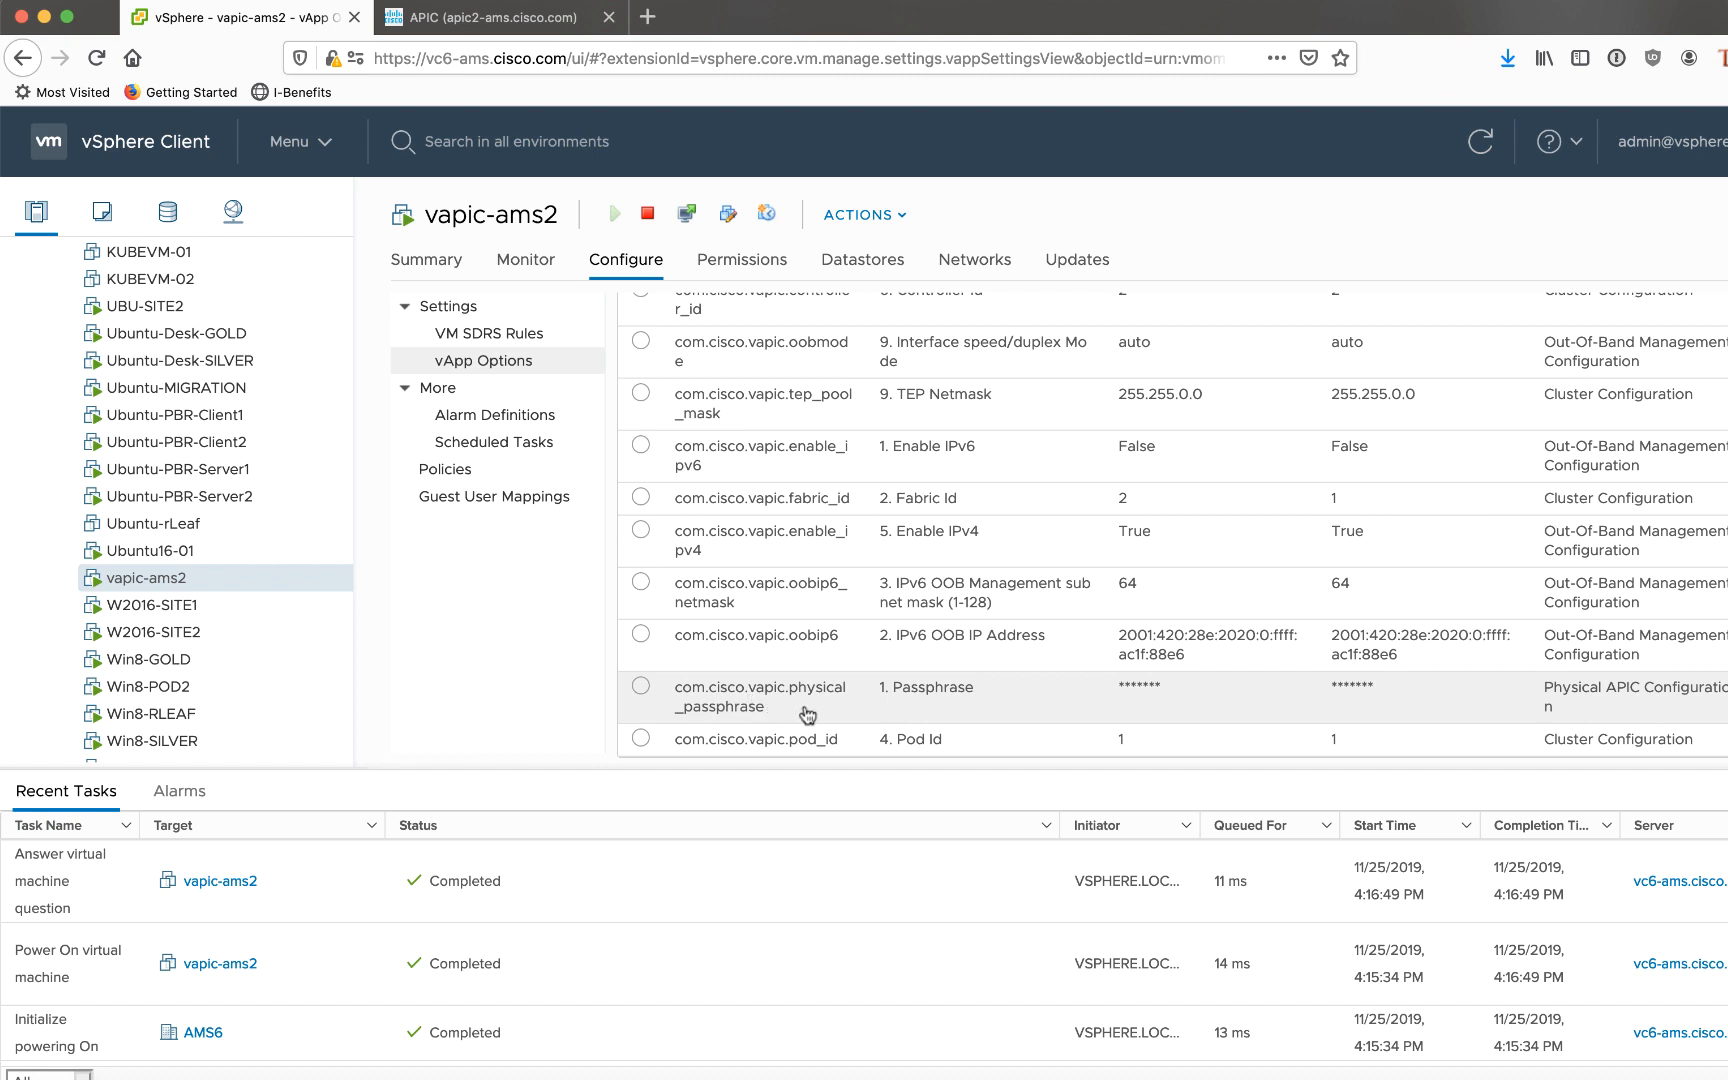
{"action": "mouse_move", "coordinate": [1042, 710]}
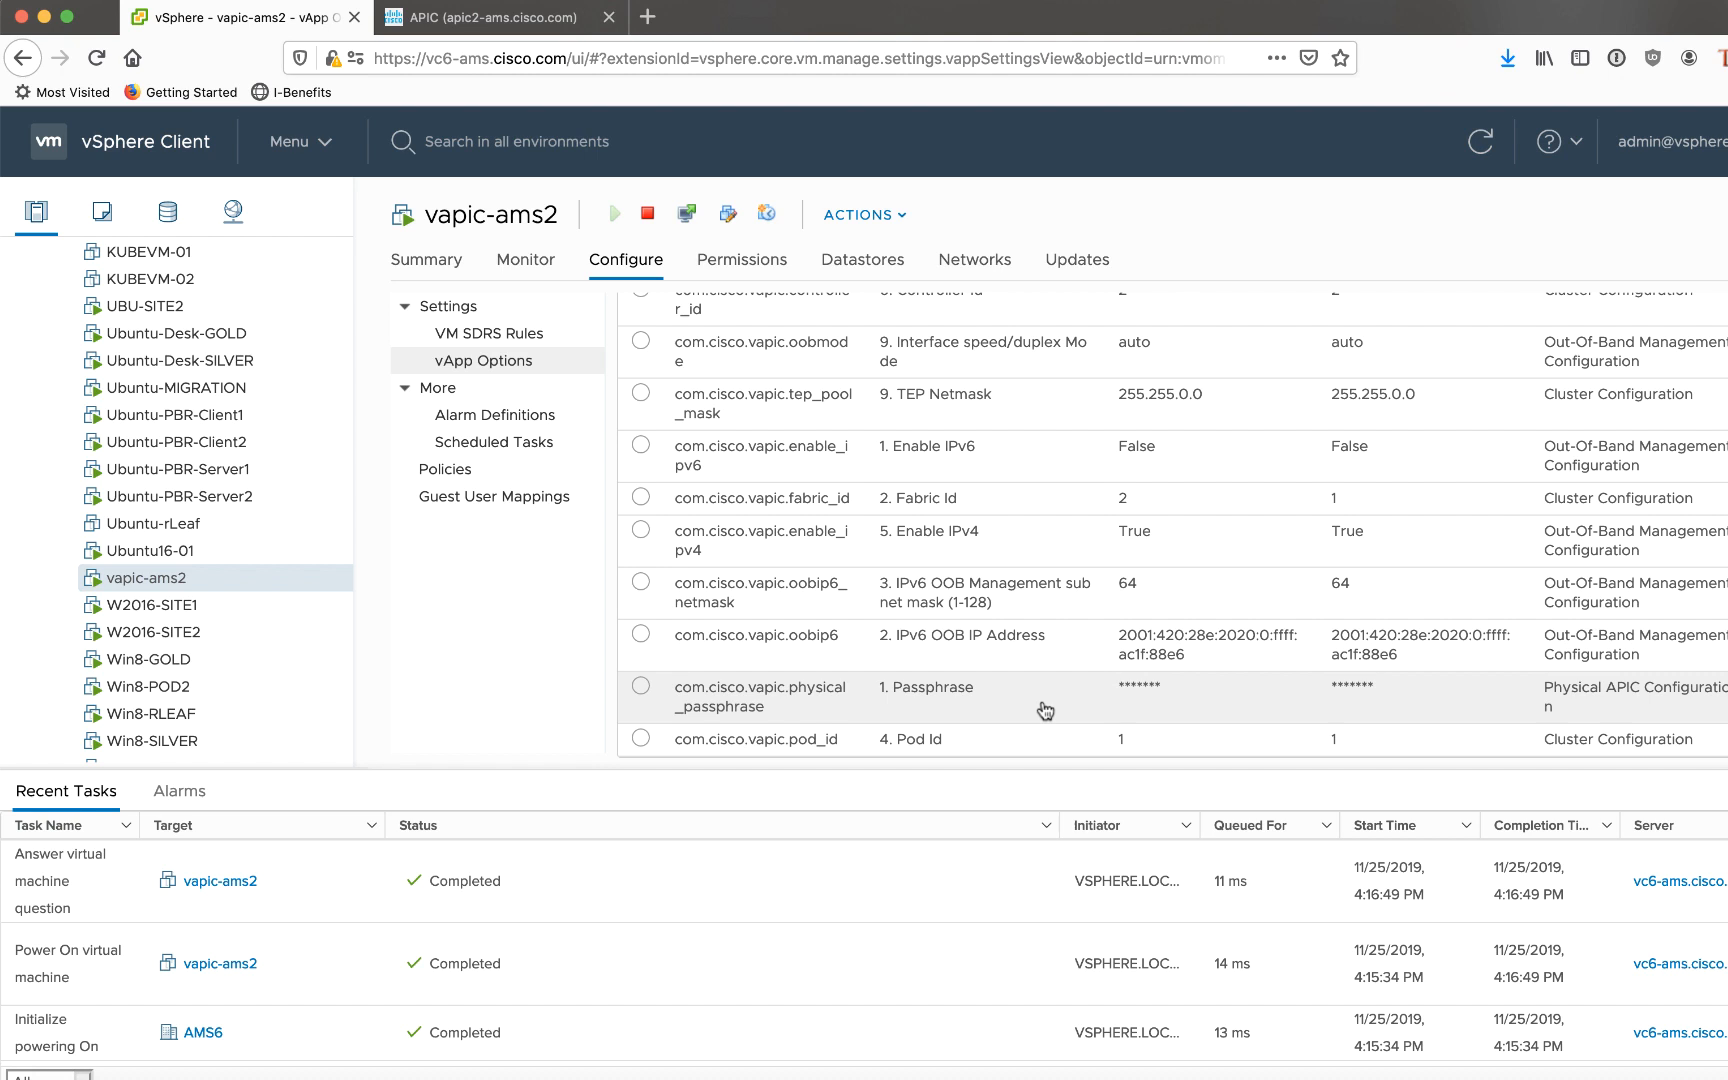
{"action": "mouse_move", "coordinate": [736, 700]}
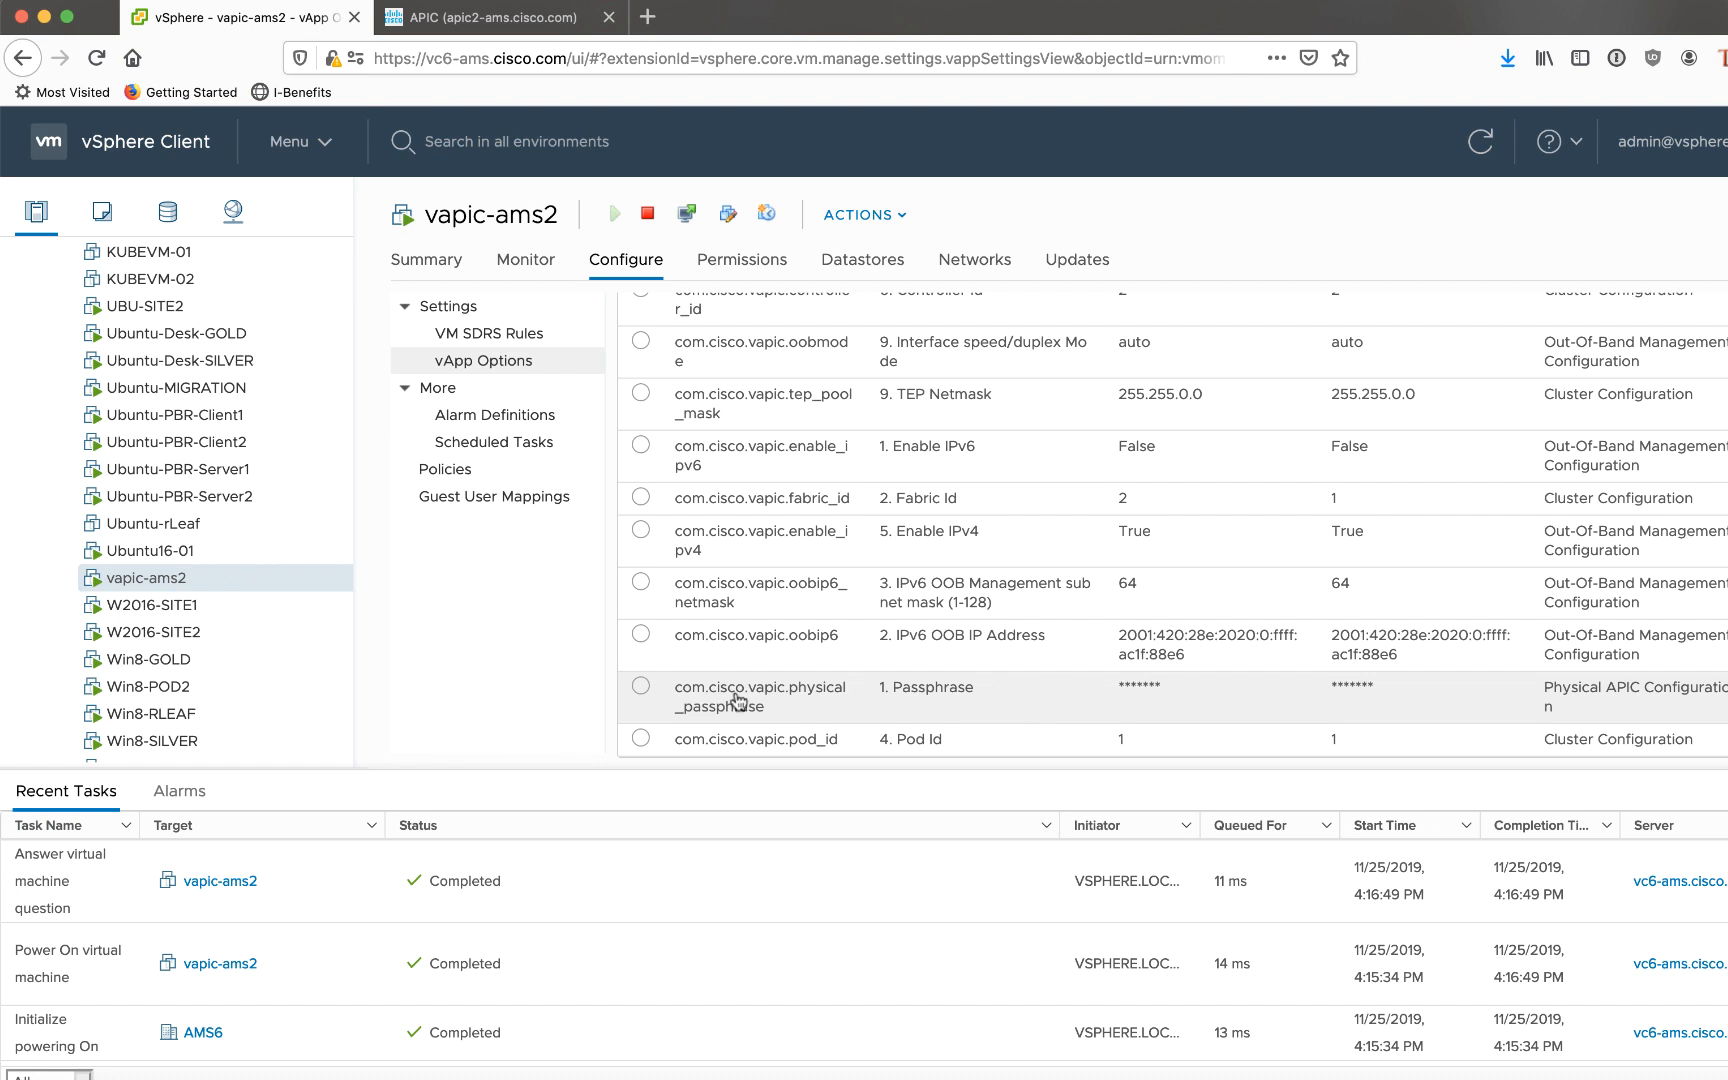
{"action": "left_click", "coordinate": [640, 692]}
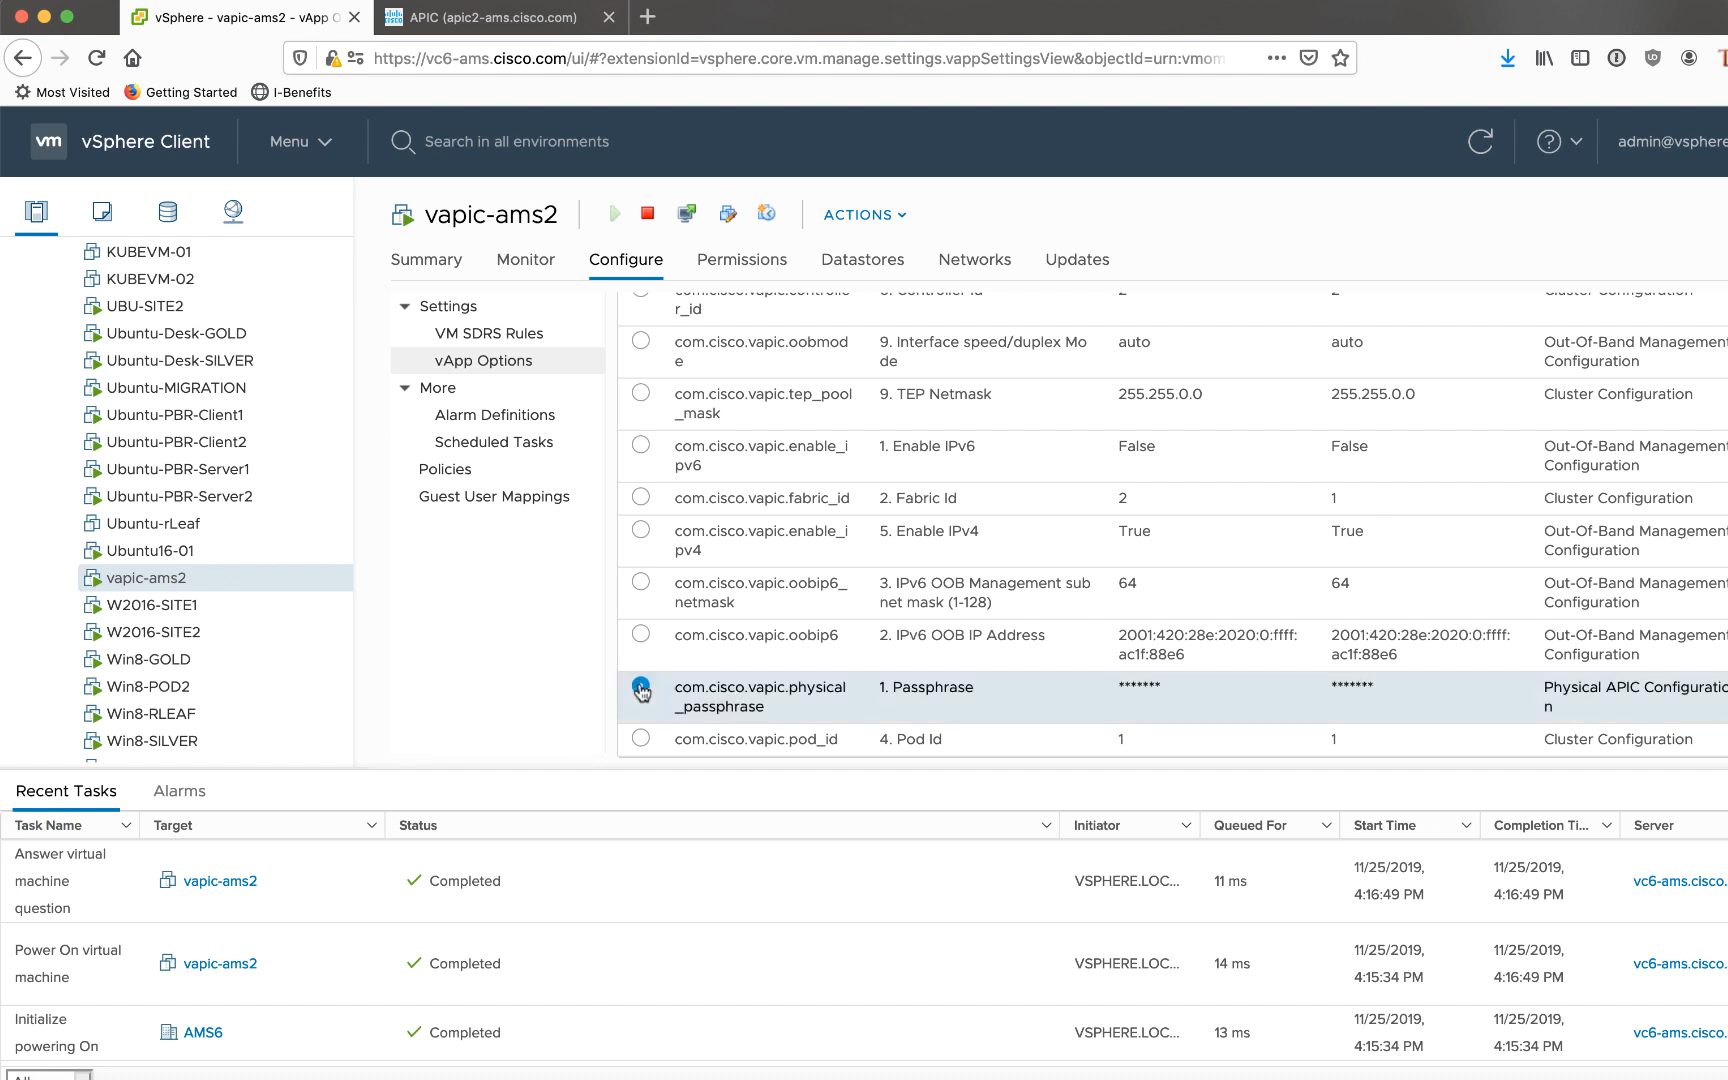
{"action": "left_click", "coordinate": [640, 686]}
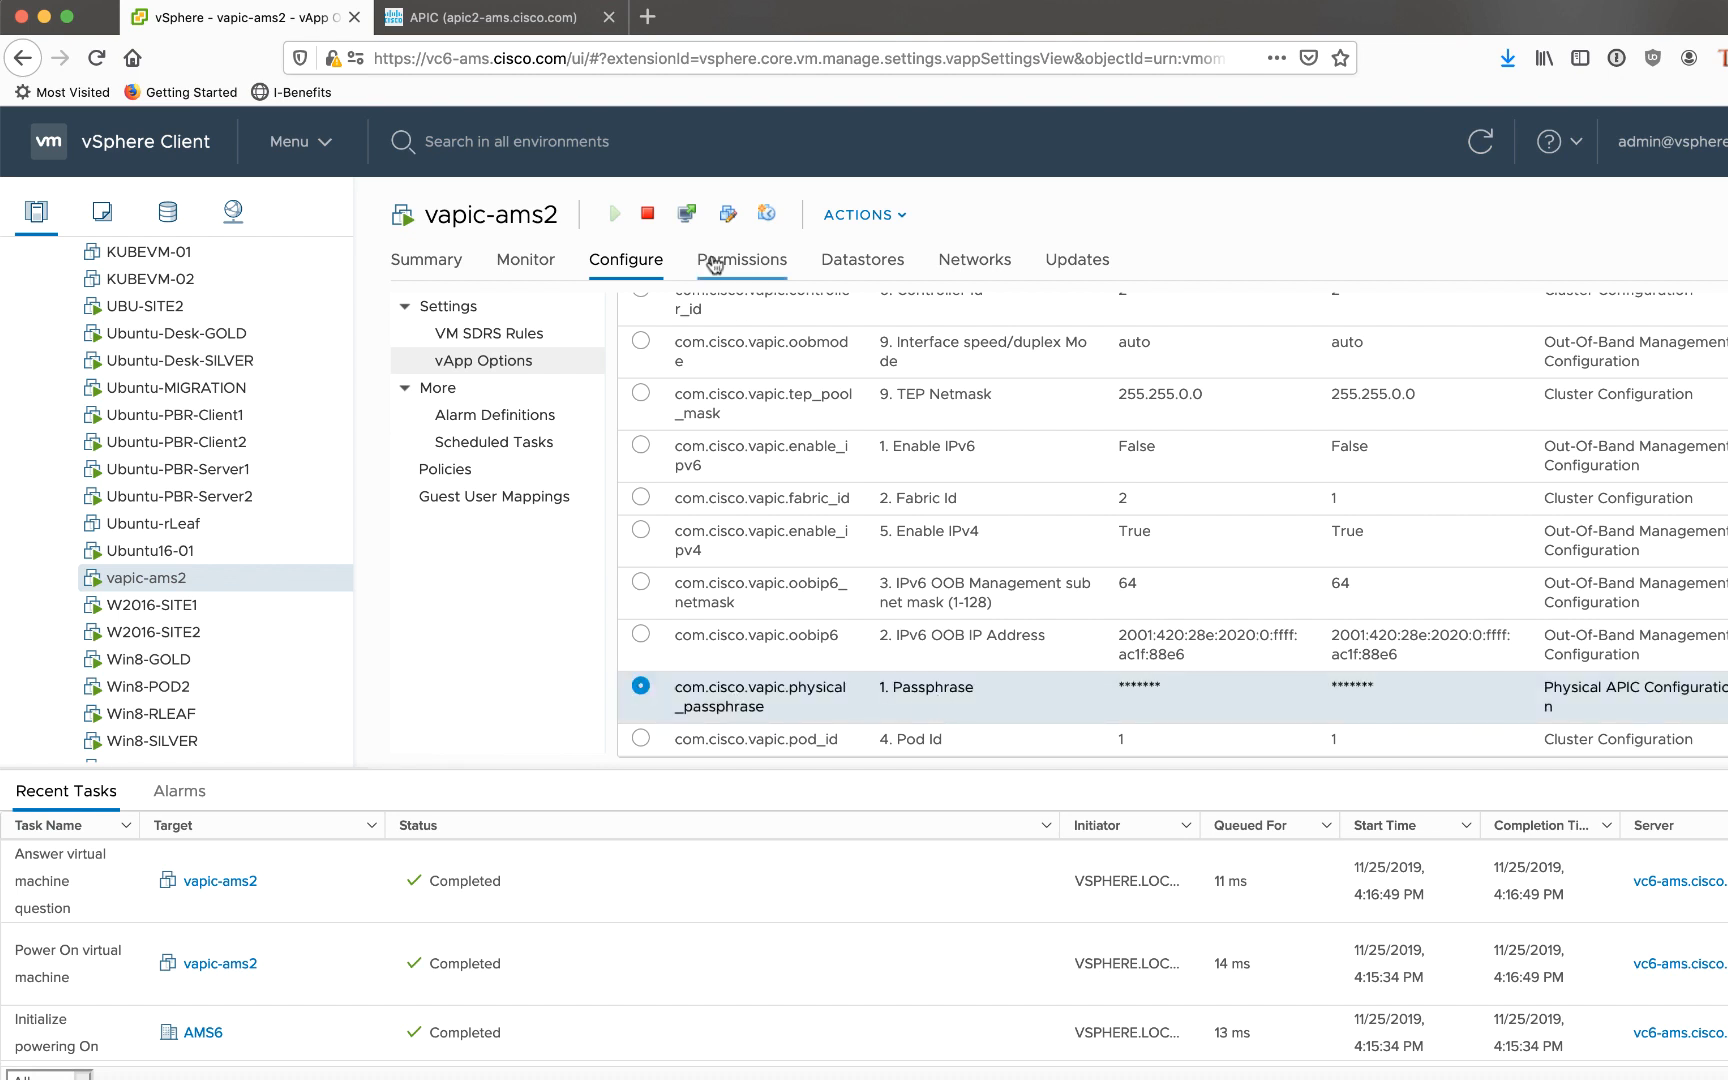
- Return to APIC and show the APIC Passphrase page, now expiring in 48 minutes
{"action": "left_click", "coordinate": [490, 16]}
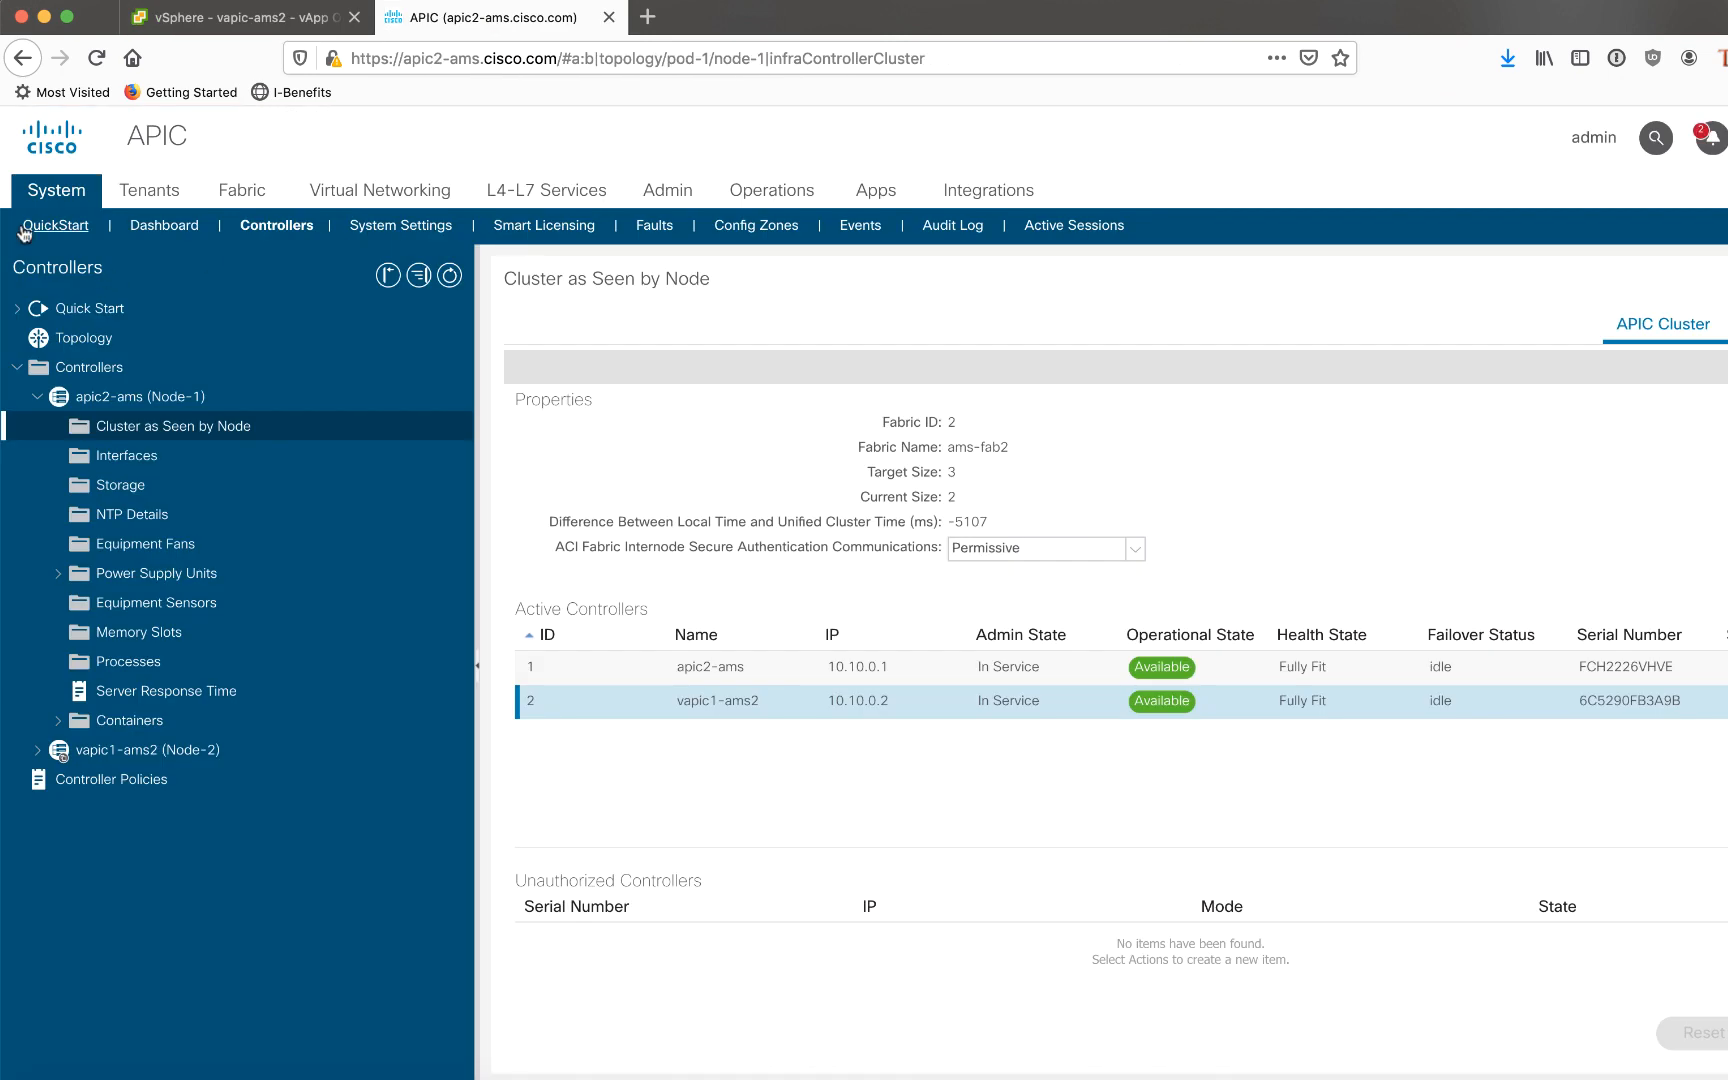
{"action": "left_click", "coordinate": [402, 224]}
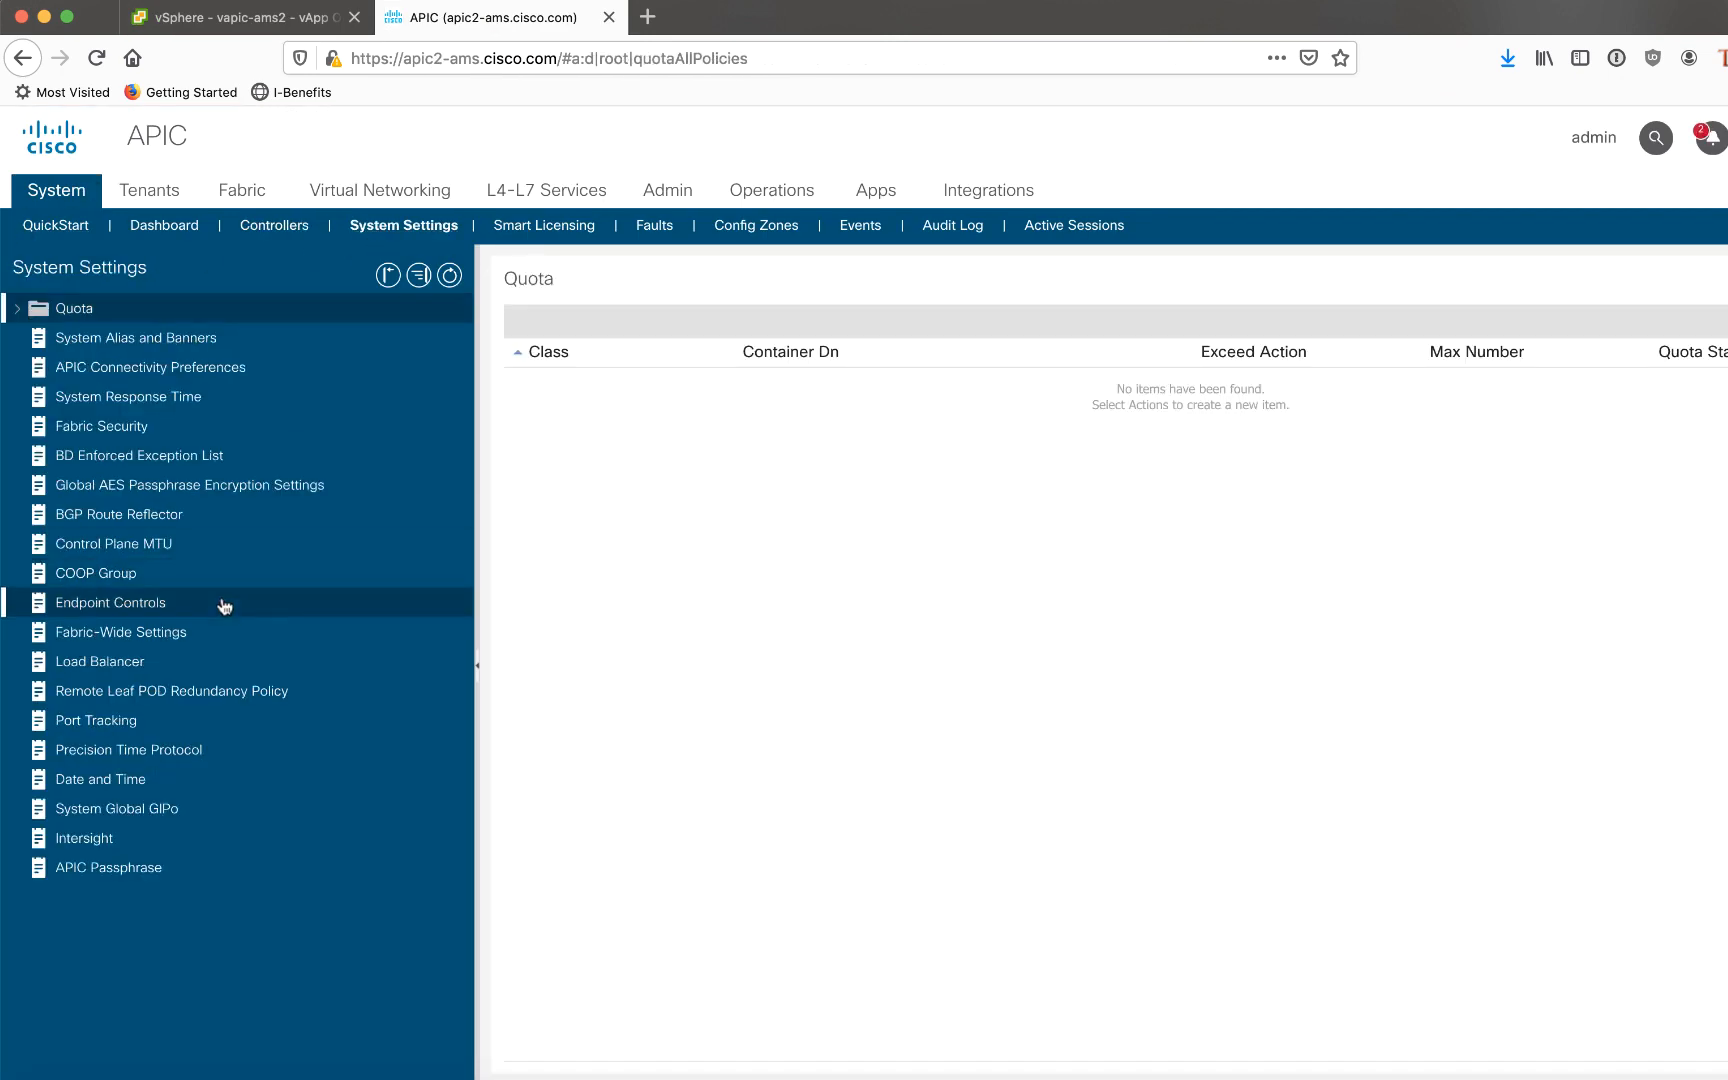
{"action": "left_click", "coordinate": [106, 868]}
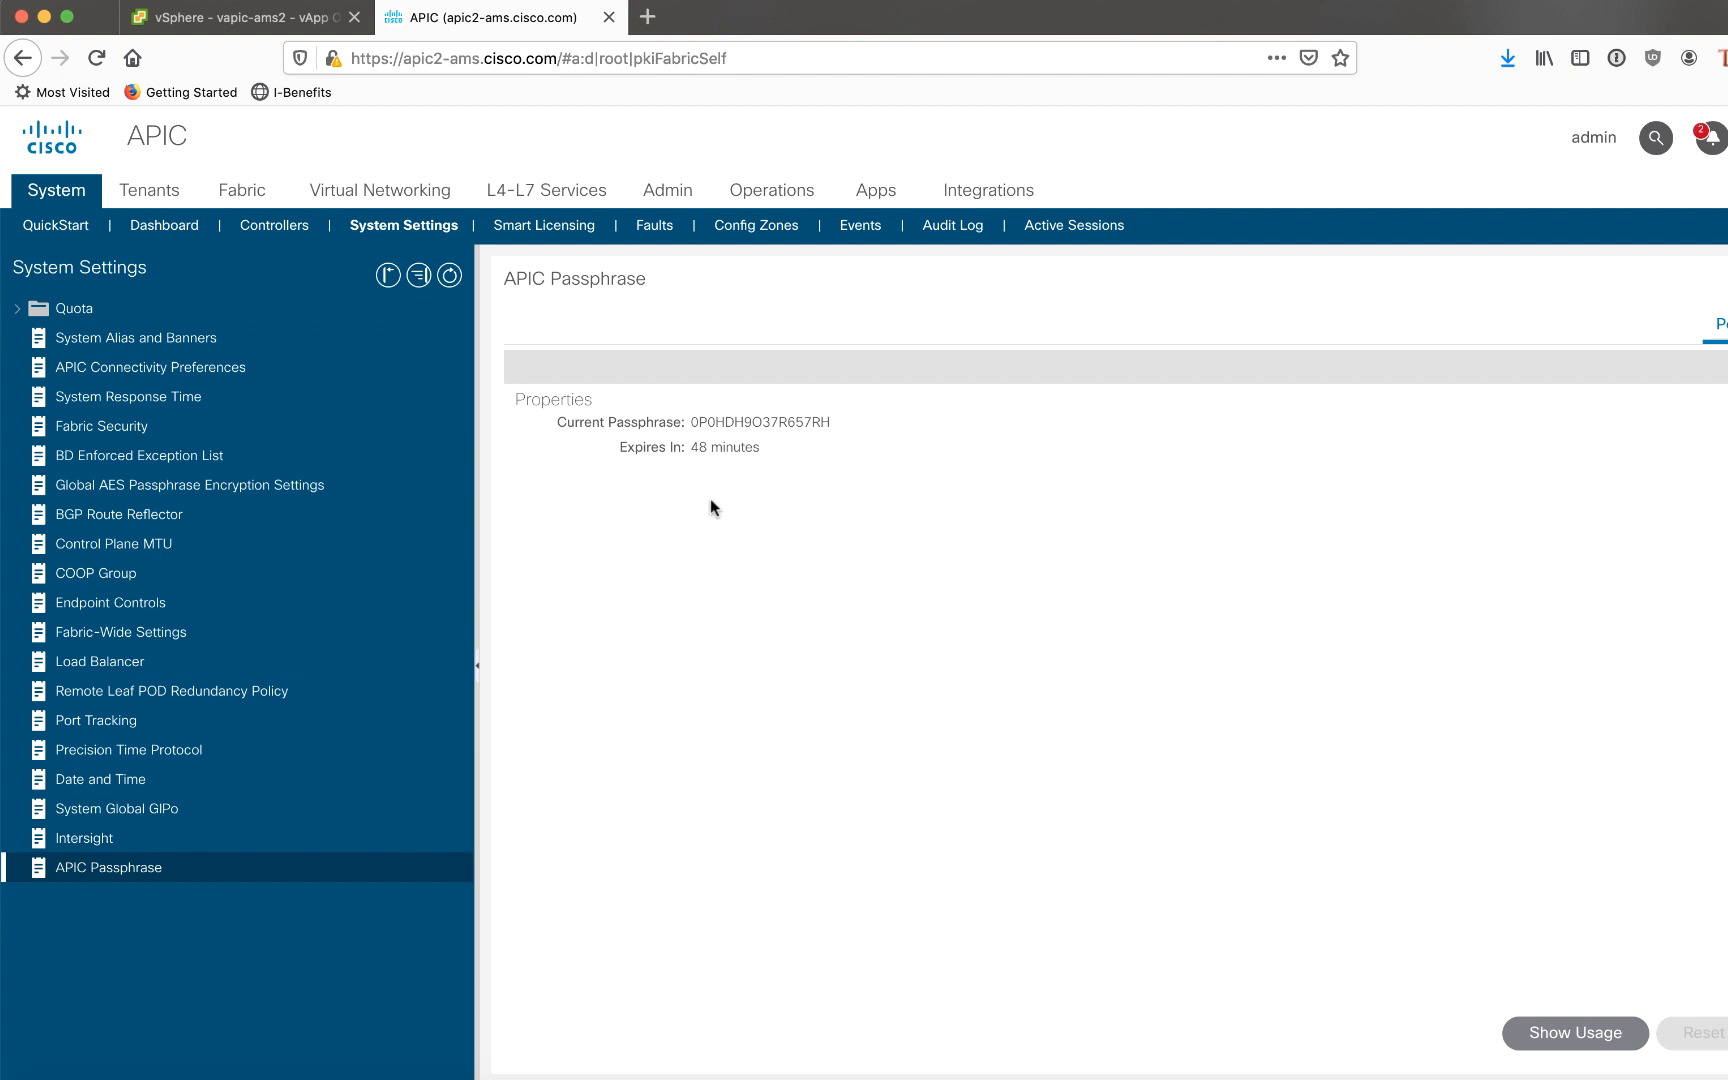